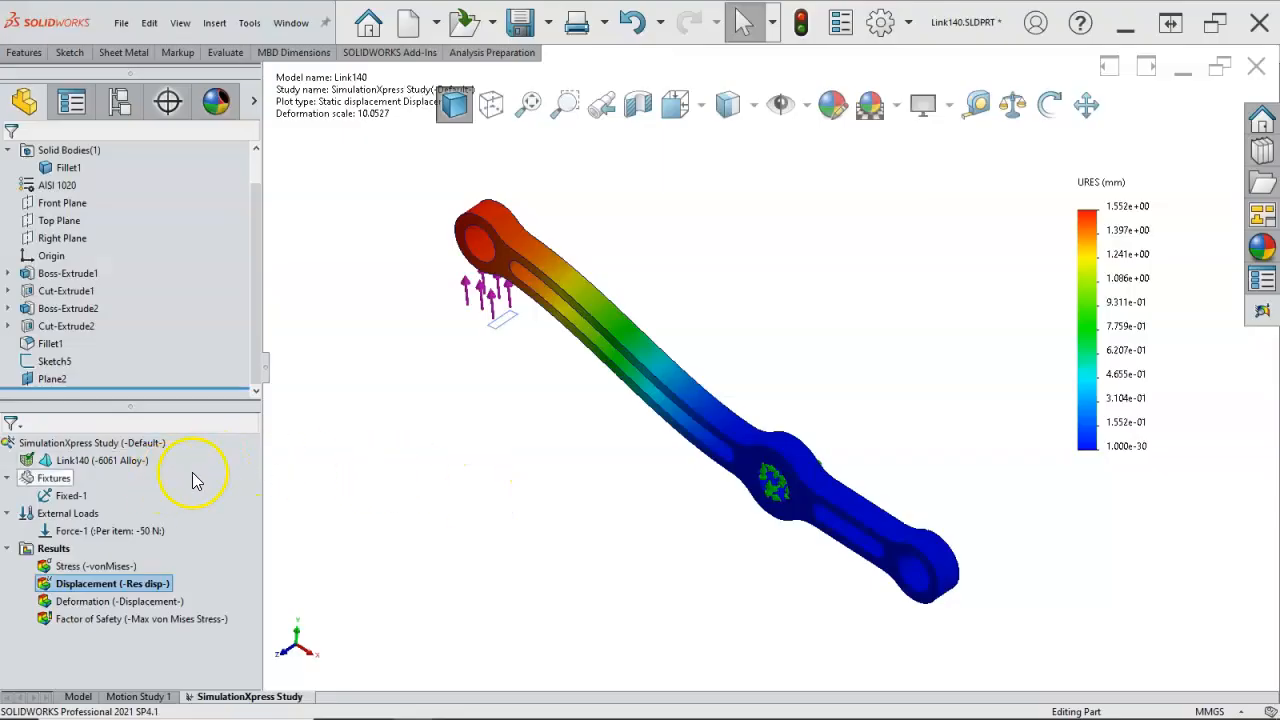
{"action": "mouse_move", "coordinate": [135, 465]}
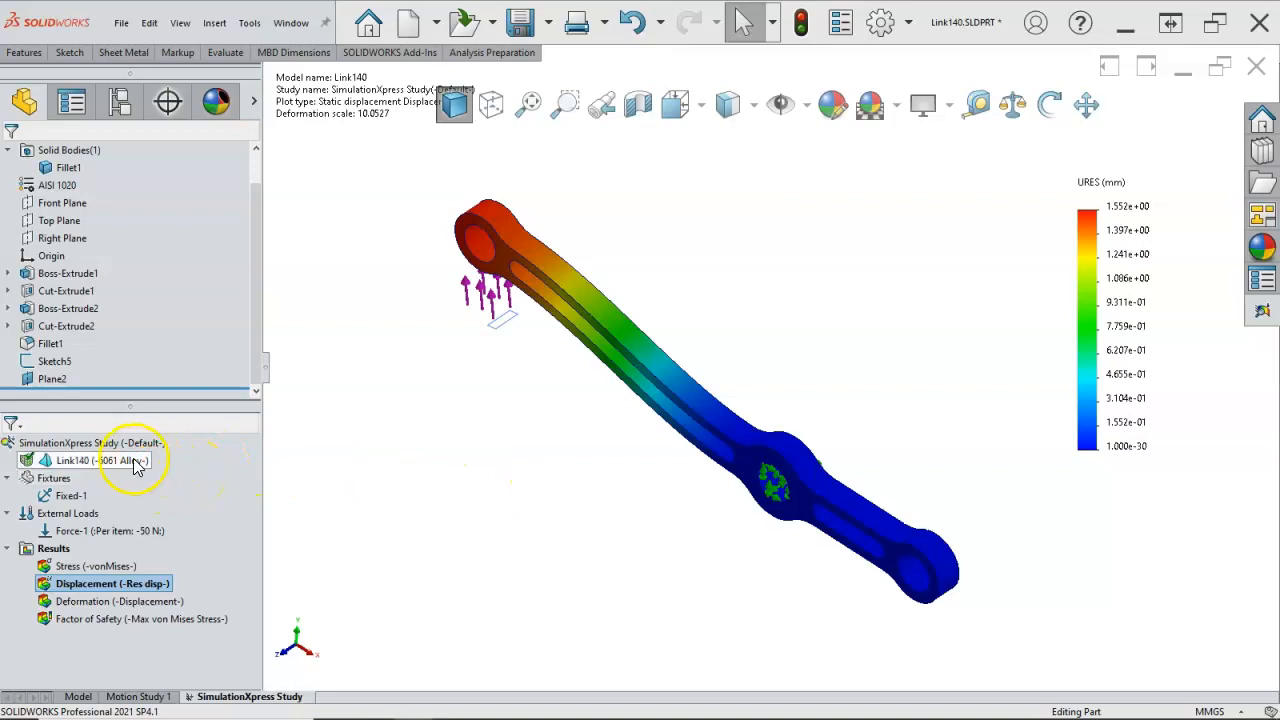
- Show Link140's deformation and factor-of-safety plots, entering an FOS value of 3
{"action": "right_click", "coordinate": [80, 460]}
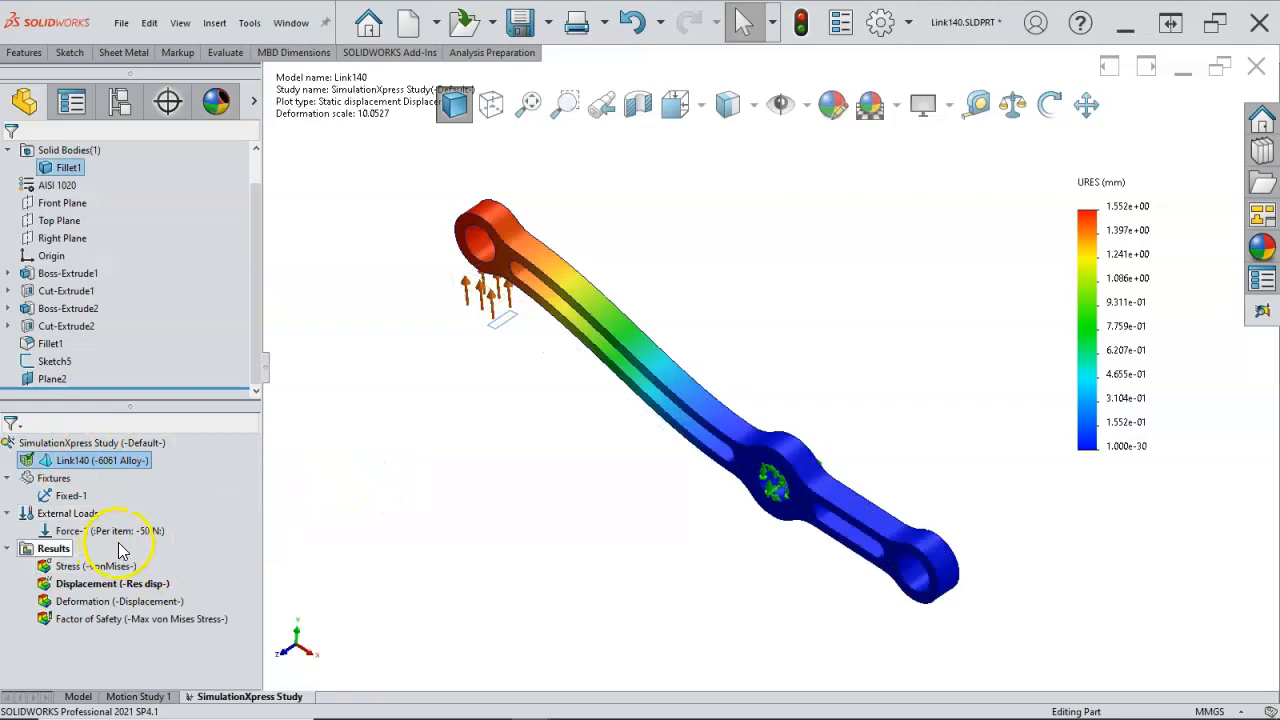
{"action": "left_click", "coordinate": [90, 583]}
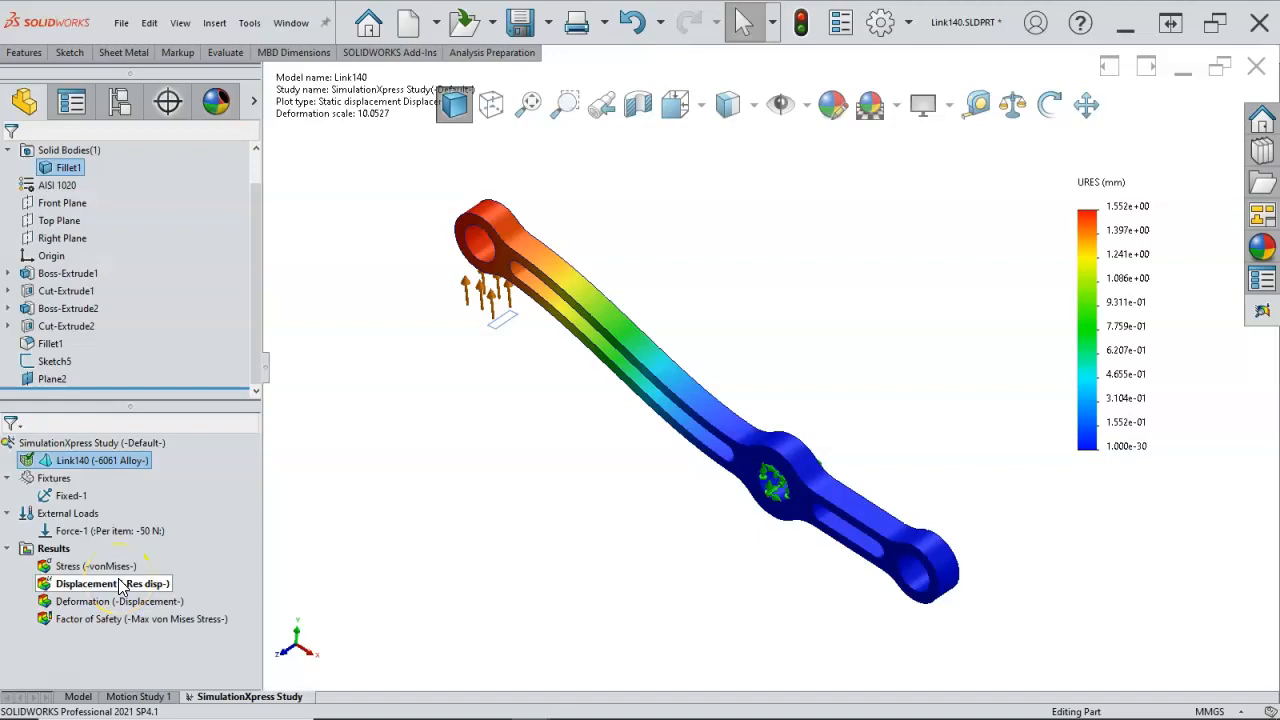
{"action": "left_click", "coordinate": [95, 601]}
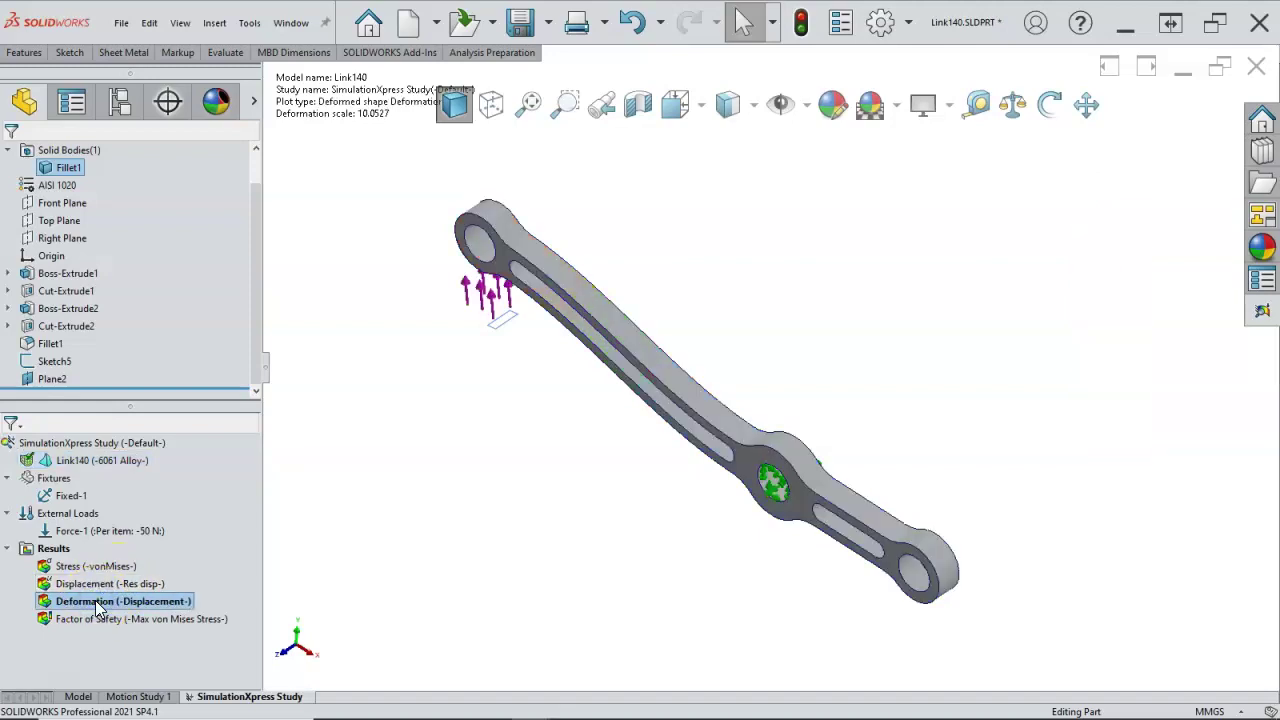
{"action": "left_click", "coordinate": [100, 619]}
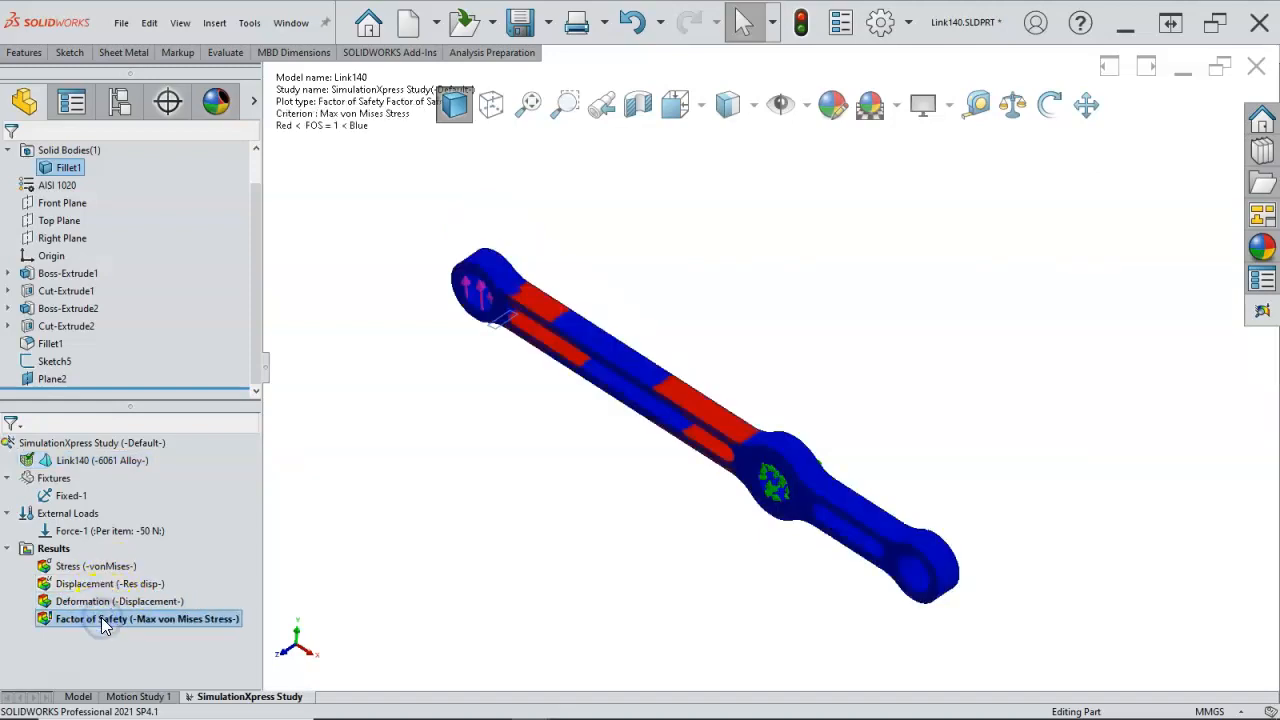
{"action": "mouse_move", "coordinate": [95, 566]}
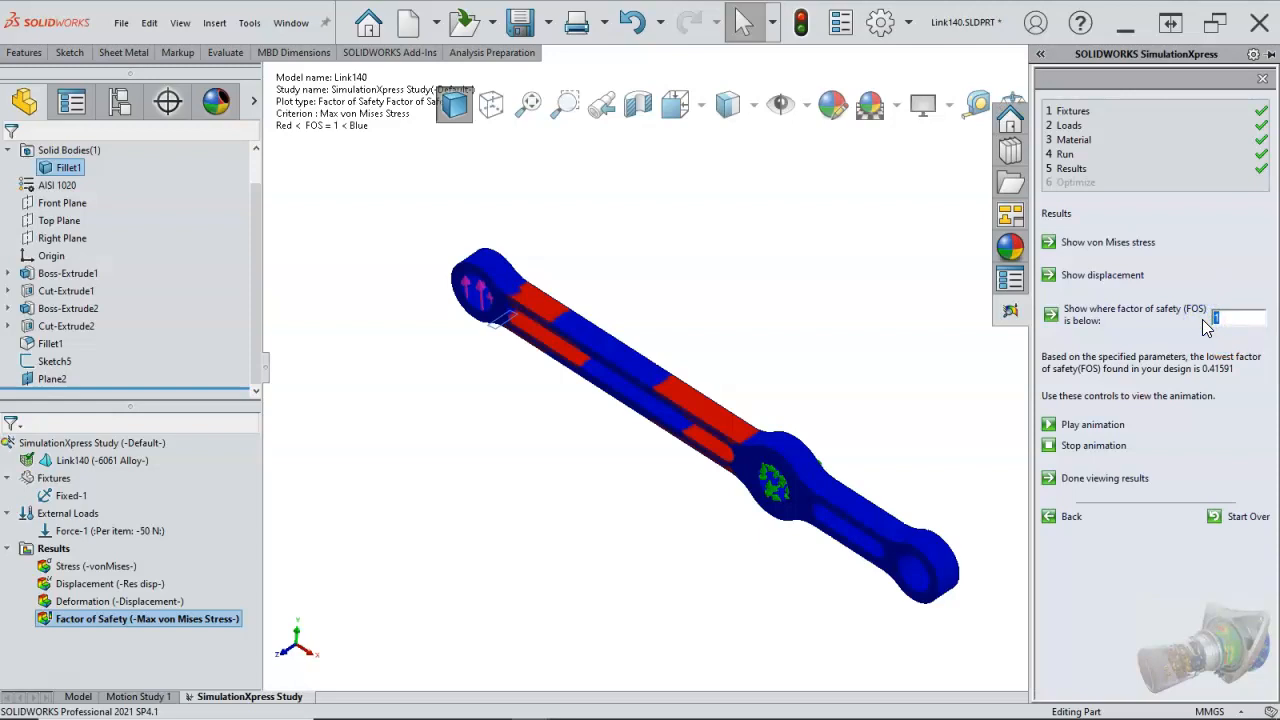
{"action": "type", "text": "3"}
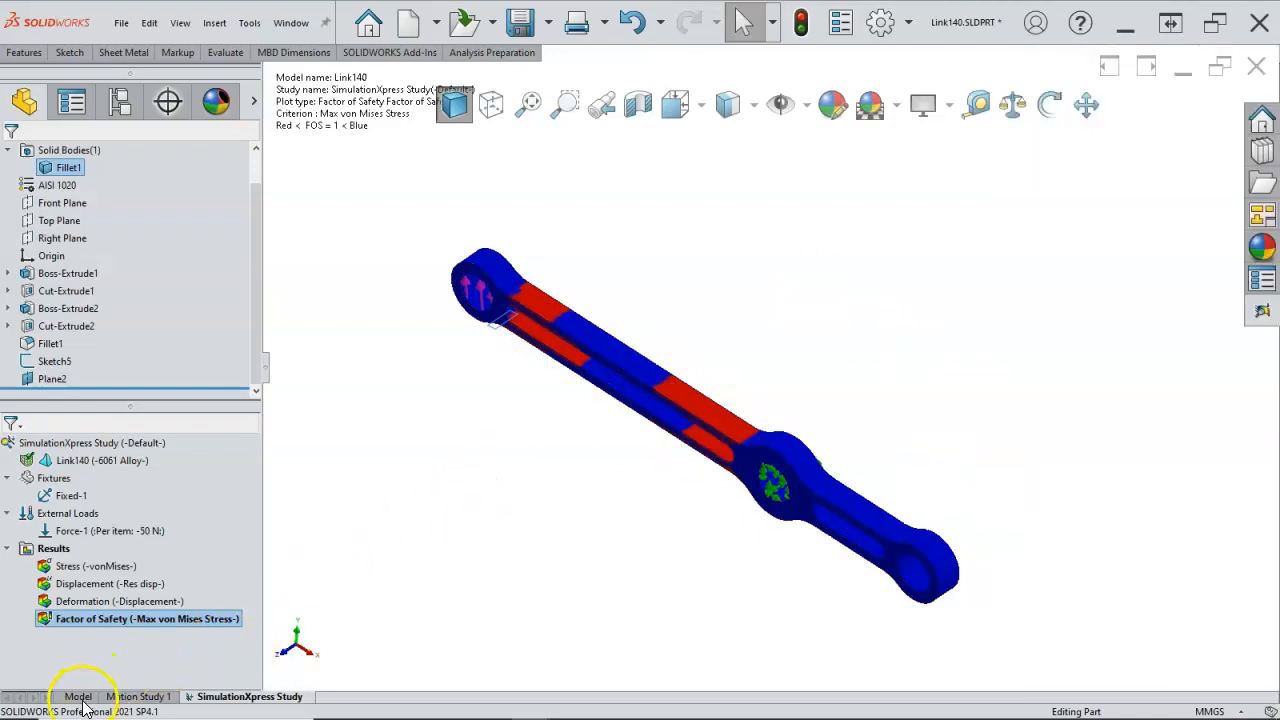
- Return to the Link140 model, dismiss the no-study warning, and hide Plane2 and Sketch5
{"action": "left_click", "coordinate": [77, 697]}
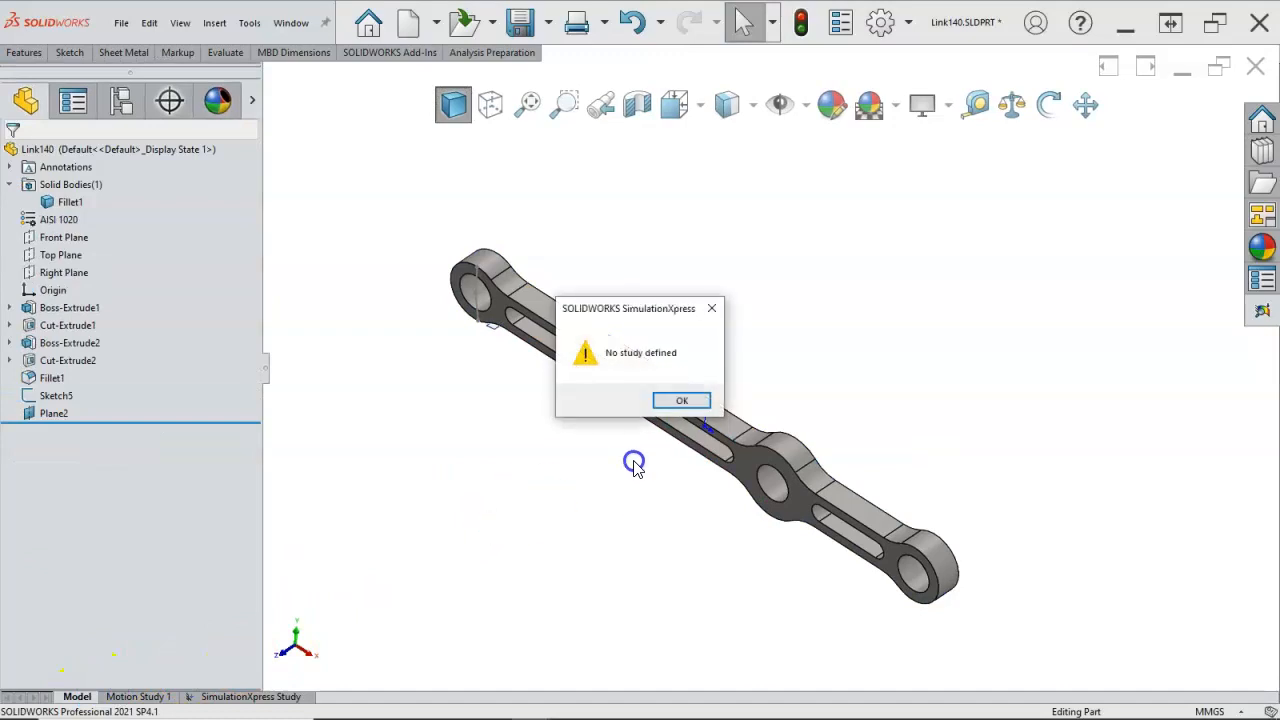
{"action": "left_click", "coordinate": [682, 400]}
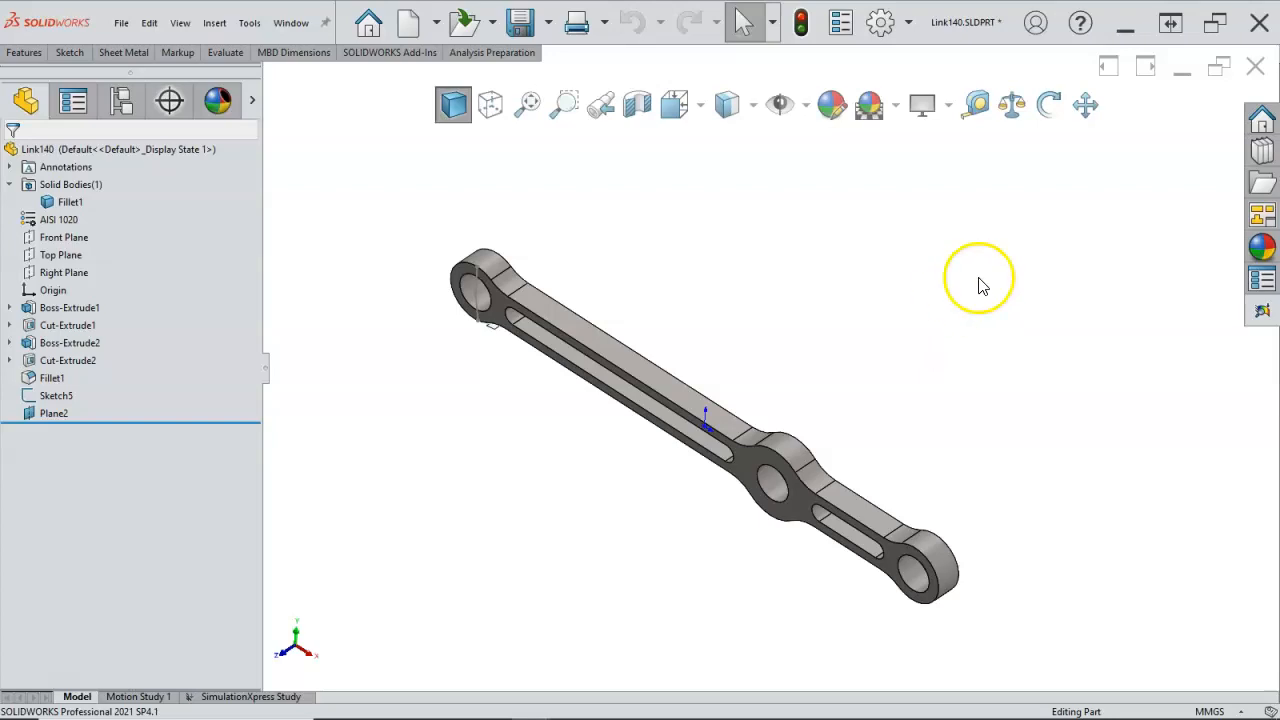
{"action": "mouse_move", "coordinate": [975, 287]}
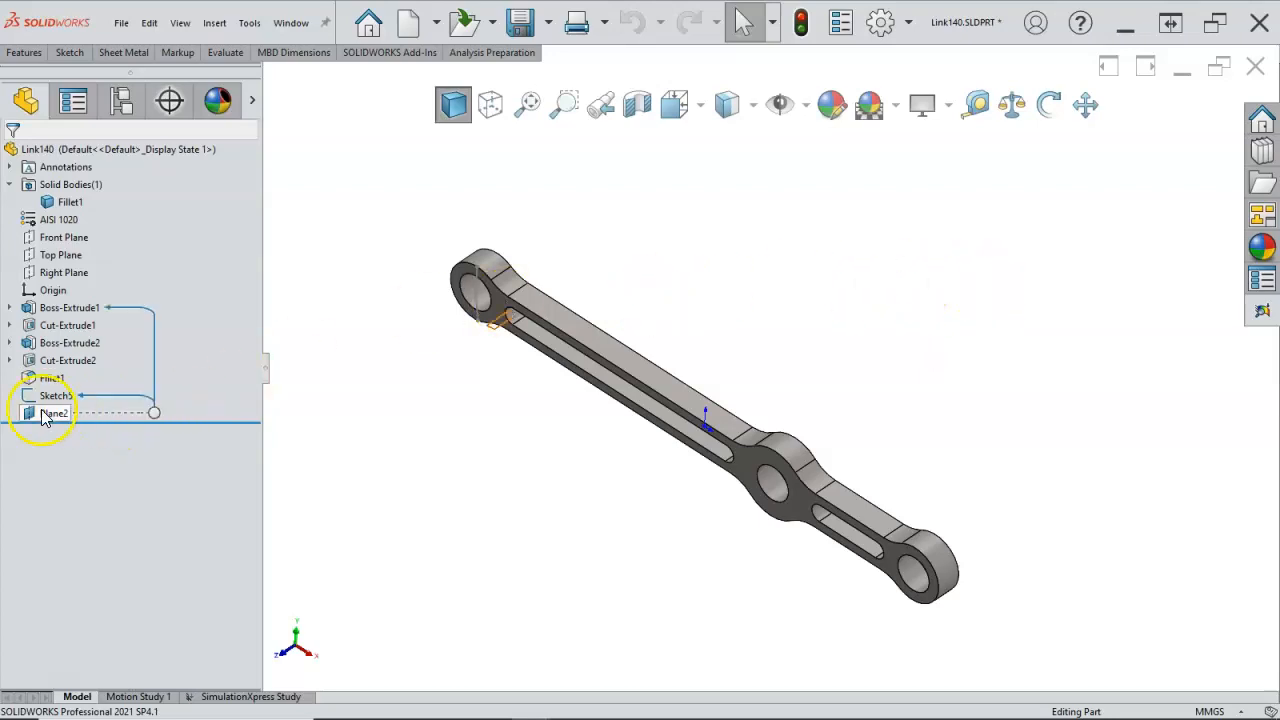
{"action": "left_click", "coordinate": [50, 413]}
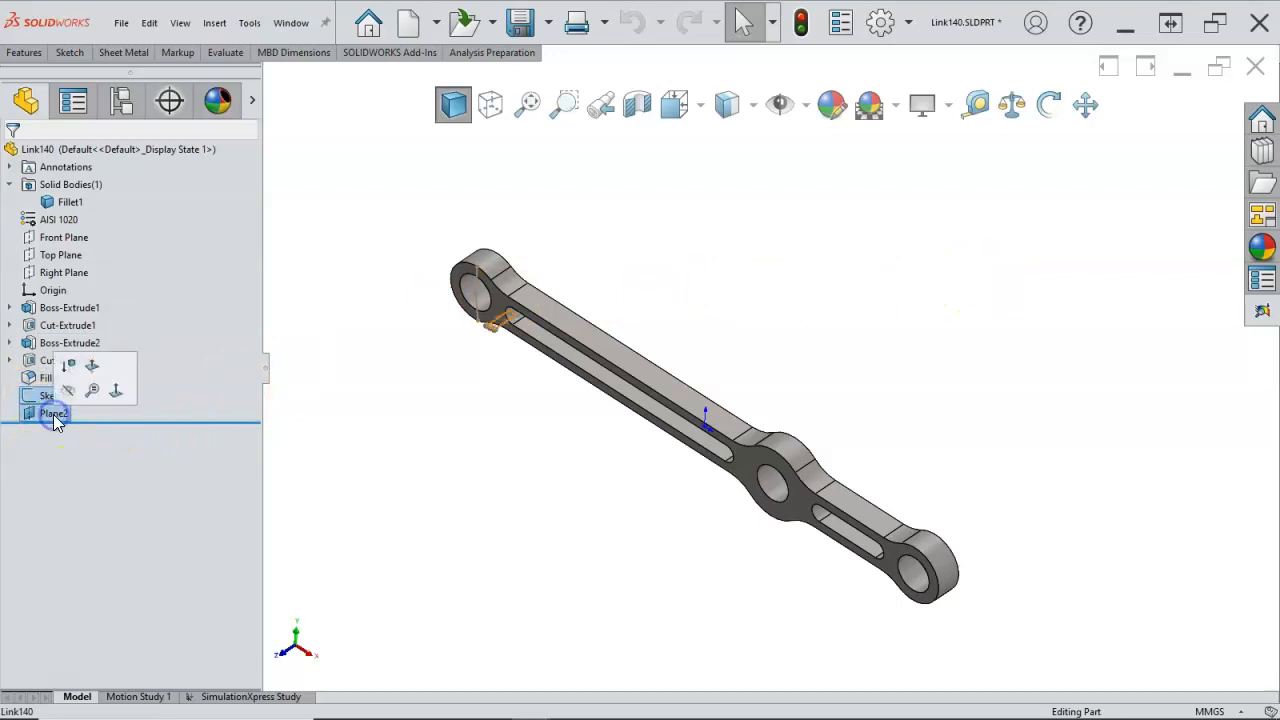
{"action": "right_click", "coordinate": [53, 413]}
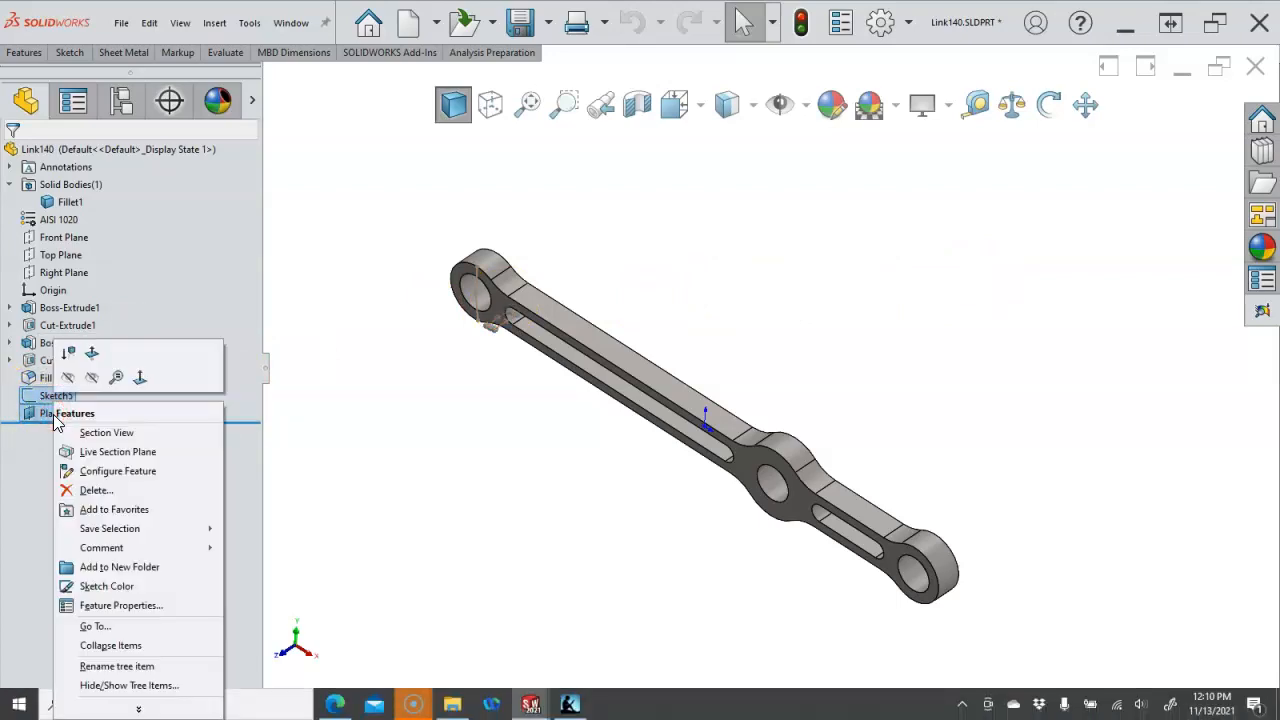
{"action": "mouse_move", "coordinate": [88, 432]}
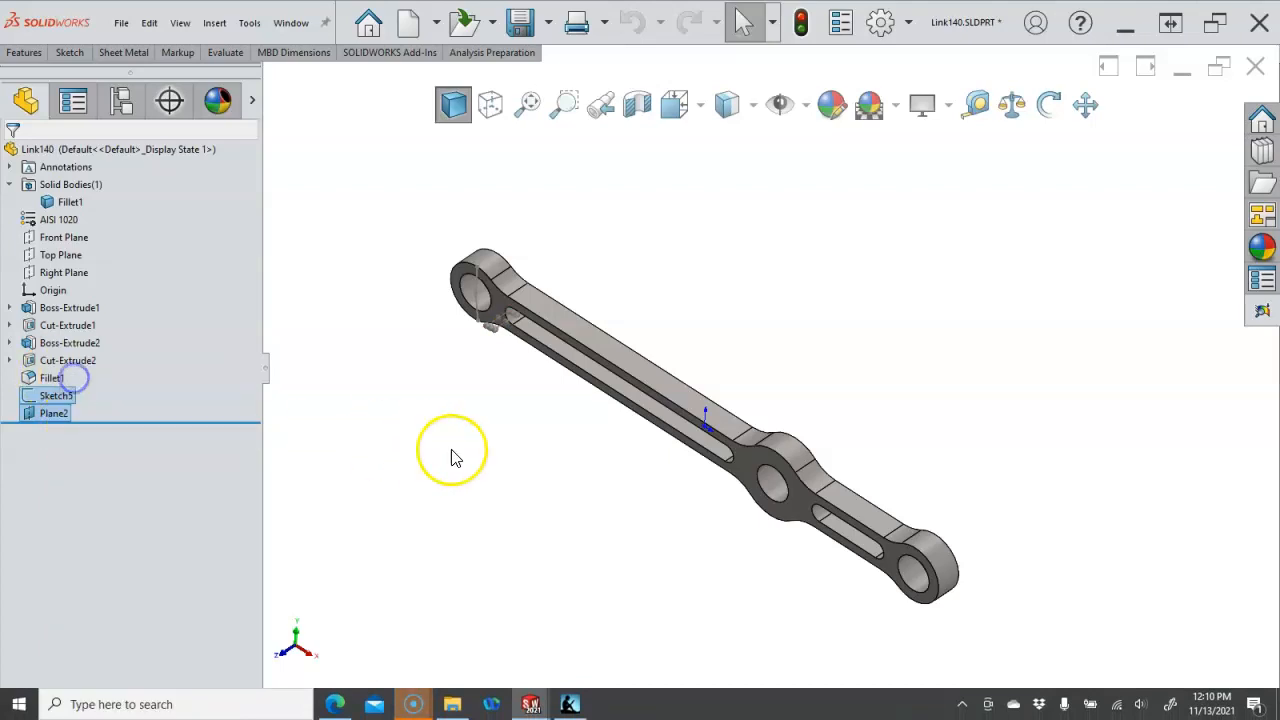
{"action": "right_click", "coordinate": [55, 395]}
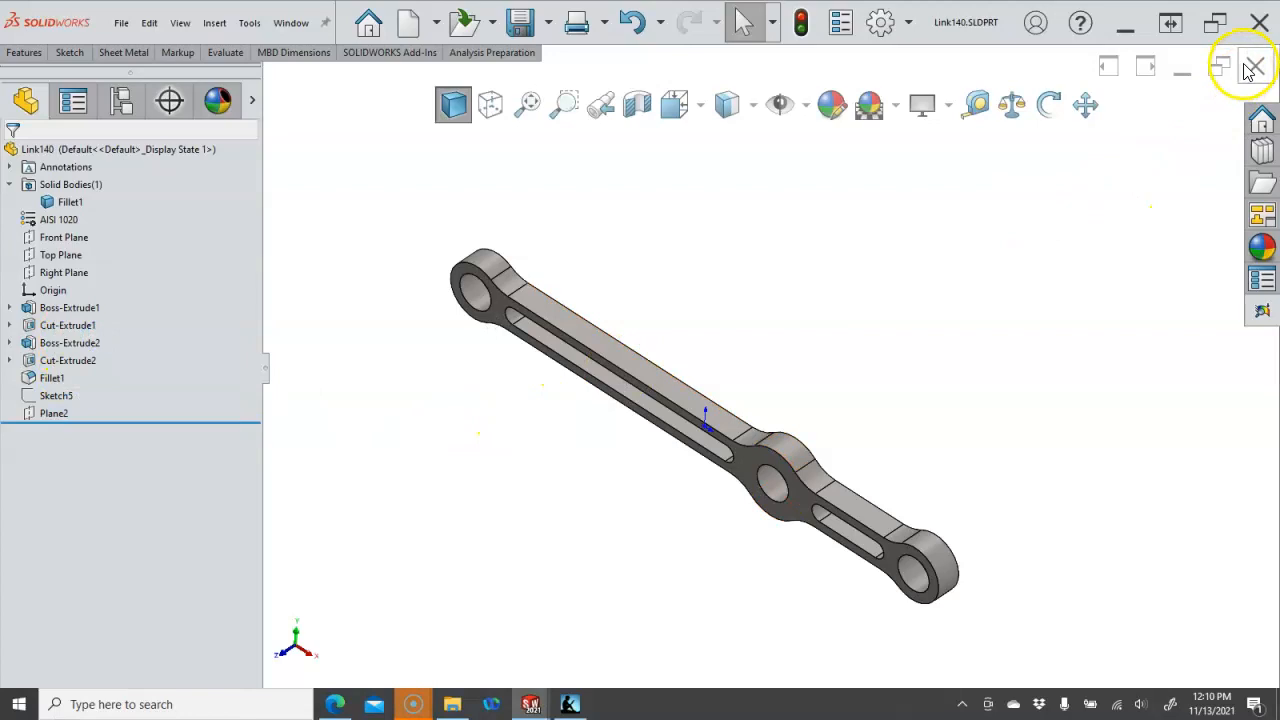
- Close Link140, rebuild the Rocker Assembly, and show the Rocker drawing's Bearing sheet
{"action": "left_click", "coordinate": [533, 701]}
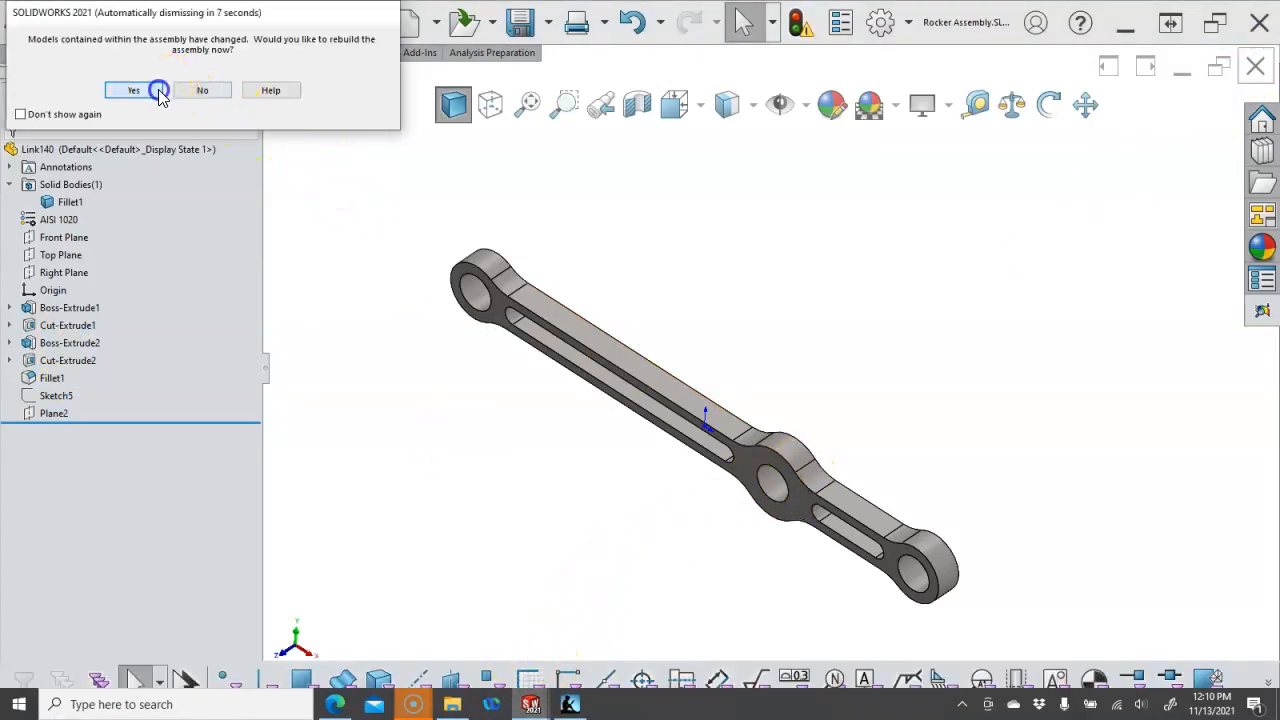
{"action": "left_click", "coordinate": [130, 90]}
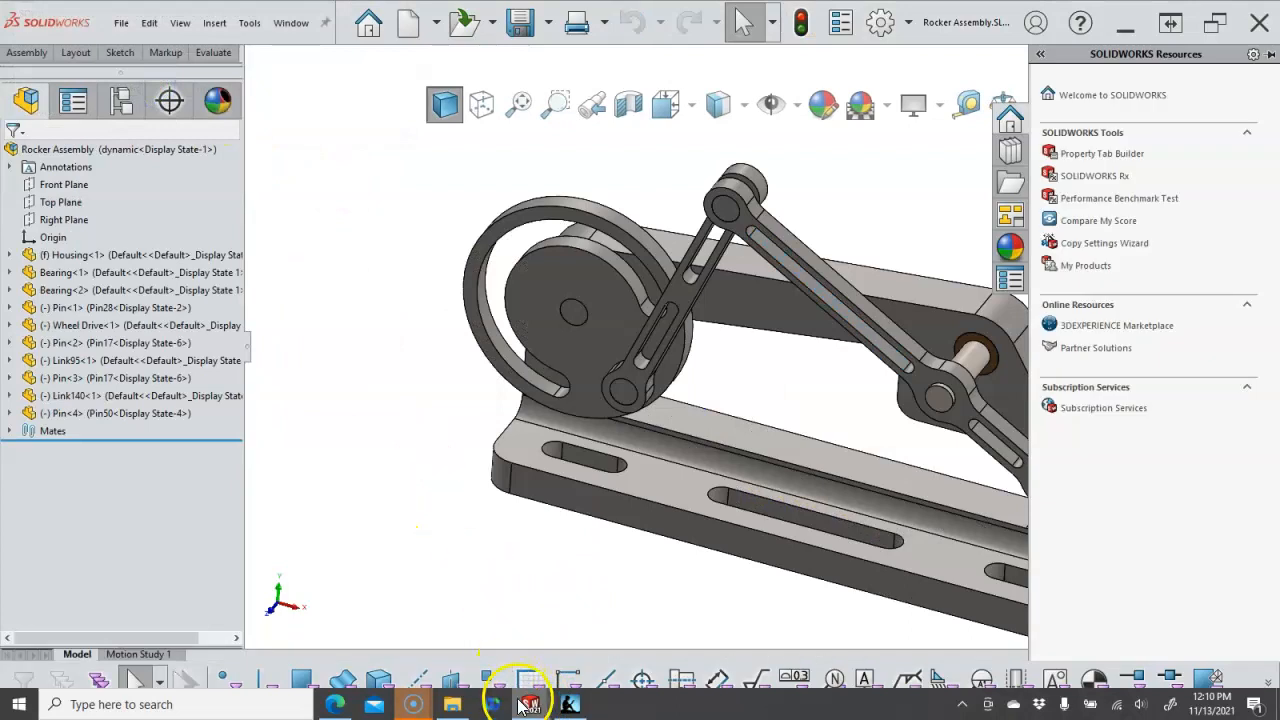
{"action": "left_click", "coordinate": [530, 704]}
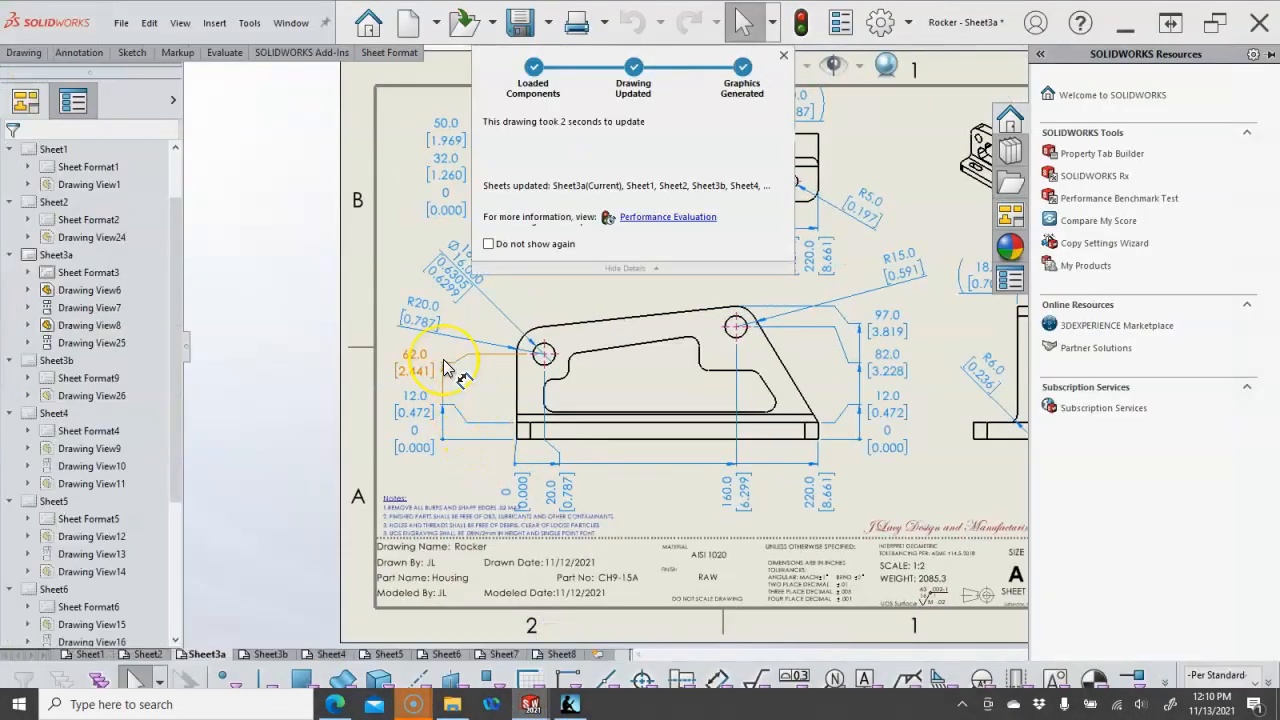
{"action": "left_click", "coordinate": [782, 55]}
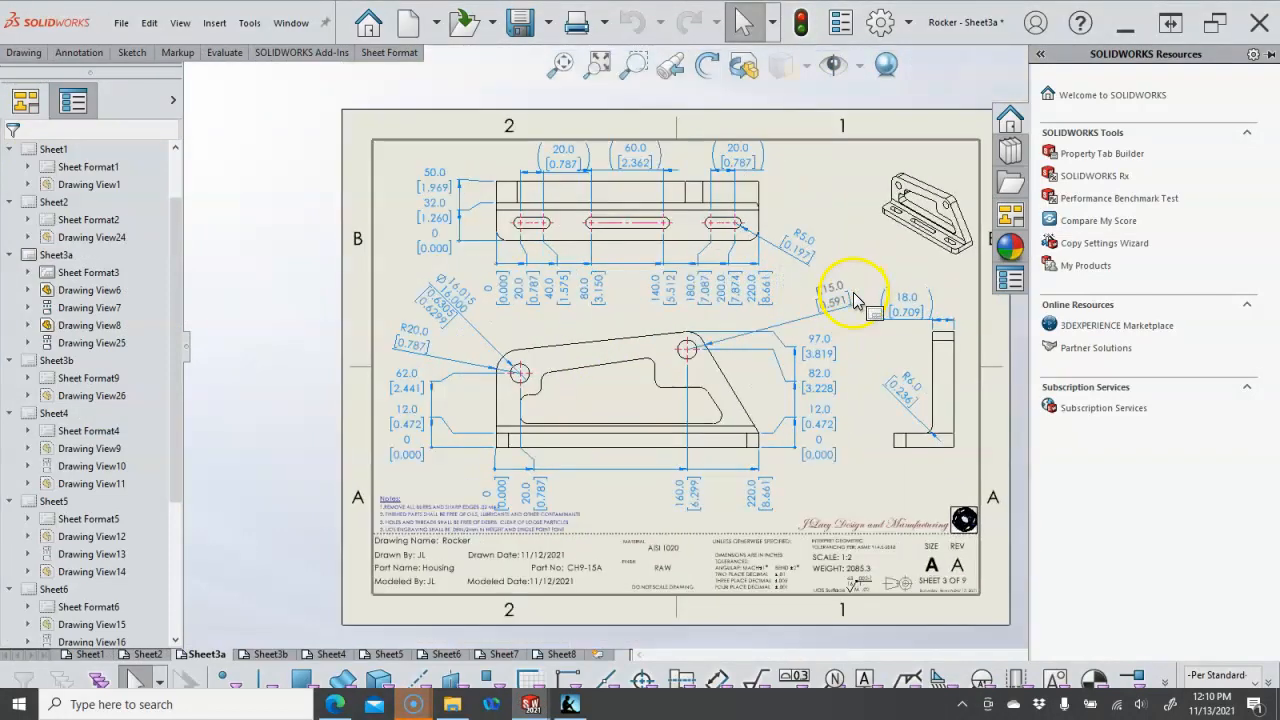
{"action": "mouse_move", "coordinate": [597, 307]}
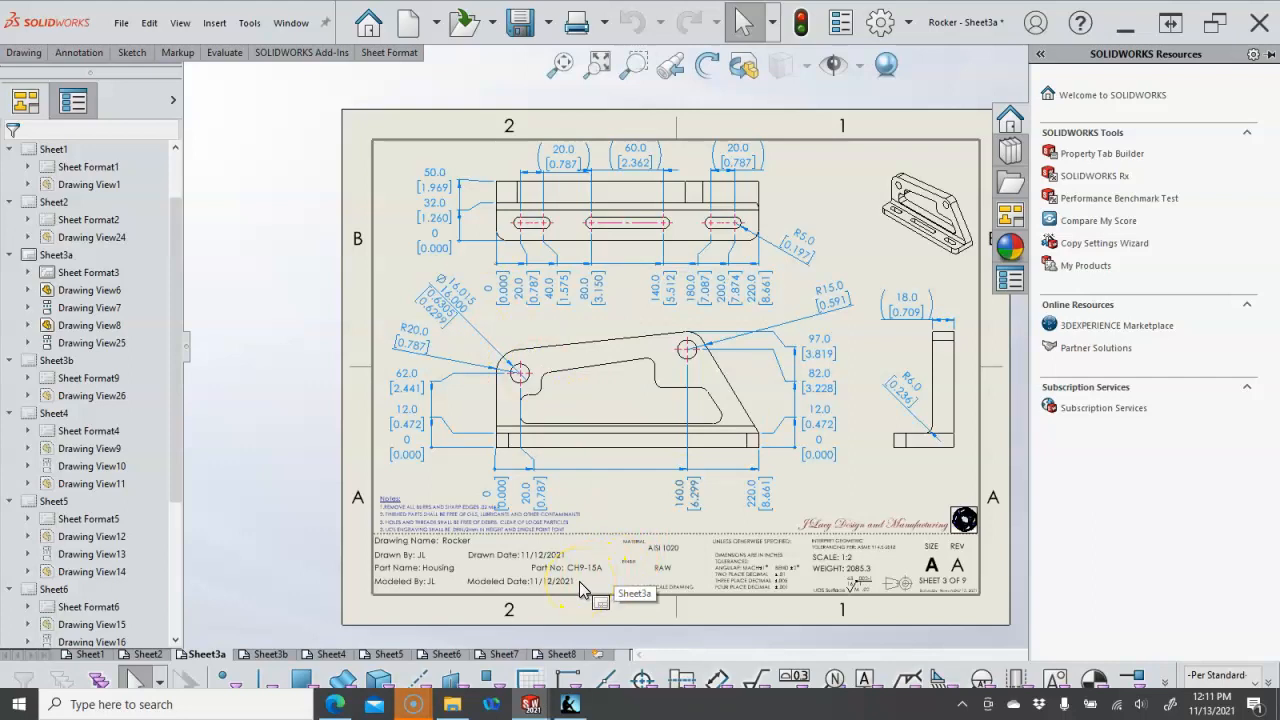
{"action": "mouse_move", "coordinate": [547, 636]}
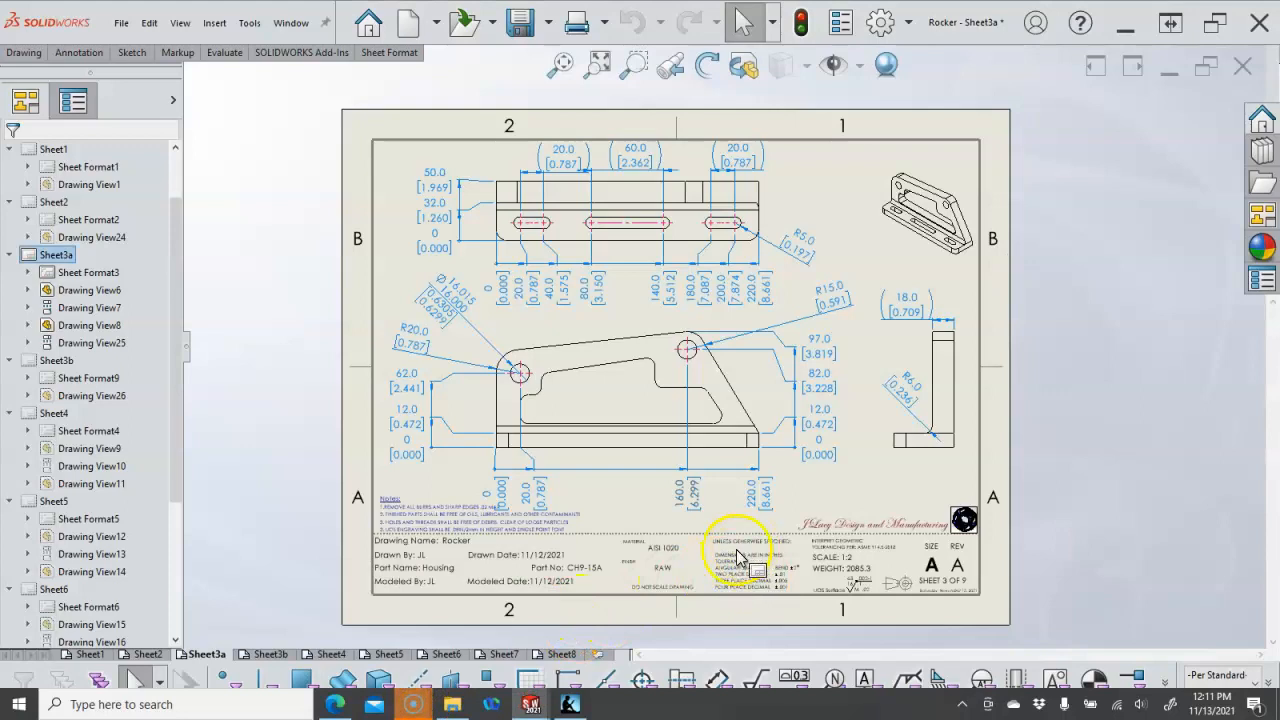
{"action": "left_click", "coordinate": [558, 654]}
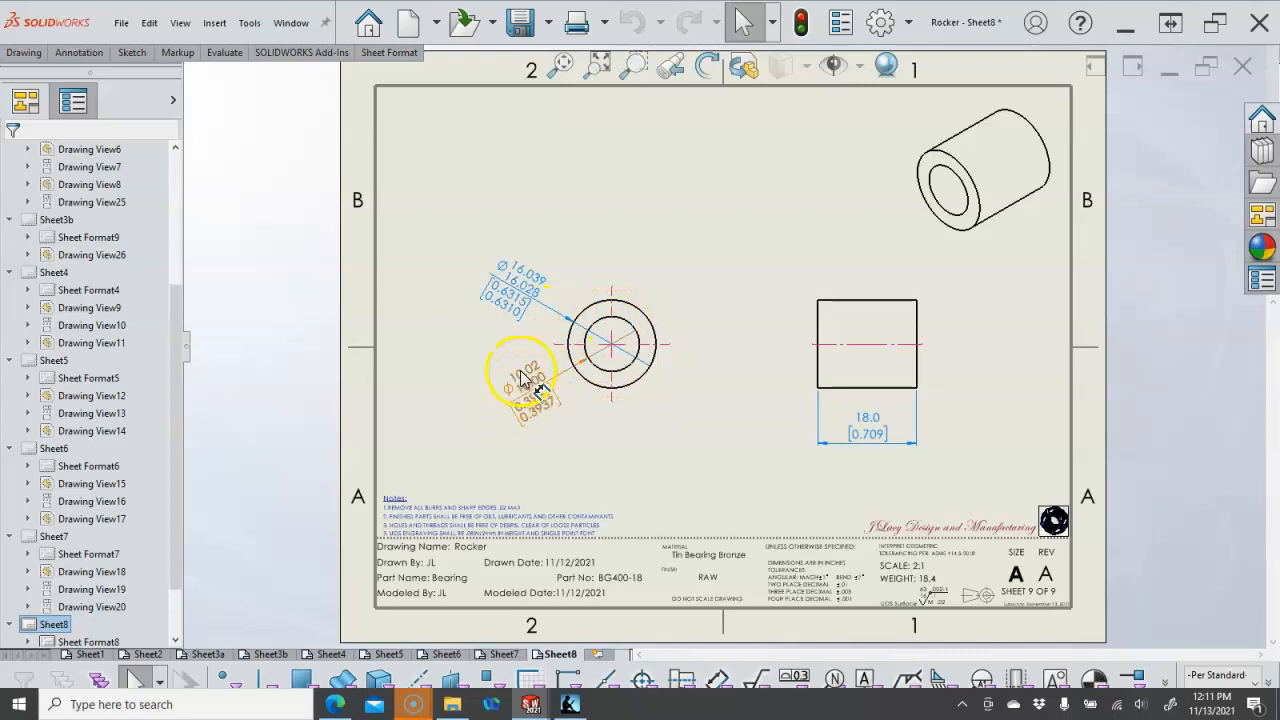
{"action": "mouse_move", "coordinate": [580, 315]}
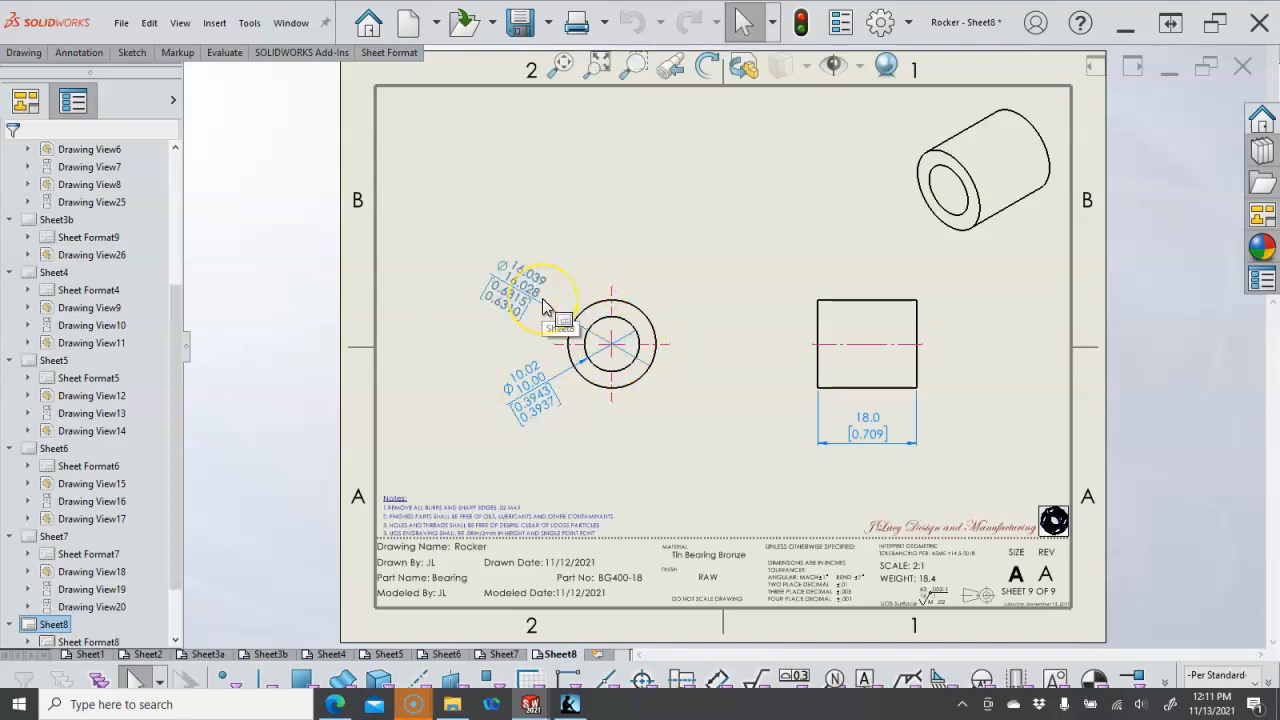
{"action": "mouse_move", "coordinate": [535, 288]}
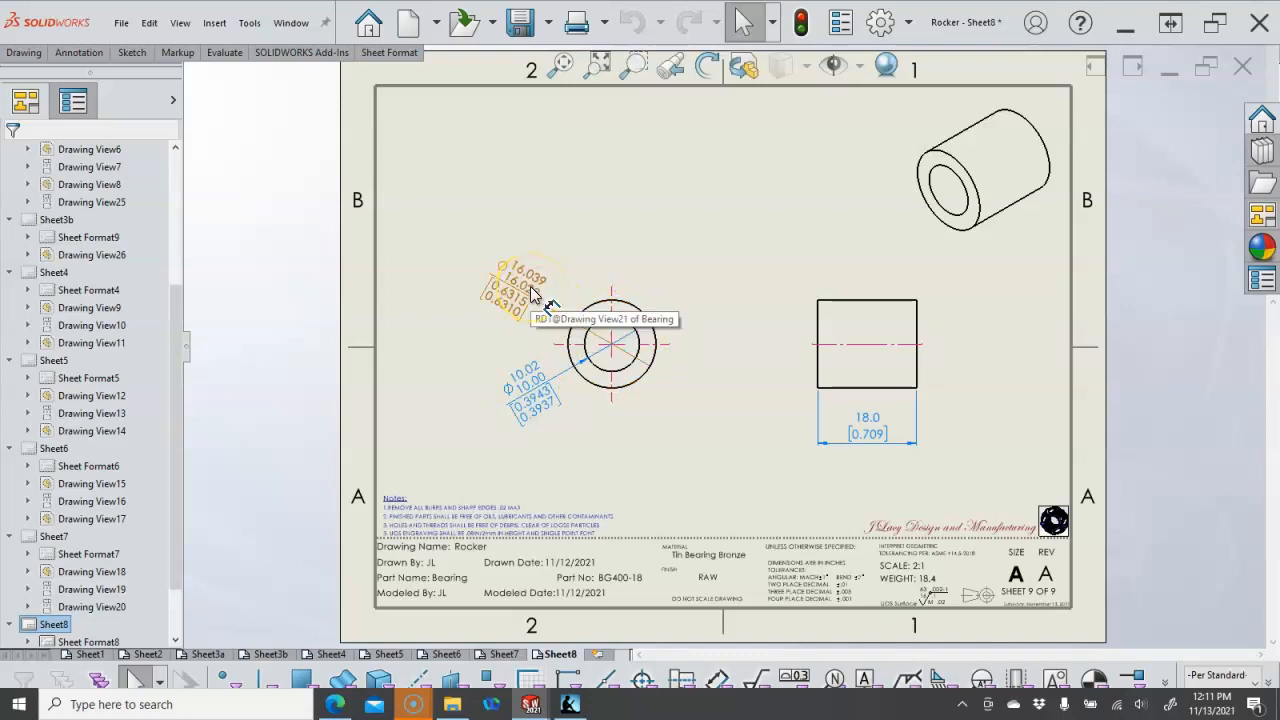
- Give the bore limit dimension three-decimal tolerance precision and two-decimal value precision
{"action": "left_click", "coordinate": [595, 355]}
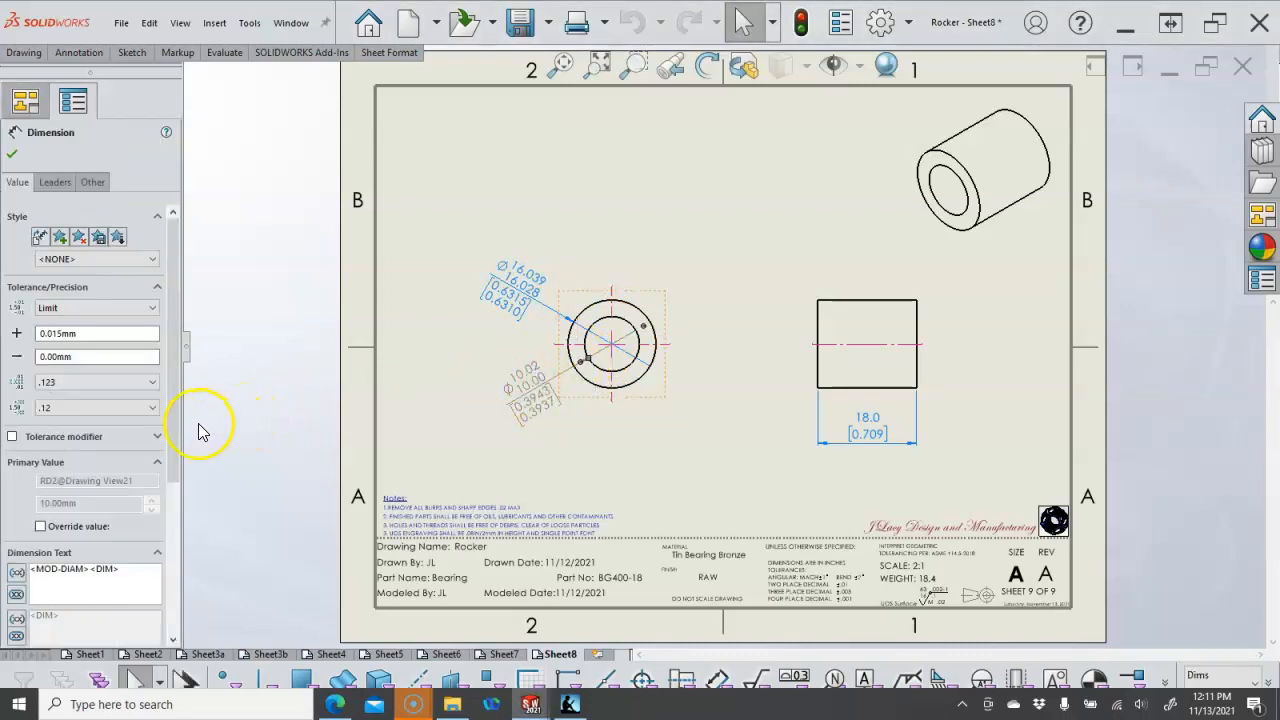
{"action": "left_click", "coordinate": [150, 382]}
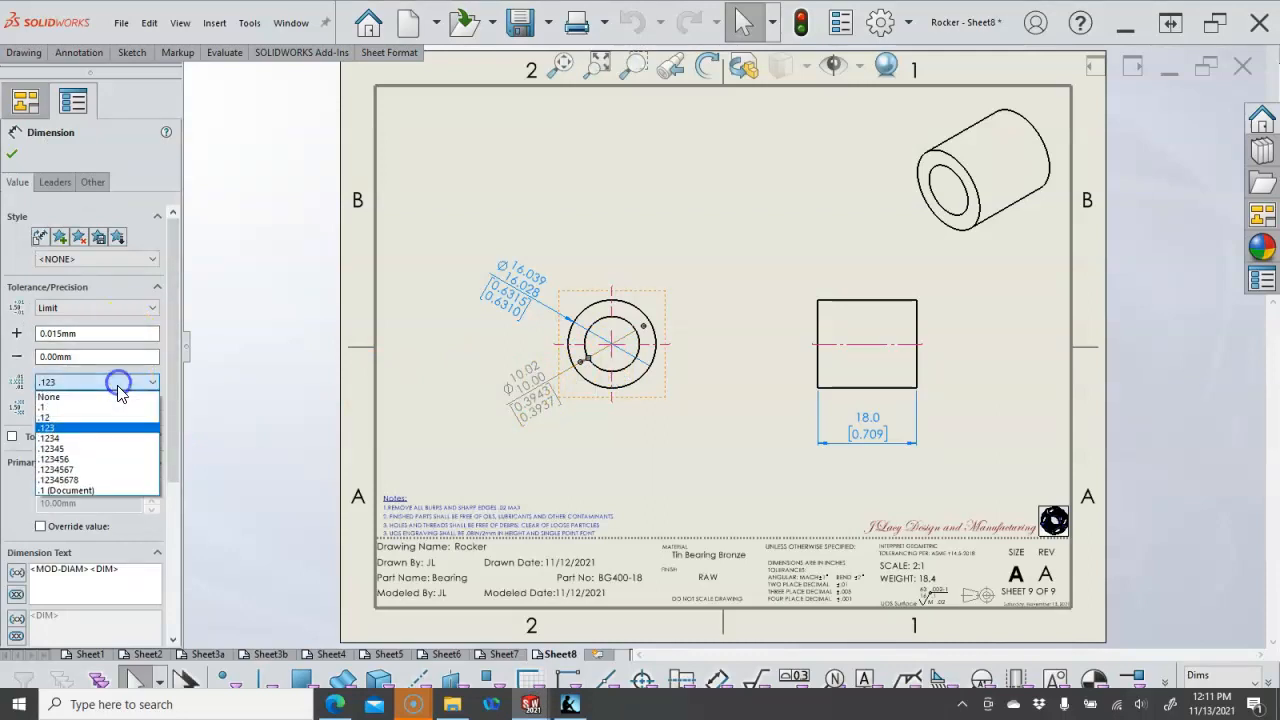
{"action": "left_click", "coordinate": [45, 414]}
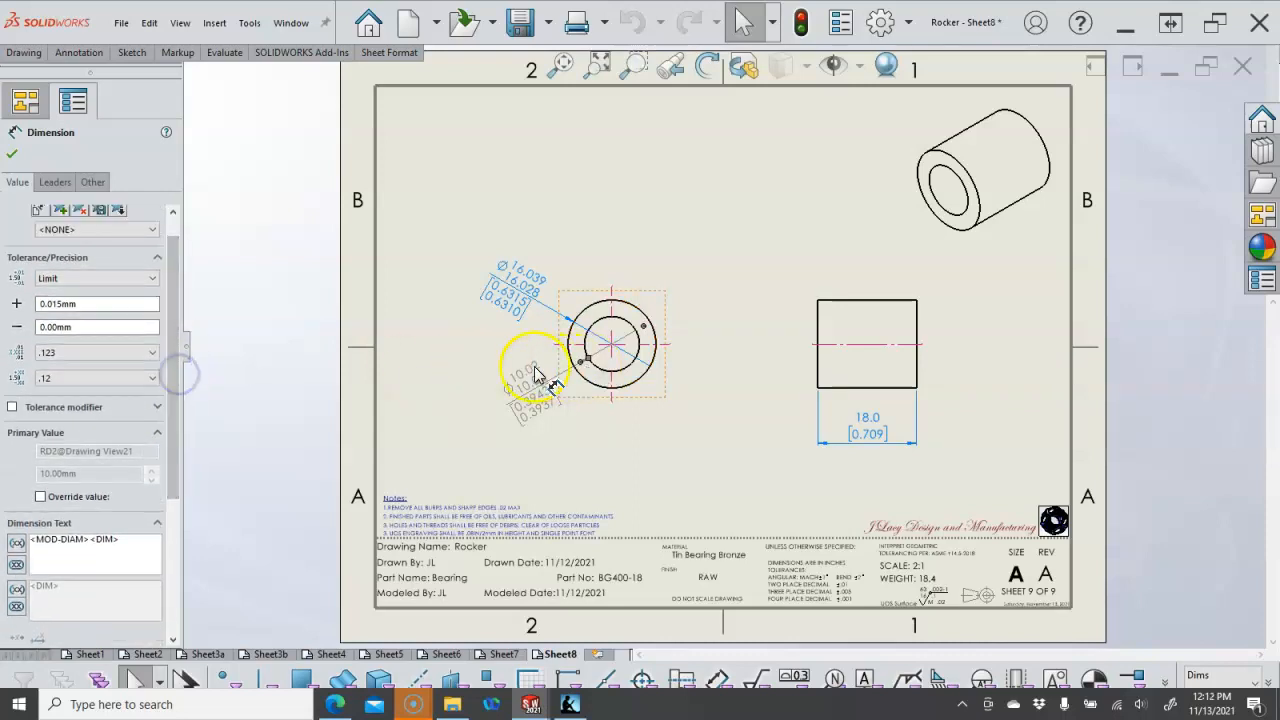
{"action": "left_click", "coordinate": [150, 352]}
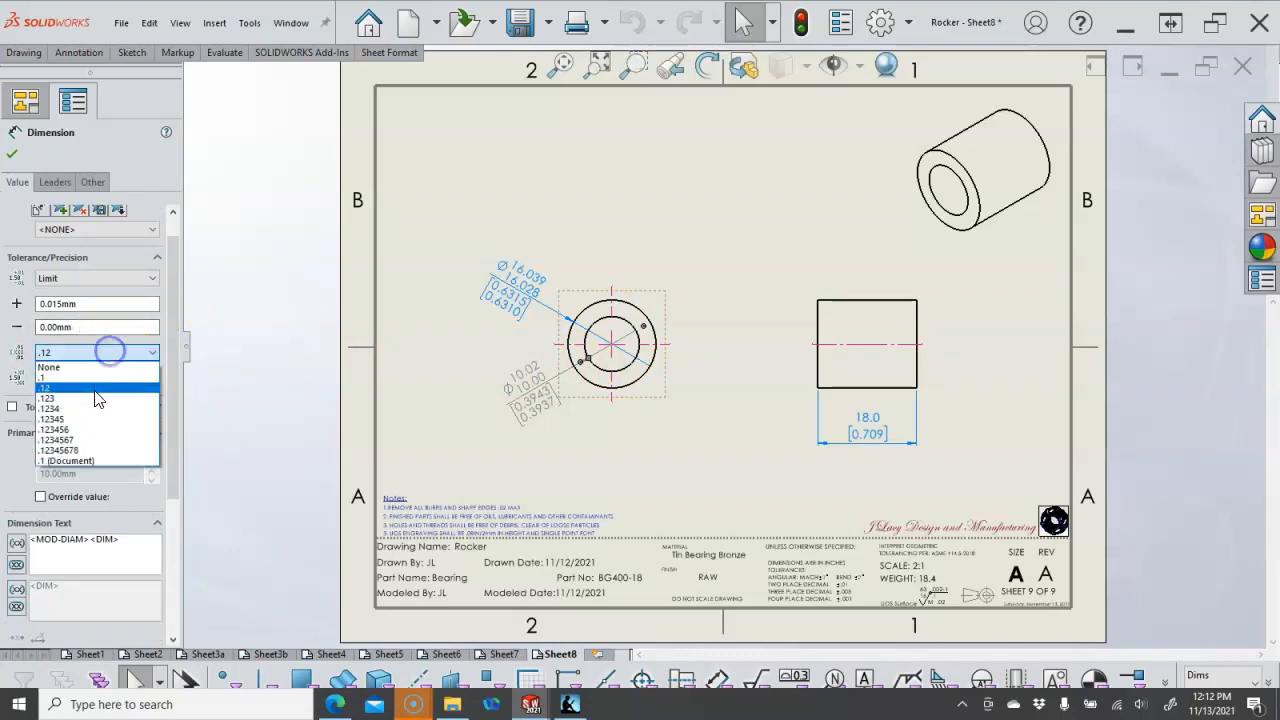
{"action": "left_click", "coordinate": [48, 398]}
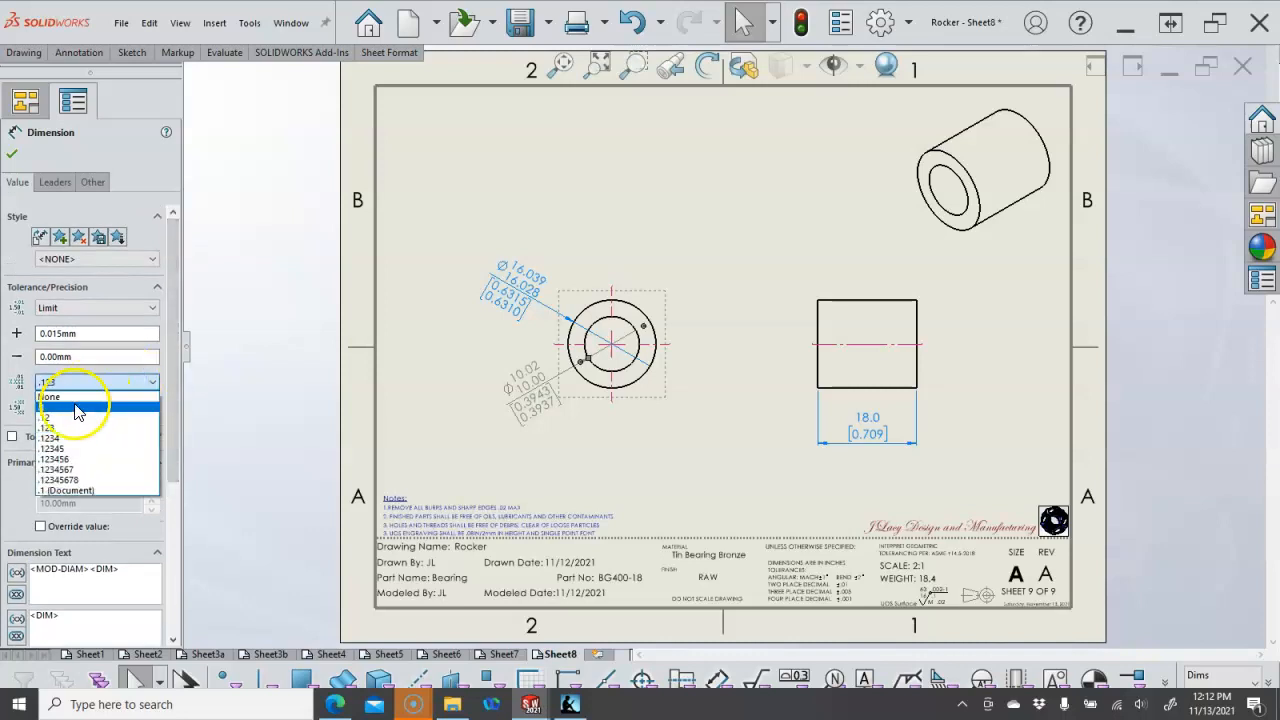
{"action": "left_click", "coordinate": [55, 436]}
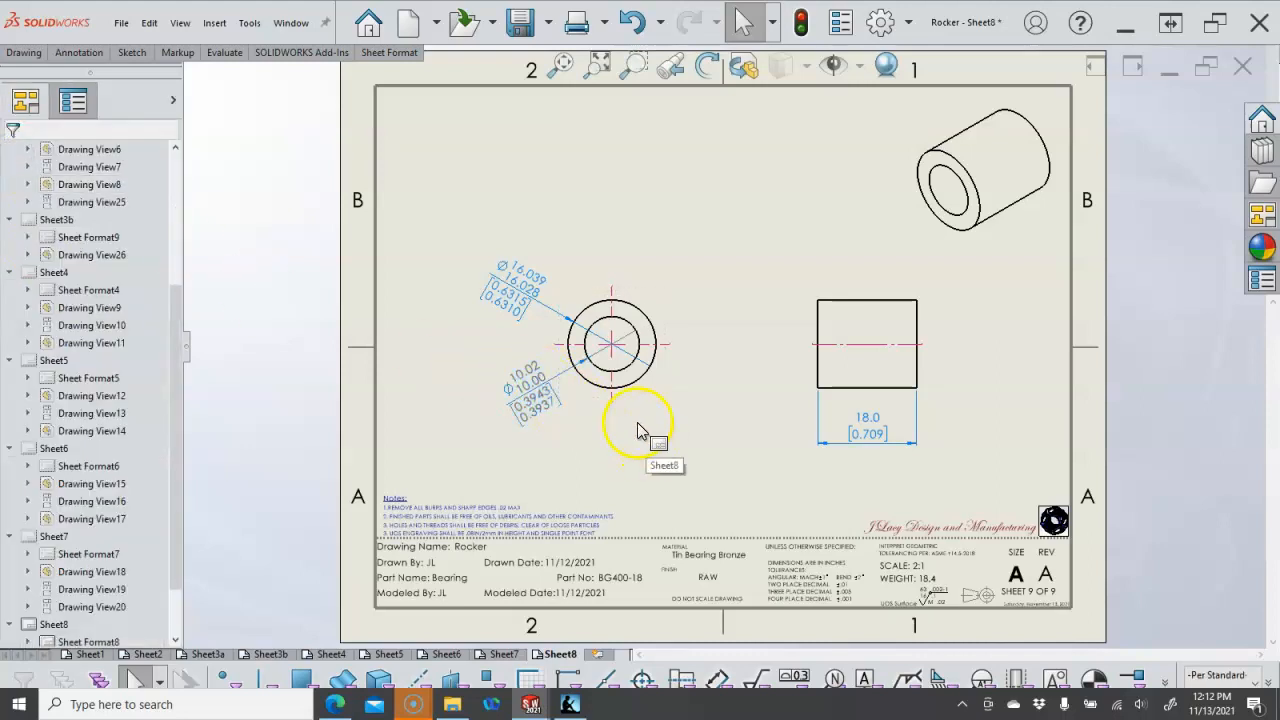
{"action": "mouse_move", "coordinate": [417, 475]}
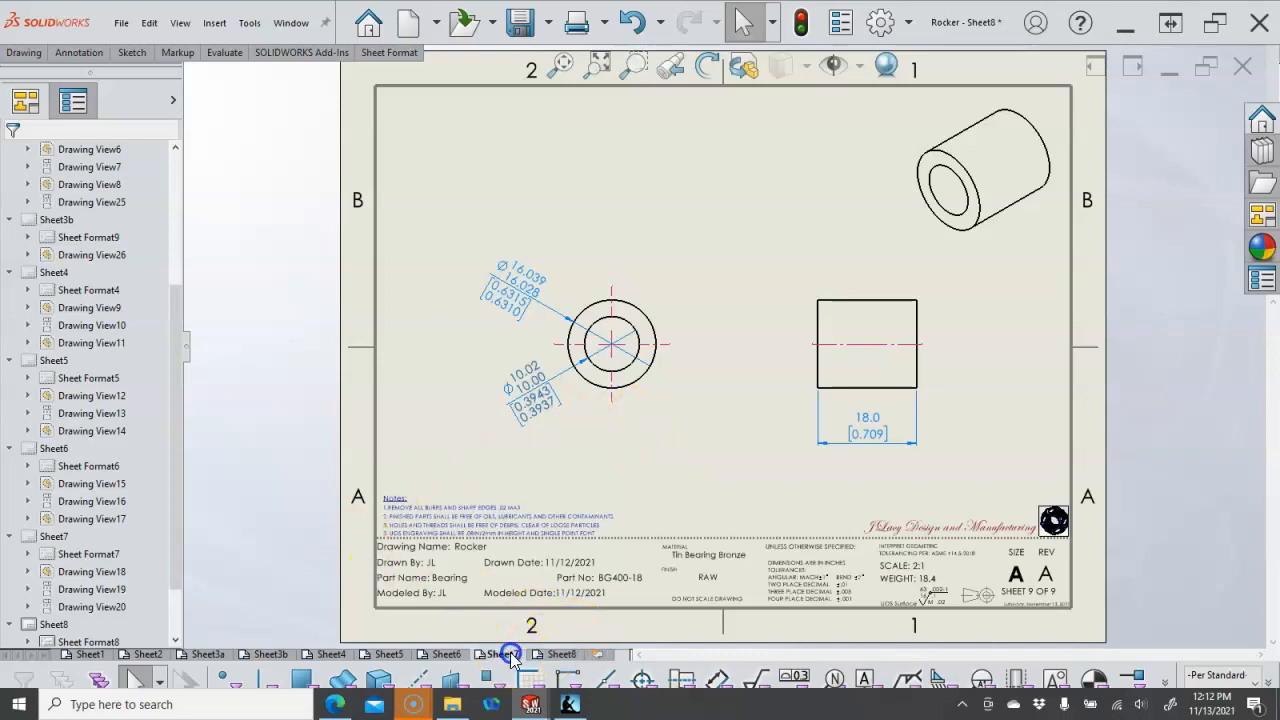
{"action": "left_click", "coordinate": [506, 655]}
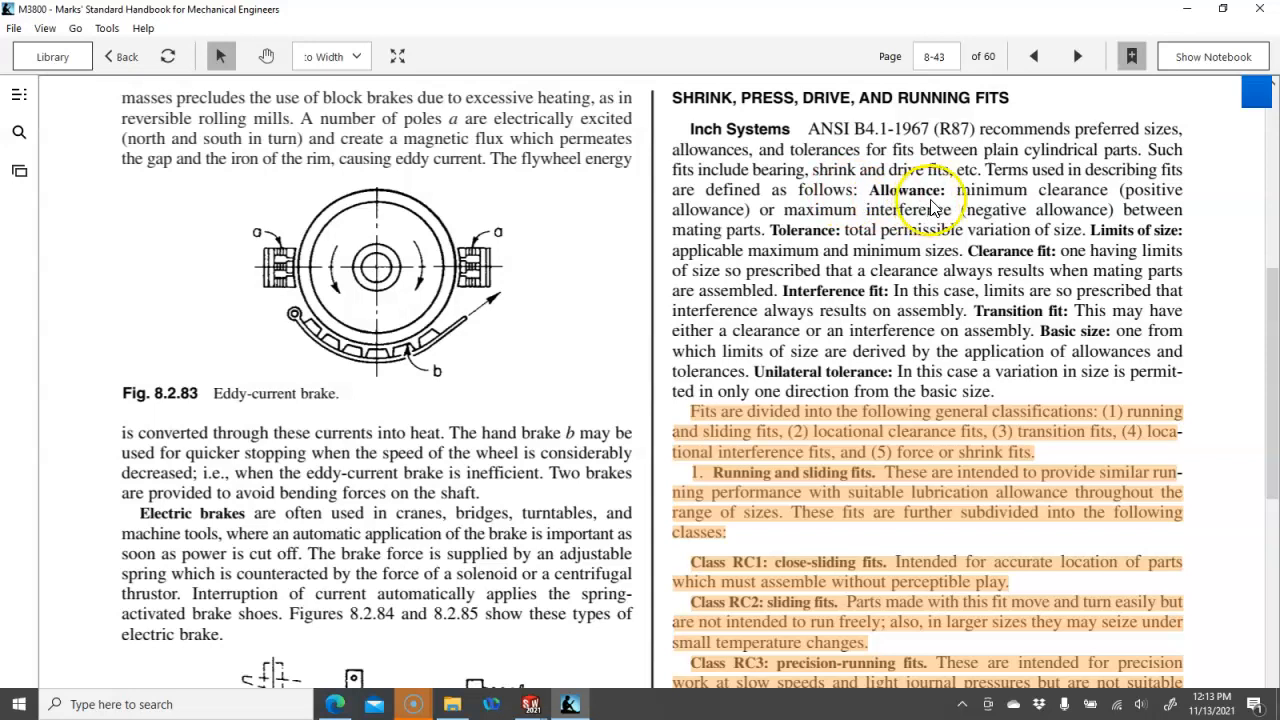
{"action": "mouse_move", "coordinate": [1050, 200]}
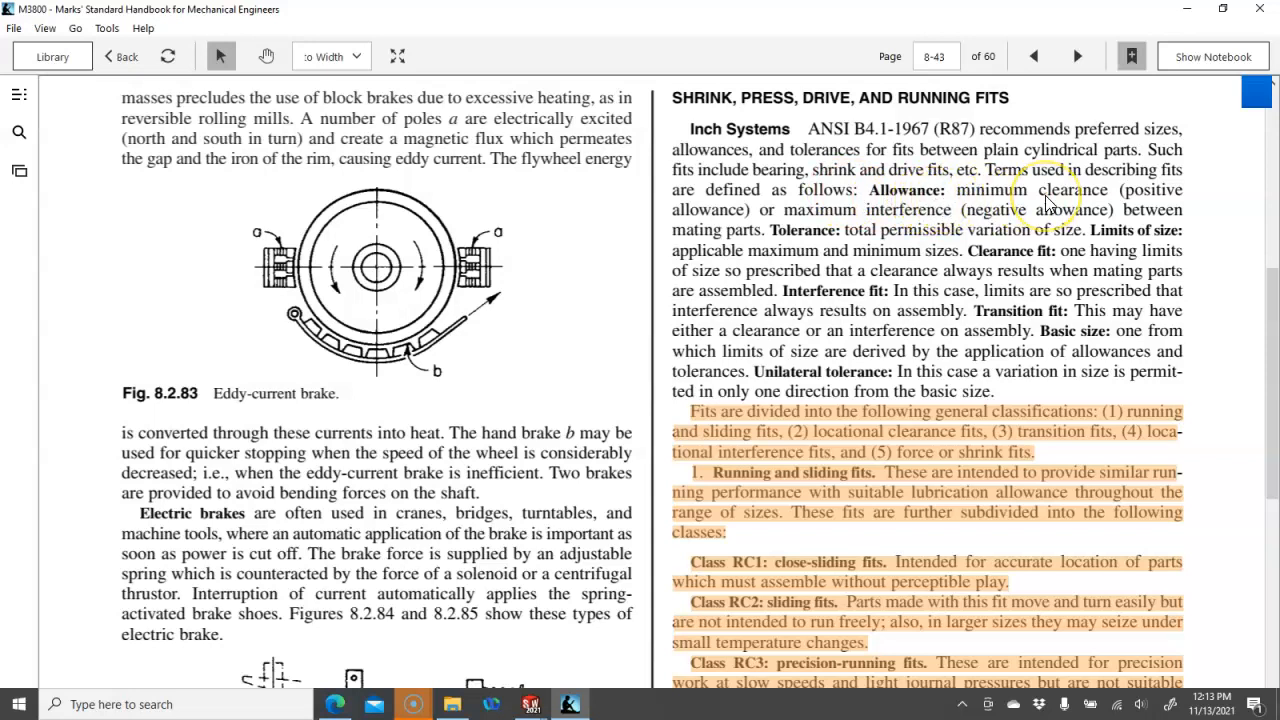
{"action": "mouse_move", "coordinate": [914, 230]}
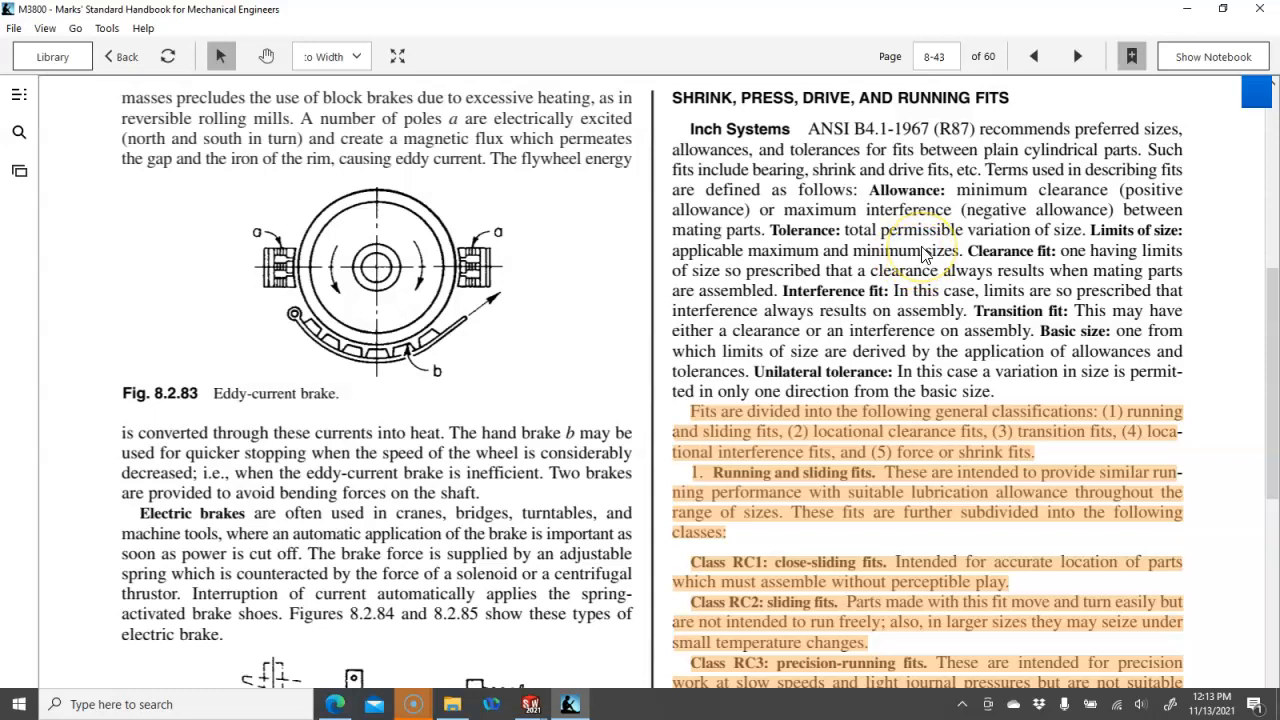
{"action": "mouse_move", "coordinate": [1110, 248]}
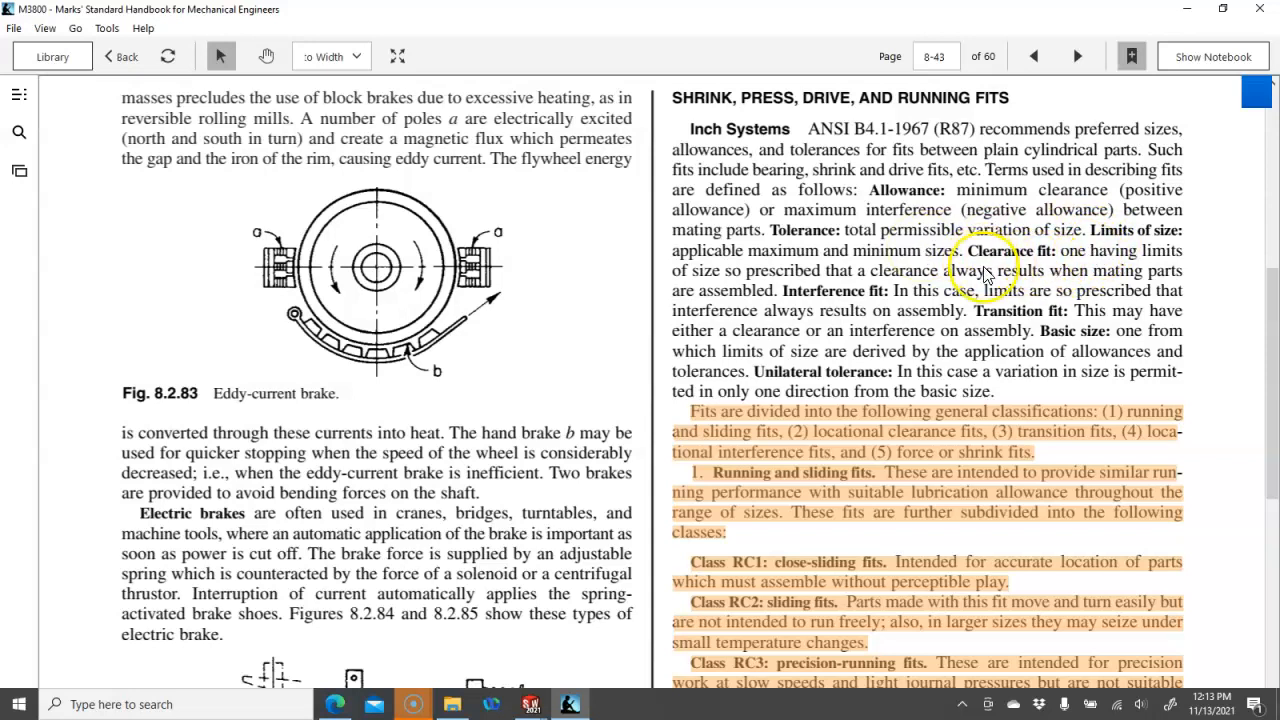
{"action": "mouse_move", "coordinate": [1007, 270]}
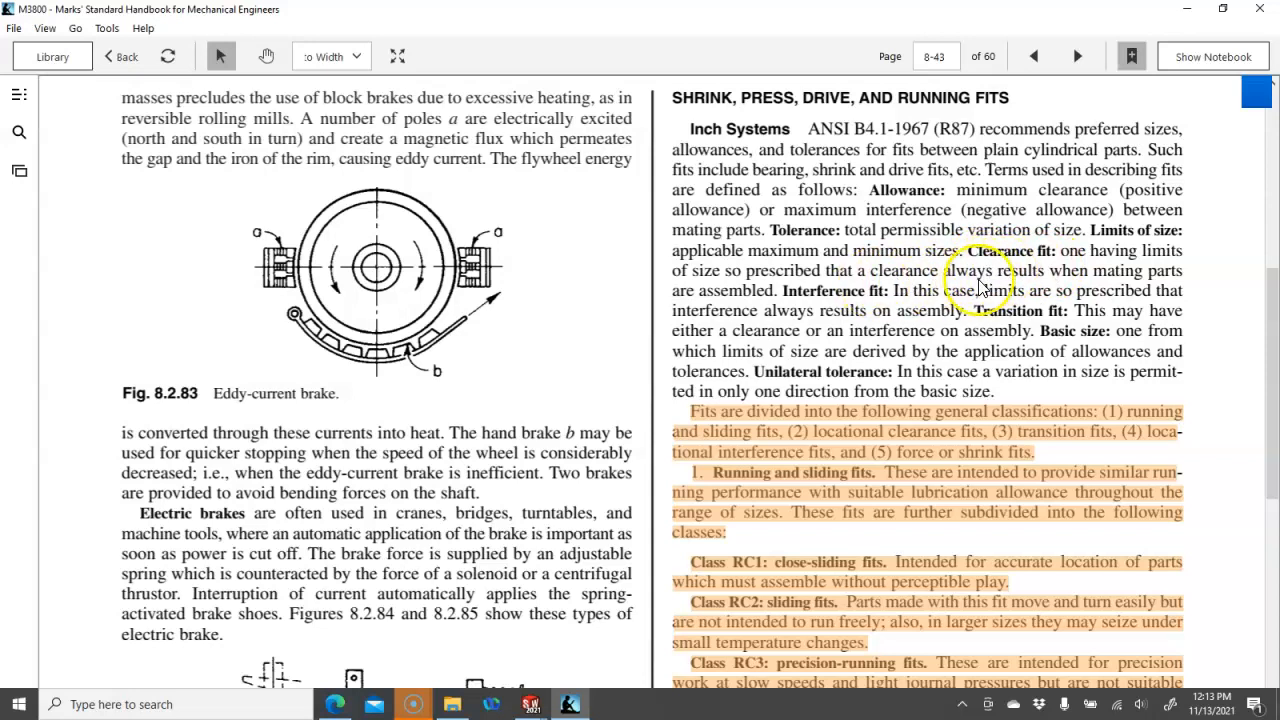
{"action": "mouse_move", "coordinate": [1042, 300]}
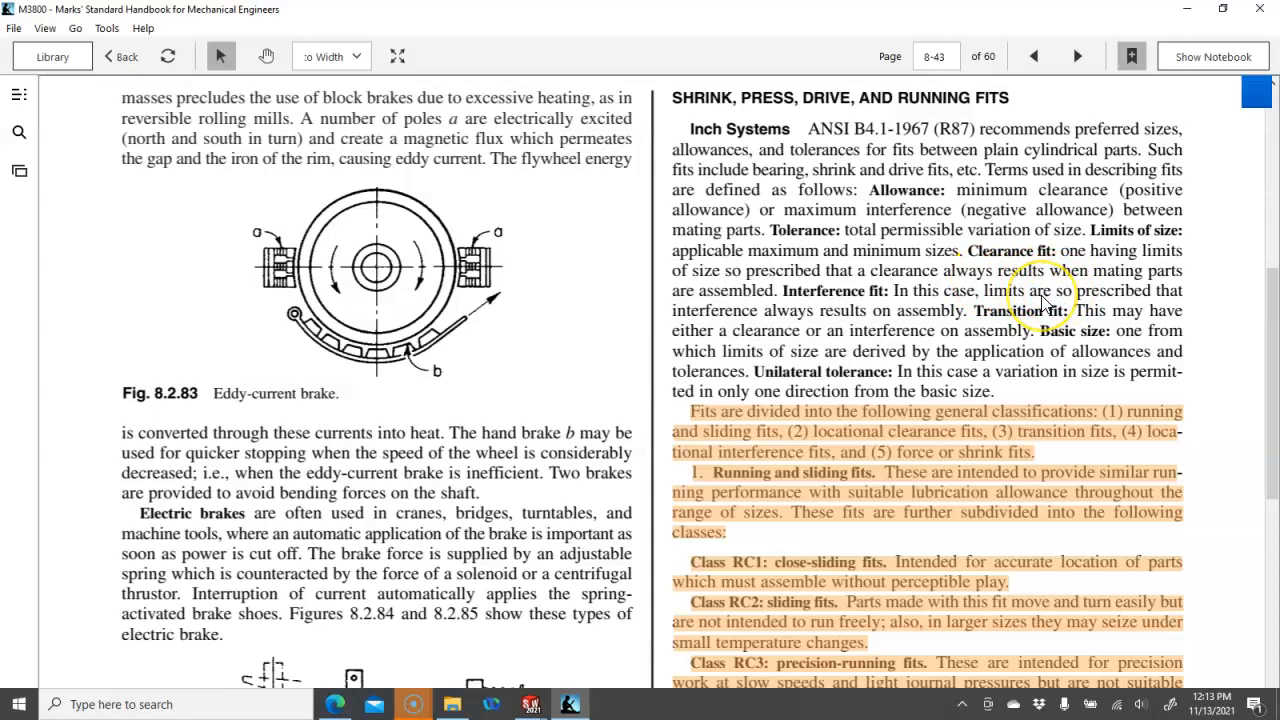
{"action": "mouse_move", "coordinate": [895, 315]}
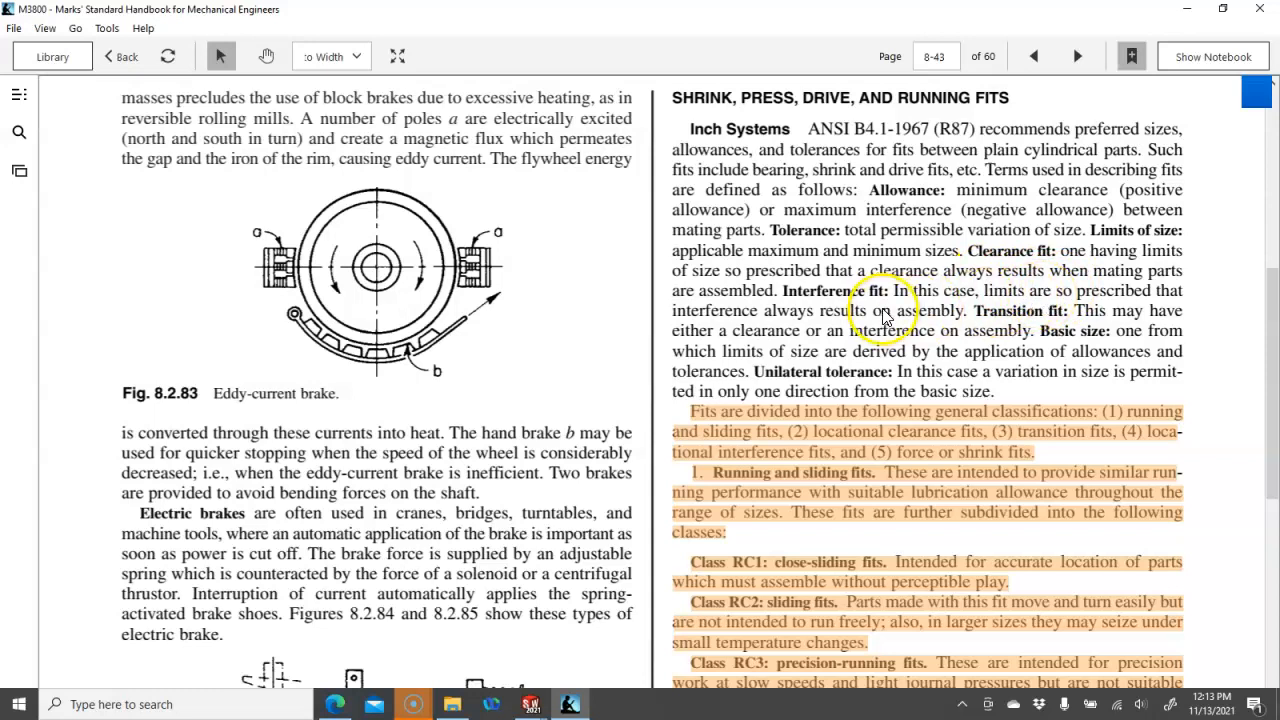
{"action": "mouse_move", "coordinate": [935, 315]}
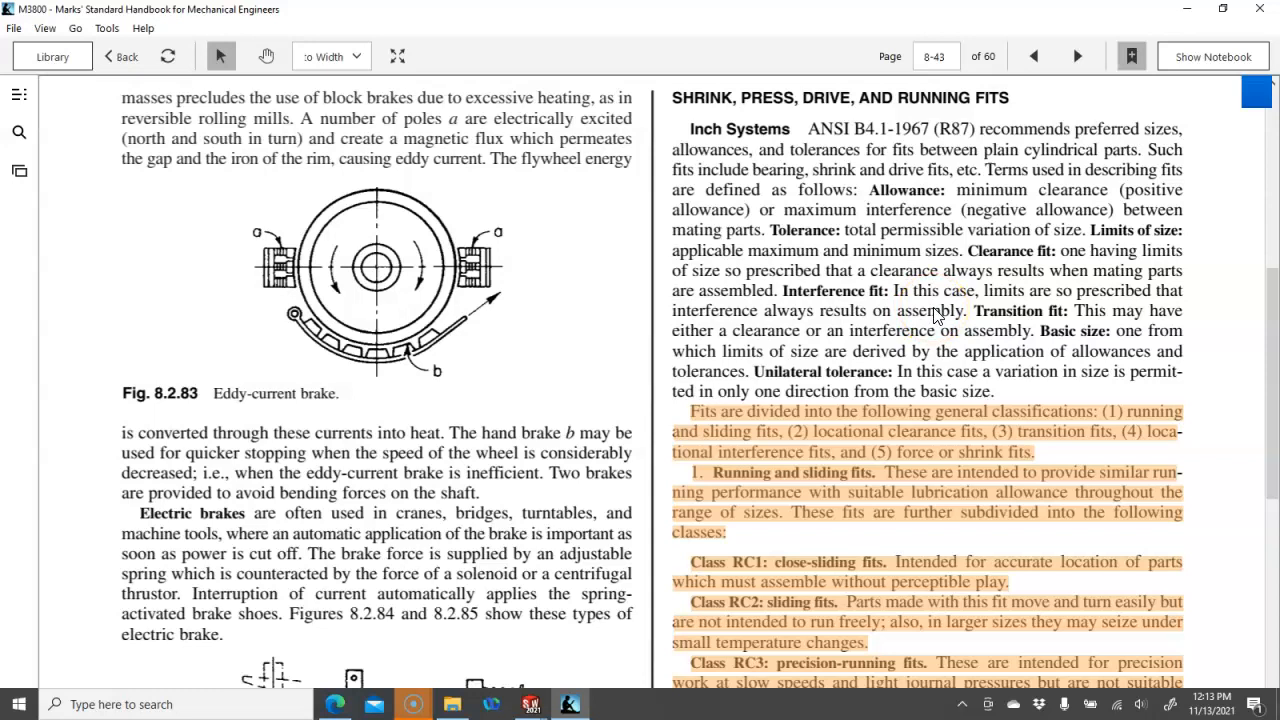
- Scroll handbook page 8-43 down to the RC1–RC9 running and sliding fit descriptions
{"action": "scroll", "scroll_direction": "down", "scroll_amount": 3}
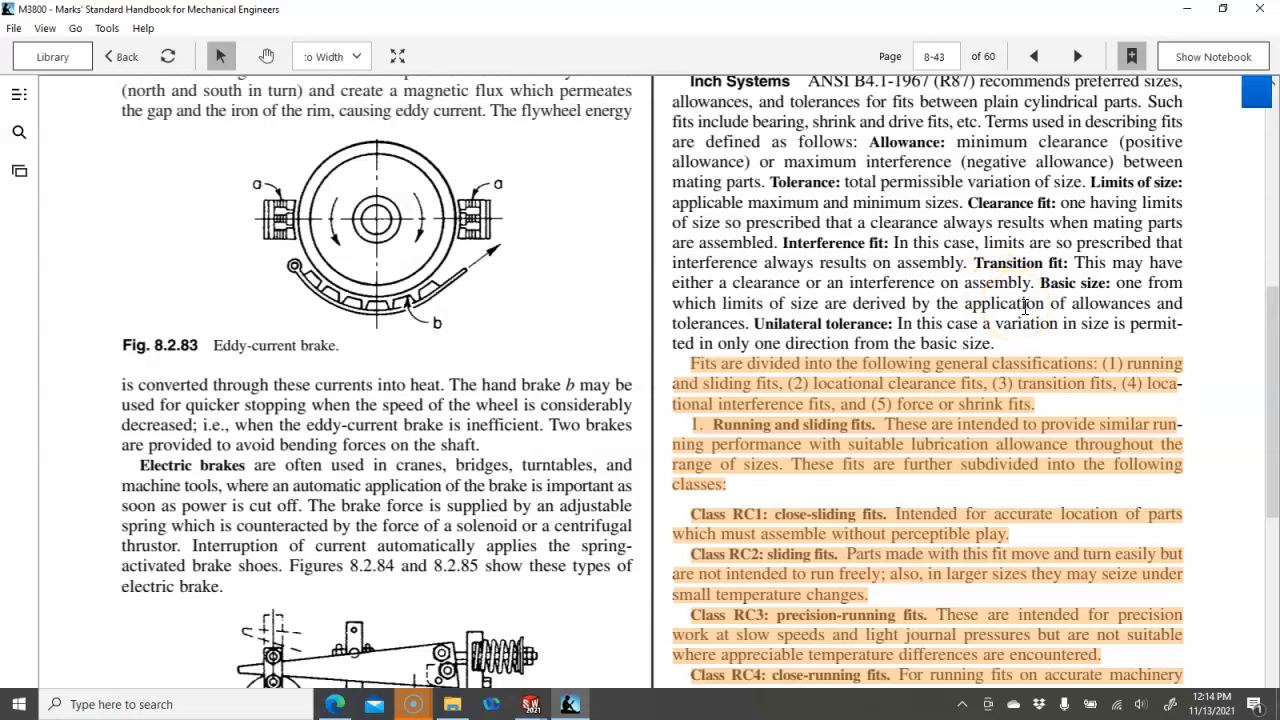
{"action": "mouse_move", "coordinate": [1163, 305]}
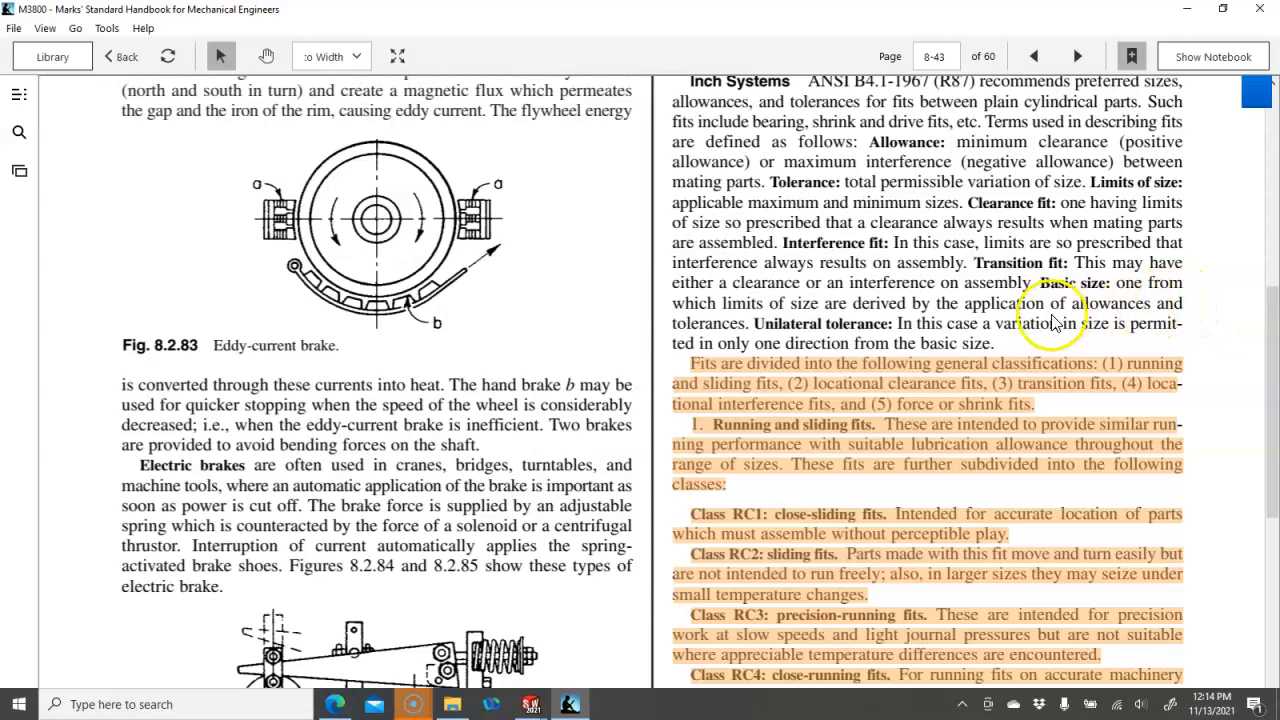
{"action": "mouse_move", "coordinate": [975, 340]}
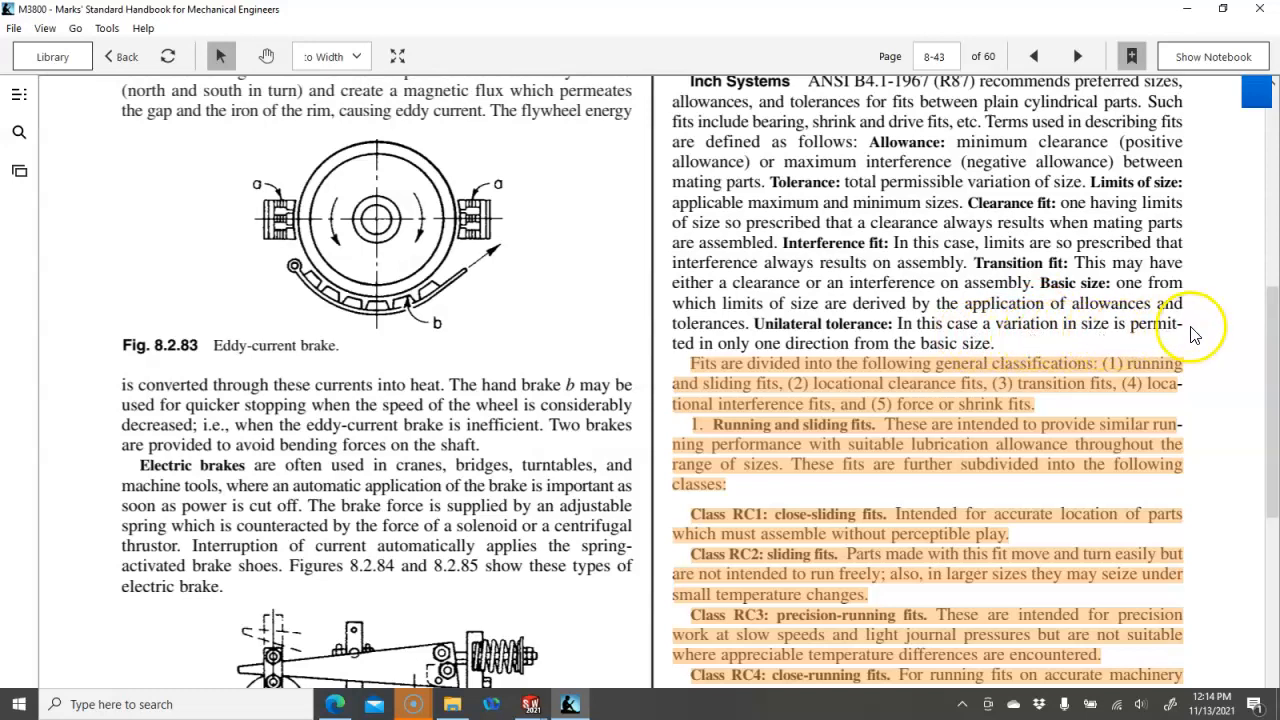
{"action": "scroll", "scroll_direction": "down", "scroll_amount": 3}
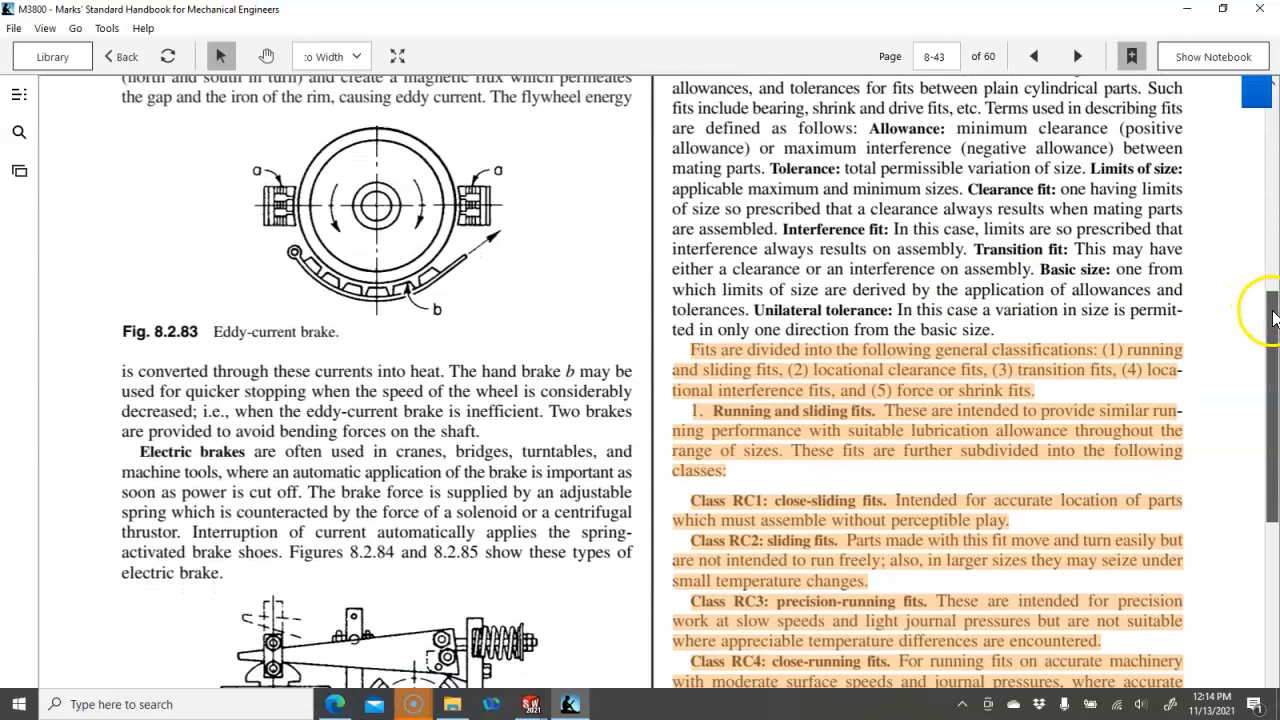
{"action": "scroll", "scroll_direction": "down", "scroll_amount": 3}
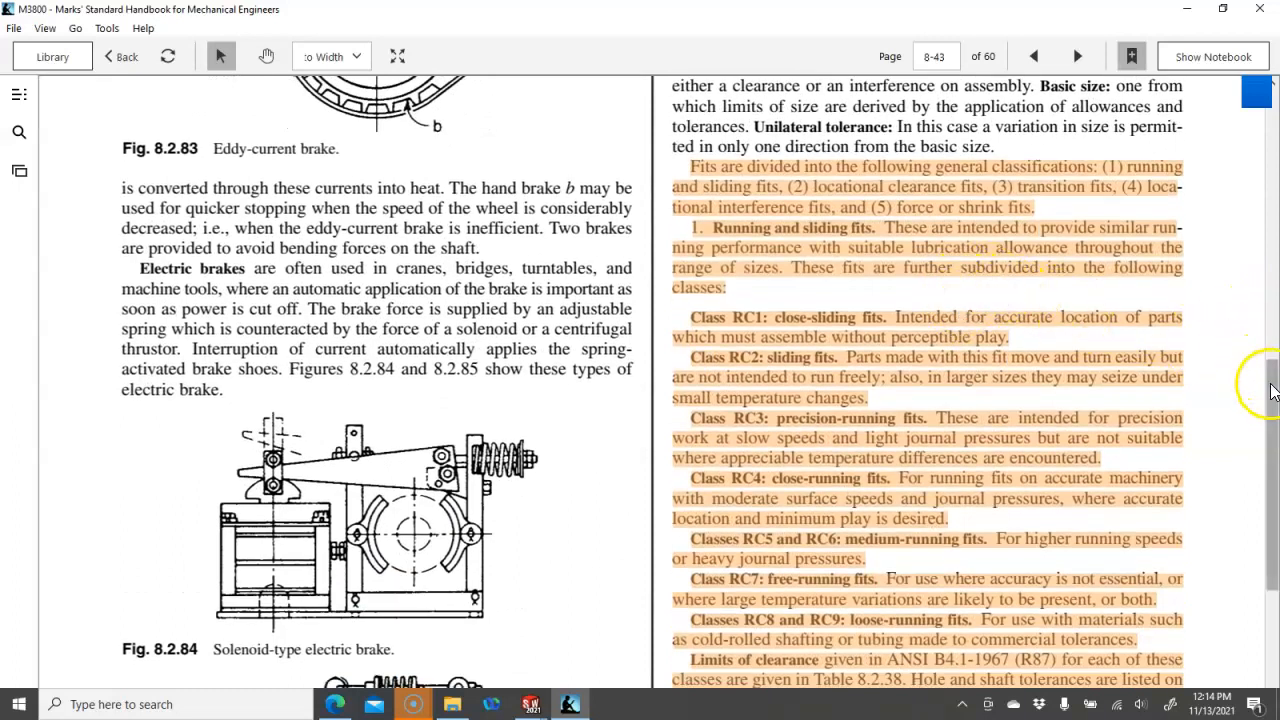
{"action": "scroll", "scroll_direction": "down", "scroll_amount": 3}
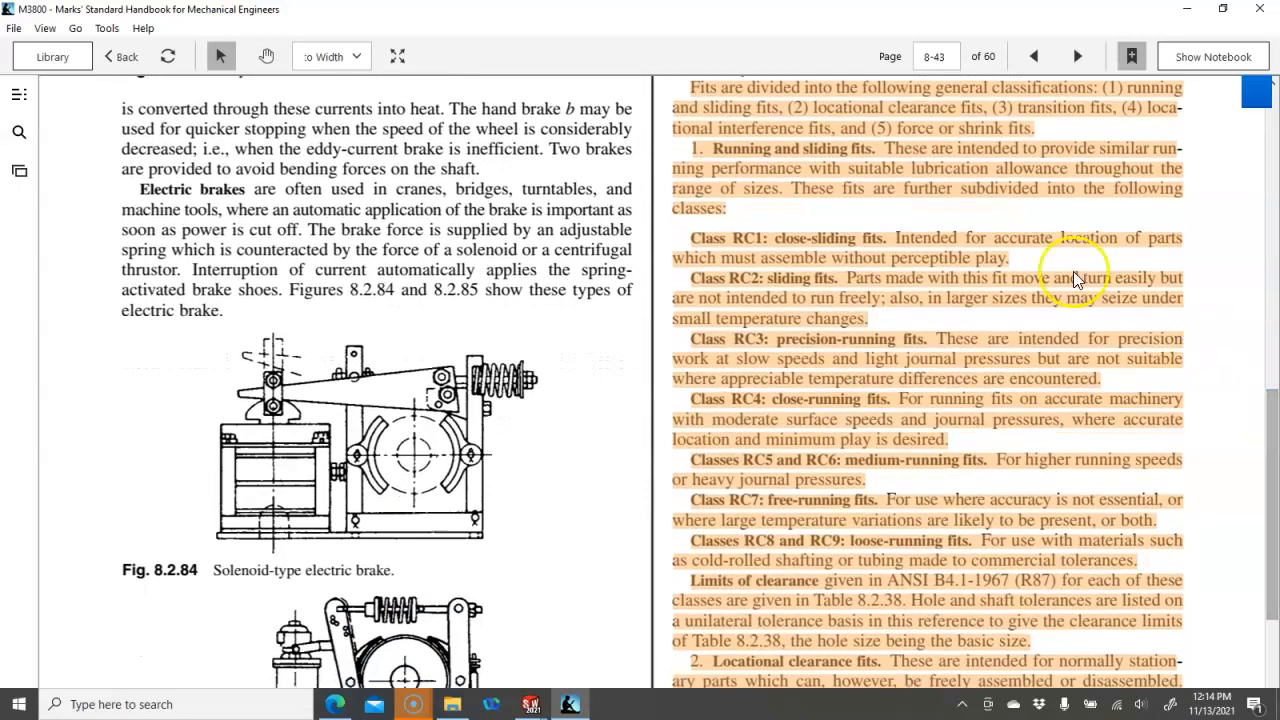
{"action": "mouse_move", "coordinate": [807, 218]}
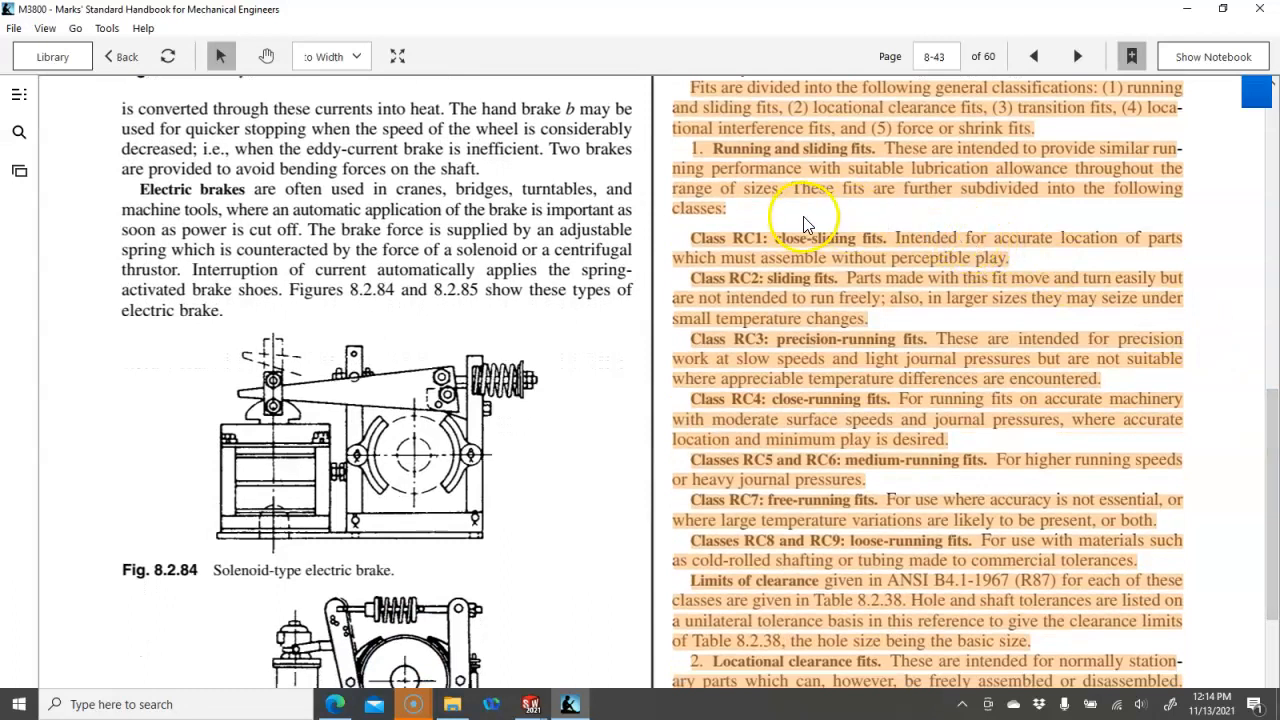
{"action": "mouse_move", "coordinate": [822, 288]}
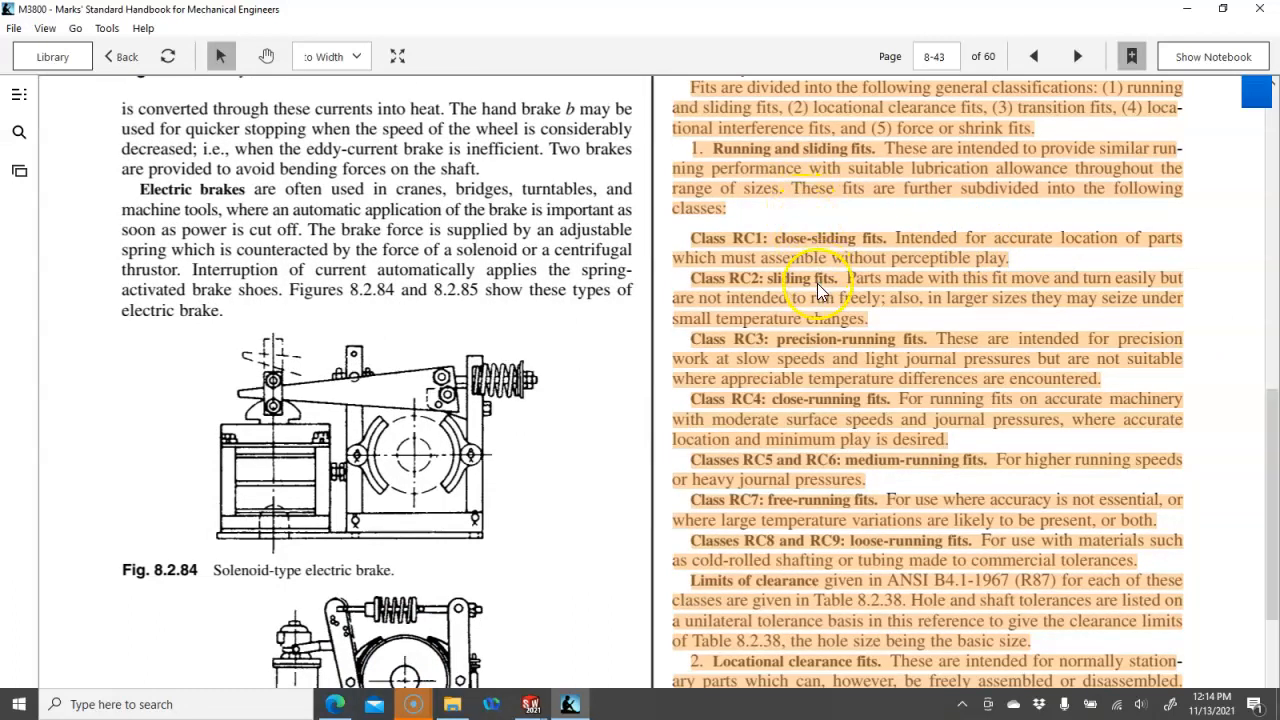
{"action": "mouse_move", "coordinate": [1167, 428]}
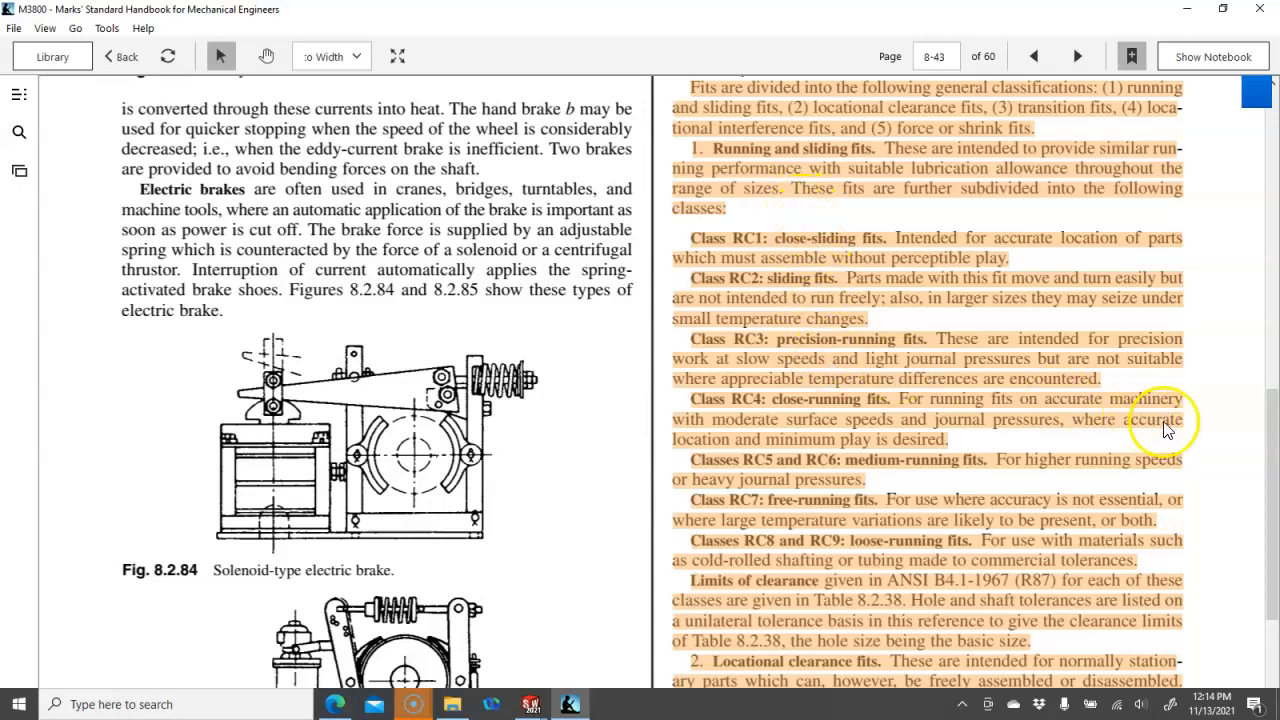
{"action": "scroll", "scroll_direction": "down", "scroll_amount": 3}
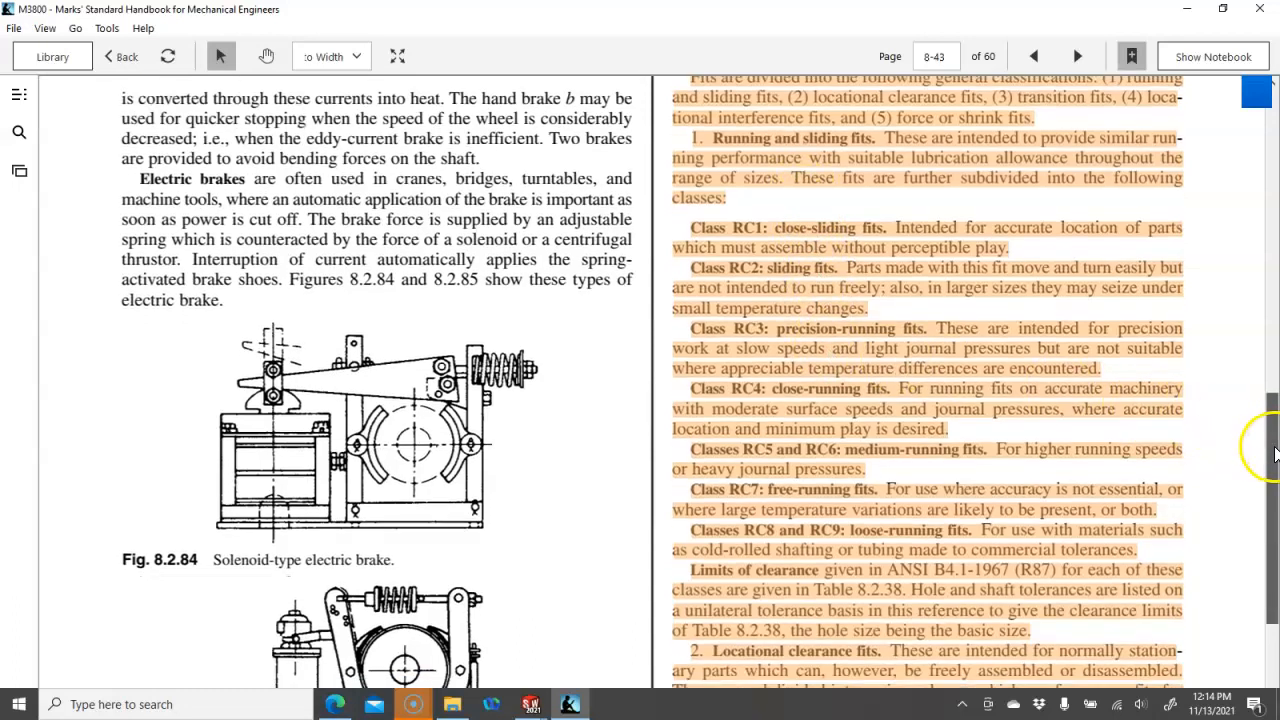
{"action": "scroll", "scroll_direction": "down", "scroll_amount": 3}
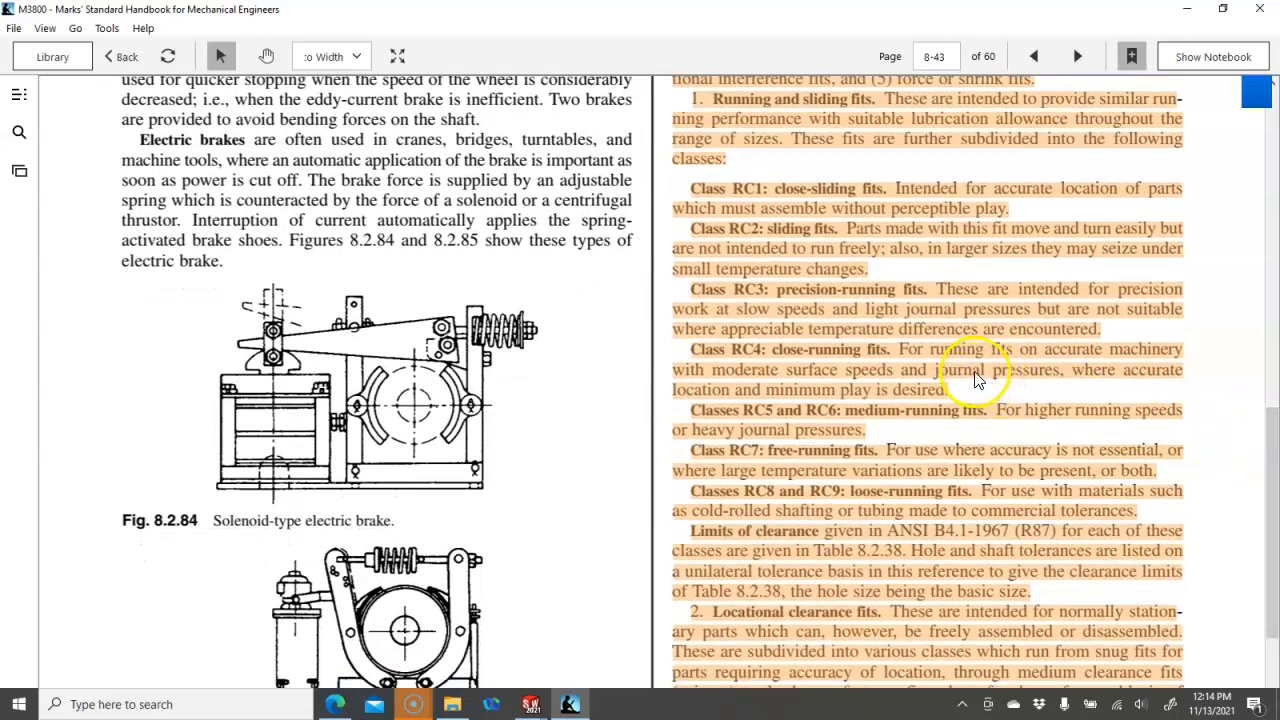
{"action": "mouse_move", "coordinate": [880, 373]}
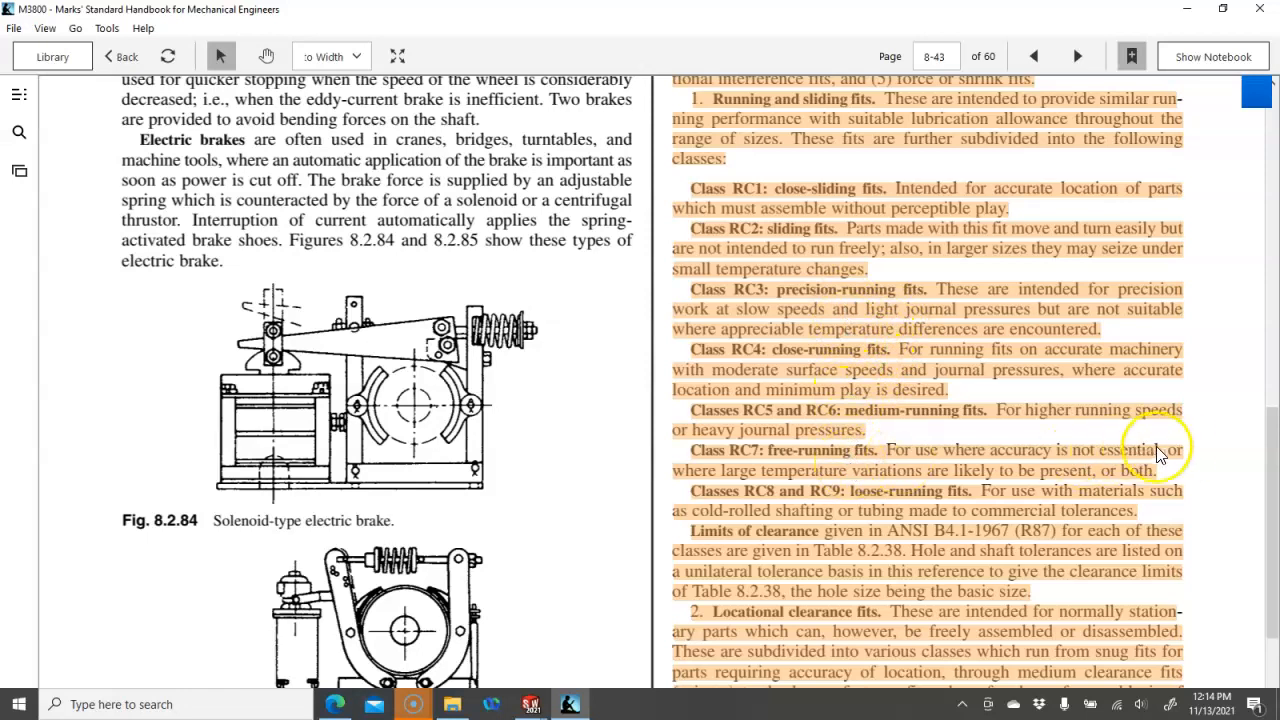
{"action": "scroll", "scroll_direction": "down", "scroll_amount": 3}
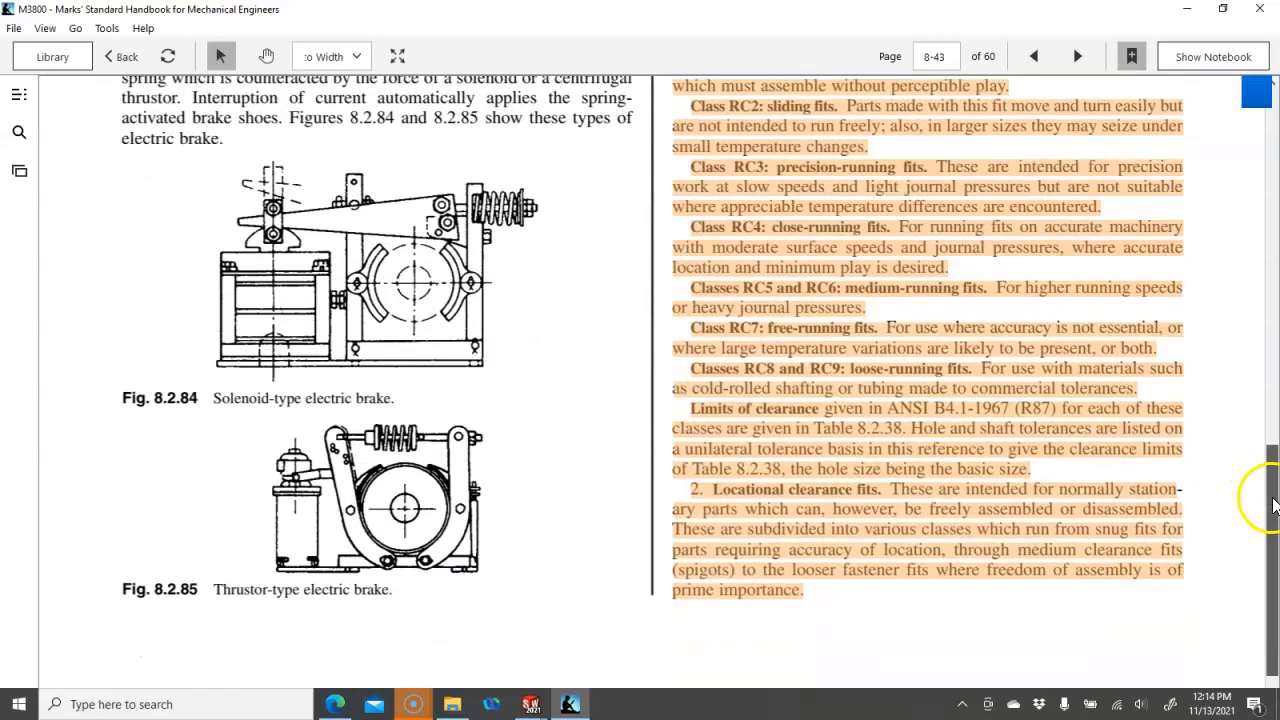
{"action": "scroll", "scroll_direction": "down", "scroll_amount": 3}
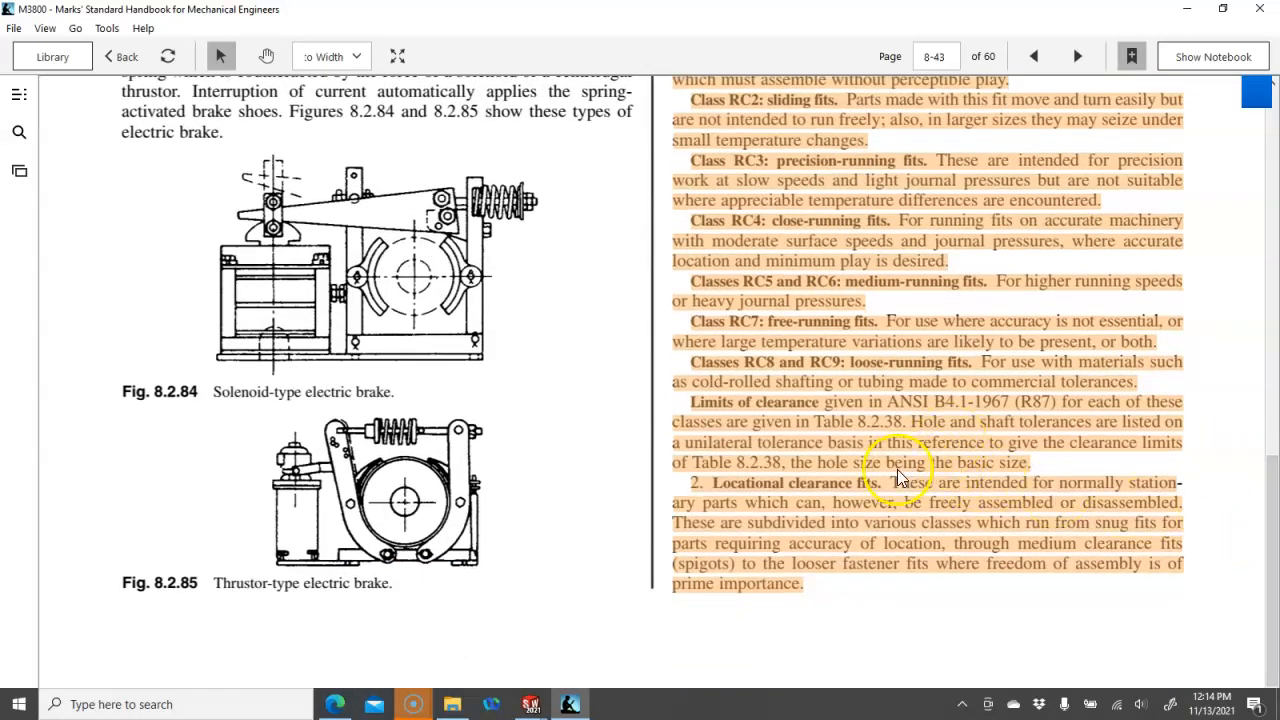
{"action": "mouse_move", "coordinate": [1230, 496]}
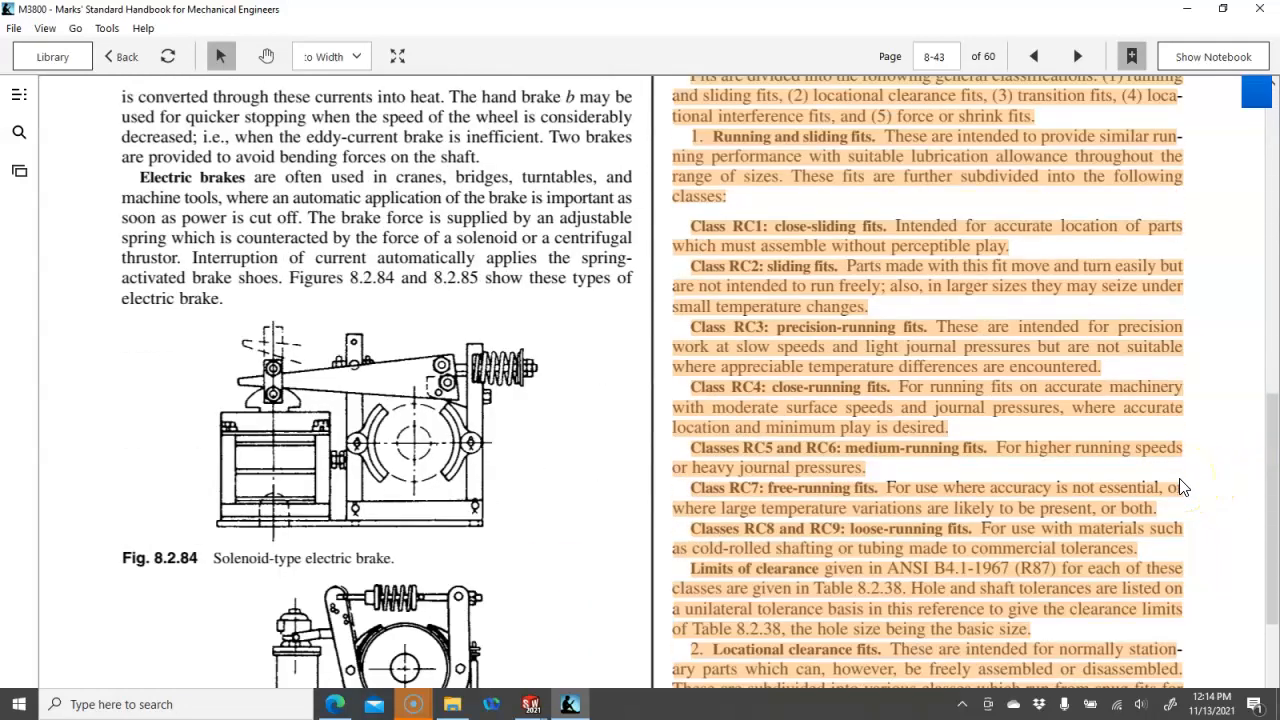
{"action": "scroll", "scroll_direction": "down", "scroll_amount": 3}
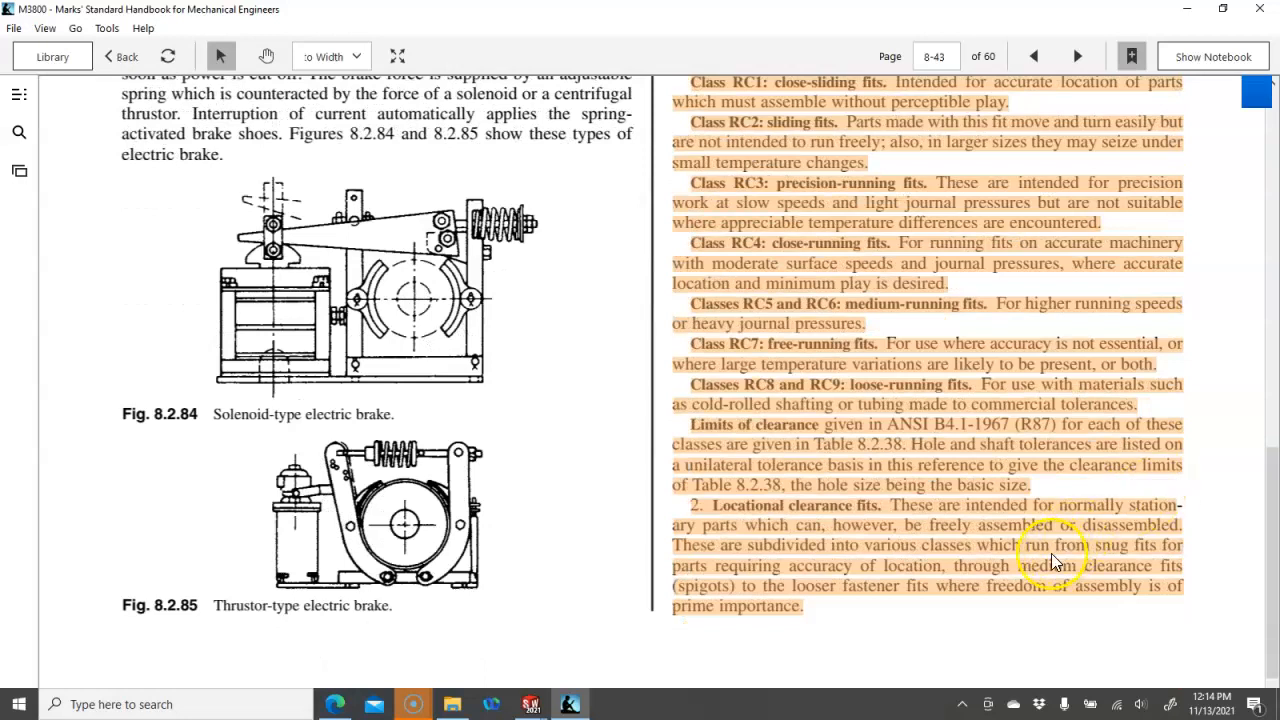
{"action": "mouse_move", "coordinate": [980, 542]}
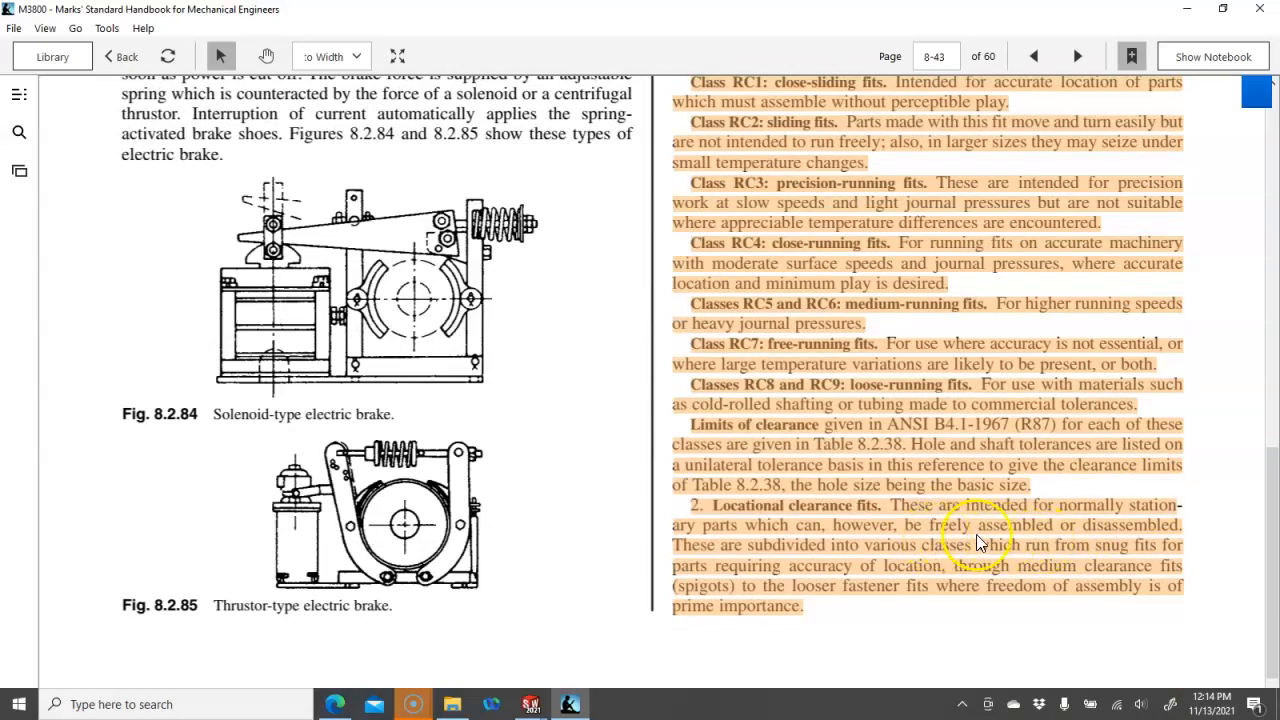
{"action": "mouse_move", "coordinate": [1061, 544]}
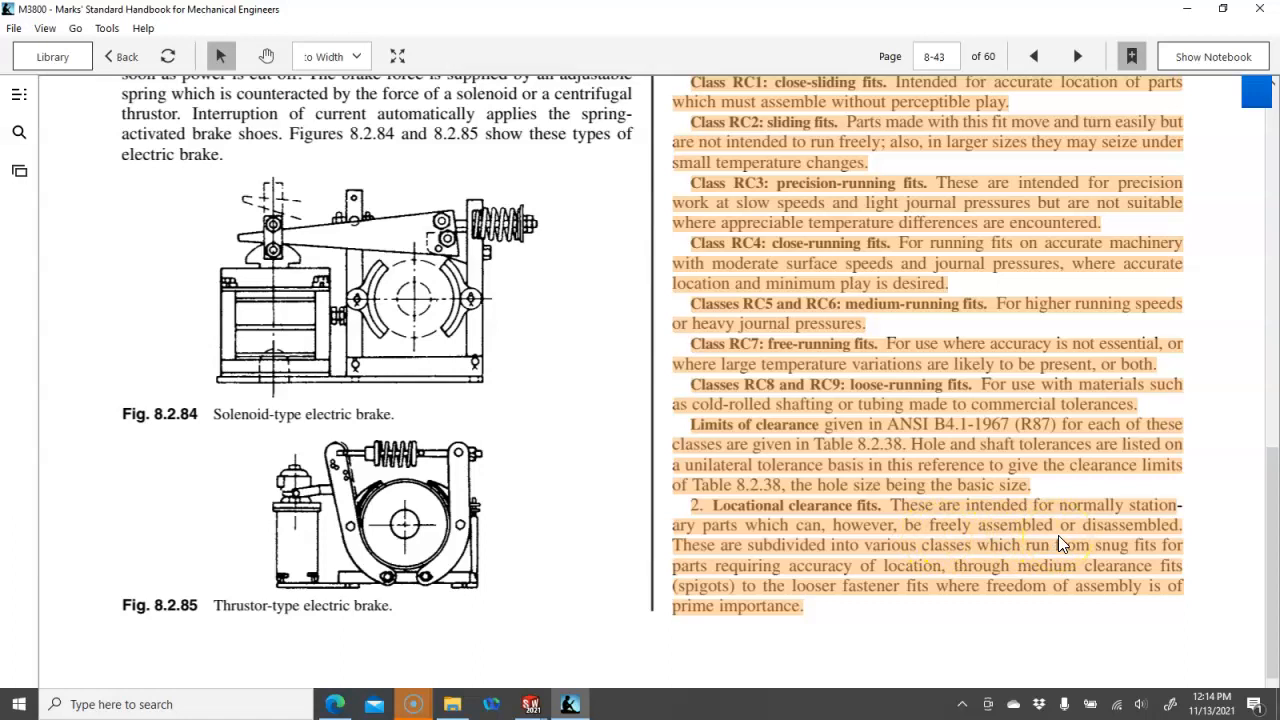
{"action": "scroll", "scroll_direction": "down", "scroll_amount": 3}
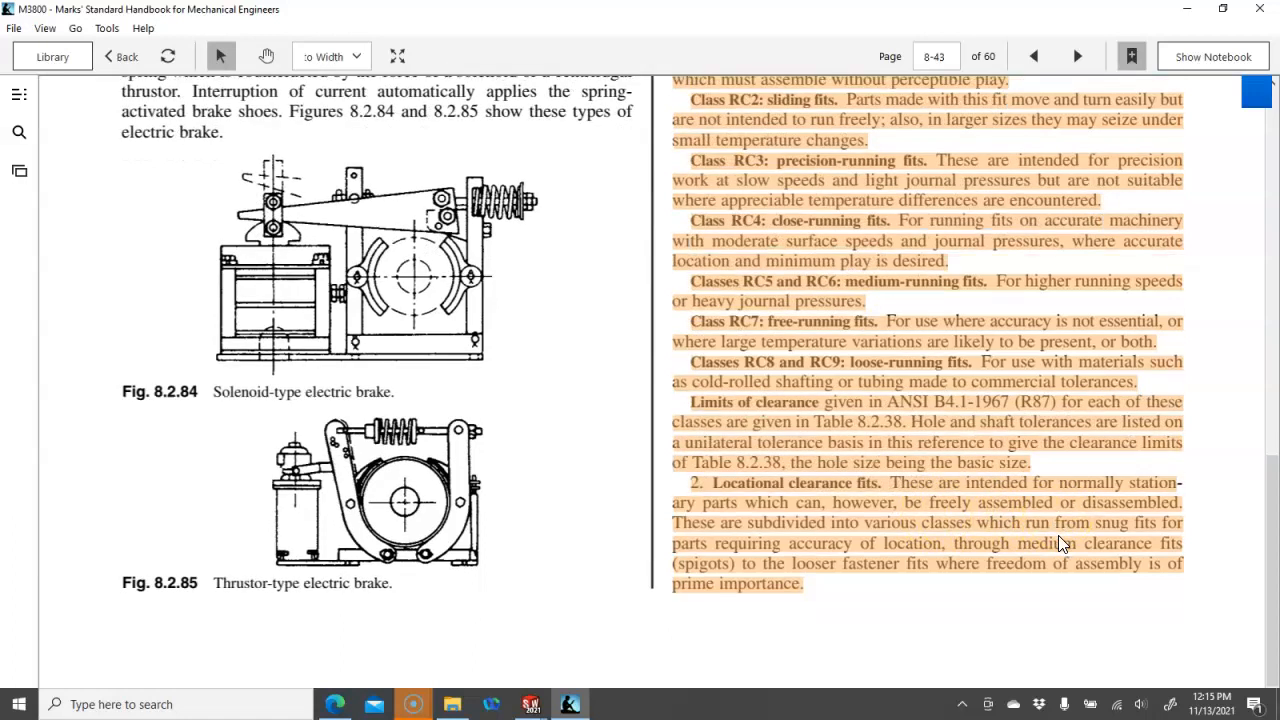
- Turn to page 8-44 and read Tables 8.2.38 and 8.2.39 on clearance and interference fits
{"action": "left_click", "coordinate": [1076, 55]}
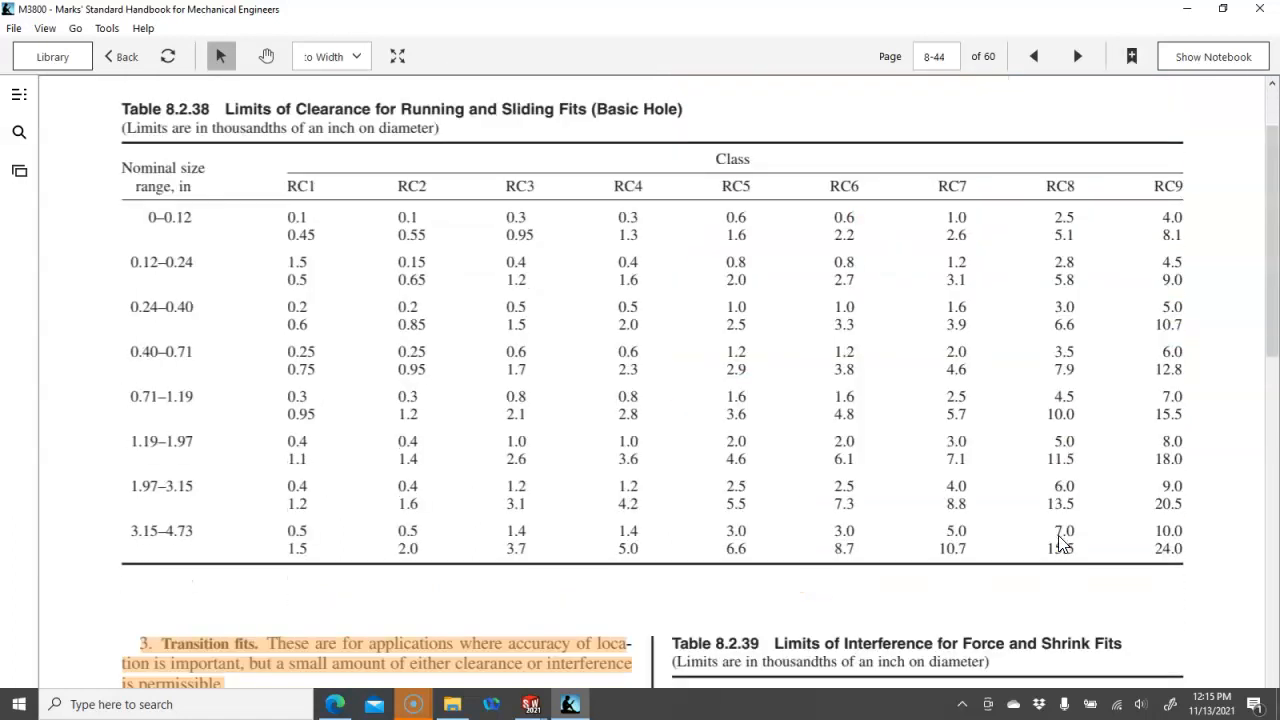
{"action": "scroll", "scroll_direction": "down", "scroll_amount": 3}
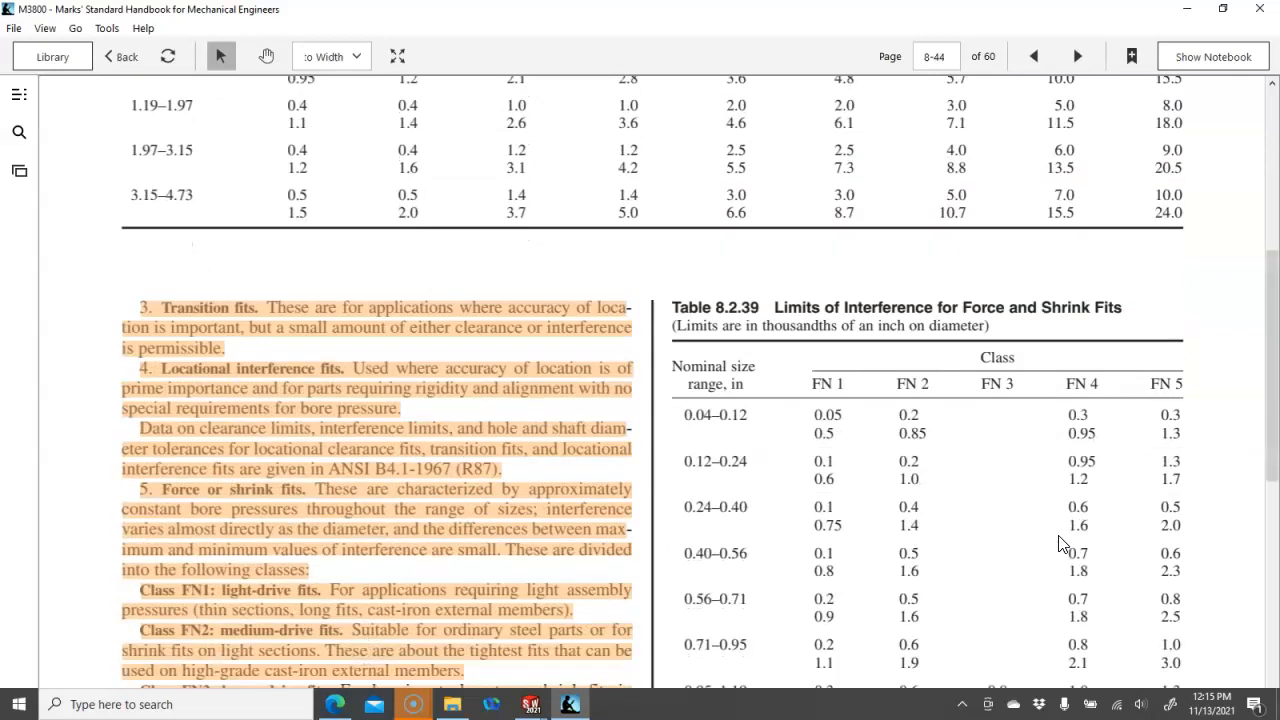
{"action": "scroll", "scroll_direction": "down", "scroll_amount": 3}
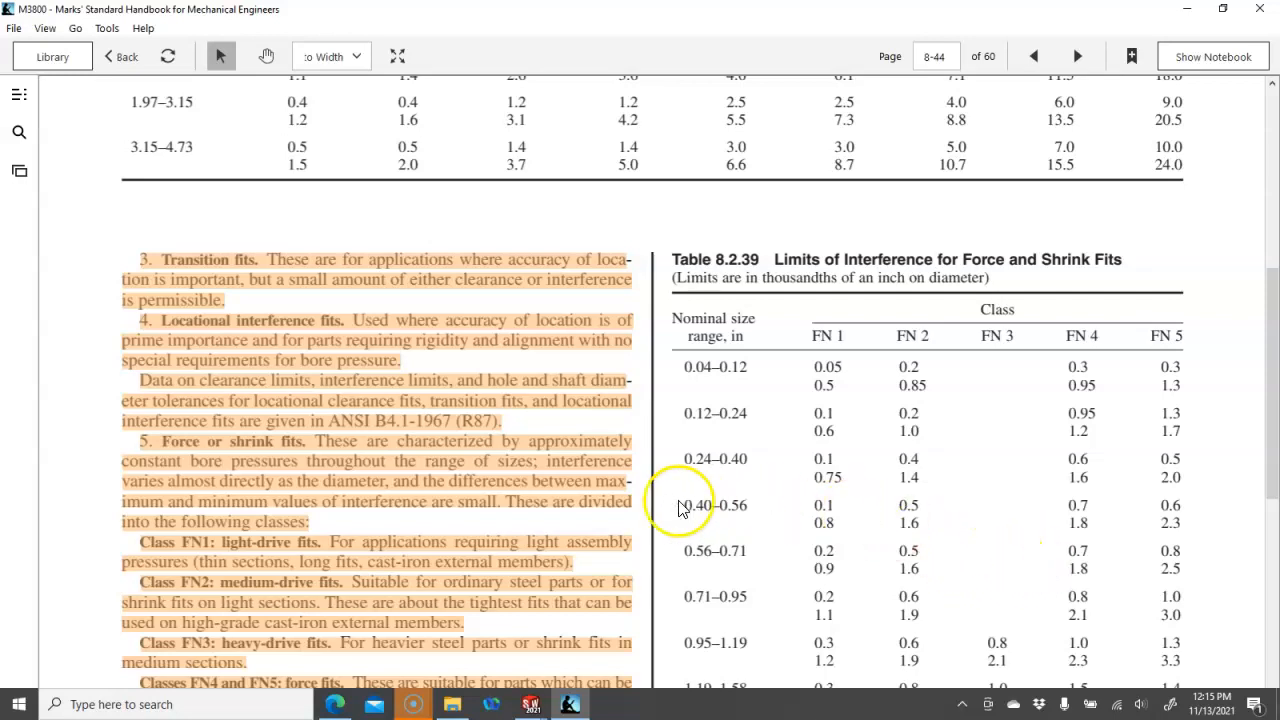
{"action": "scroll", "scroll_direction": "down", "scroll_amount": 3}
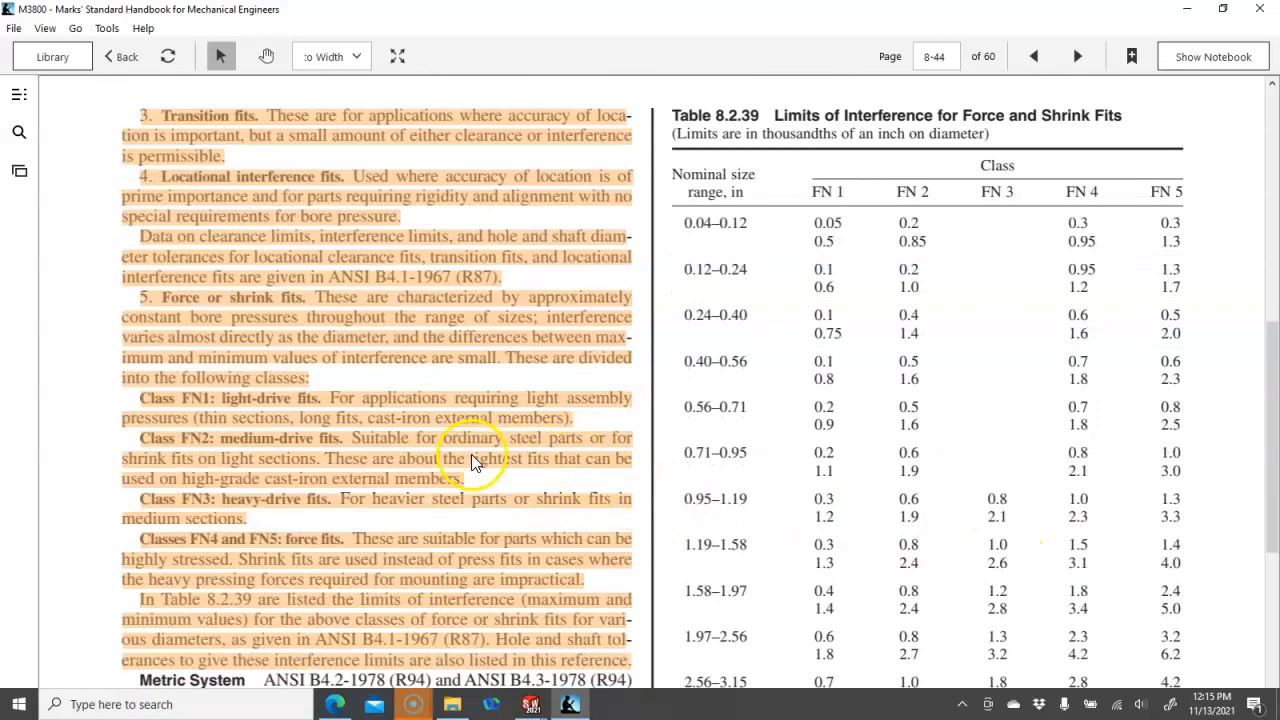
{"action": "scroll", "scroll_direction": "down", "scroll_amount": 3}
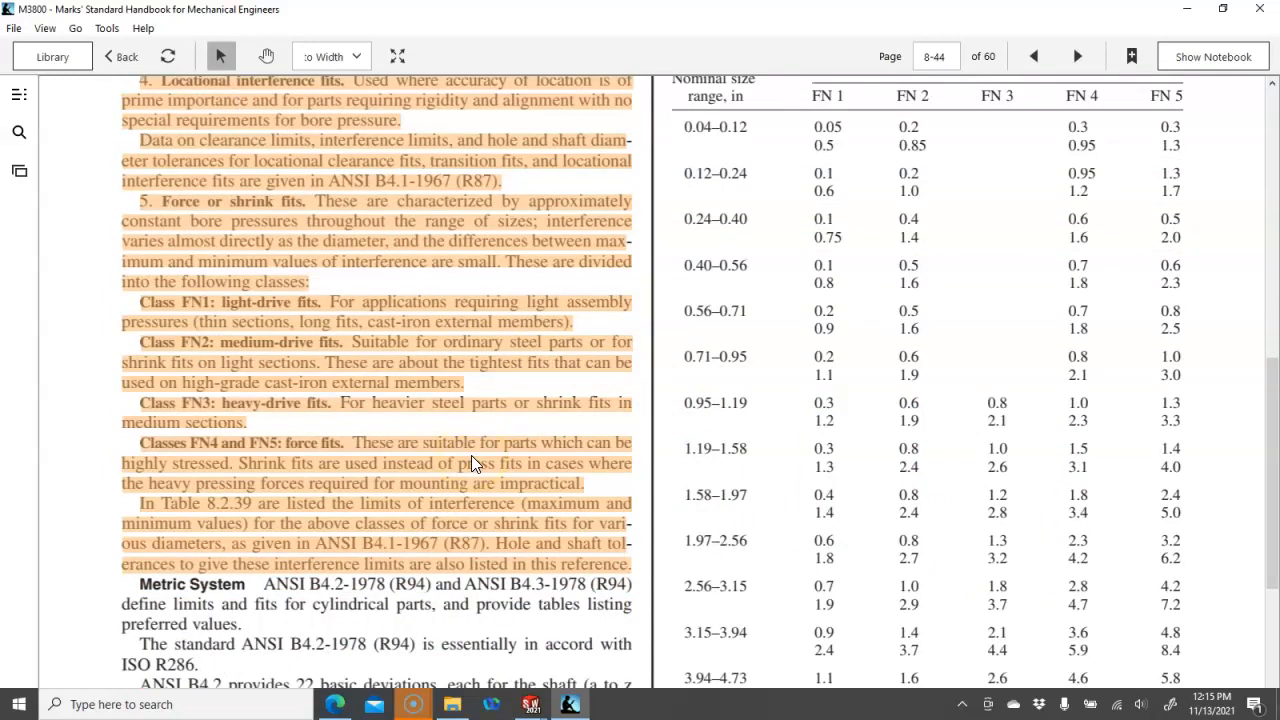
{"action": "scroll", "scroll_direction": "down", "scroll_amount": 3}
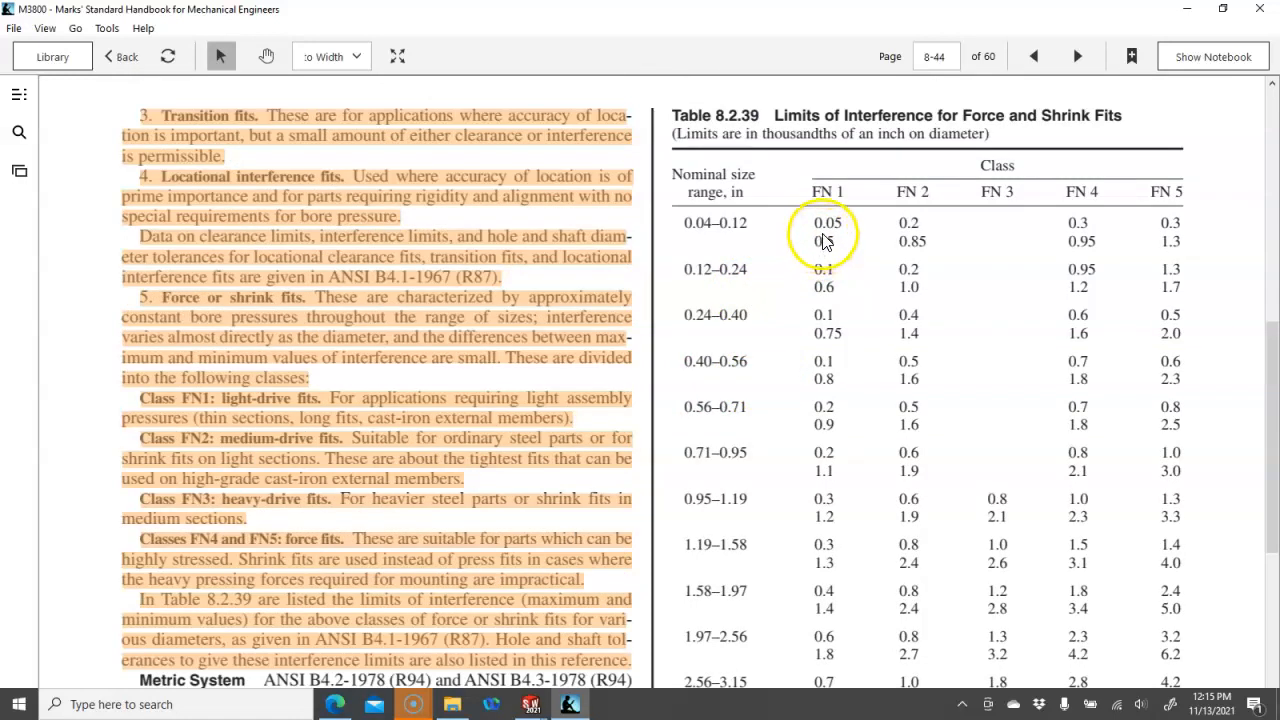
{"action": "mouse_move", "coordinate": [850, 244]}
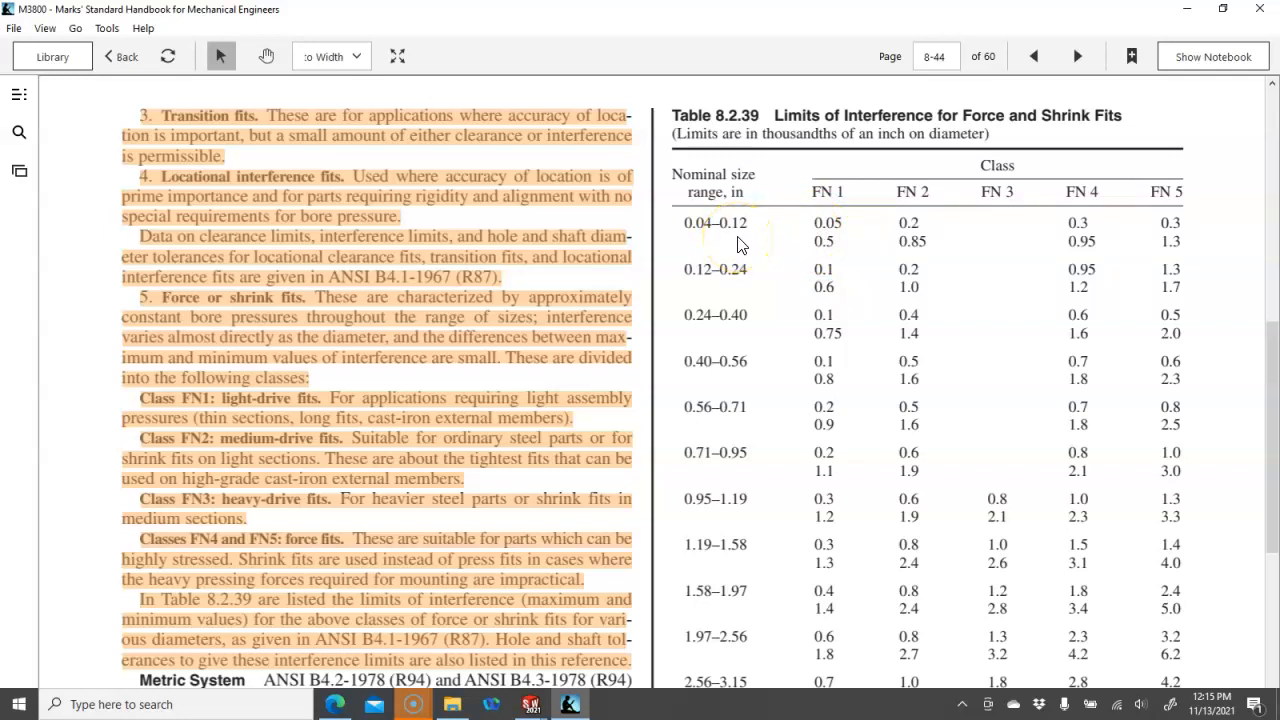
{"action": "scroll", "scroll_direction": "down", "scroll_amount": 3}
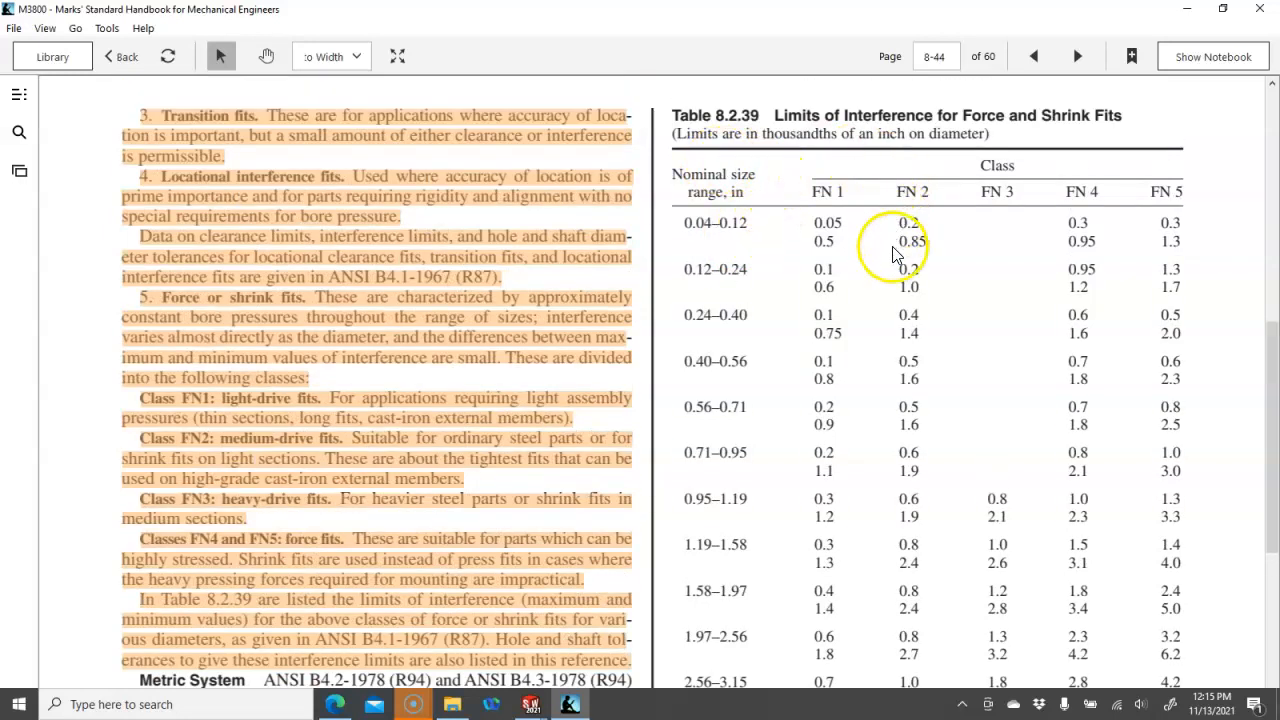
{"action": "scroll", "scroll_direction": "down", "scroll_amount": 3}
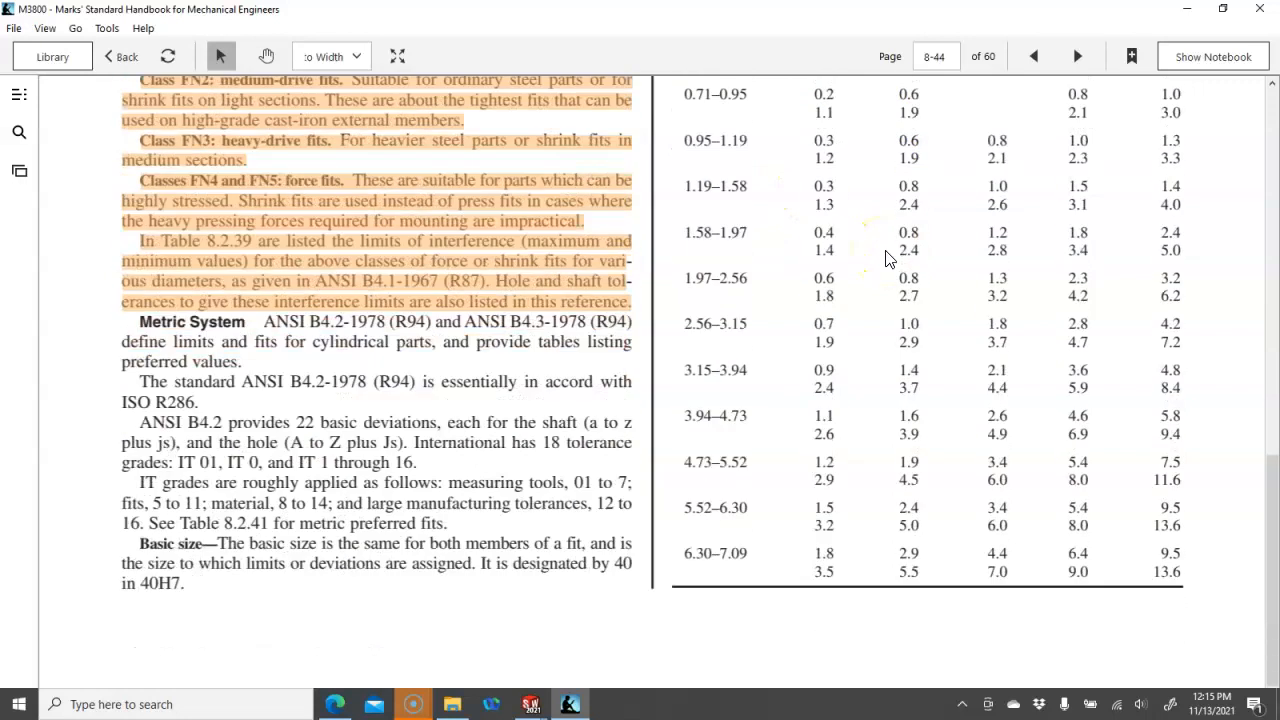
- Turn to page 8-45 and scroll through the metric fit definitions
{"action": "left_click", "coordinate": [1077, 56]}
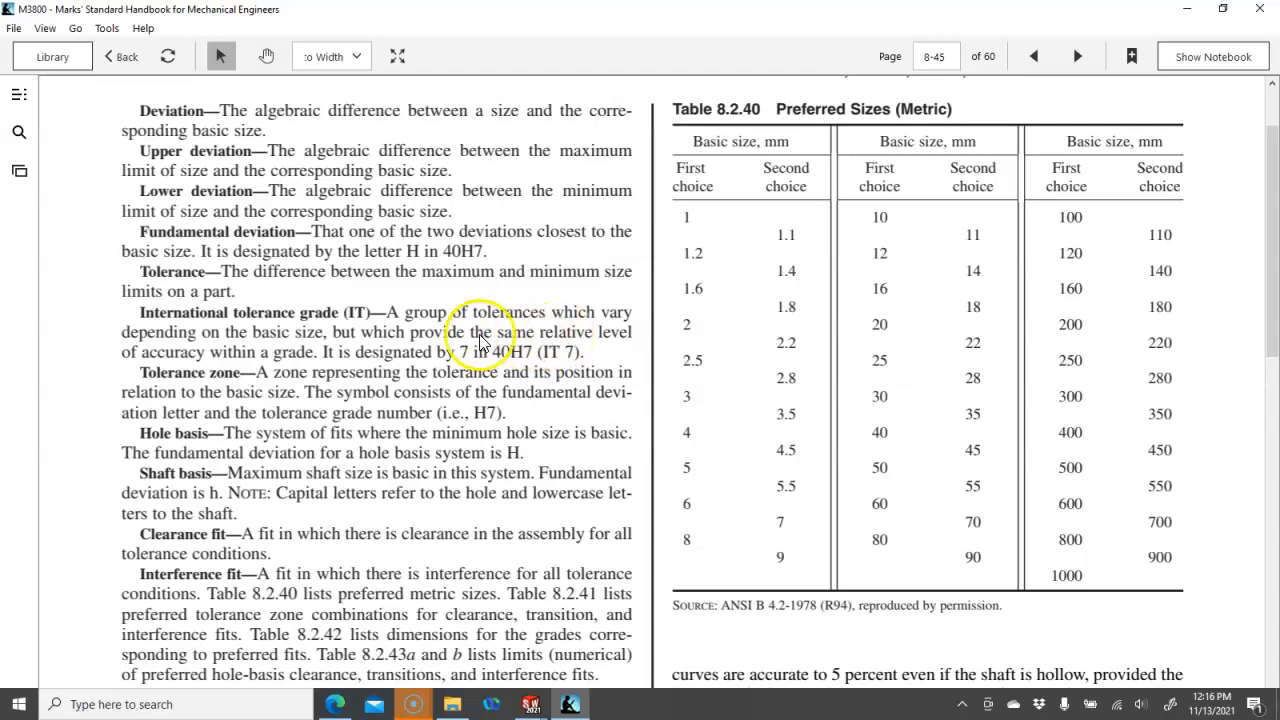
{"action": "scroll", "scroll_direction": "down", "scroll_amount": 3}
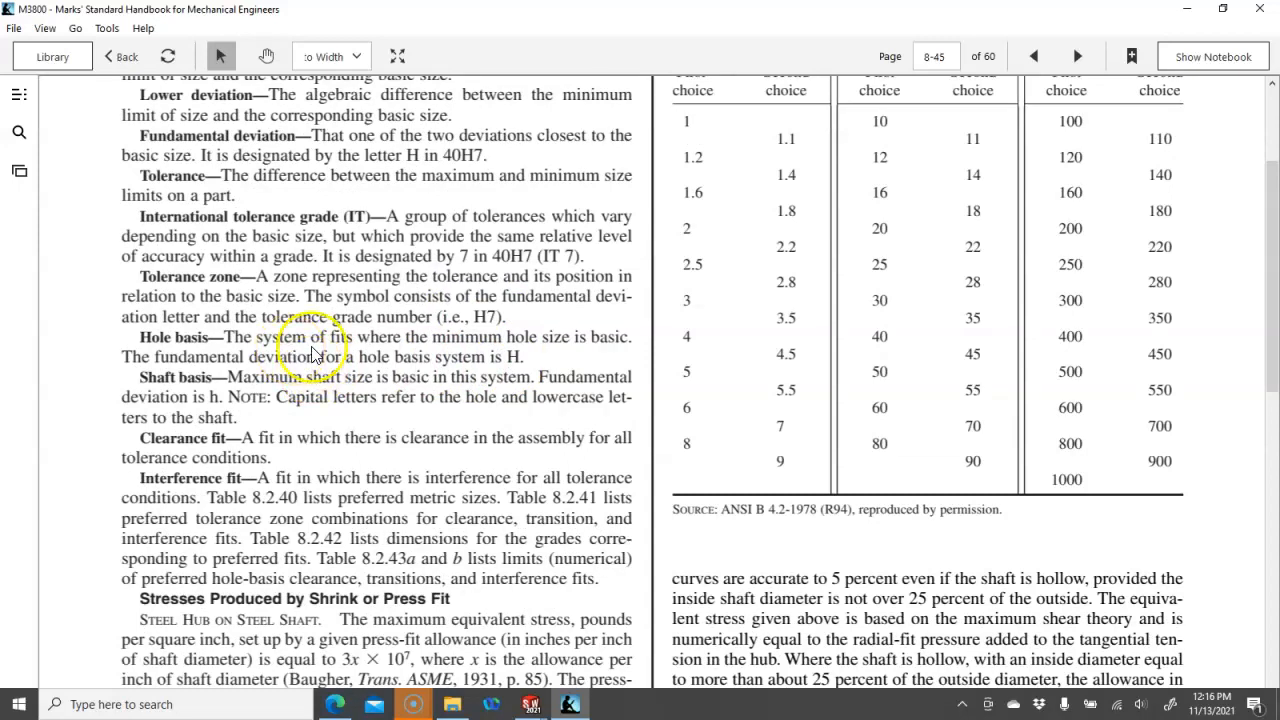
{"action": "mouse_move", "coordinate": [565, 351]}
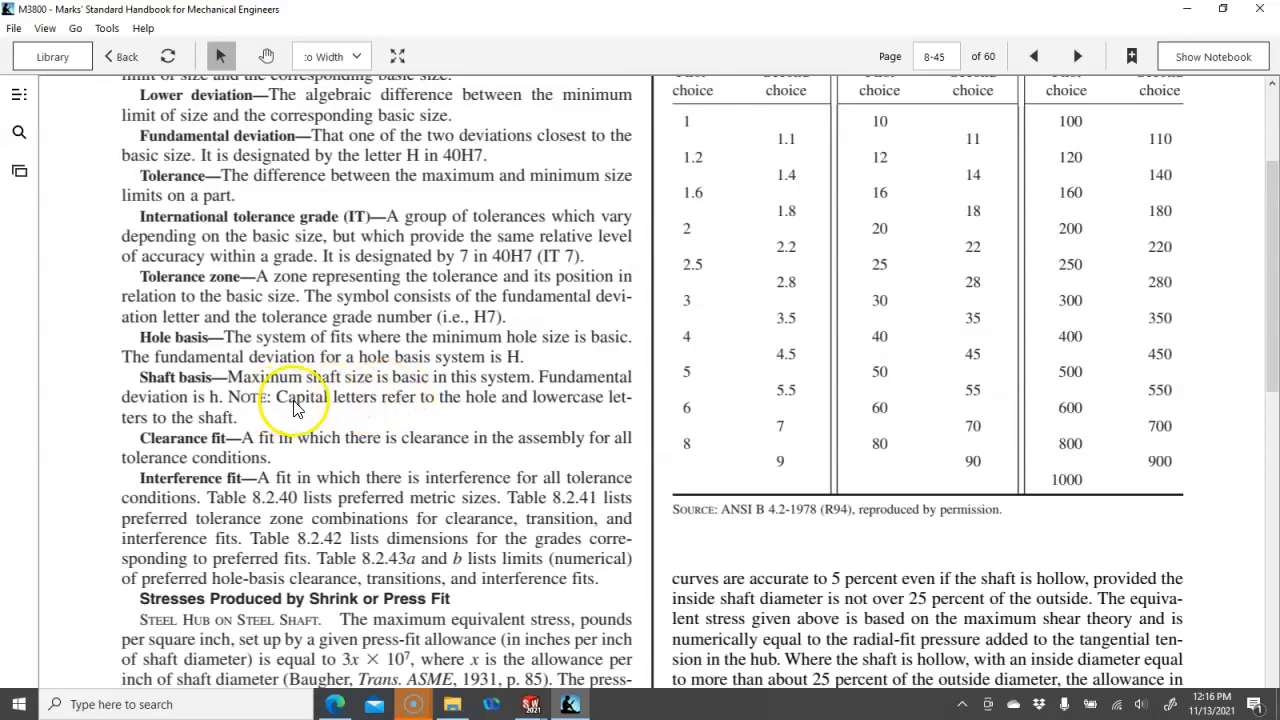
{"action": "mouse_move", "coordinate": [437, 399]}
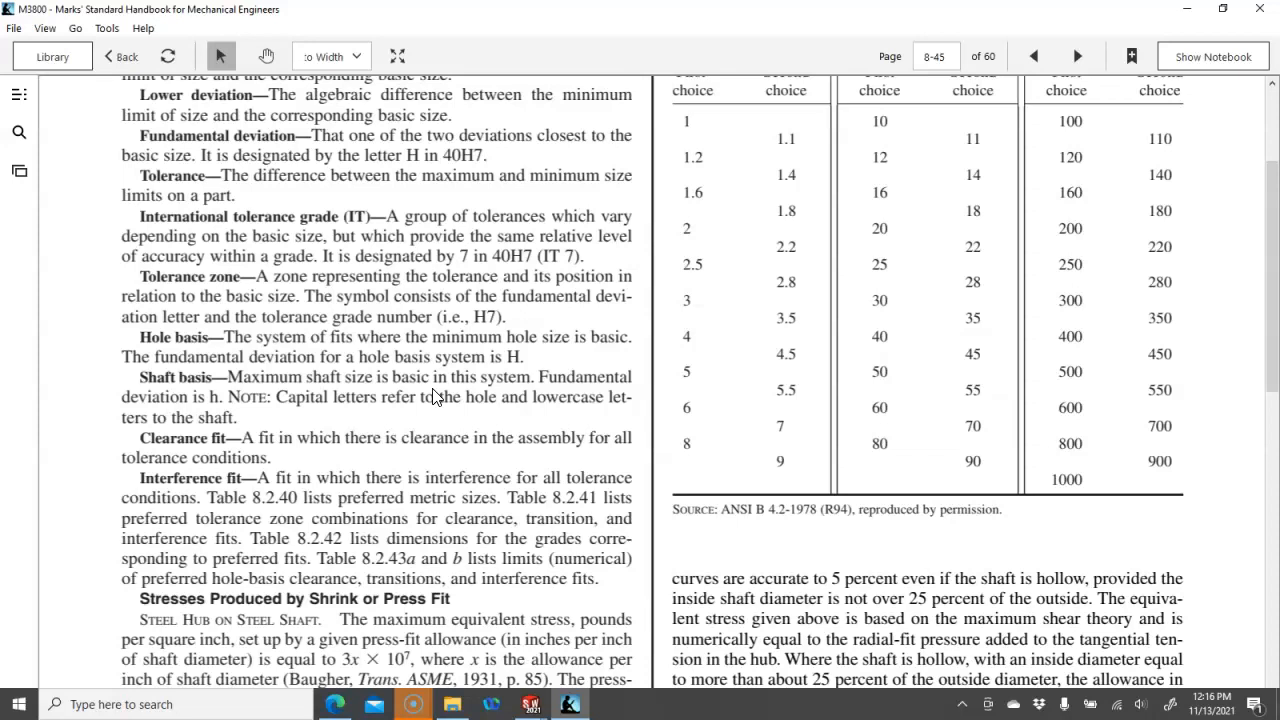
{"action": "mouse_move", "coordinate": [333, 415]}
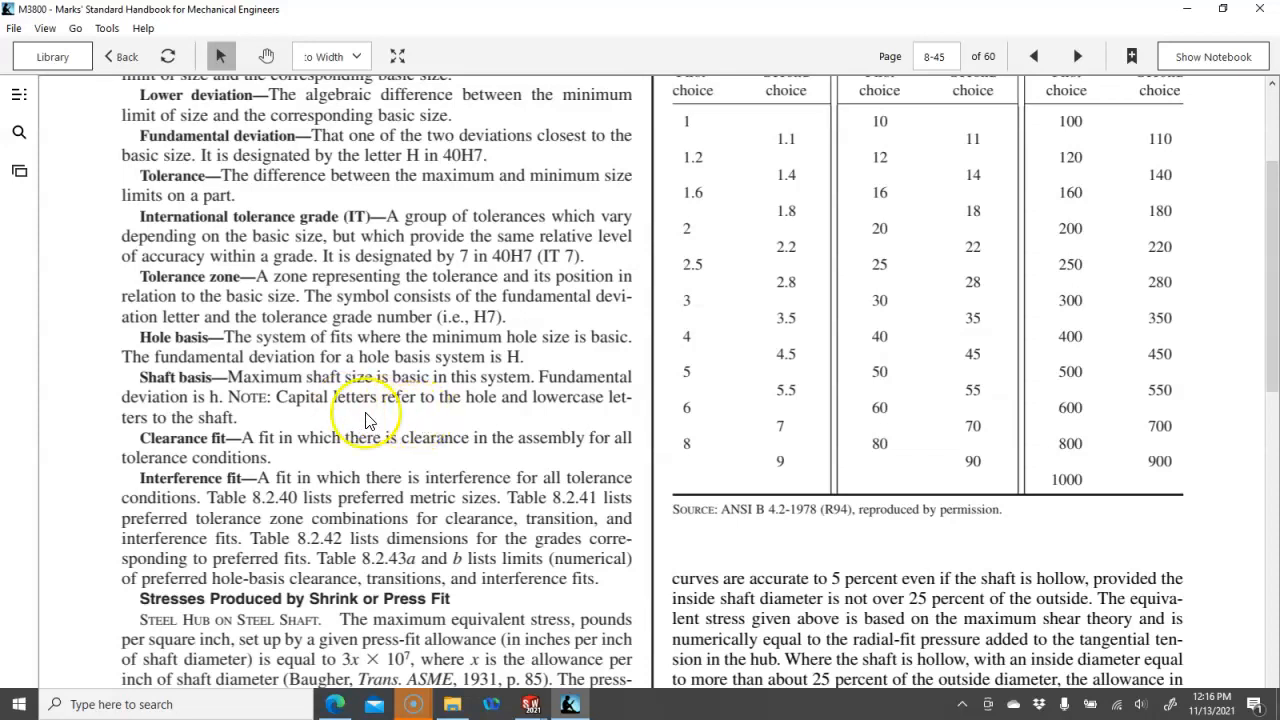
{"action": "mouse_move", "coordinate": [507, 418]}
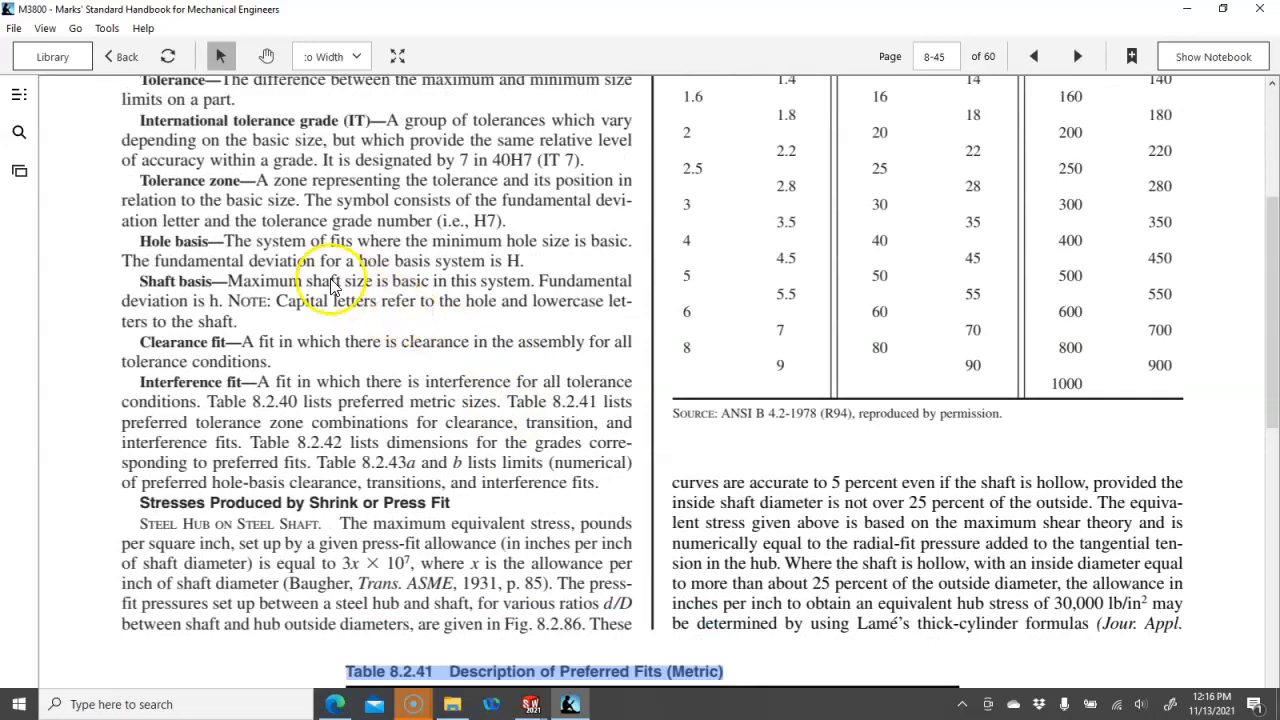
{"action": "mouse_move", "coordinate": [220, 270]}
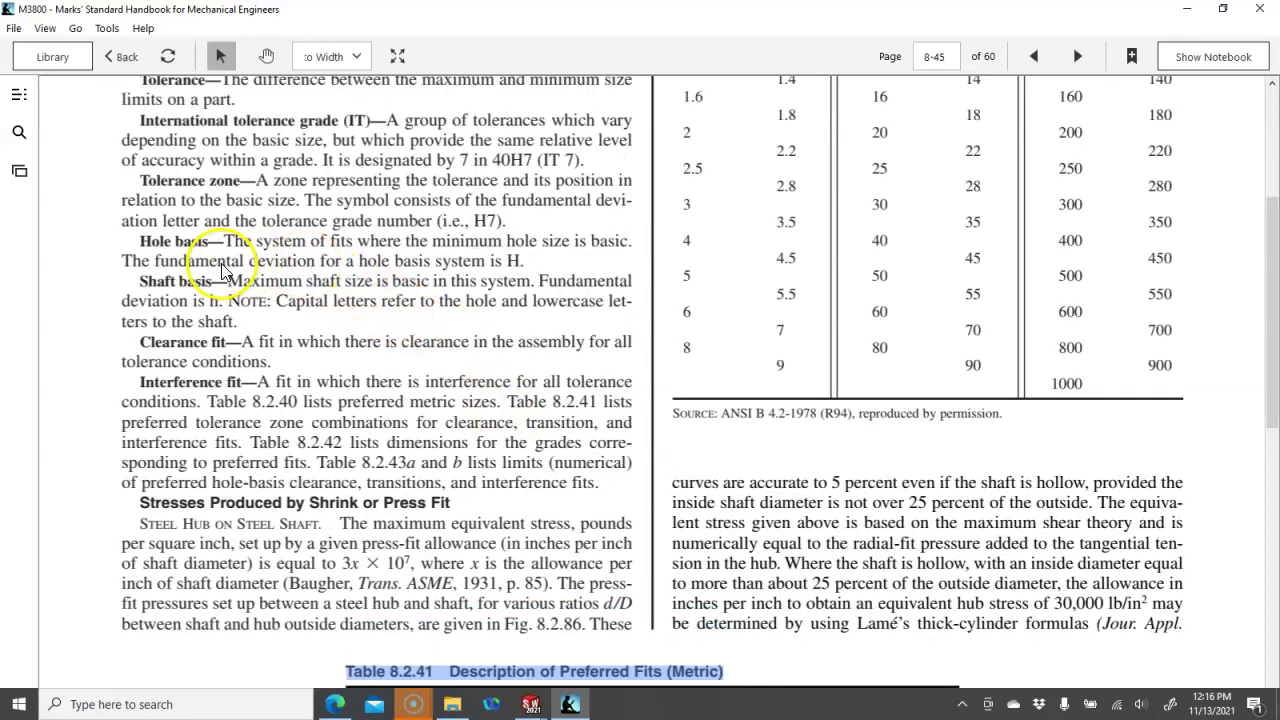
{"action": "mouse_move", "coordinate": [520, 260]}
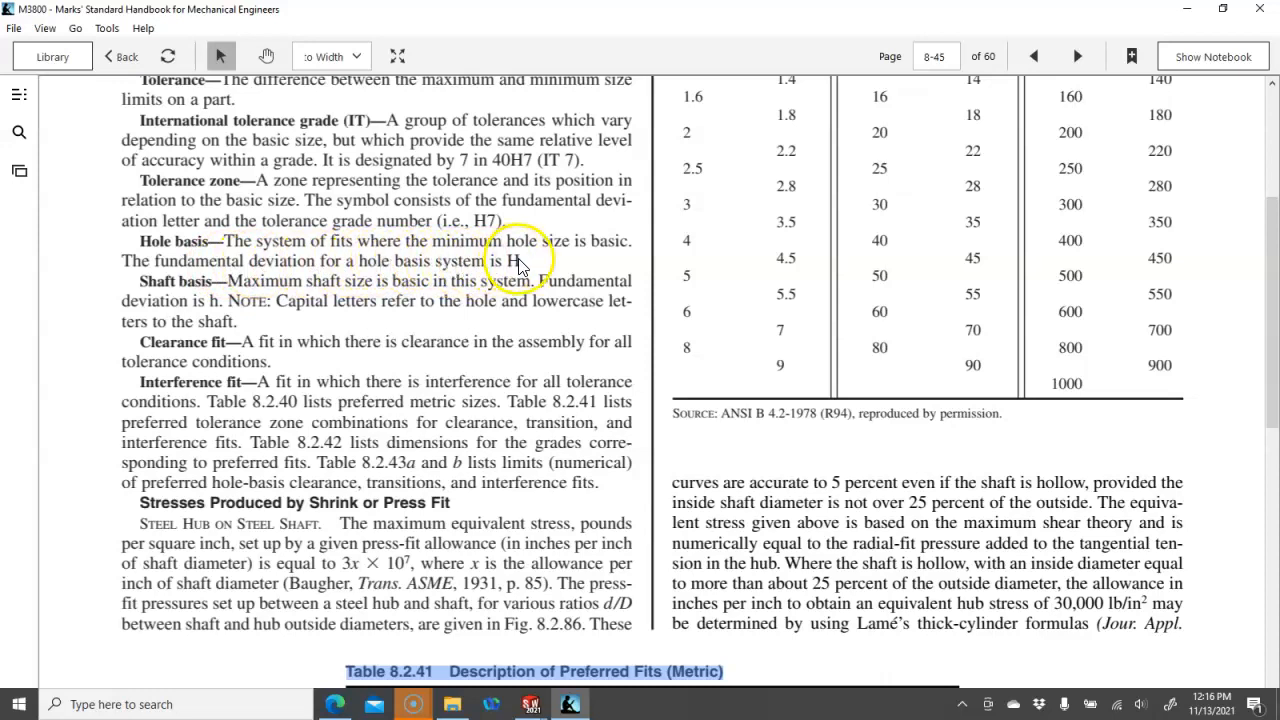
{"action": "mouse_move", "coordinate": [312, 267]}
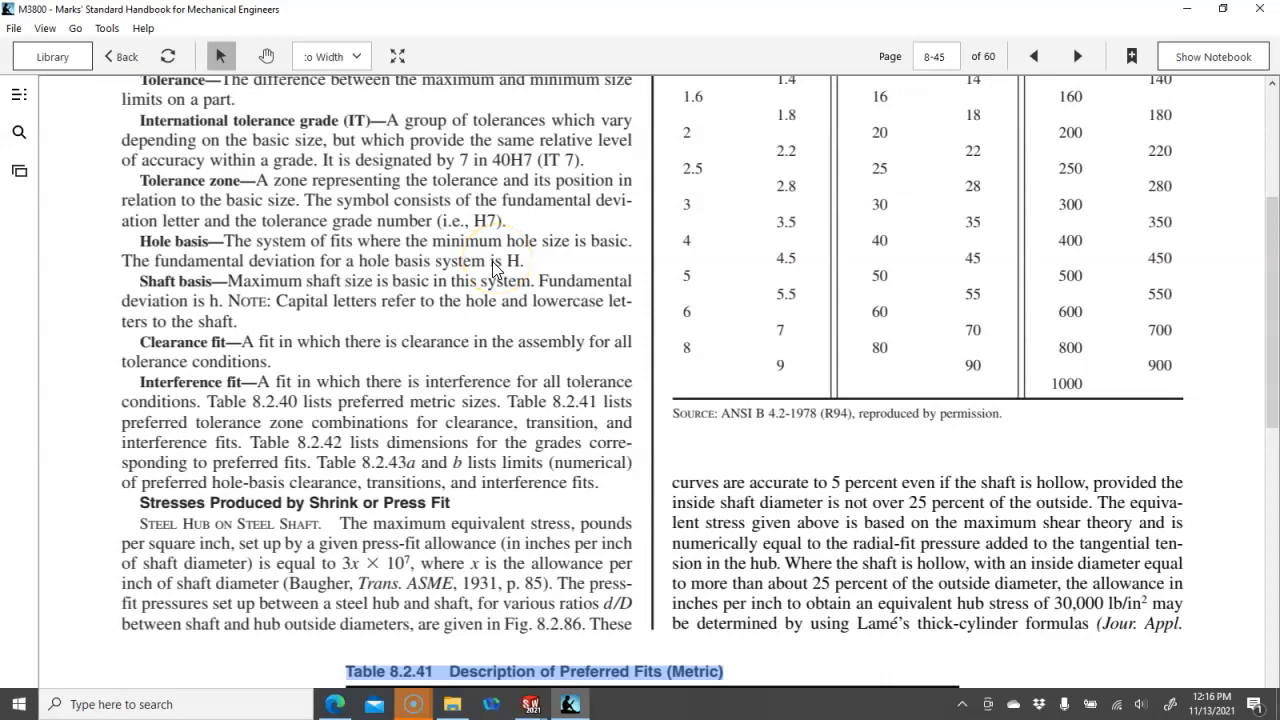
{"action": "mouse_move", "coordinate": [383, 318]}
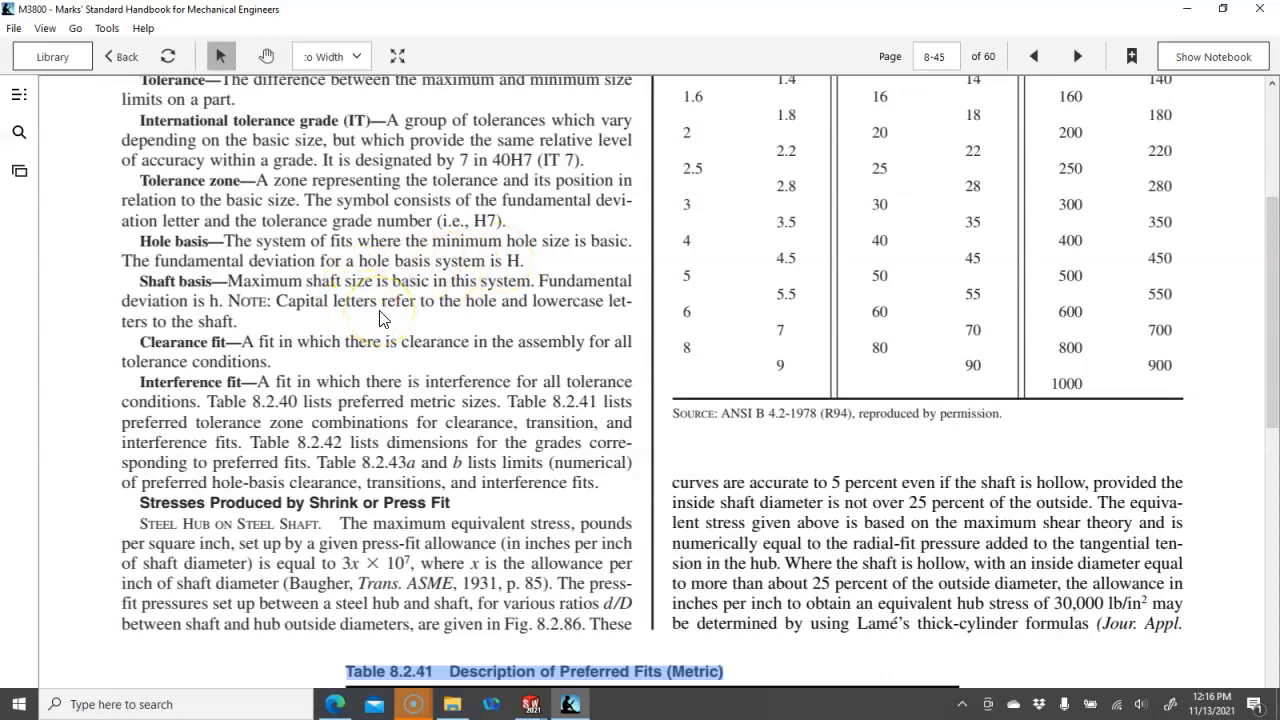
{"action": "mouse_move", "coordinate": [547, 315]}
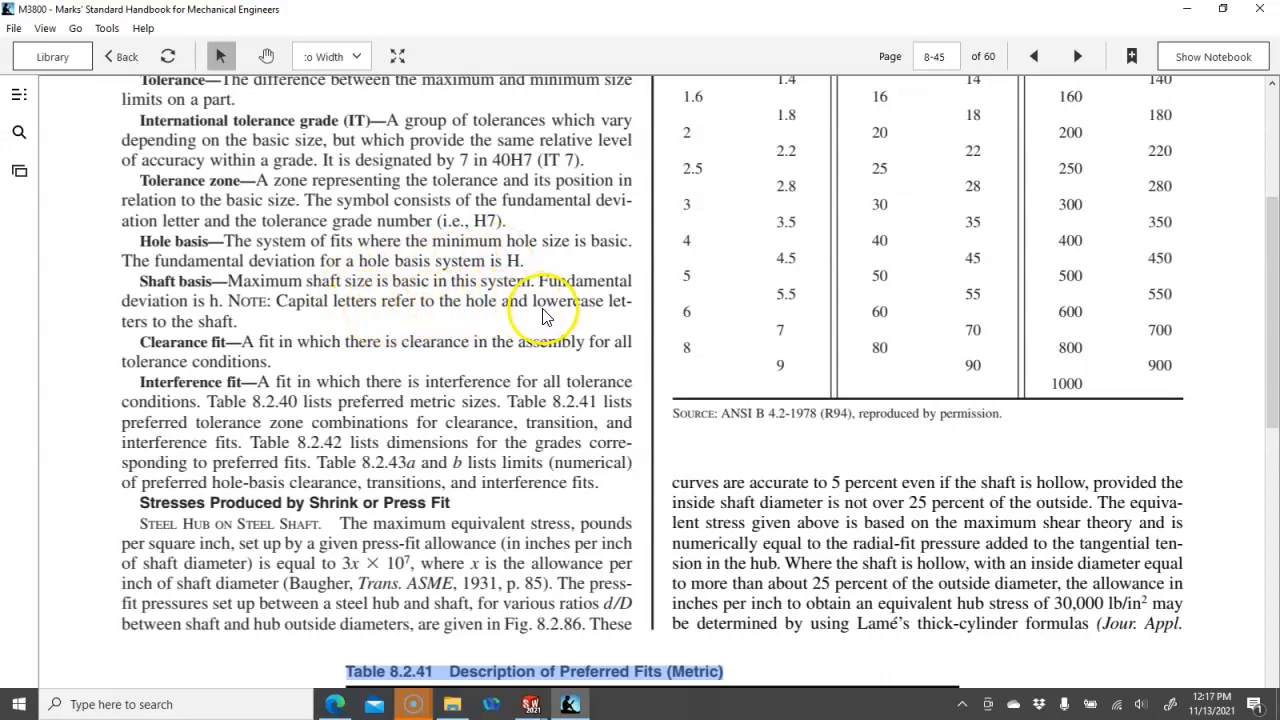
{"action": "mouse_move", "coordinate": [205, 320]}
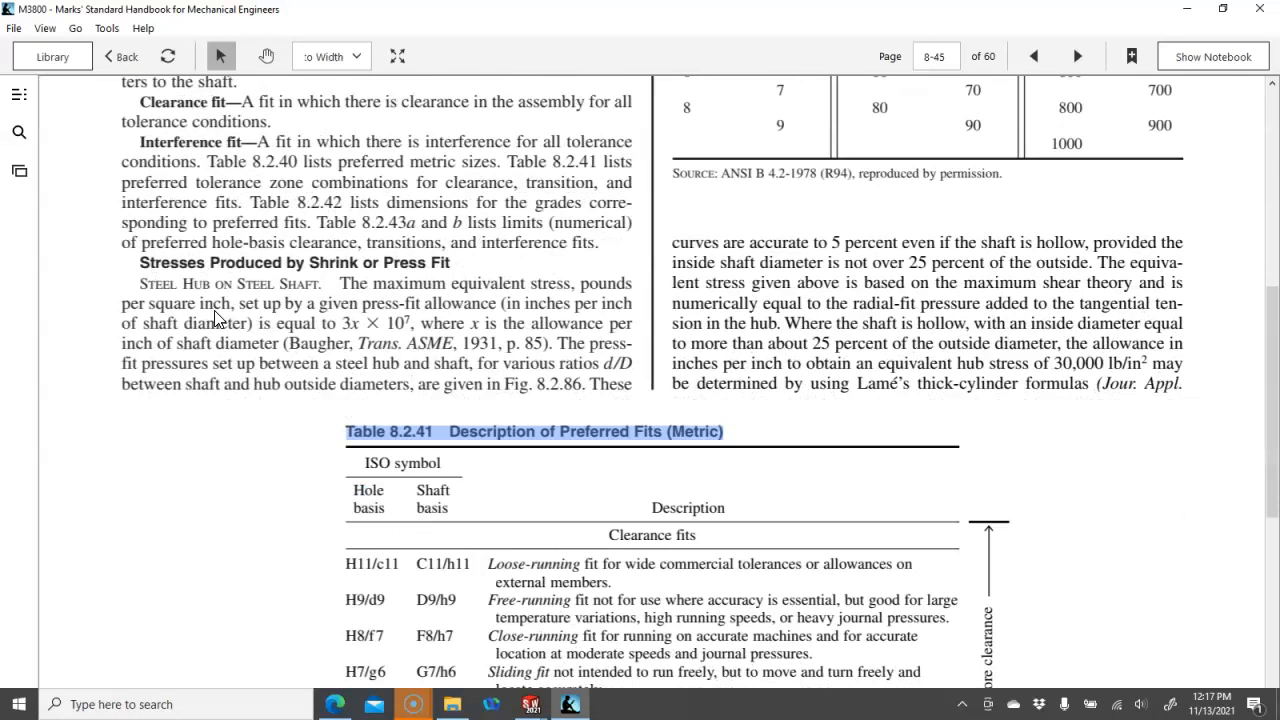
- Advance two pages to page 8-48 and scroll to Table 8.2.43a Limits of Fits
{"action": "scroll", "scroll_direction": "down", "scroll_amount": 3}
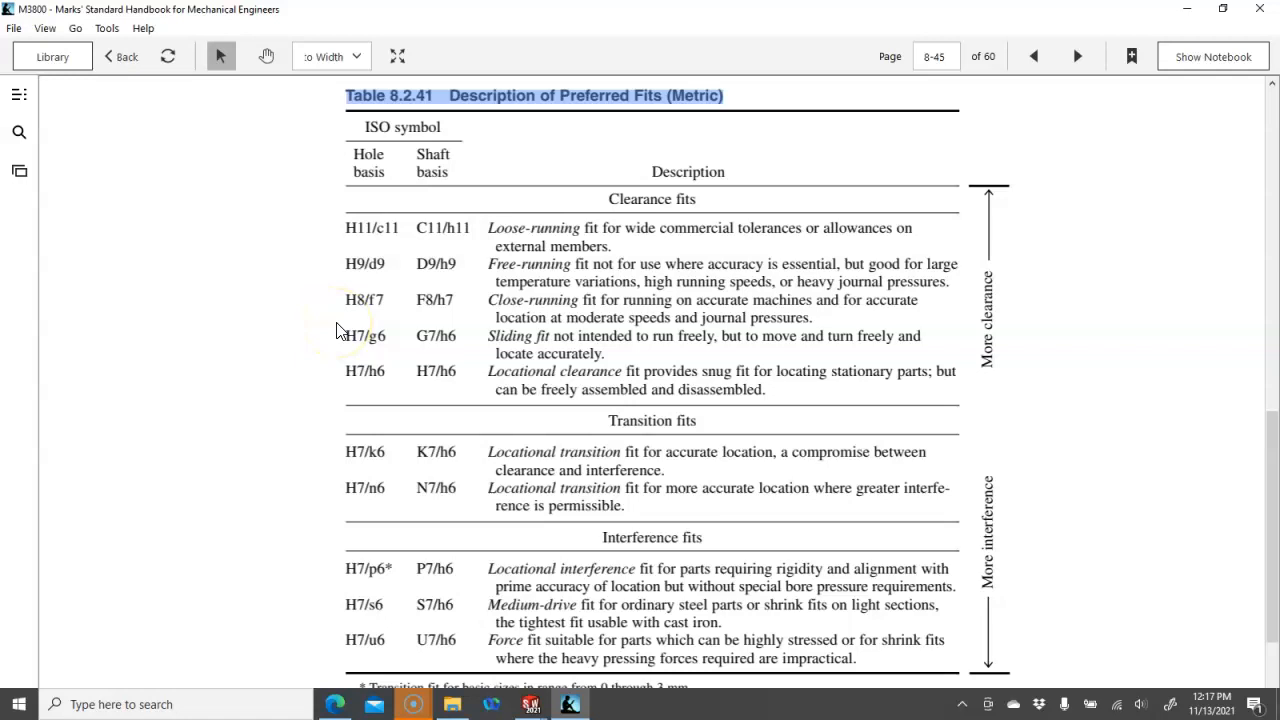
{"action": "mouse_move", "coordinate": [522, 343]}
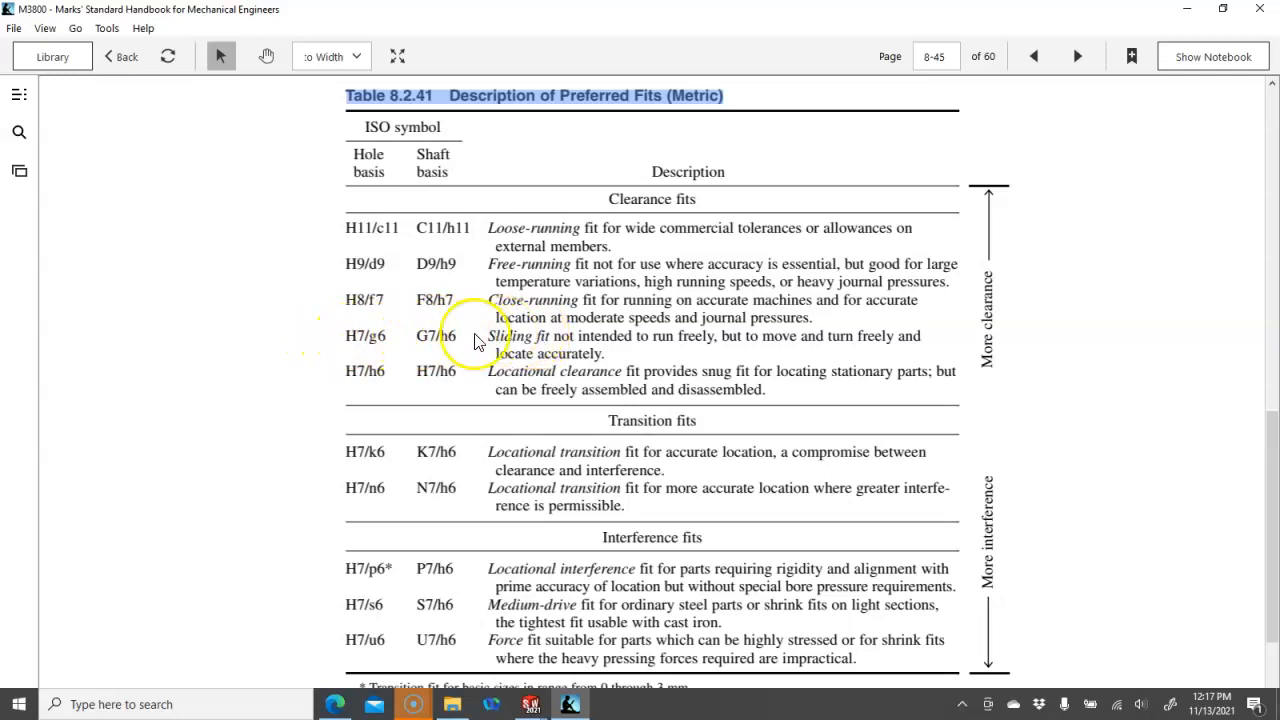
{"action": "mouse_move", "coordinate": [395, 344]}
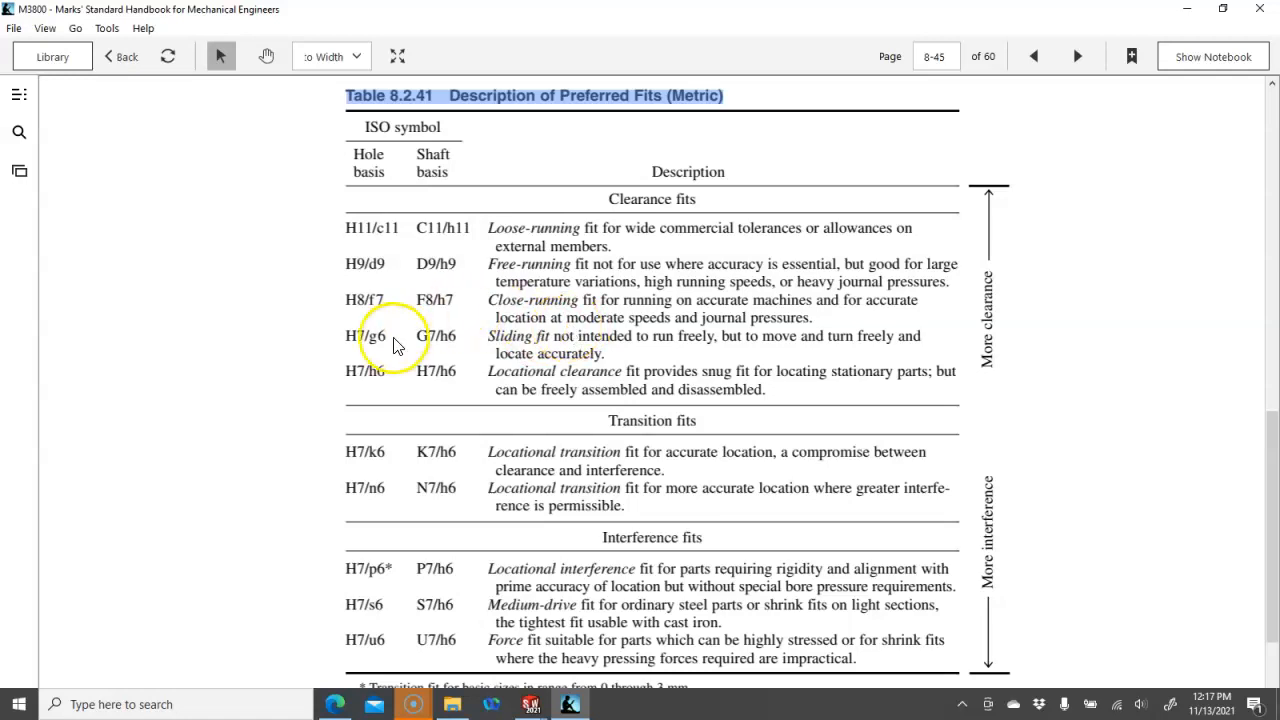
{"action": "mouse_move", "coordinate": [437, 347]}
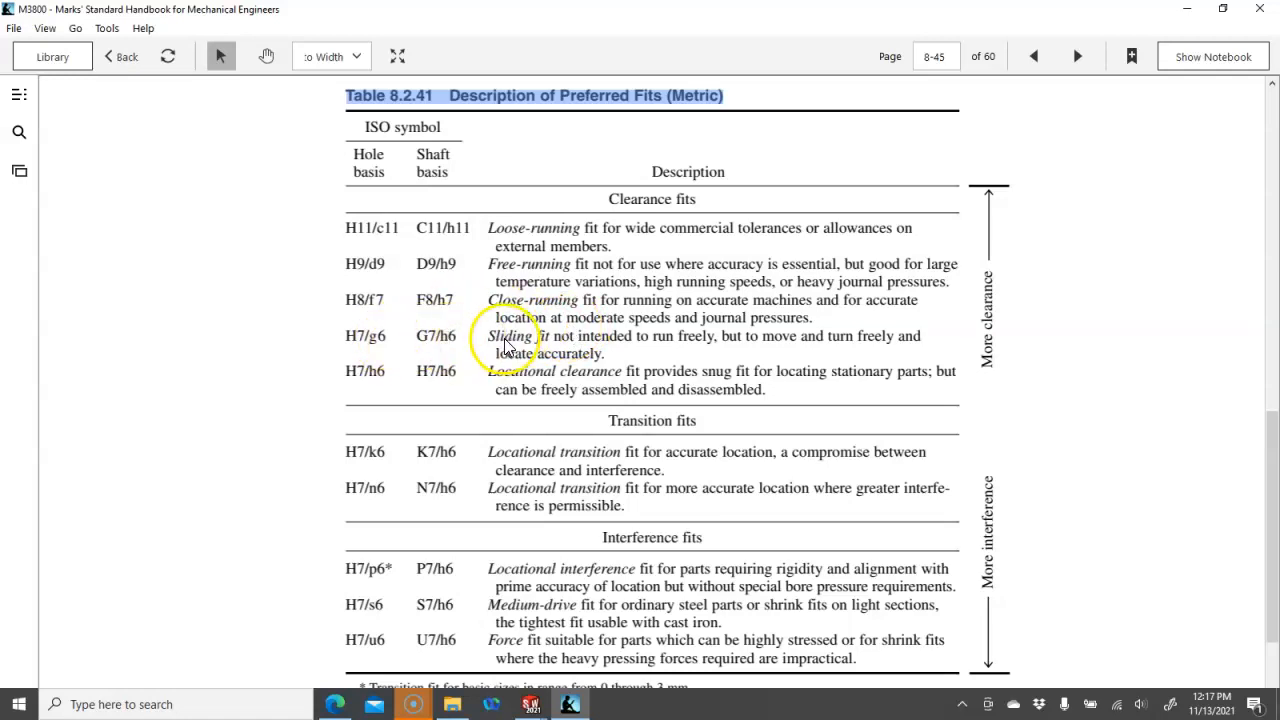
{"action": "scroll", "scroll_direction": "down", "scroll_amount": 3}
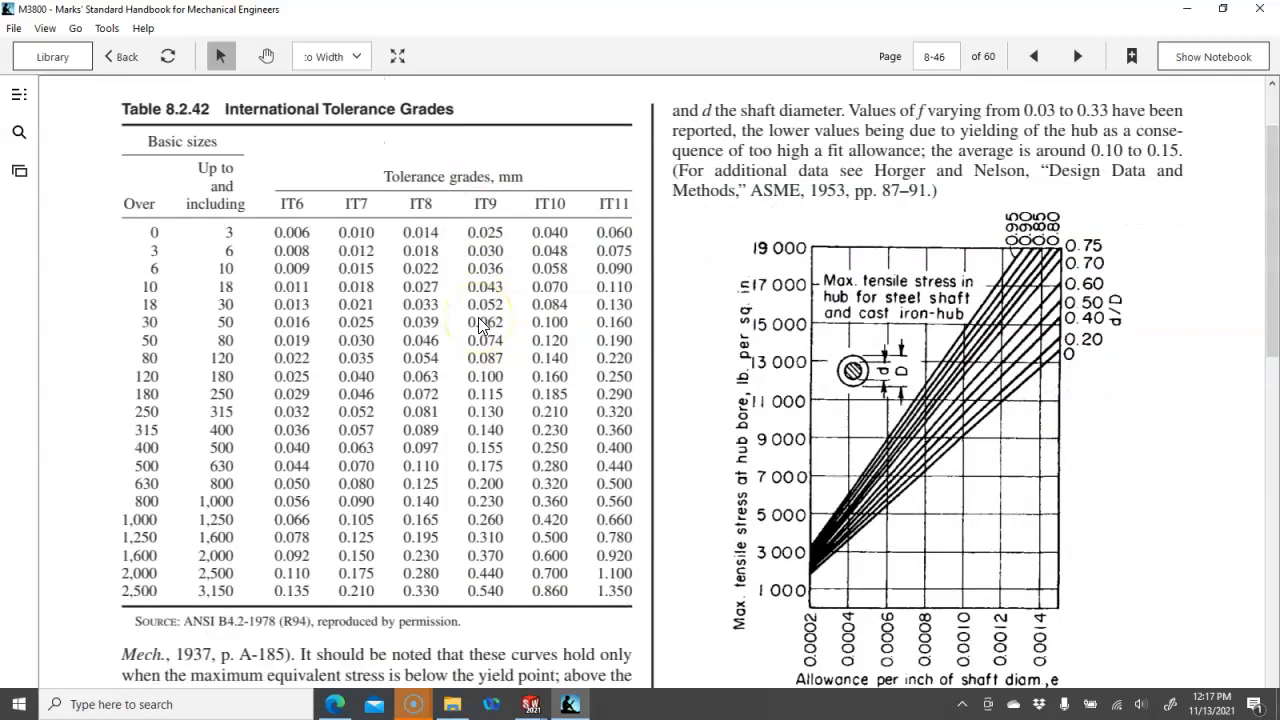
{"action": "scroll", "scroll_direction": "down", "scroll_amount": 3}
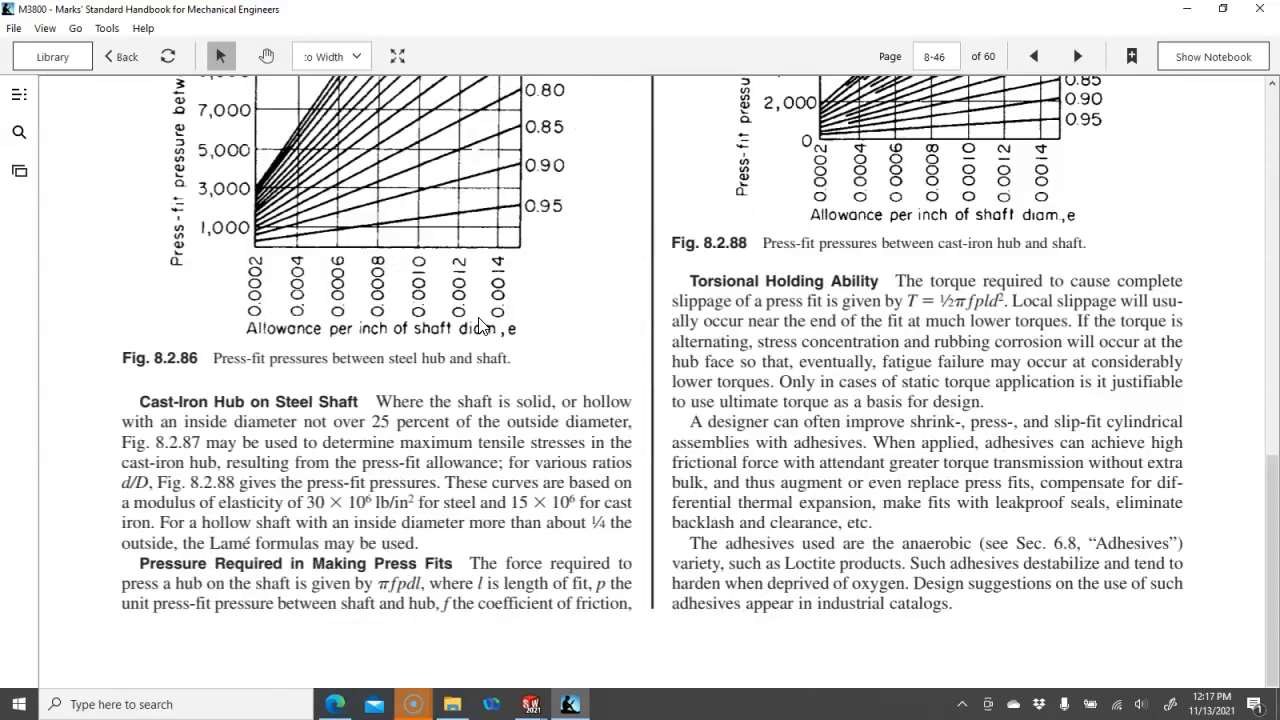
{"action": "left_click", "coordinate": [1077, 55]}
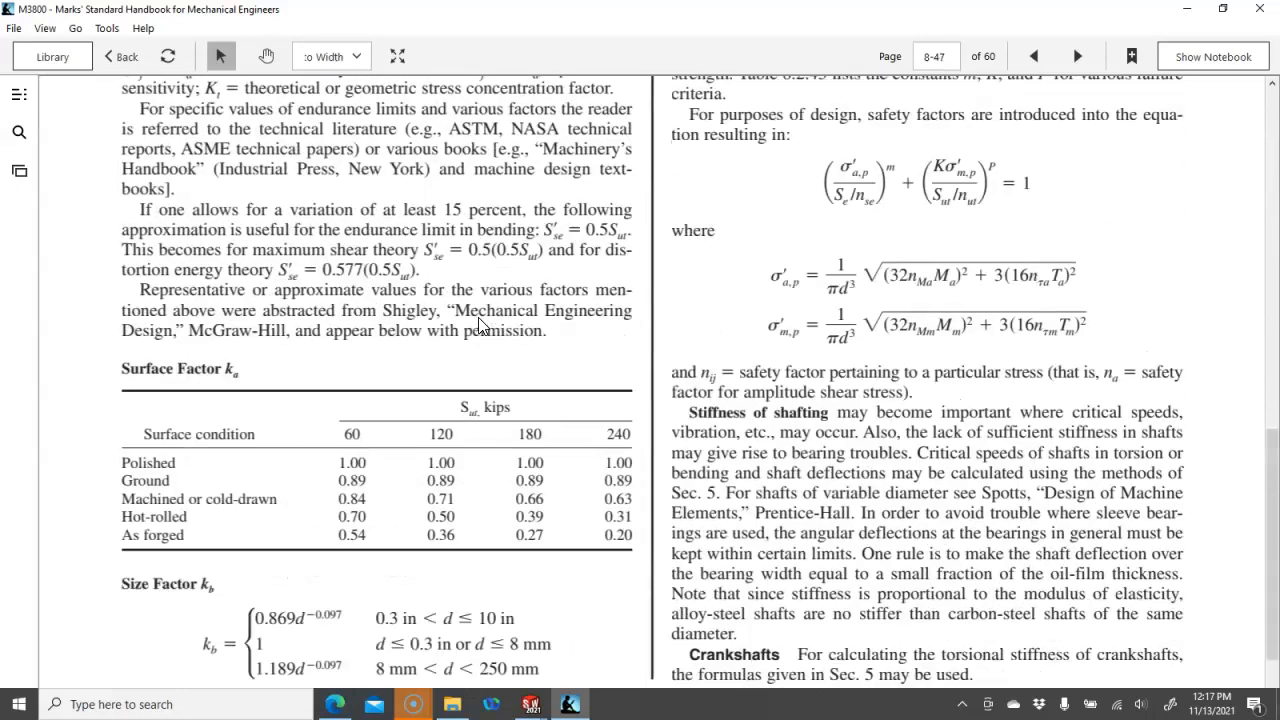
{"action": "left_click", "coordinate": [1075, 55]}
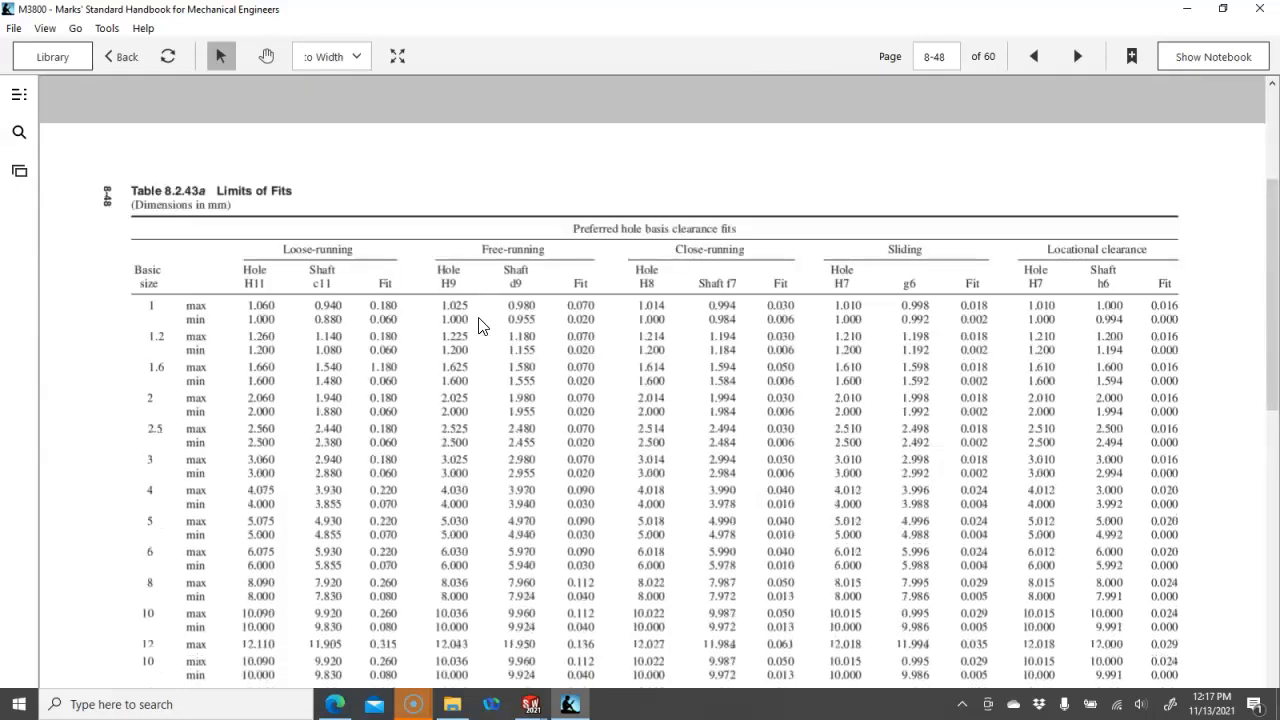
{"action": "scroll", "scroll_direction": "down", "scroll_amount": 3}
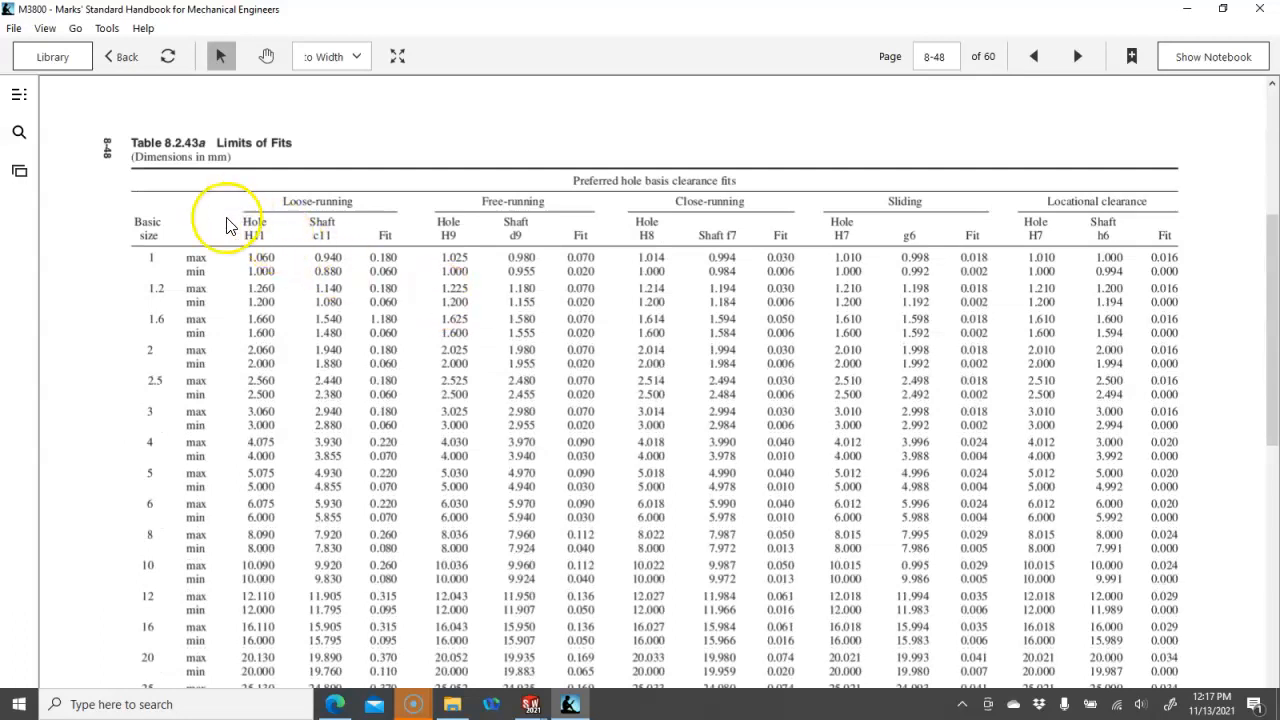
{"action": "scroll", "scroll_direction": "down", "scroll_amount": 3}
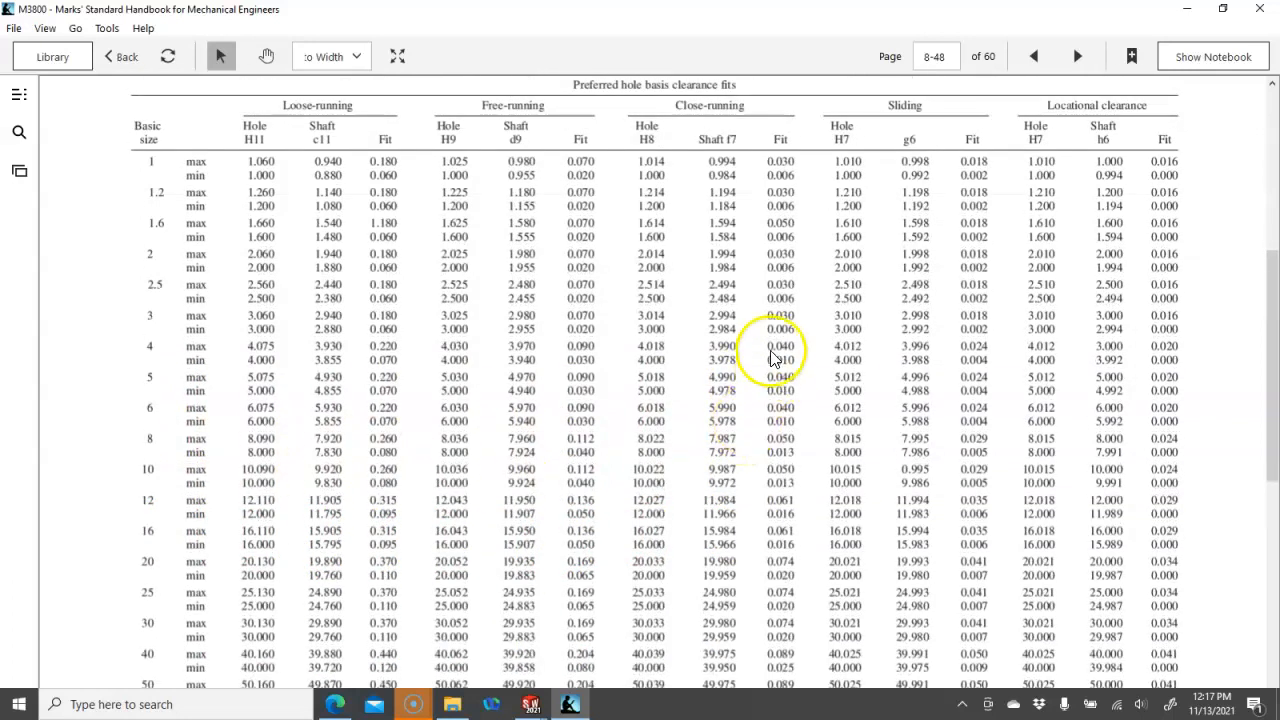
{"action": "mouse_move", "coordinate": [910, 160]}
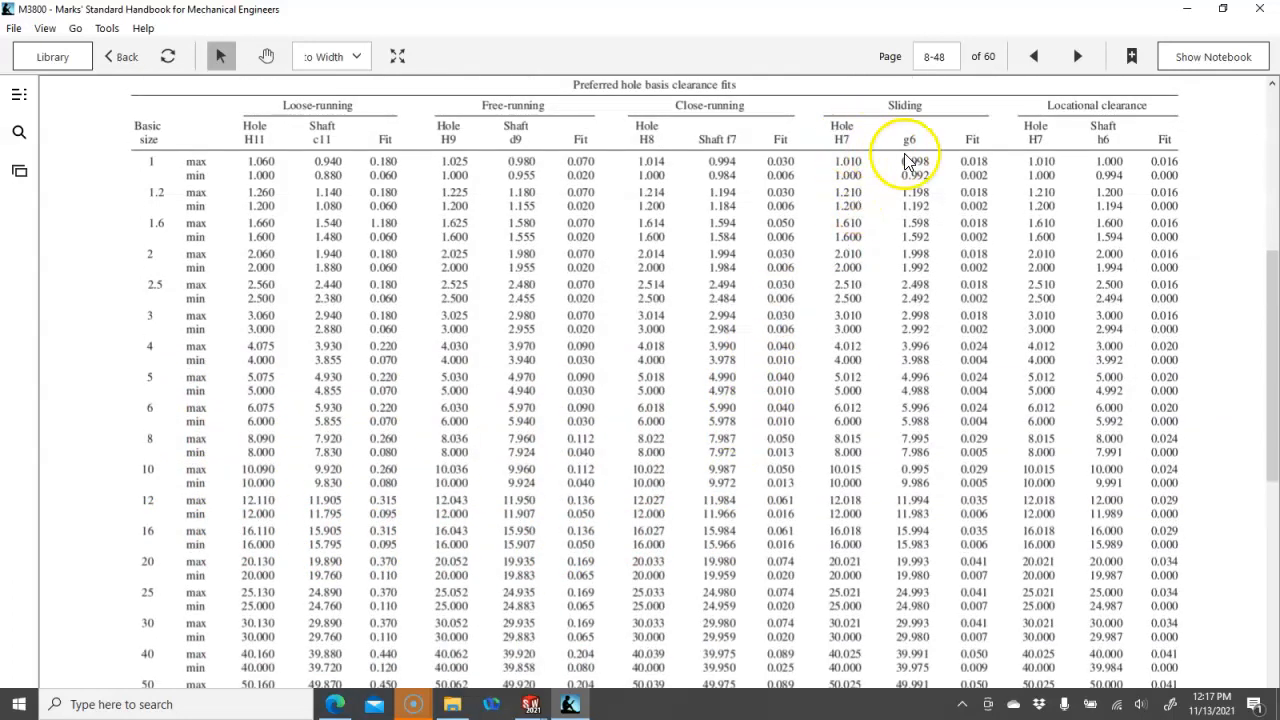
{"action": "mouse_move", "coordinate": [845, 520]}
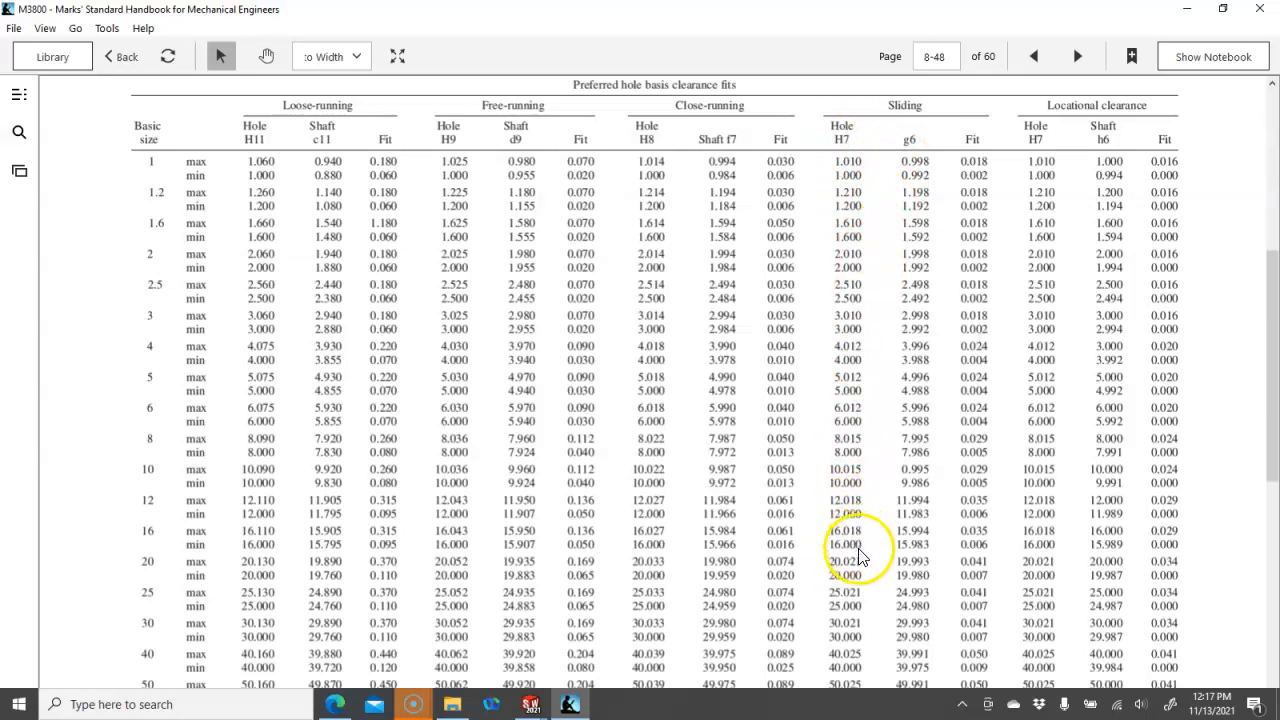
{"action": "mouse_move", "coordinate": [928, 545]}
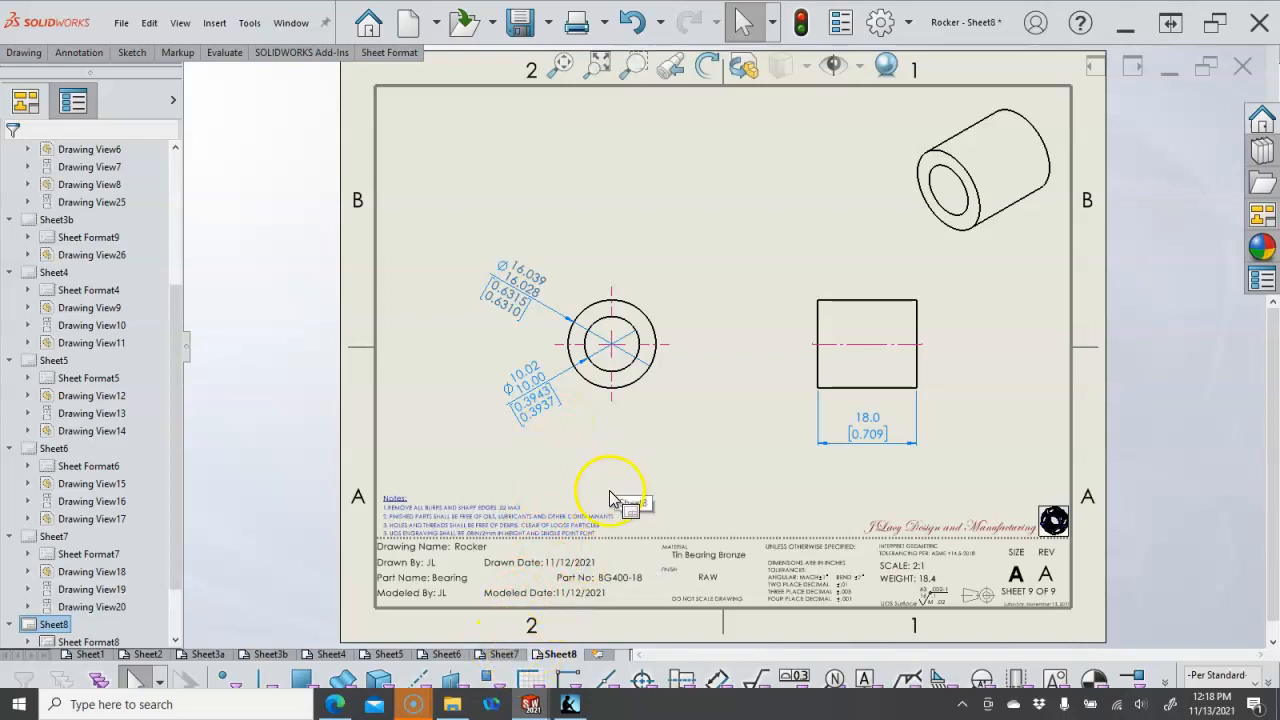
- Bring the Bookshelf window forward to read the H7/g6 sliding-fit limits for 10 mm
{"action": "left_click", "coordinate": [566, 702]}
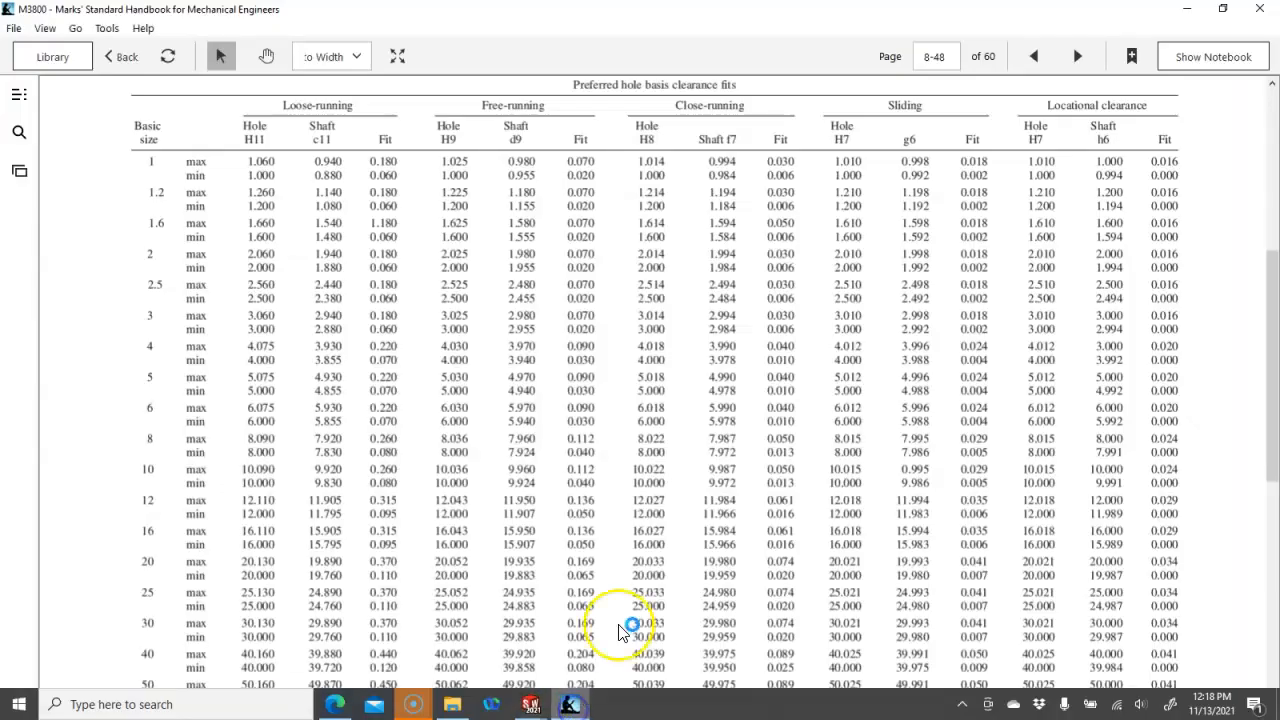
{"action": "mouse_move", "coordinate": [300, 440]}
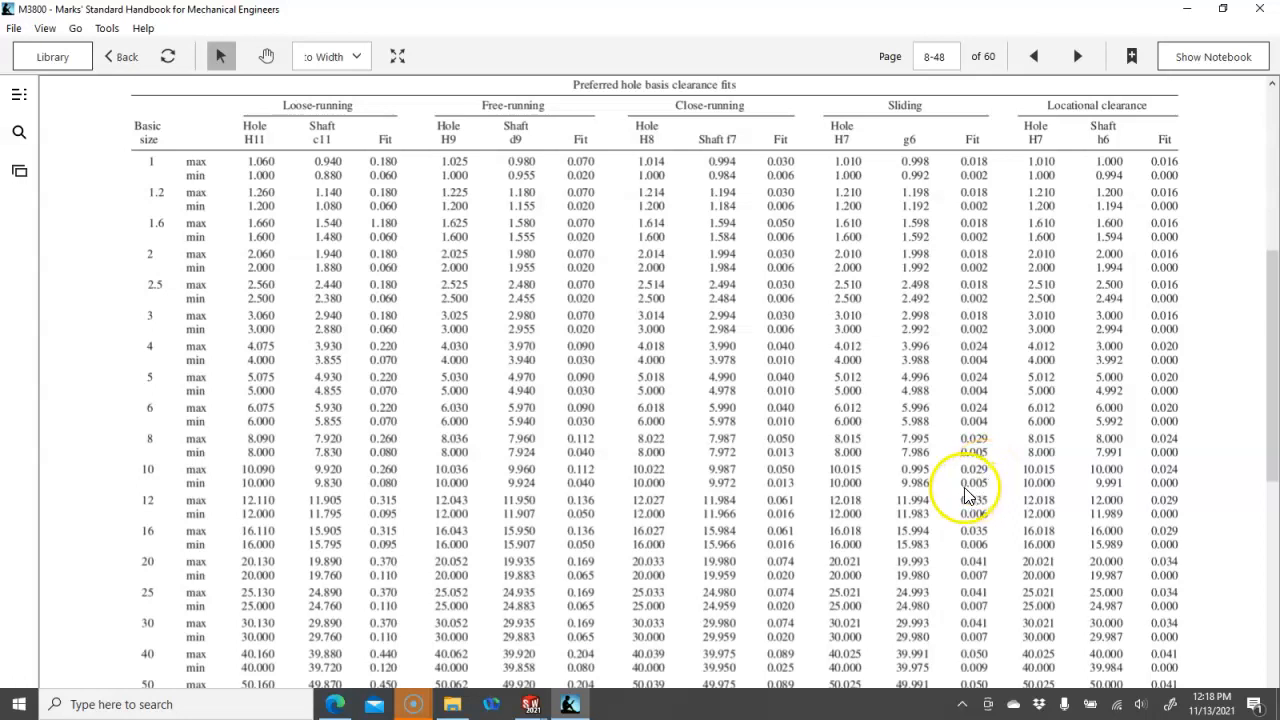
{"action": "mouse_move", "coordinate": [617, 567]}
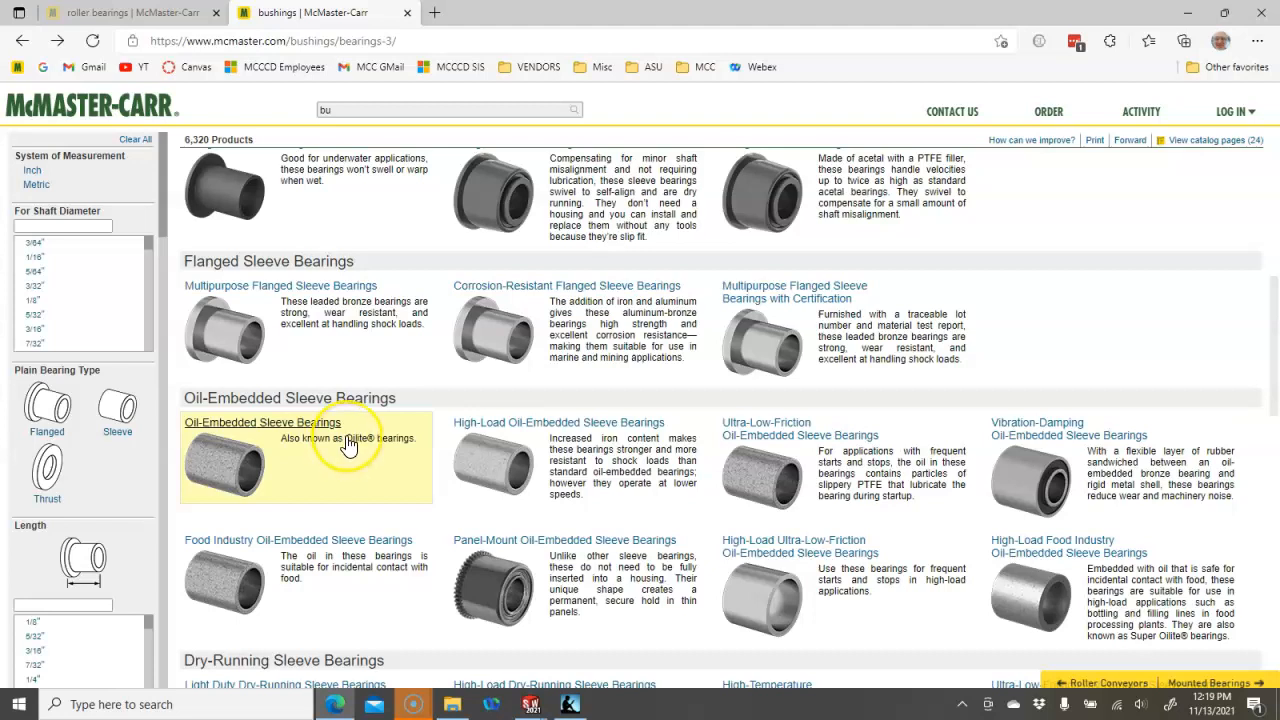
{"action": "mouse_move", "coordinate": [312, 466]}
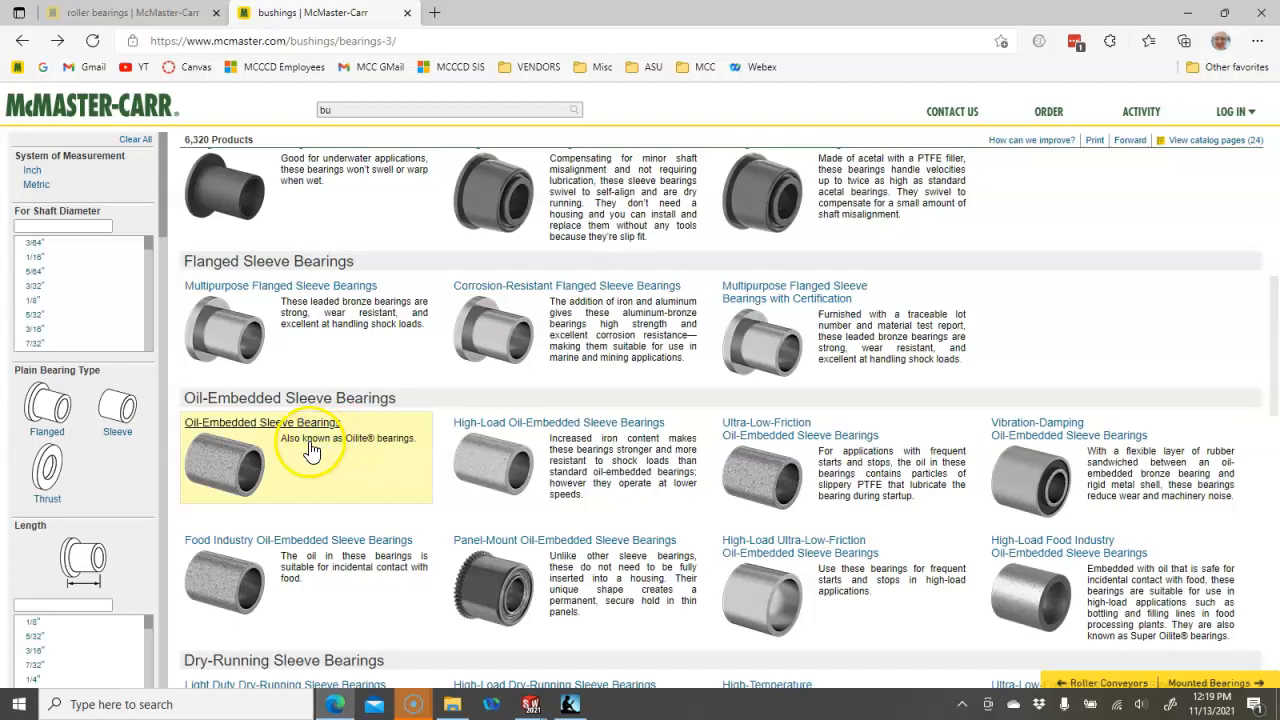
{"action": "mouse_move", "coordinate": [305, 452]}
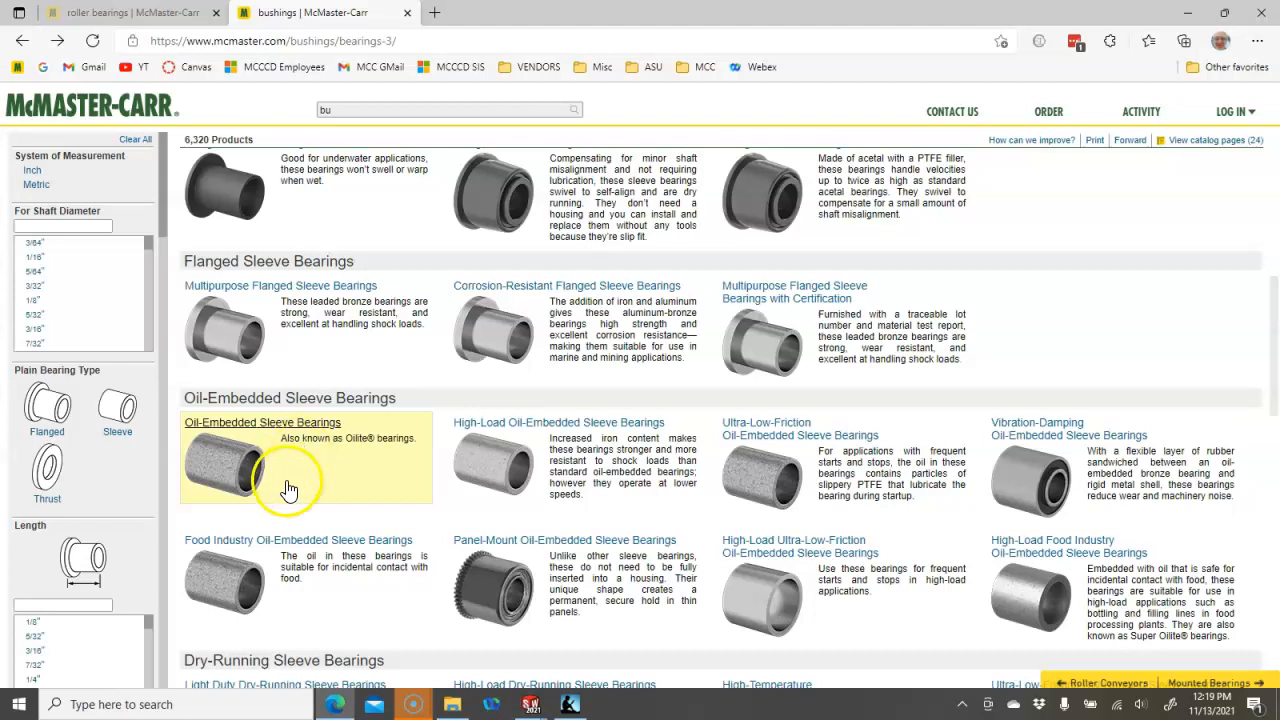
{"action": "mouse_move", "coordinate": [278, 428]}
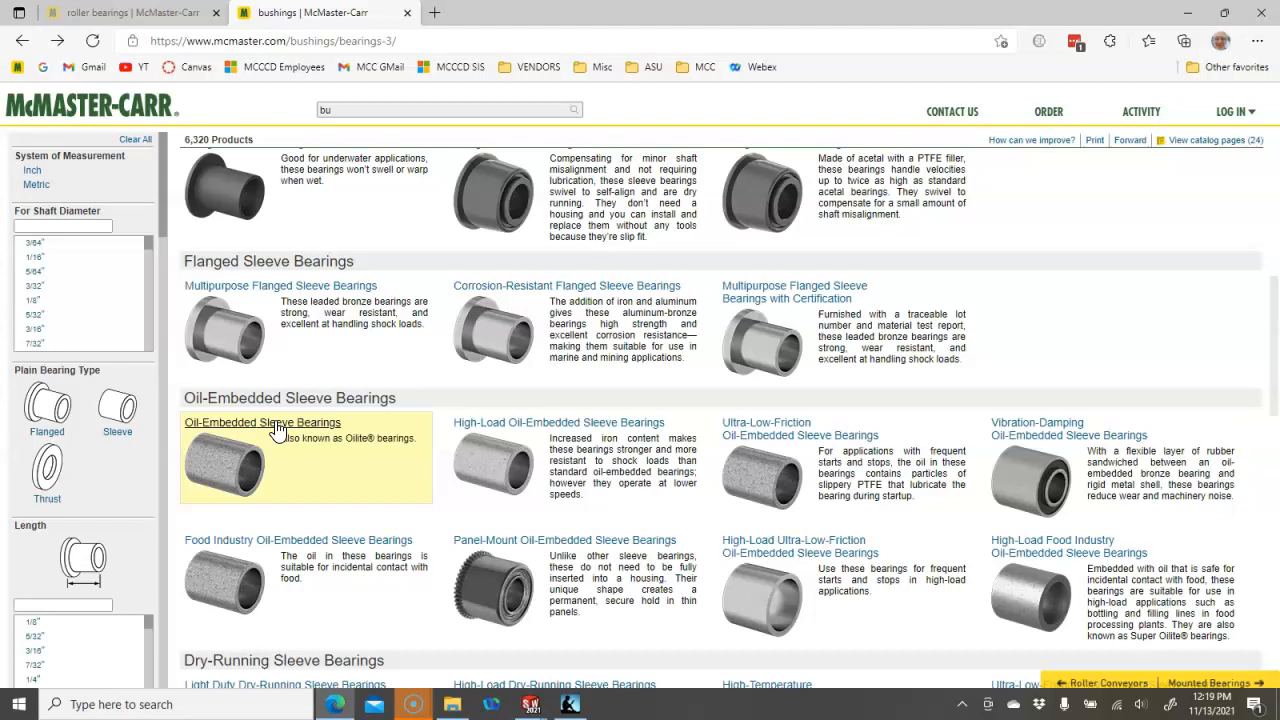
- Open McMaster-Carr's Oil-Embedded Sleeve Bearings listing from the bushings page
{"action": "left_click", "coordinate": [263, 422]}
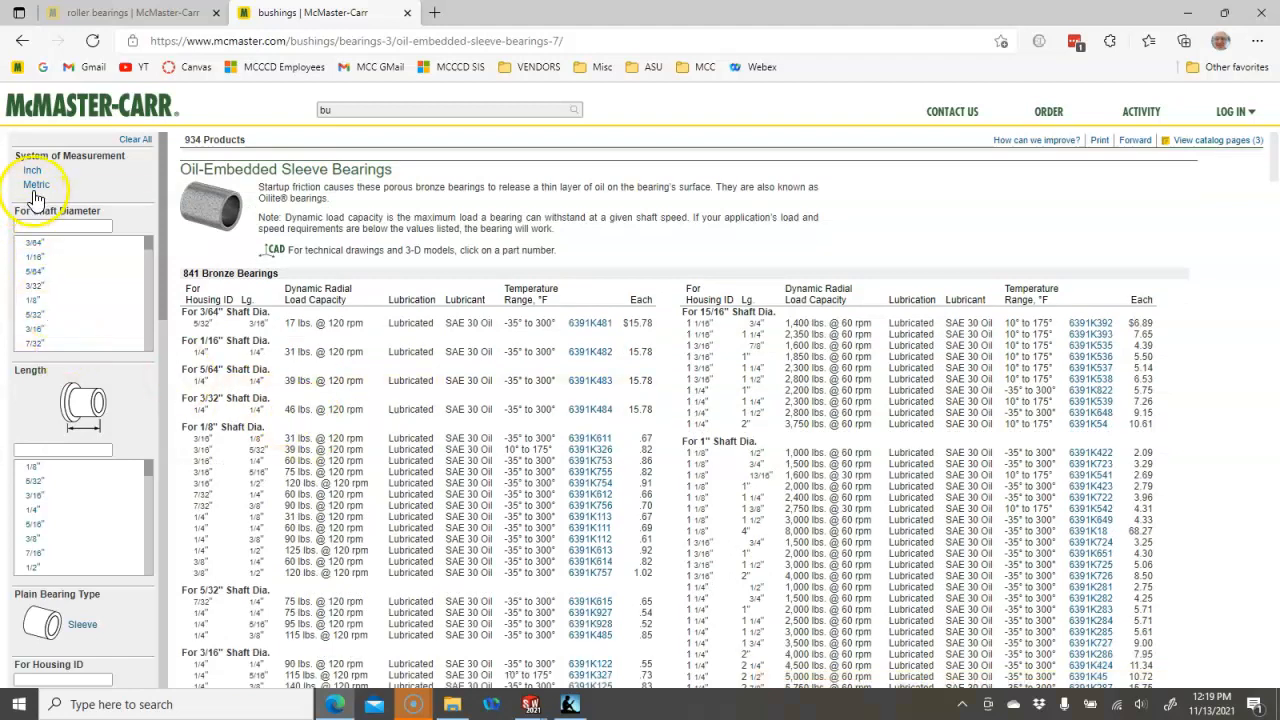
- Filter the oil-embedded sleeve bearings to Metric and a 10 mm shaft diameter
{"action": "left_click", "coordinate": [35, 184]}
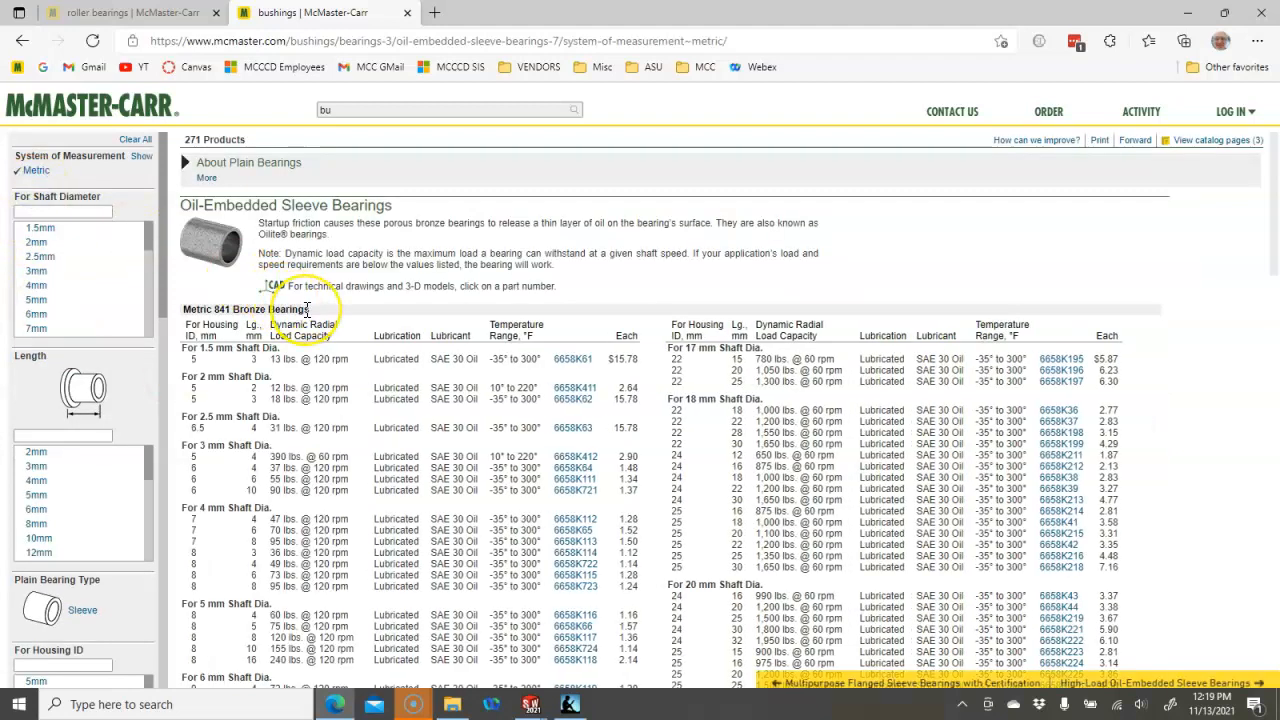
{"action": "scroll", "scroll_direction": "down", "scroll_amount": 3}
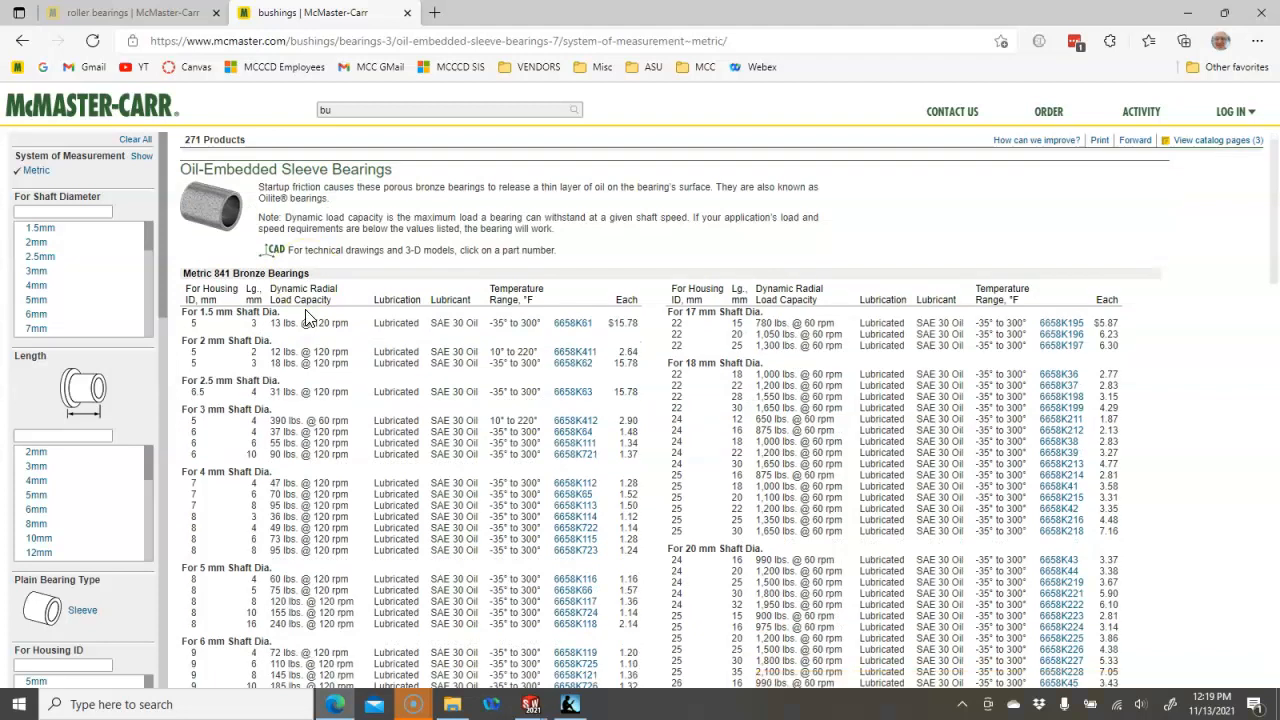
{"action": "mouse_move", "coordinate": [303, 356]}
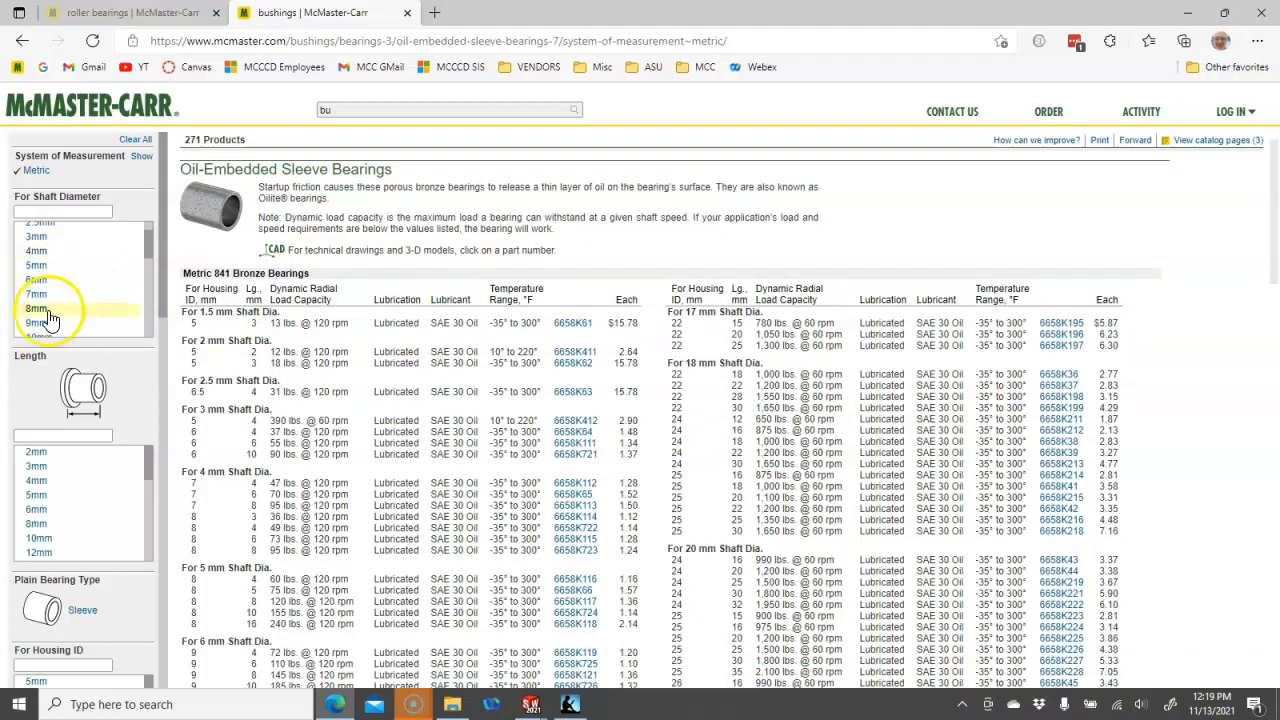
{"action": "left_click", "coordinate": [35, 323]}
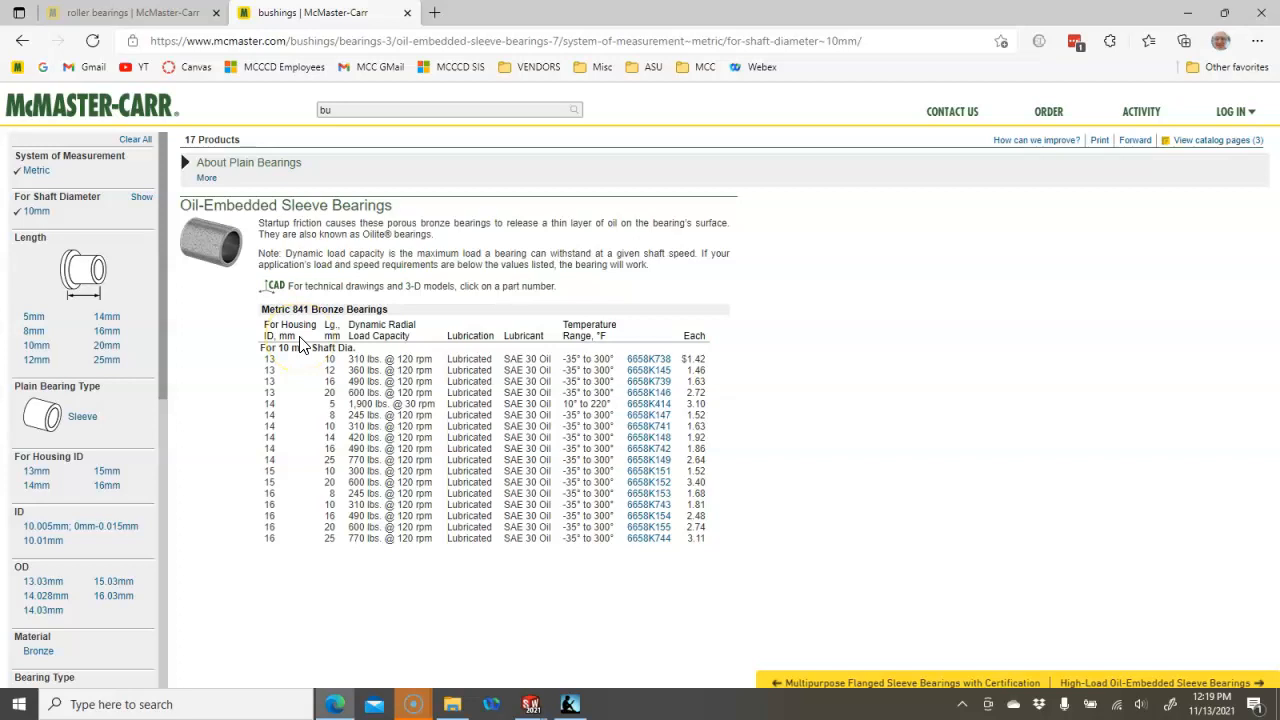
{"action": "mouse_move", "coordinate": [308, 363]}
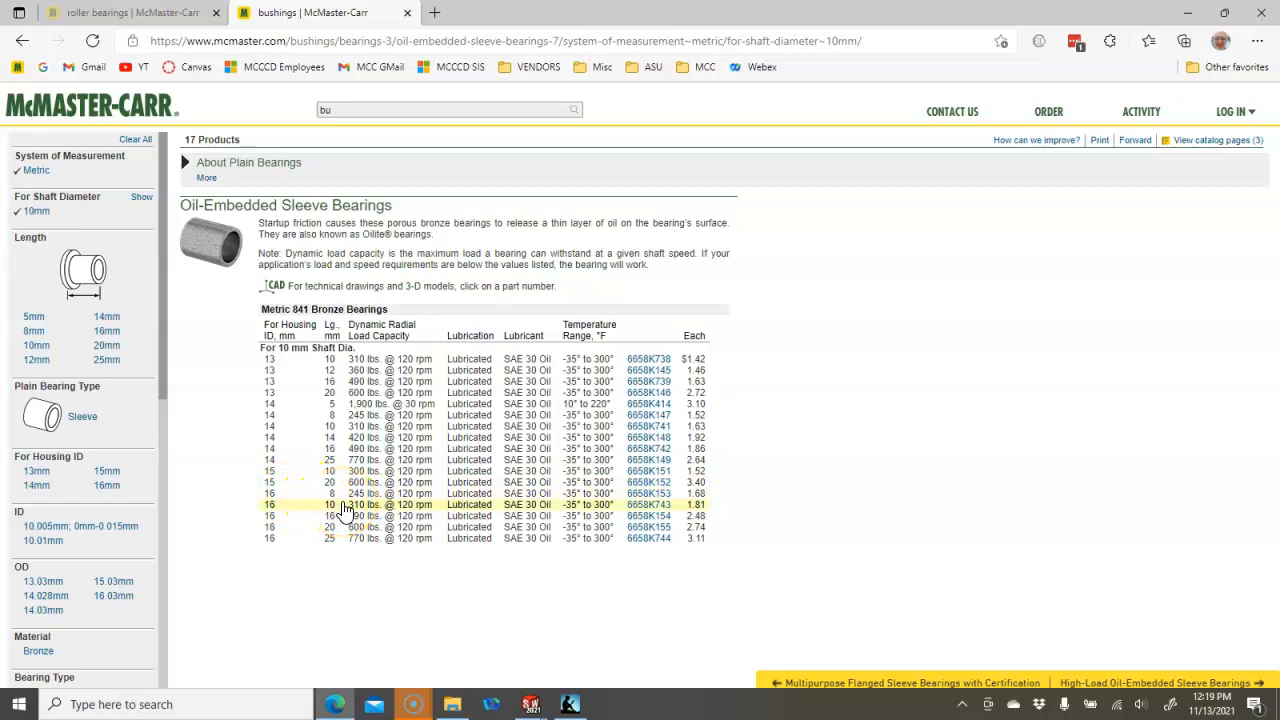
{"action": "mouse_move", "coordinate": [352, 510]}
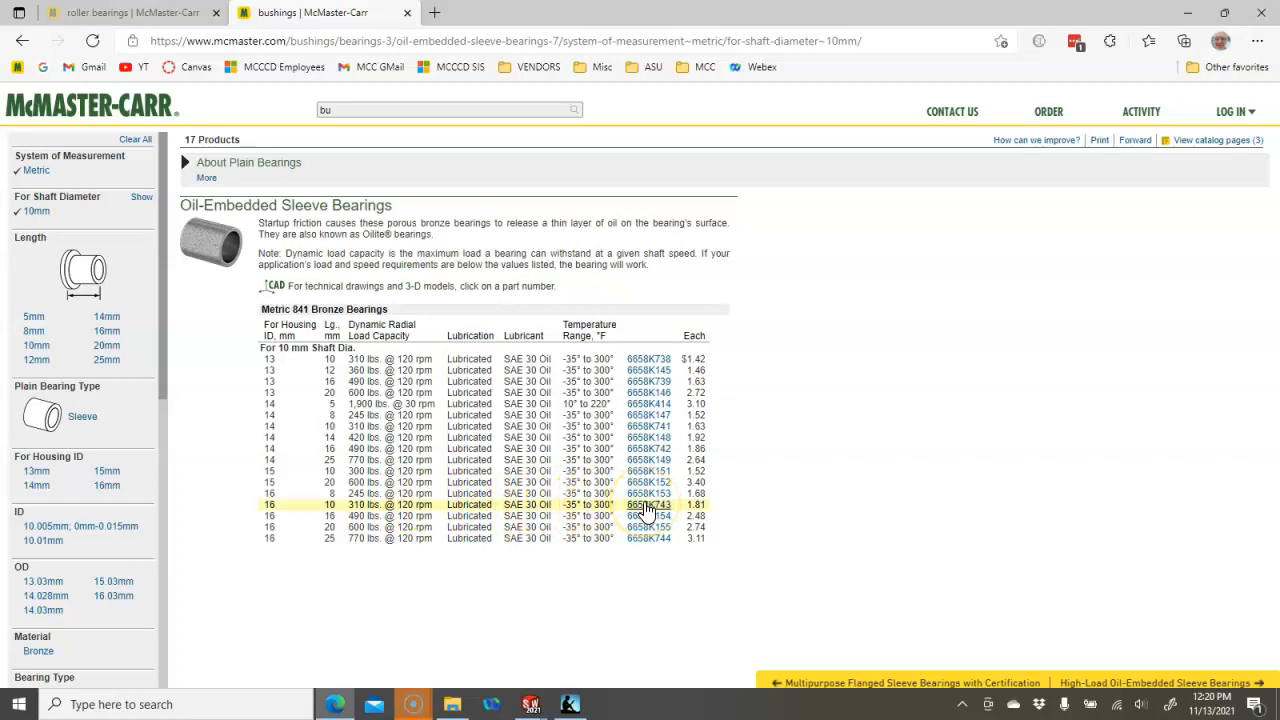
- View details for bearings 6658K743 and 6658K154, then go back to the 10 mm list
{"action": "left_click", "coordinate": [649, 504]}
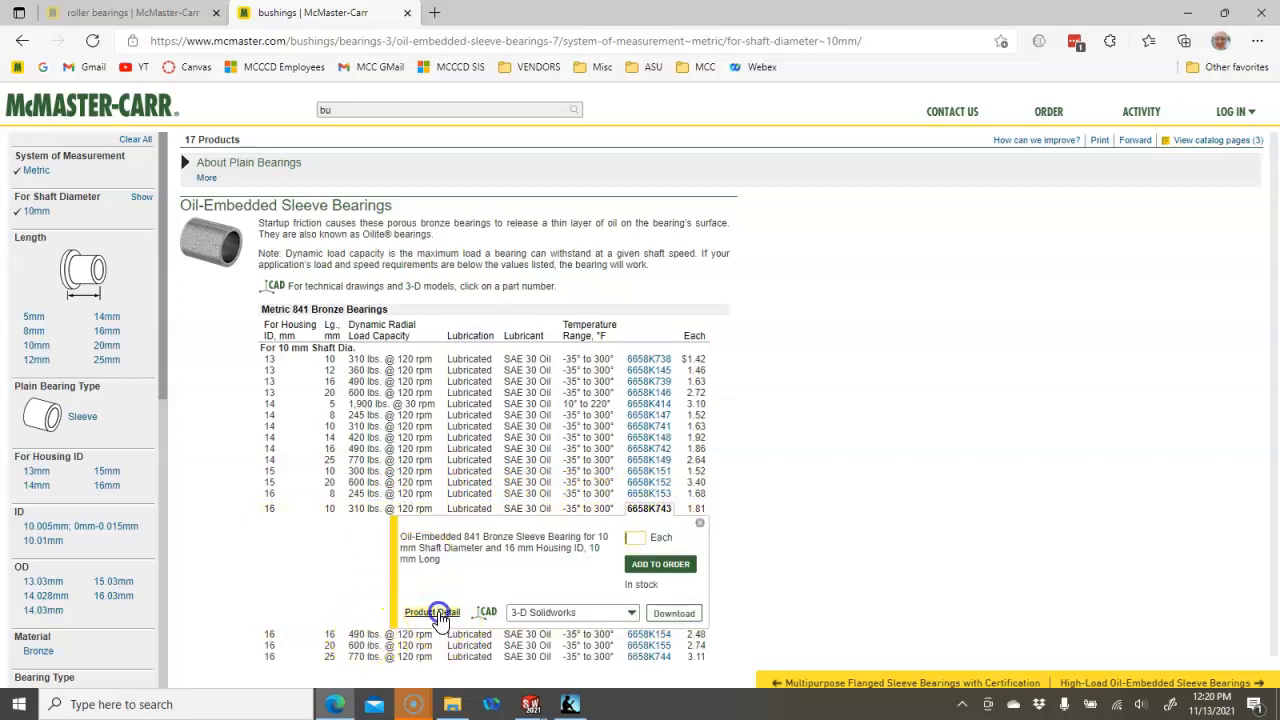
{"action": "left_click", "coordinate": [432, 612]}
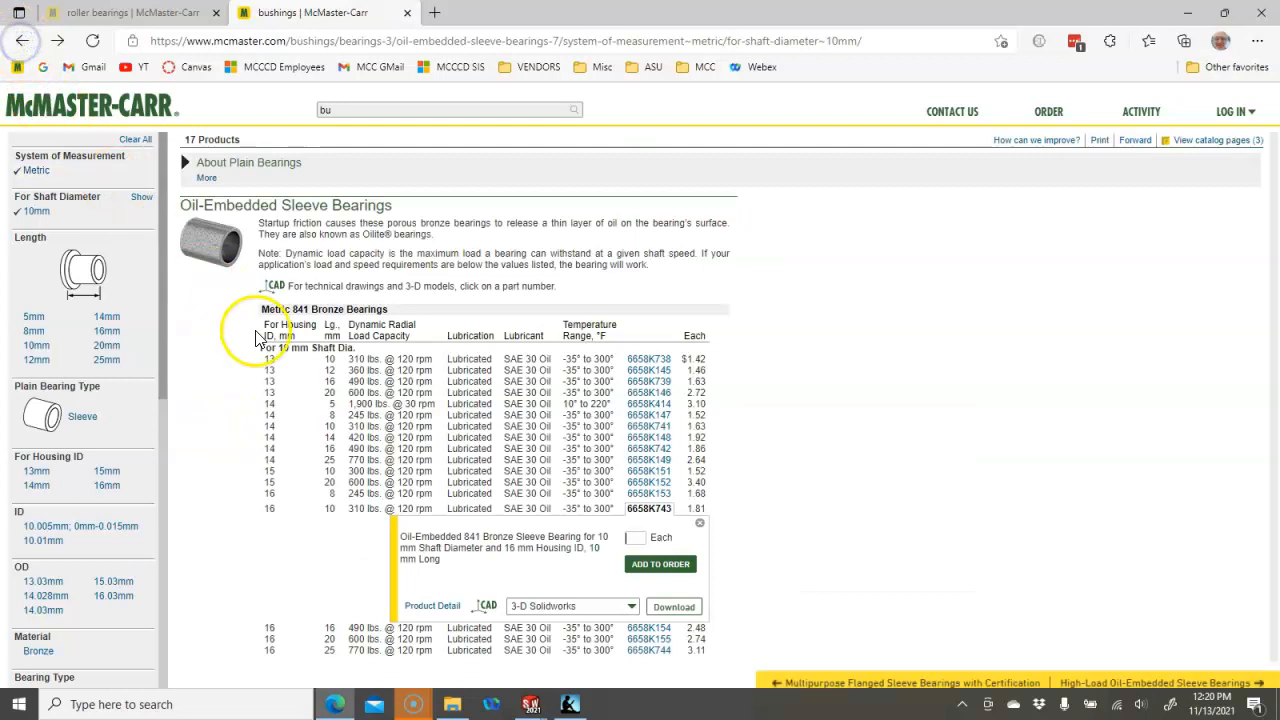
{"action": "mouse_move", "coordinate": [348, 494]}
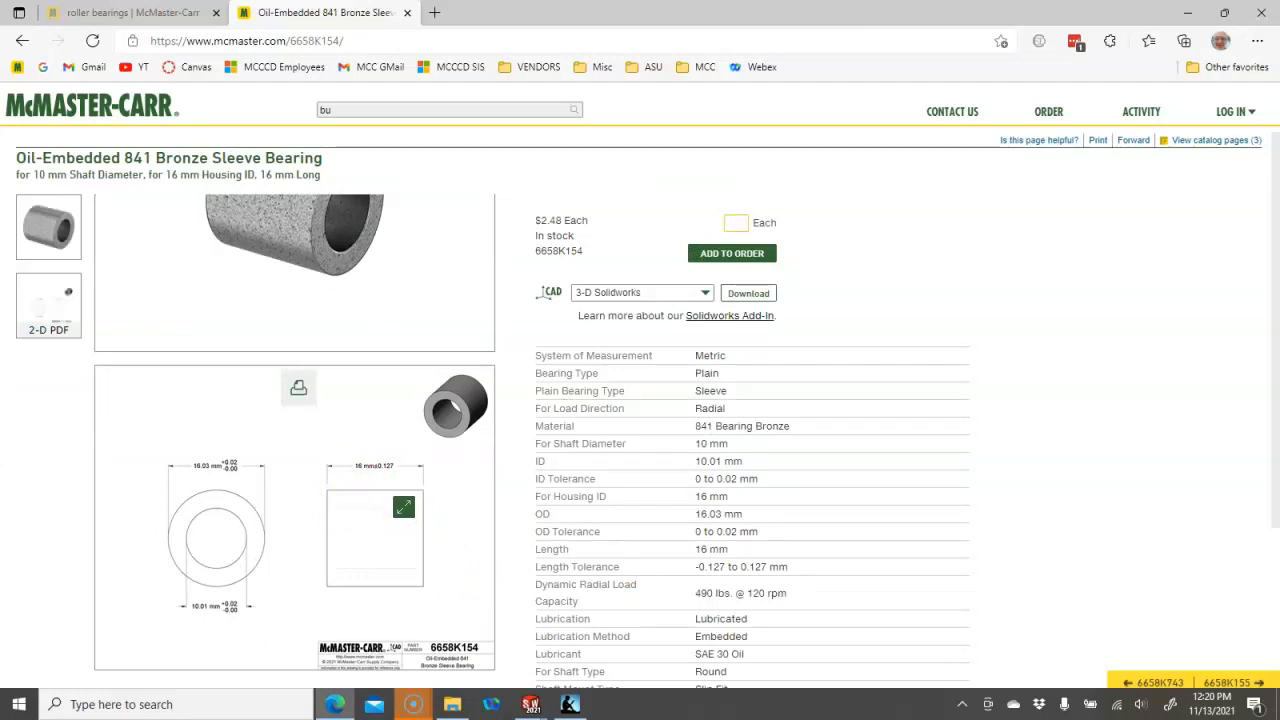
{"action": "left_click", "coordinate": [737, 222]}
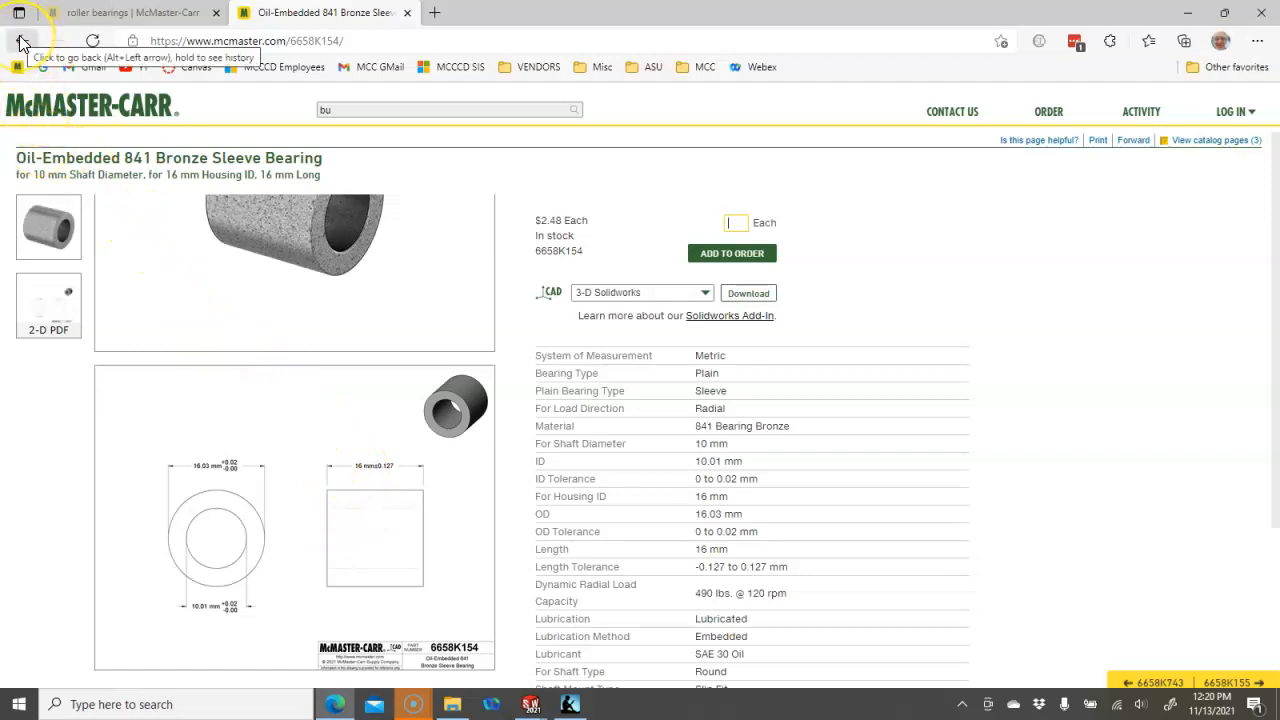
{"action": "left_click", "coordinate": [25, 37]}
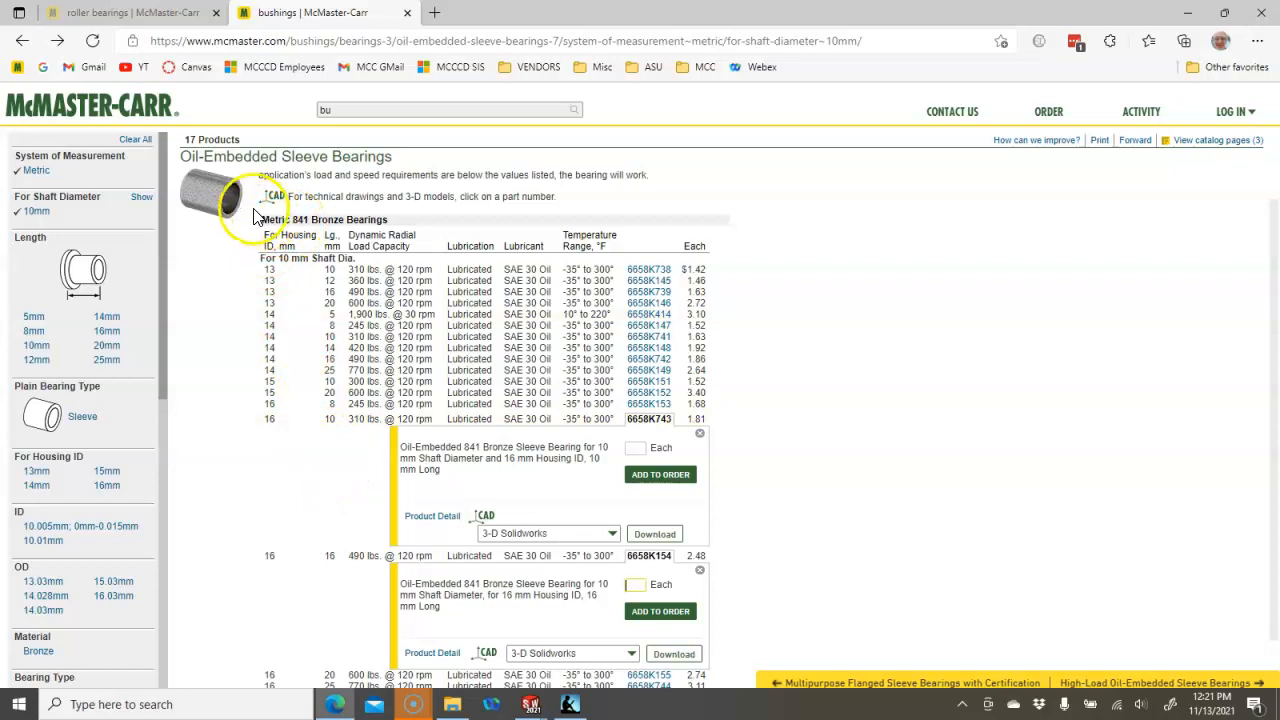
{"action": "mouse_move", "coordinate": [245, 216]}
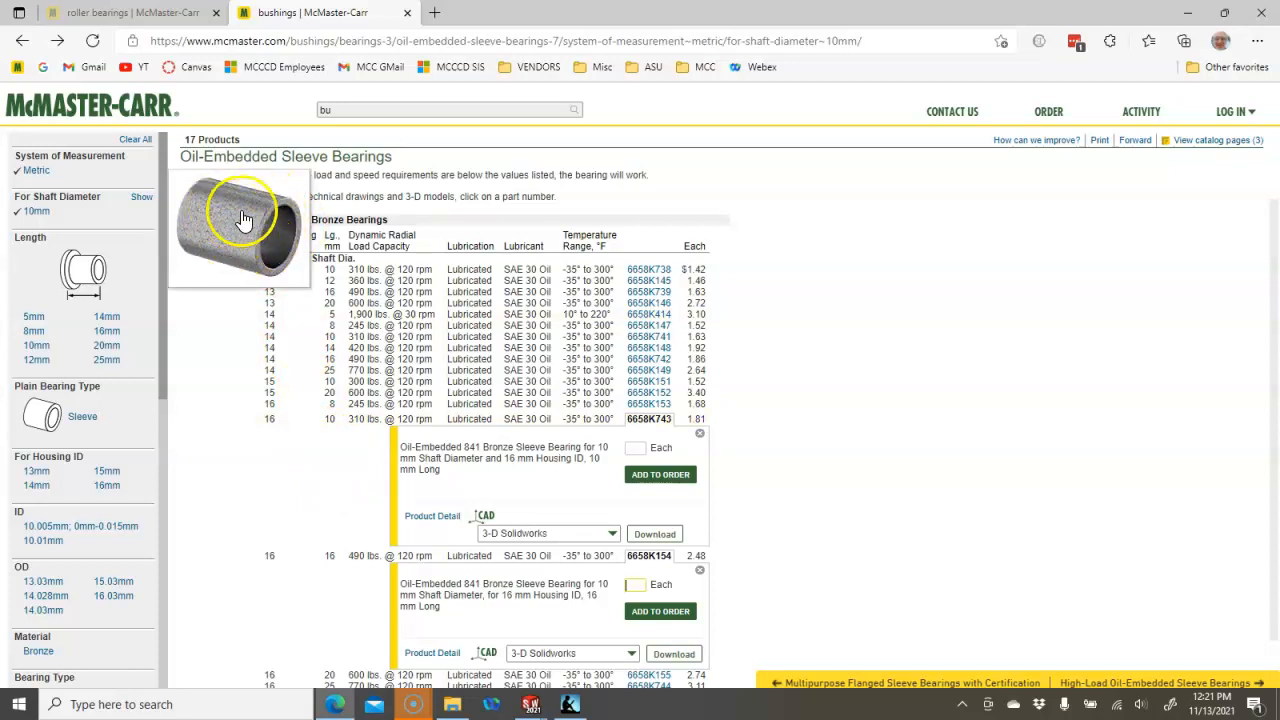
{"action": "mouse_move", "coordinate": [285, 360]}
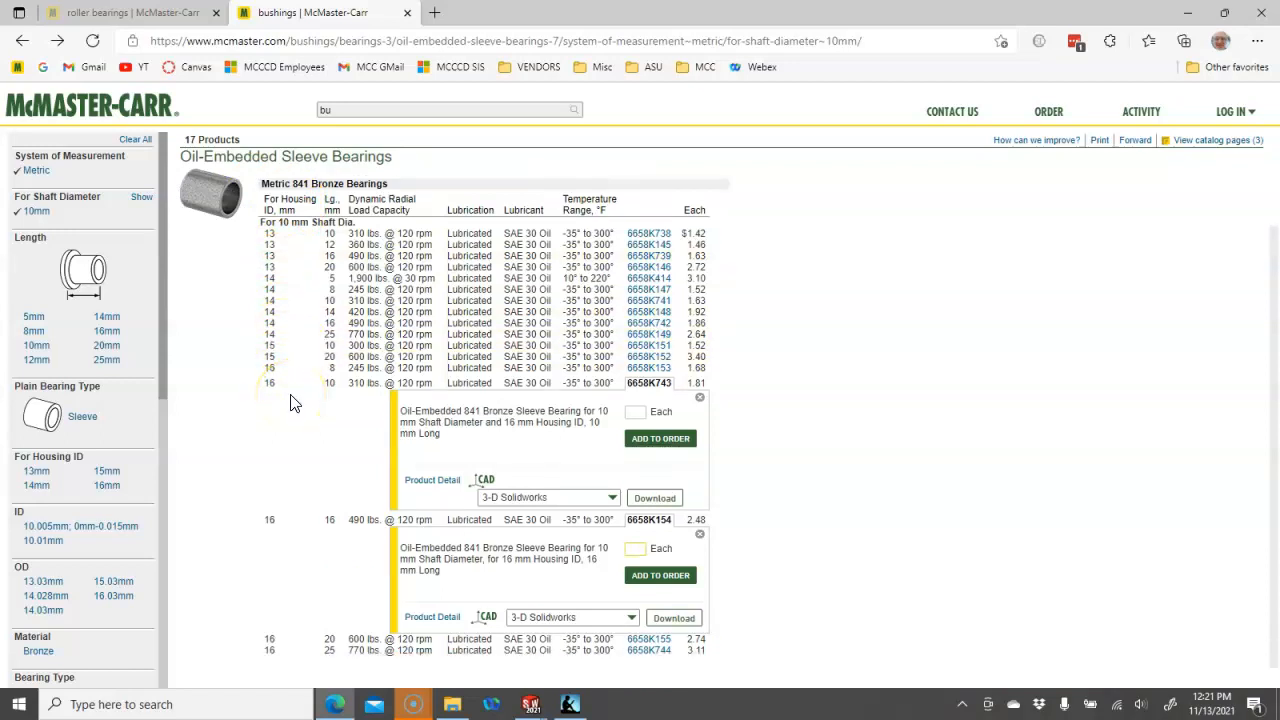
- Review the 6658K155 product page and return to the sleeve bearing results list
{"action": "scroll", "scroll_direction": "down", "scroll_amount": 3}
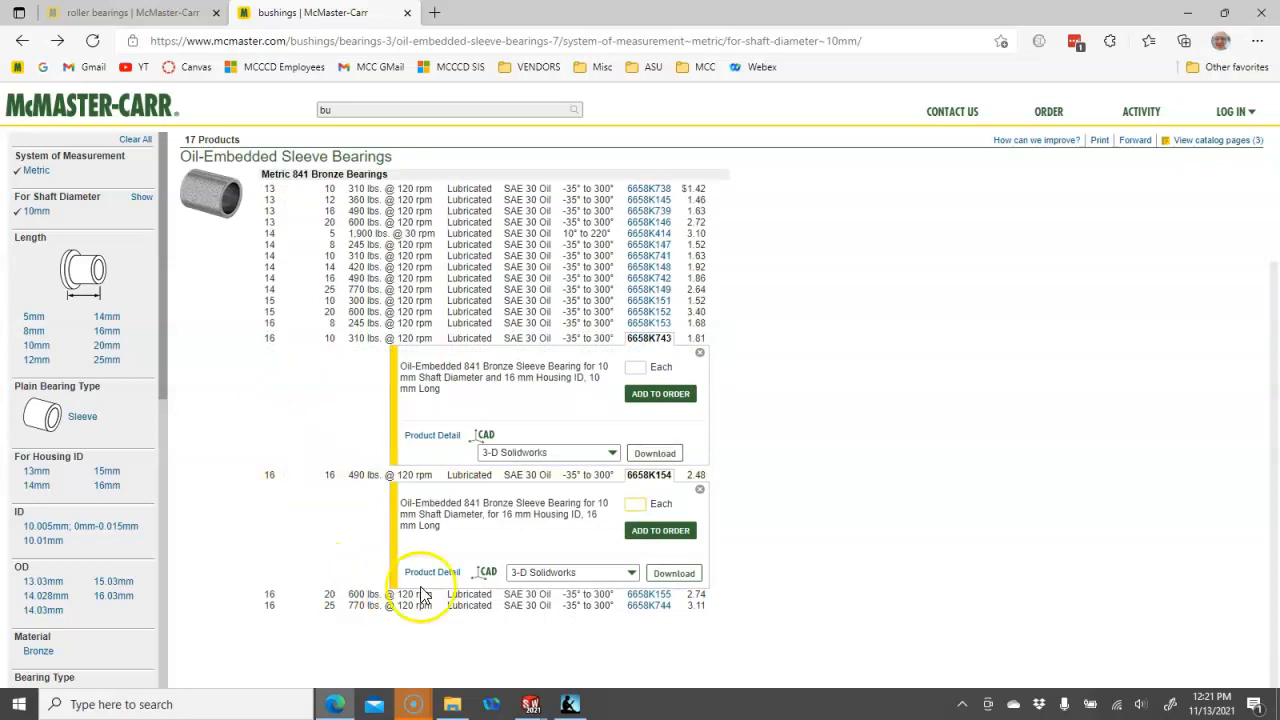
{"action": "scroll", "scroll_direction": "down", "scroll_amount": 3}
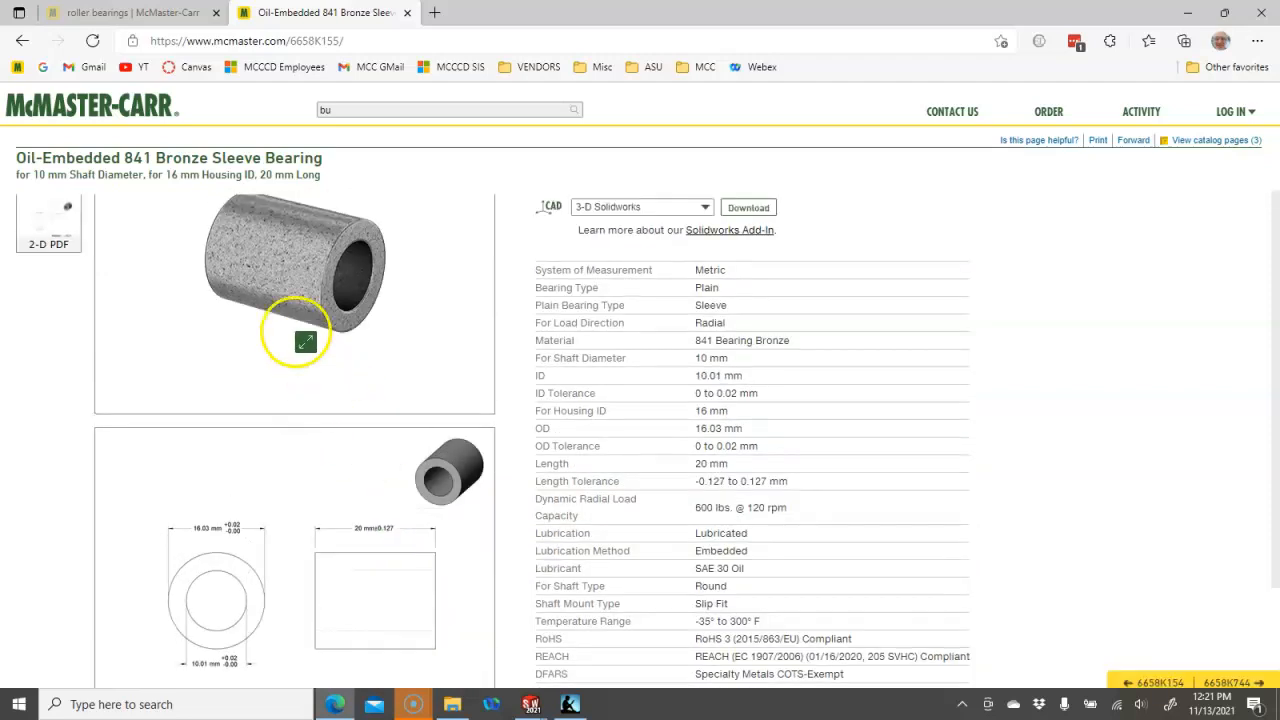
{"action": "left_click", "coordinate": [25, 41]}
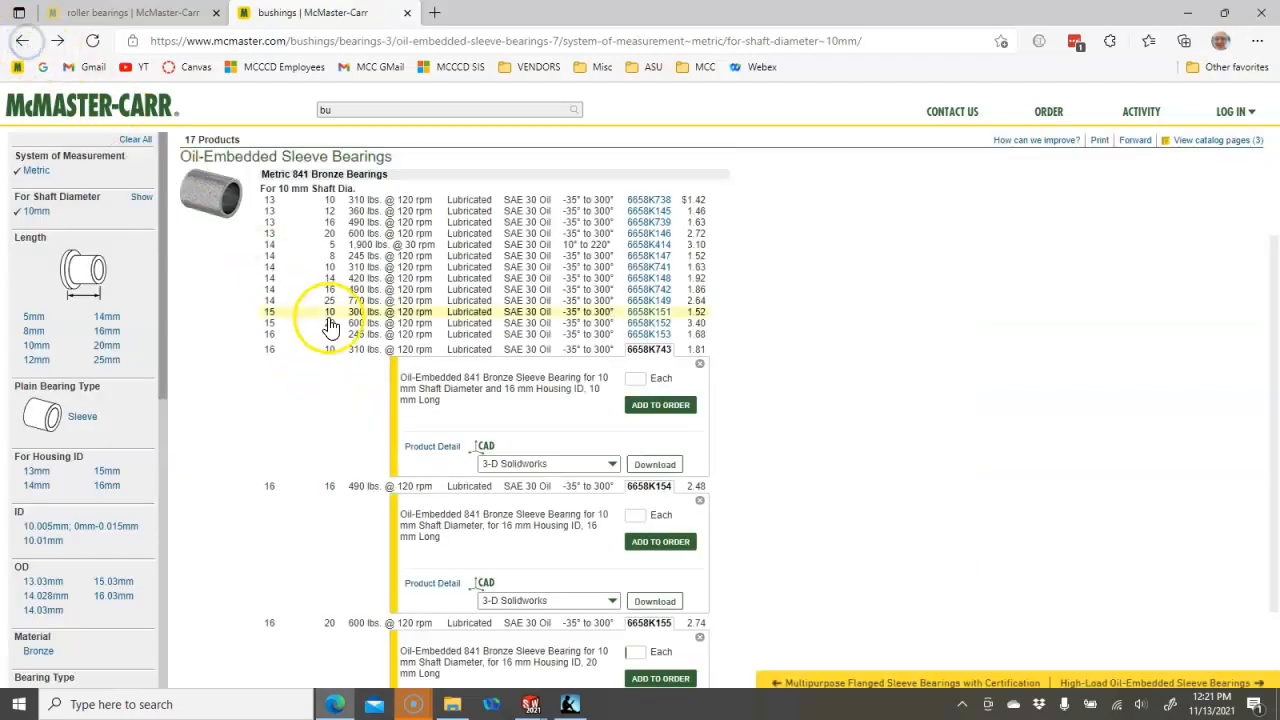
{"action": "scroll", "scroll_direction": "down", "scroll_amount": 3}
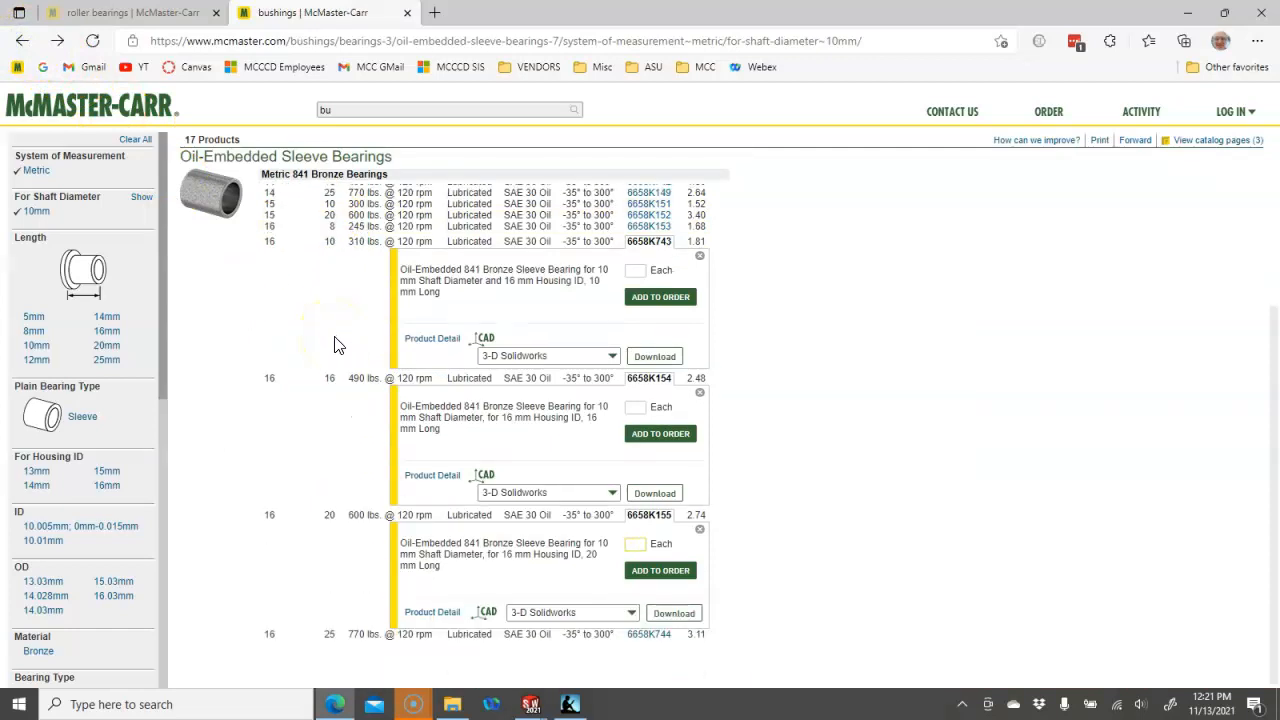
{"action": "mouse_move", "coordinate": [335, 430]}
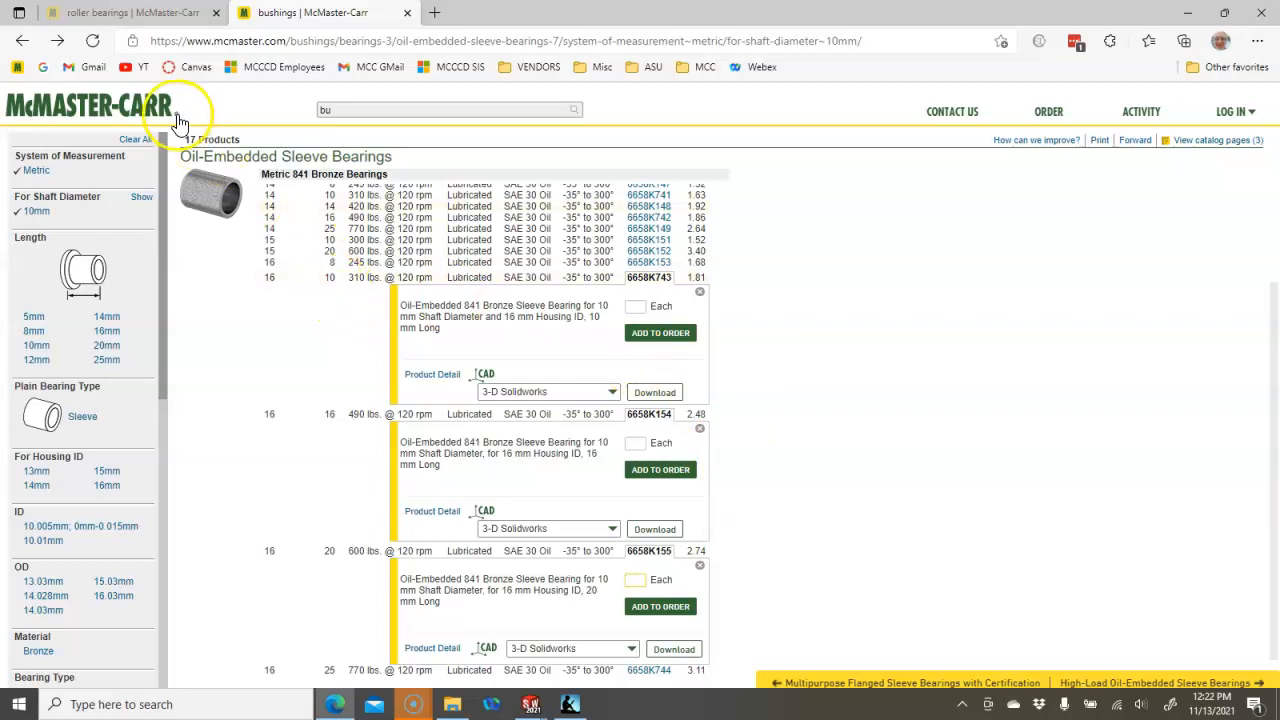
{"action": "mouse_move", "coordinate": [170, 25]}
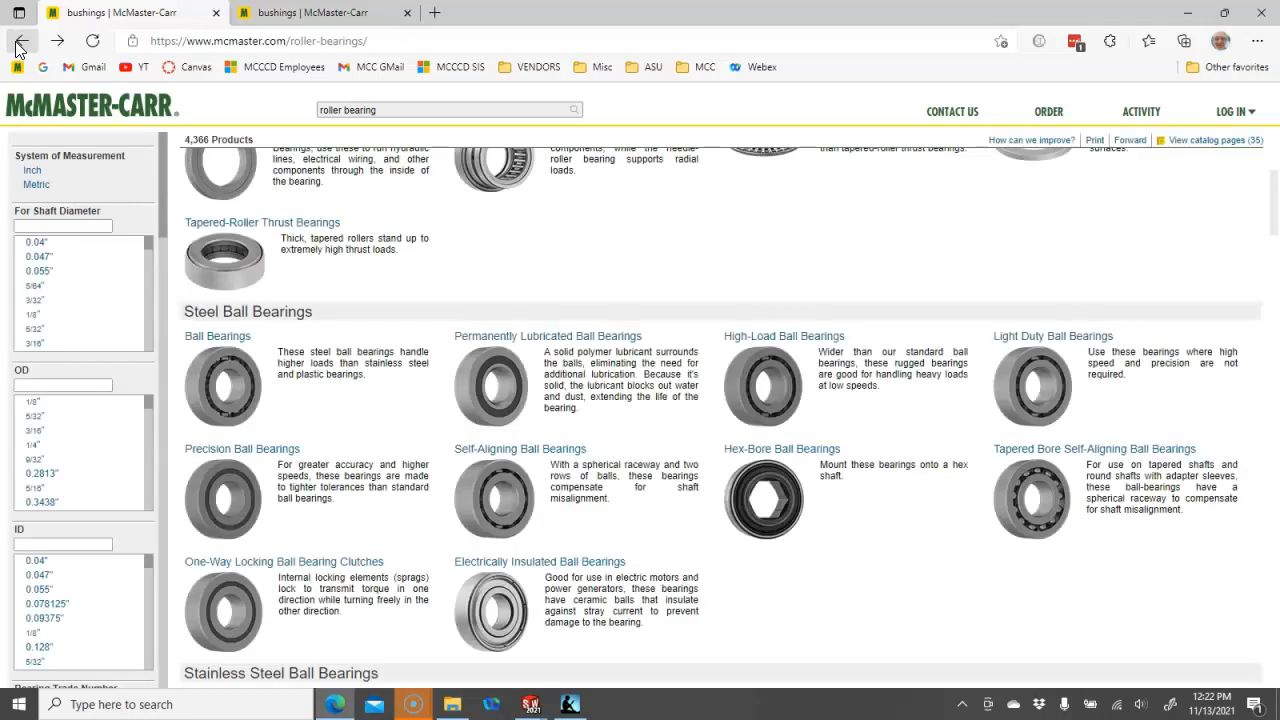
{"action": "mouse_move", "coordinate": [420, 297]}
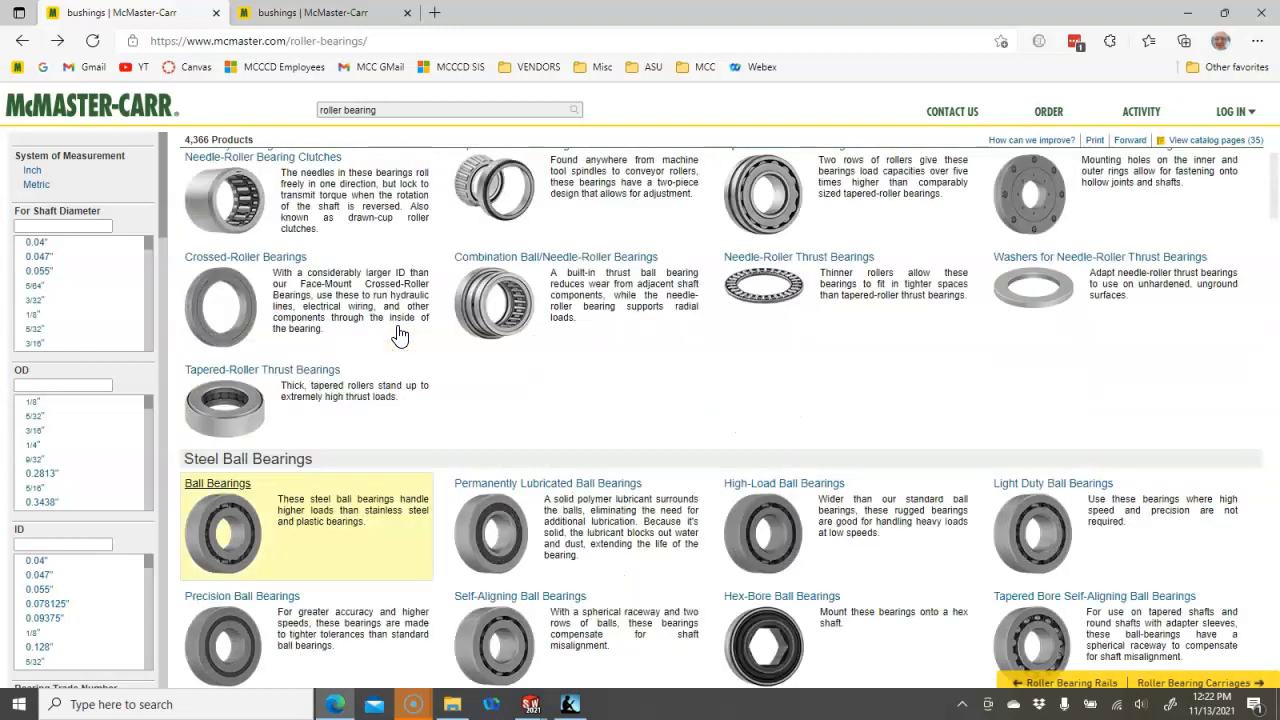
- Scroll through Steel Ball Bearings and open the Permanently Lubricated Ball Bearings listing
{"action": "scroll", "scroll_direction": "down", "scroll_amount": 3}
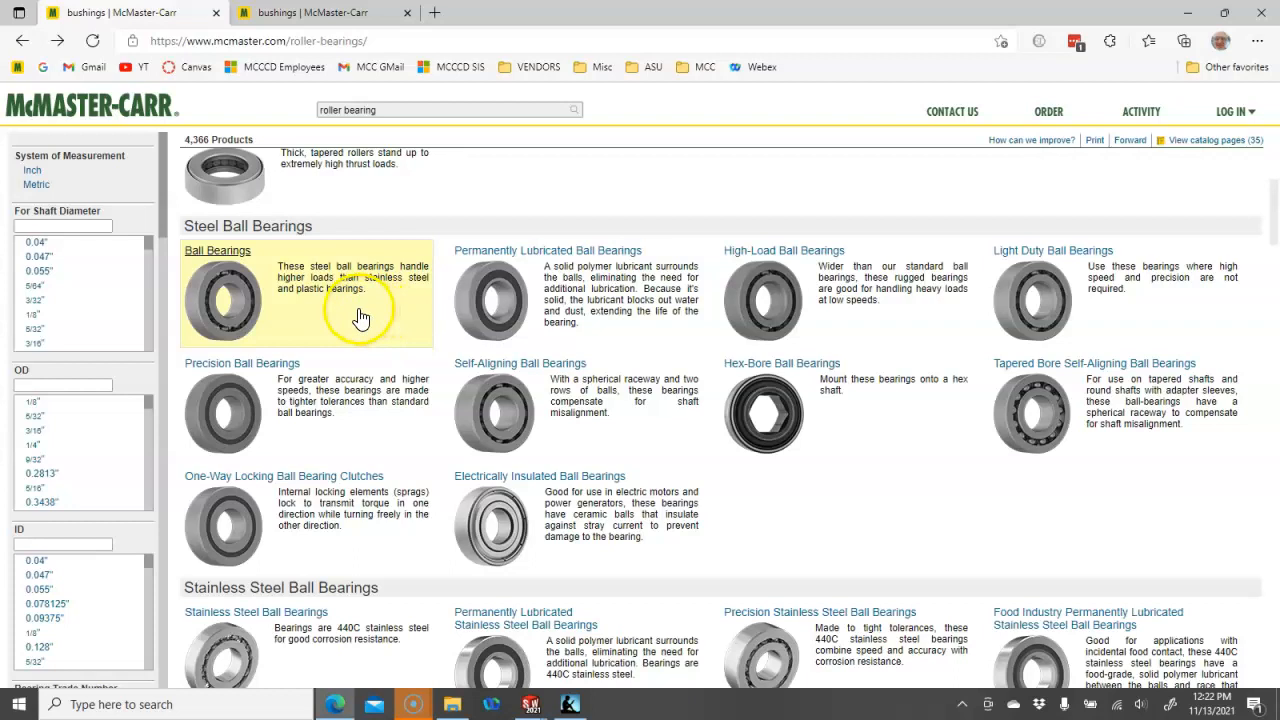
{"action": "mouse_move", "coordinate": [320, 311]}
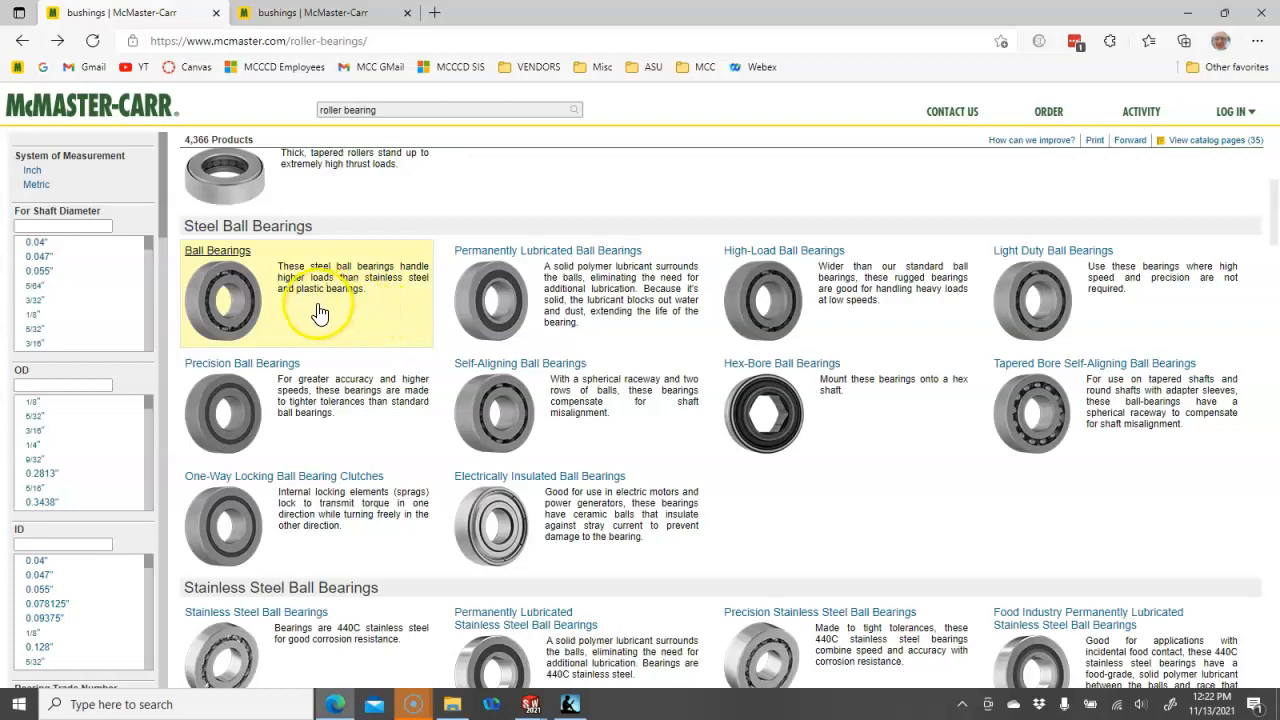
{"action": "mouse_move", "coordinate": [300, 277]}
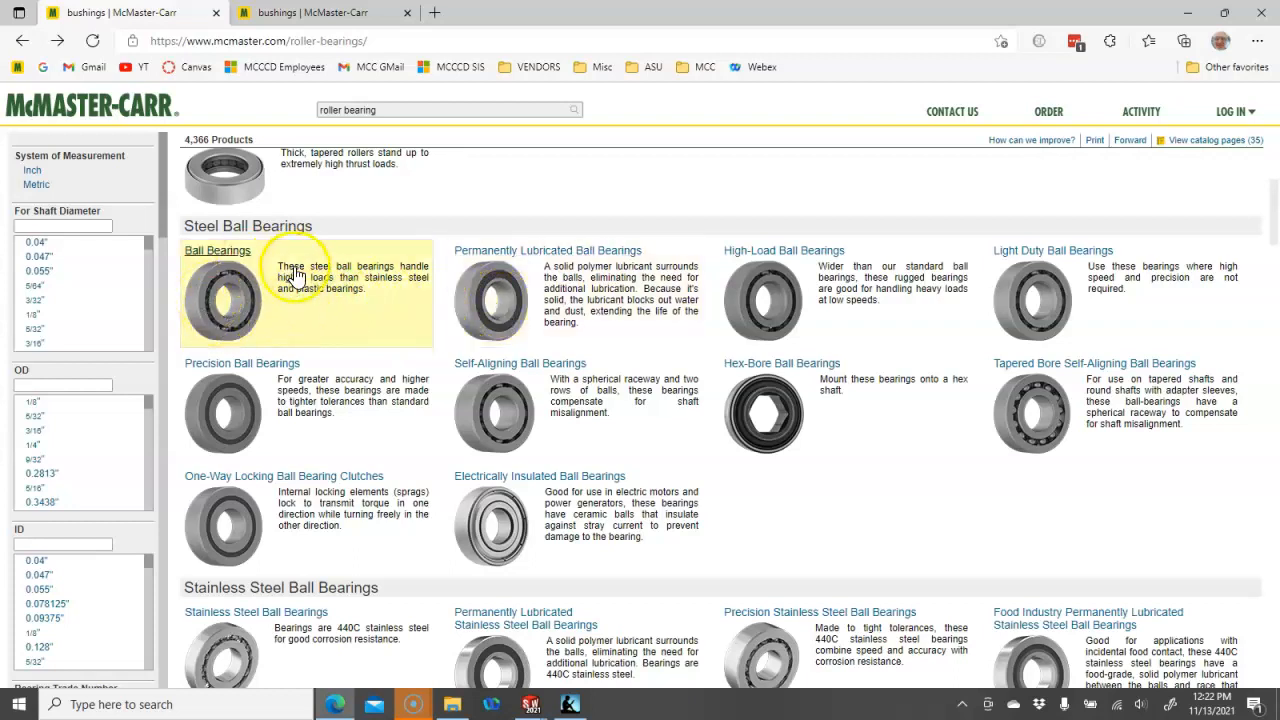
{"action": "mouse_move", "coordinate": [525, 327]}
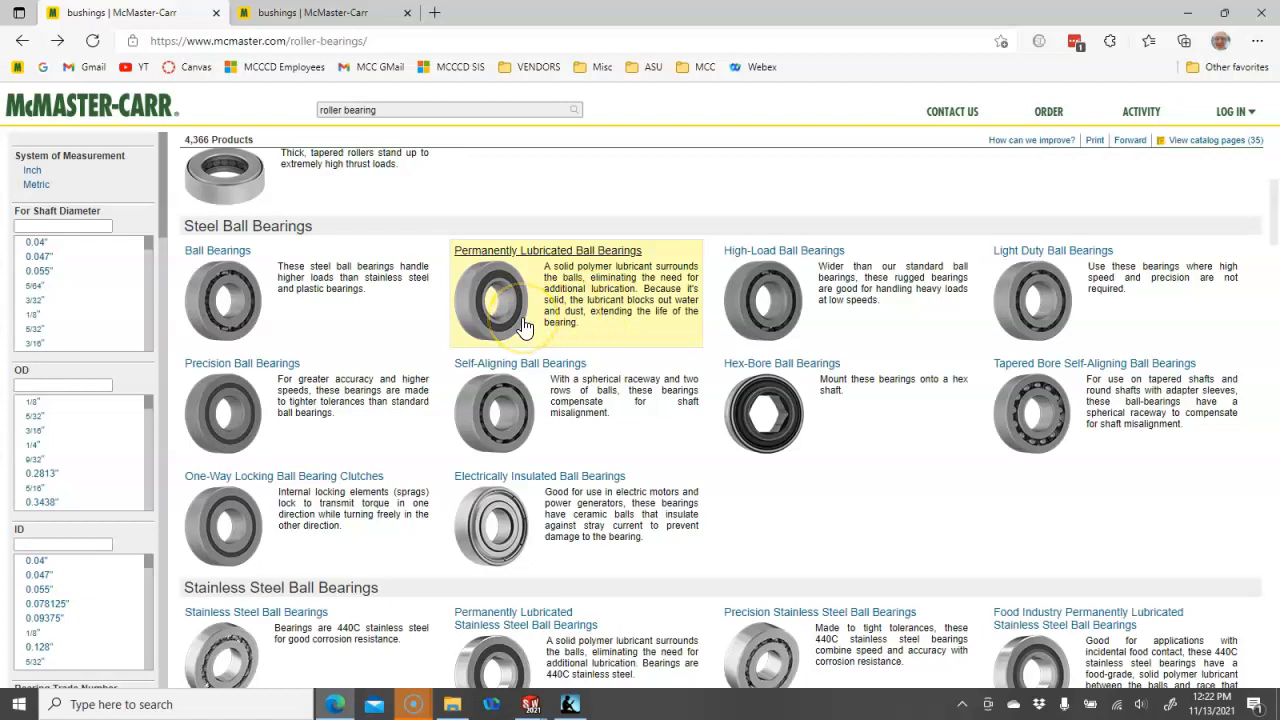
{"action": "mouse_move", "coordinate": [263, 418]}
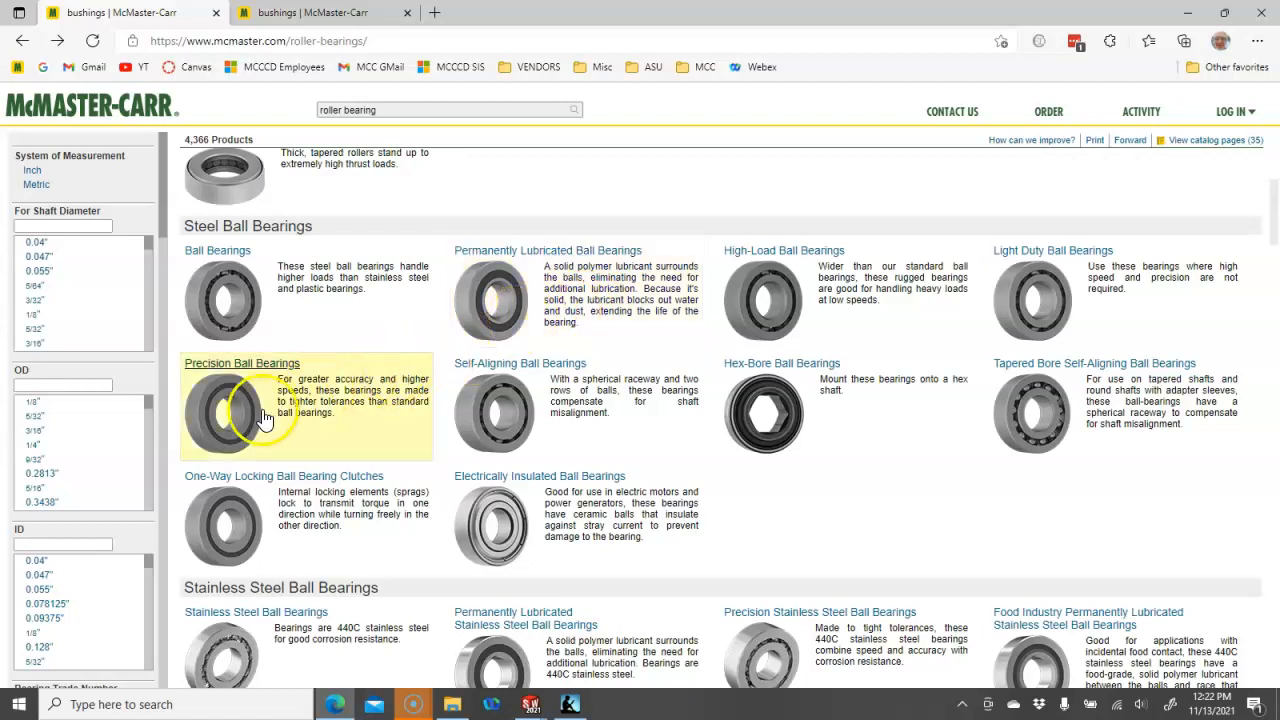
{"action": "mouse_move", "coordinate": [1002, 298]}
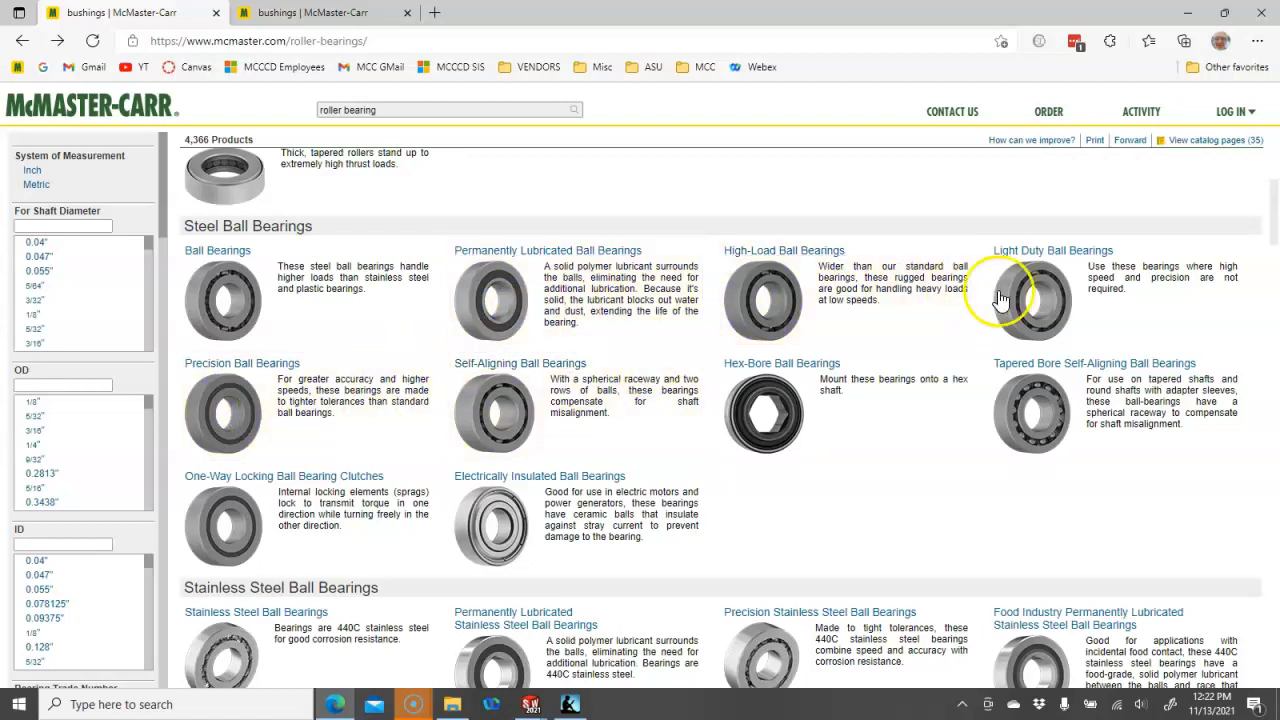
{"action": "mouse_move", "coordinate": [864, 351]}
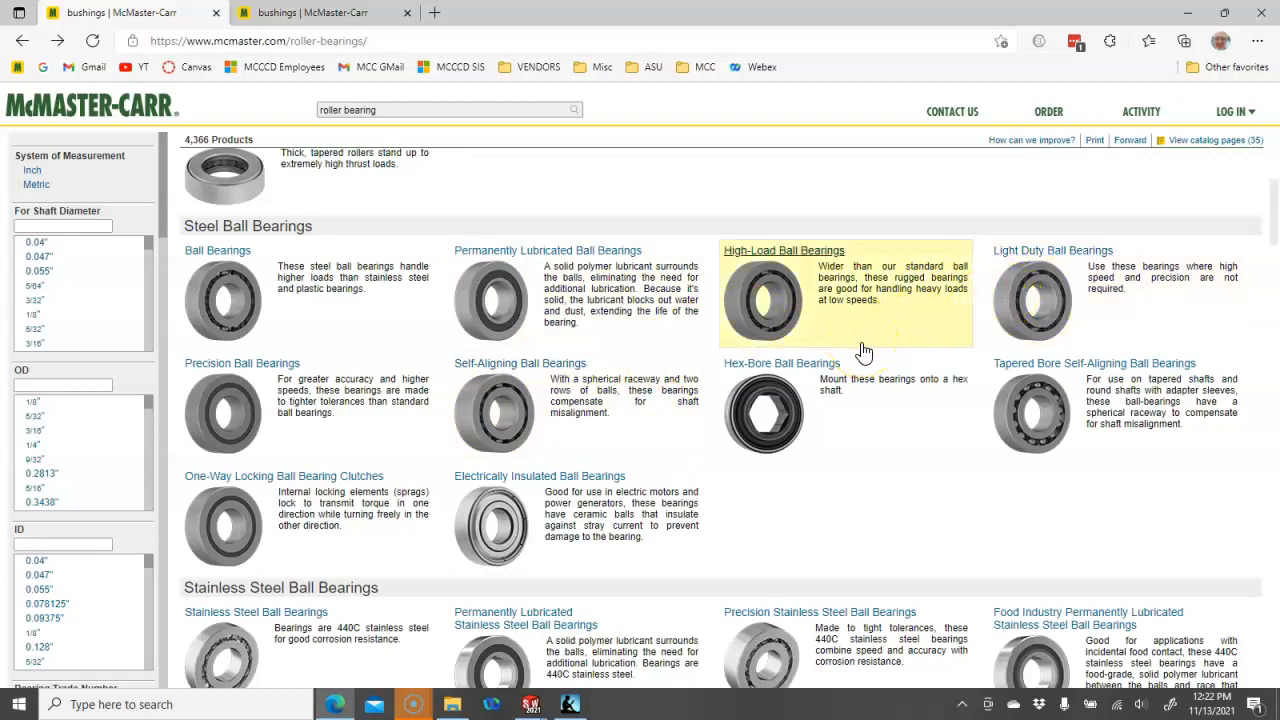
{"action": "scroll", "scroll_direction": "down", "scroll_amount": 3}
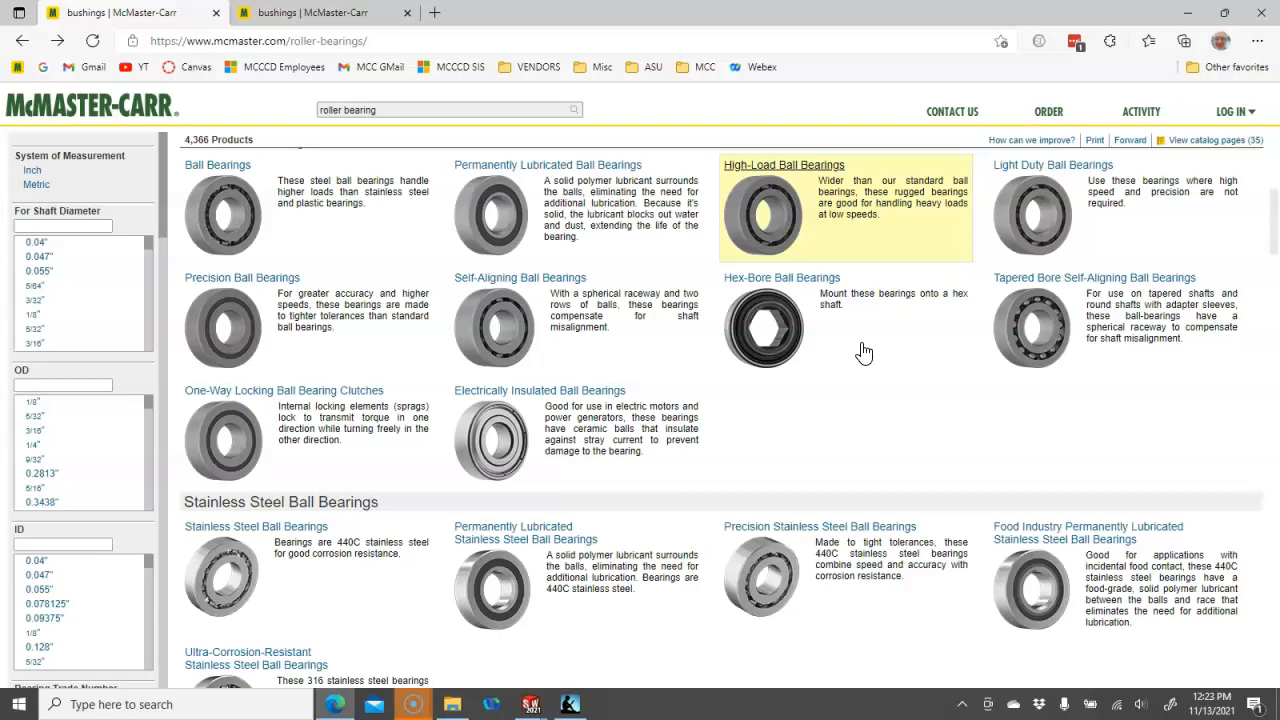
{"action": "scroll", "scroll_direction": "down", "scroll_amount": 3}
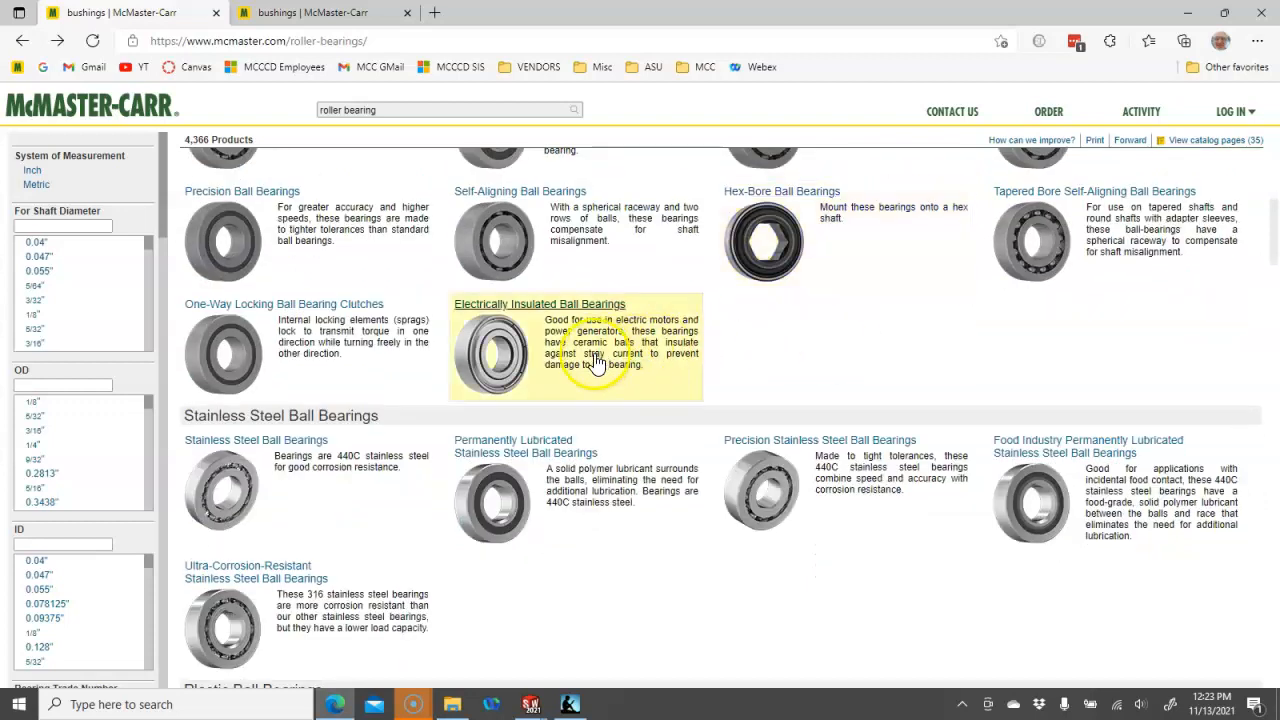
{"action": "scroll", "scroll_direction": "down", "scroll_amount": 3}
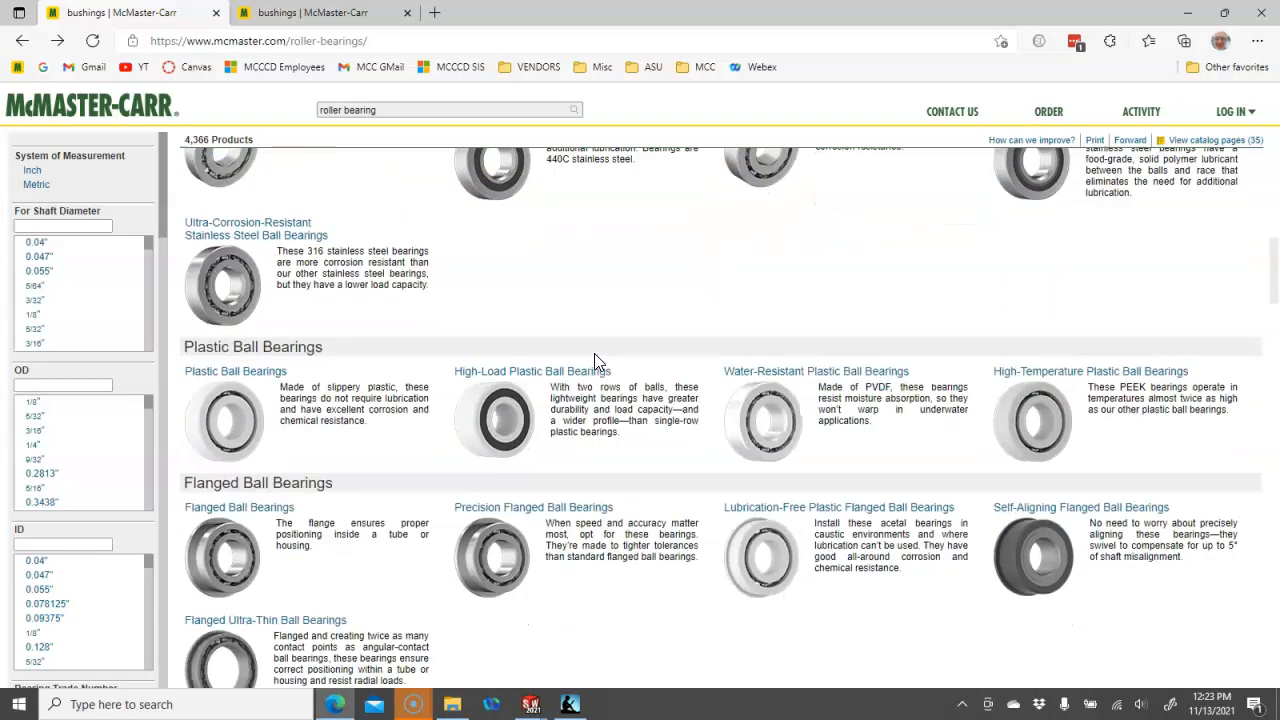
{"action": "scroll", "scroll_direction": "down", "scroll_amount": 3}
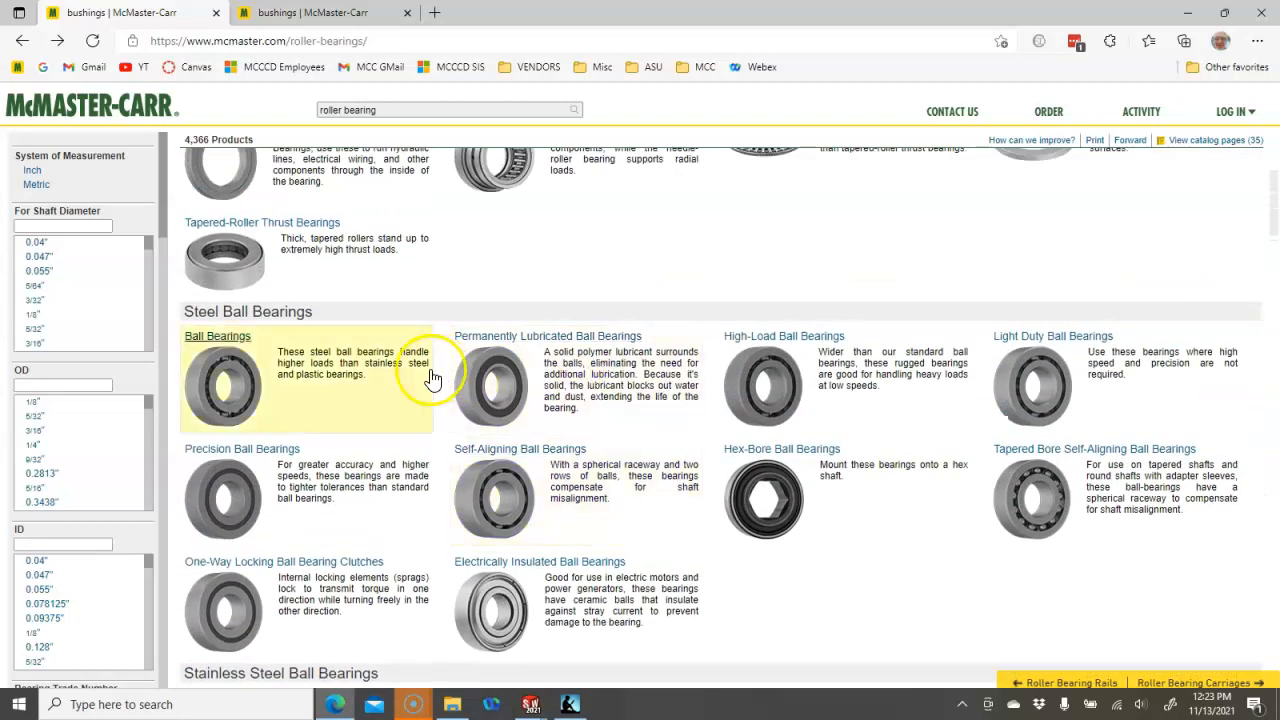
{"action": "left_click", "coordinate": [546, 335]}
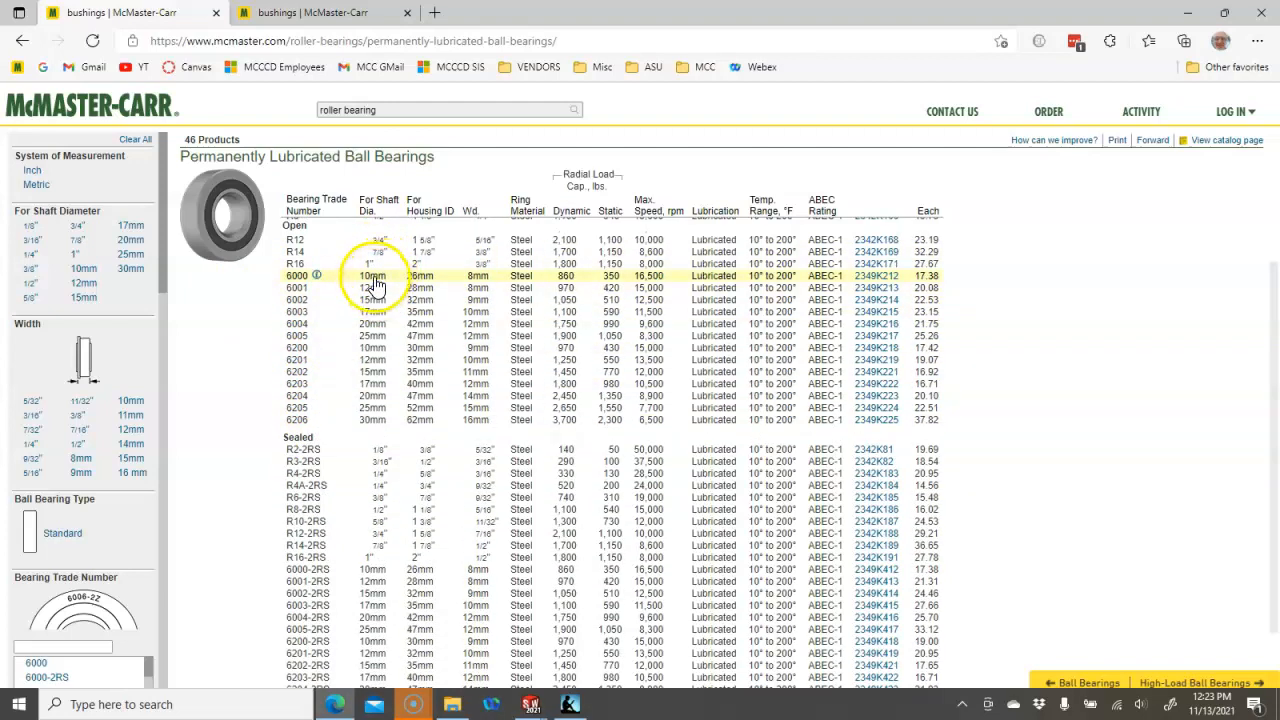
{"action": "mouse_move", "coordinate": [505, 288]}
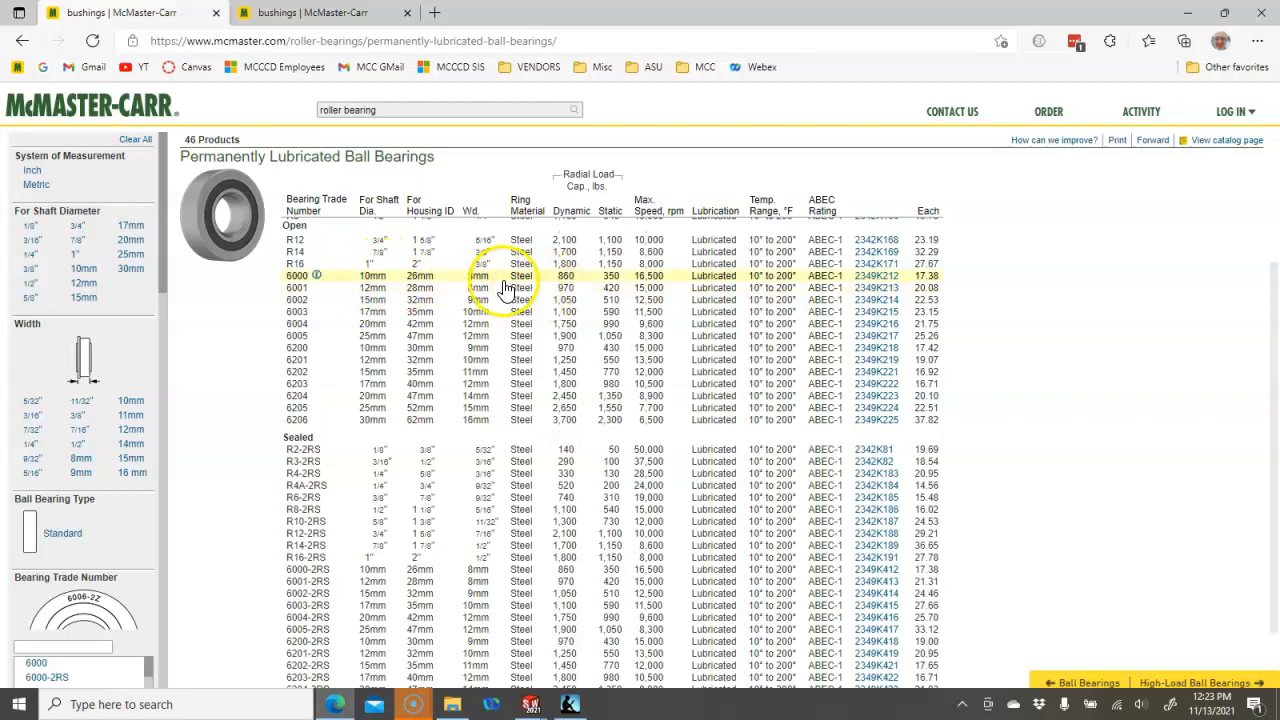
{"action": "mouse_move", "coordinate": [656, 288]}
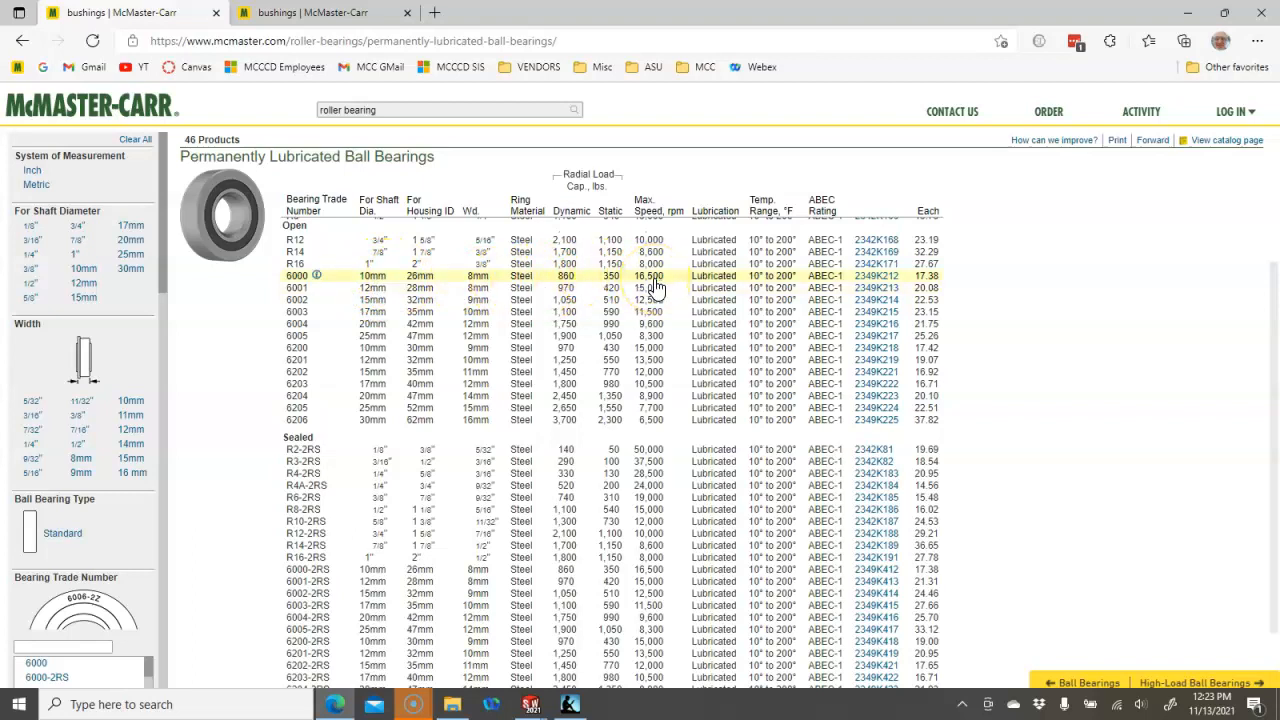
{"action": "mouse_move", "coordinate": [889, 287]}
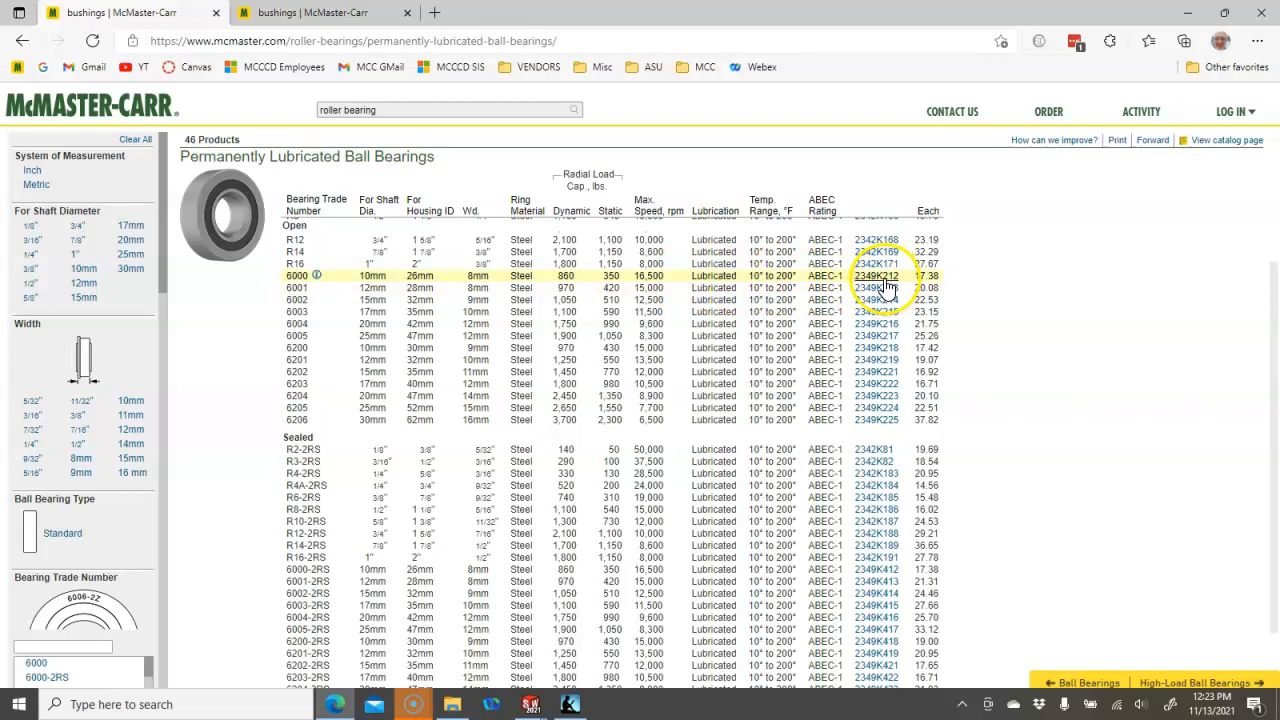
{"action": "left_click", "coordinate": [876, 276]}
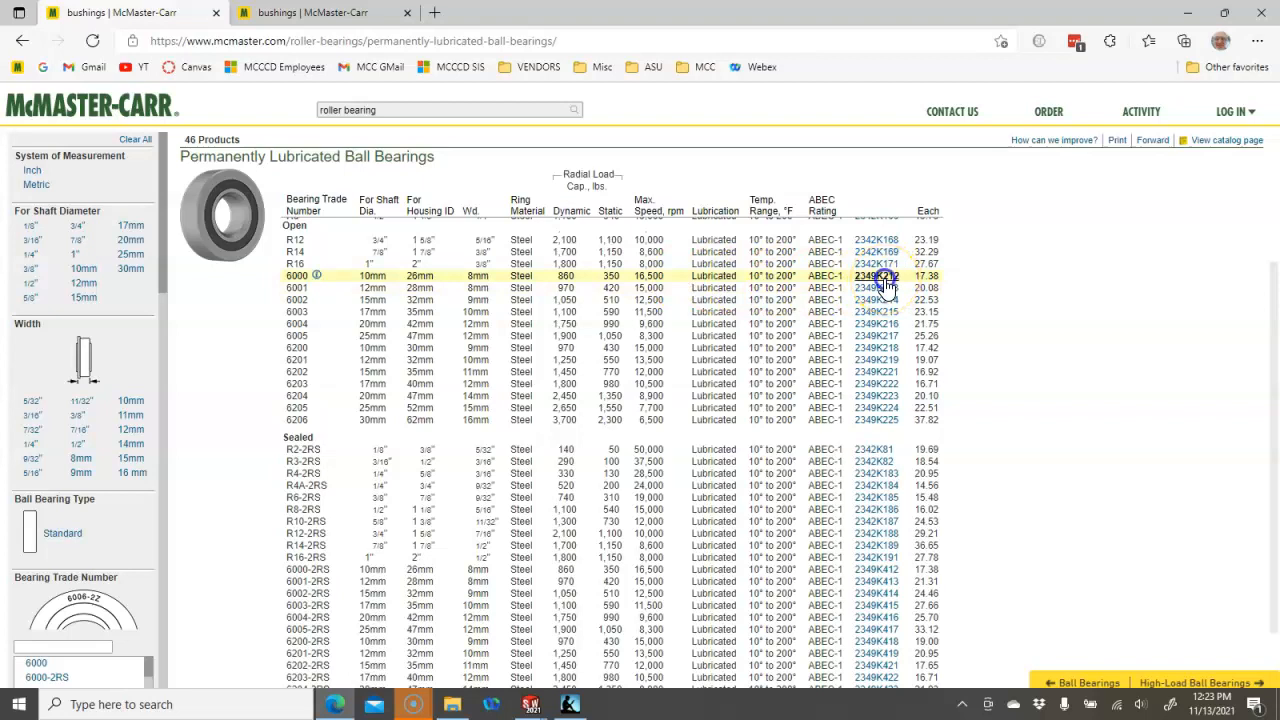
{"action": "left_click", "coordinate": [875, 275]}
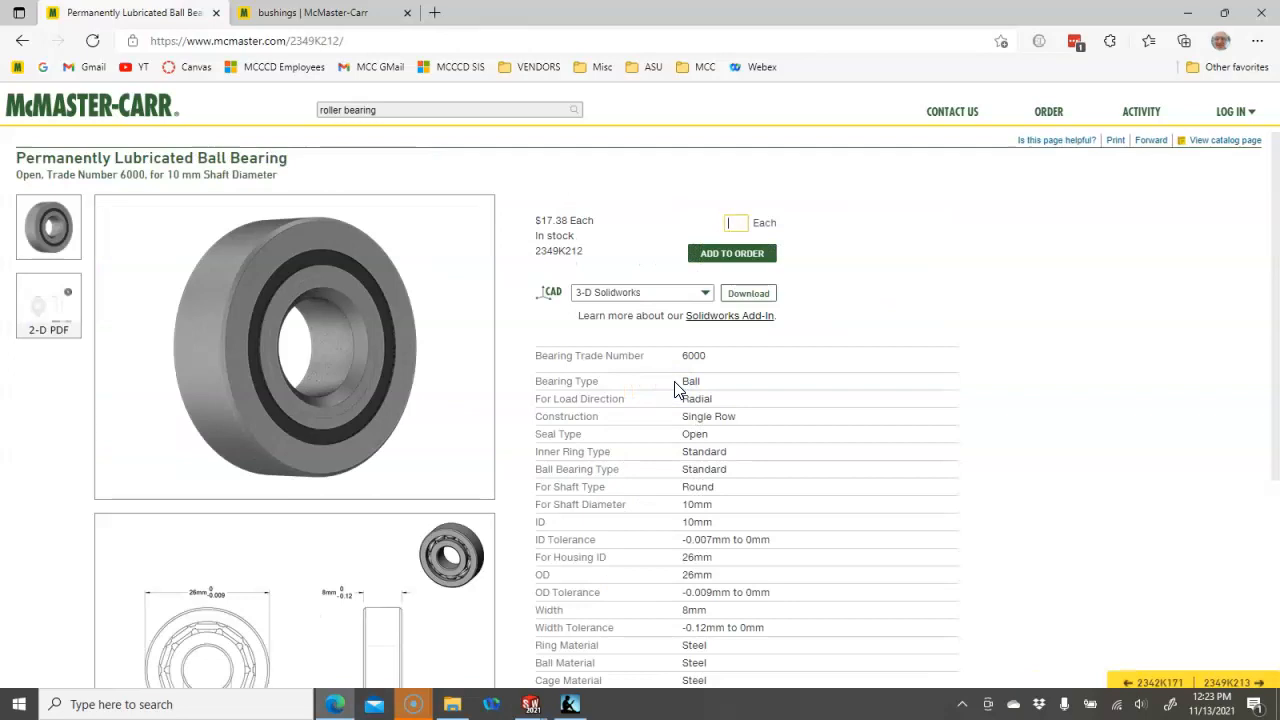
{"action": "mouse_move", "coordinate": [490, 350]}
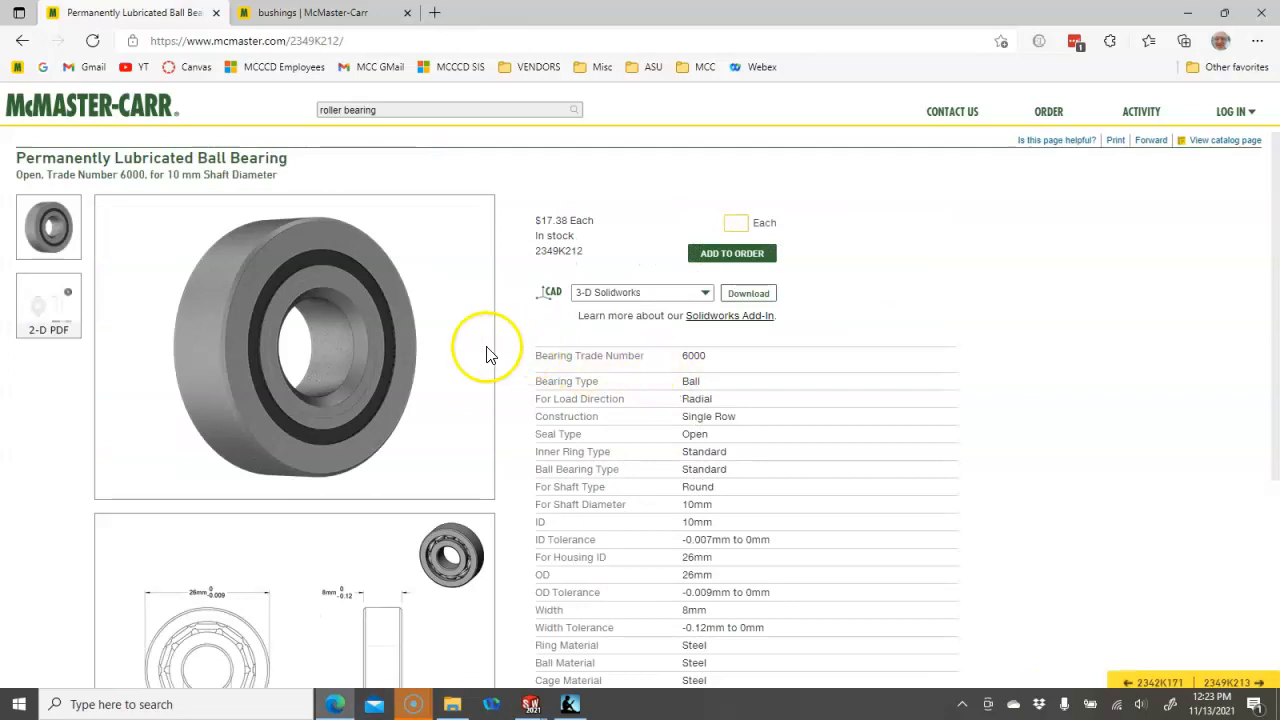
{"action": "mouse_move", "coordinate": [606, 345]}
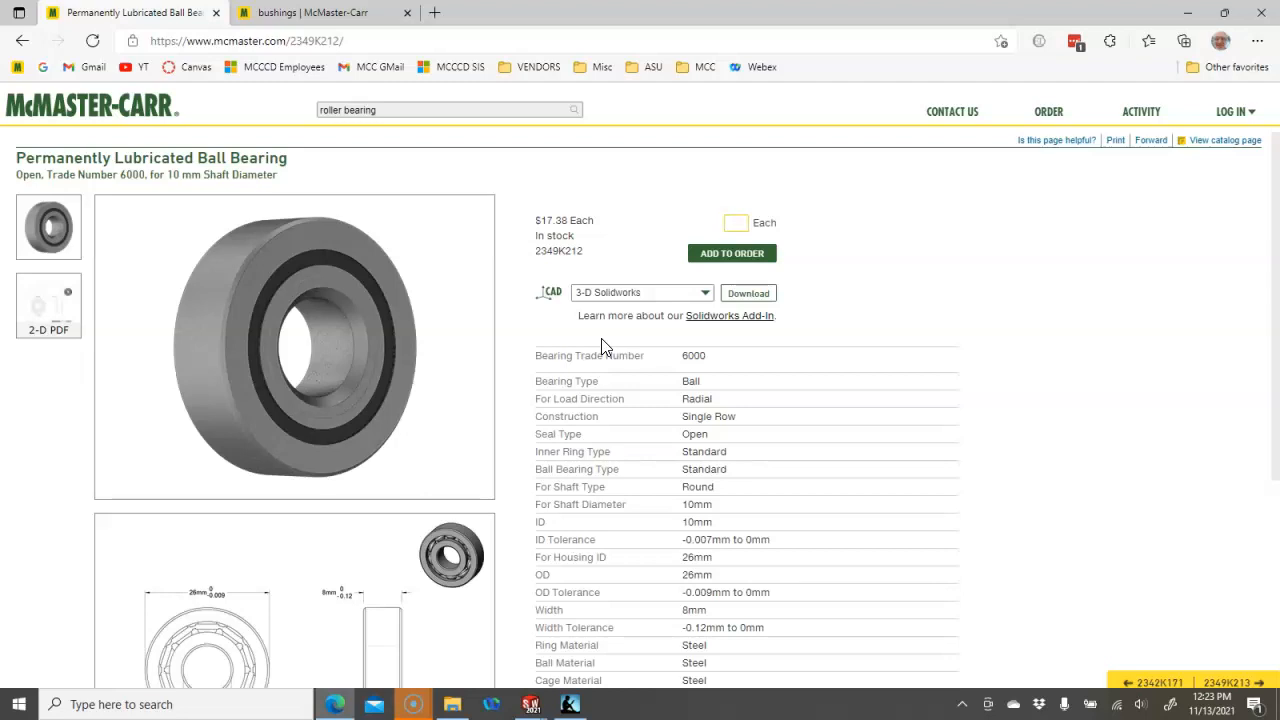
{"action": "scroll", "scroll_direction": "down", "scroll_amount": 3}
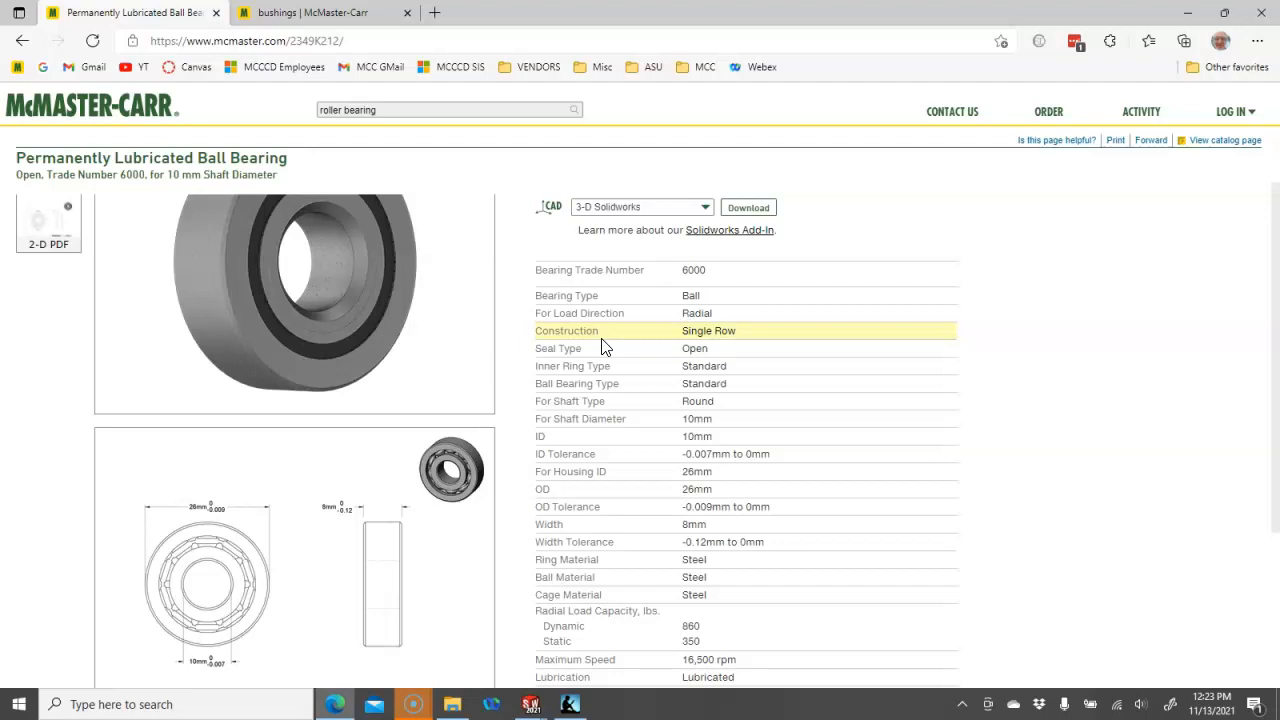
{"action": "mouse_move", "coordinate": [605, 350]}
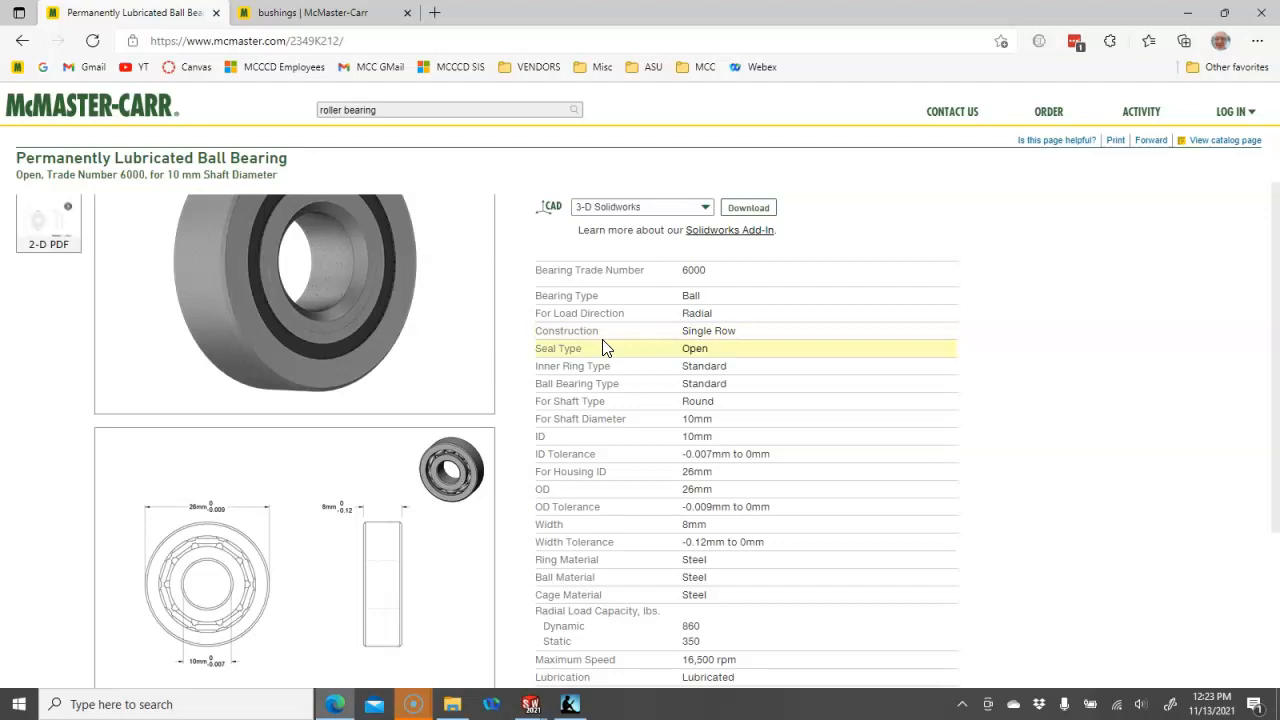
{"action": "mouse_move", "coordinate": [492, 352]}
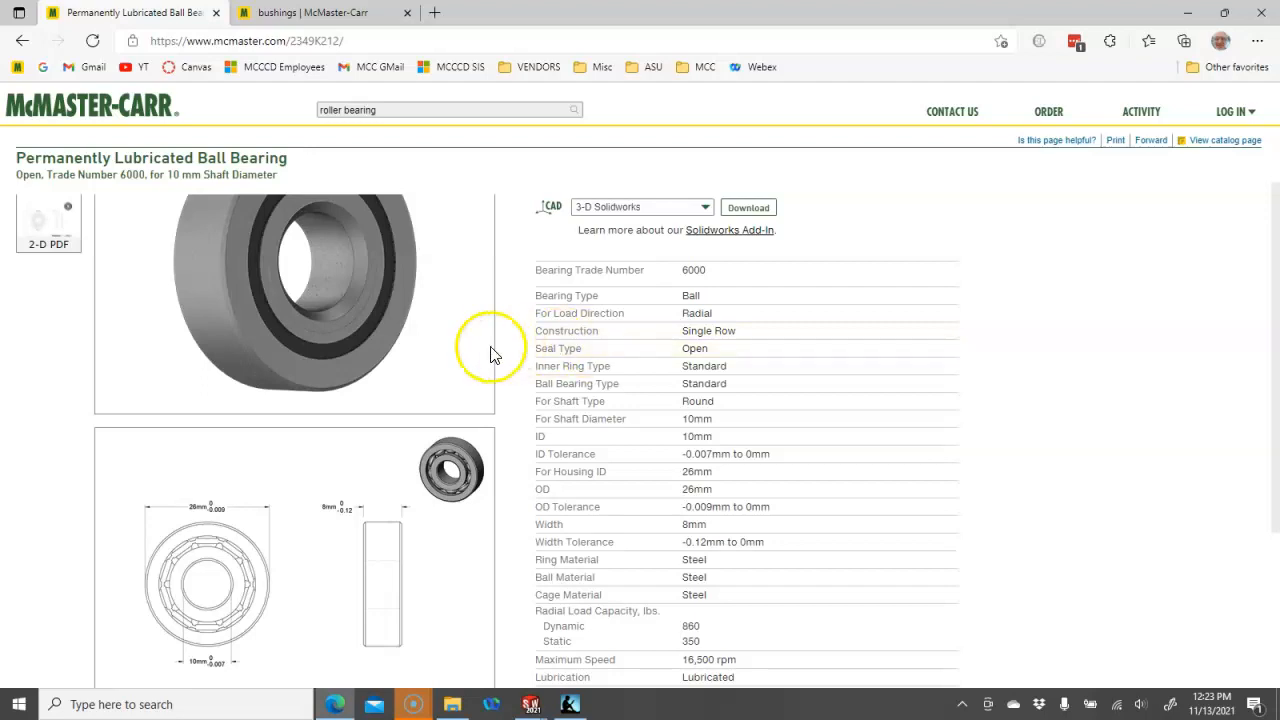
{"action": "scroll", "scroll_direction": "down", "scroll_amount": 3}
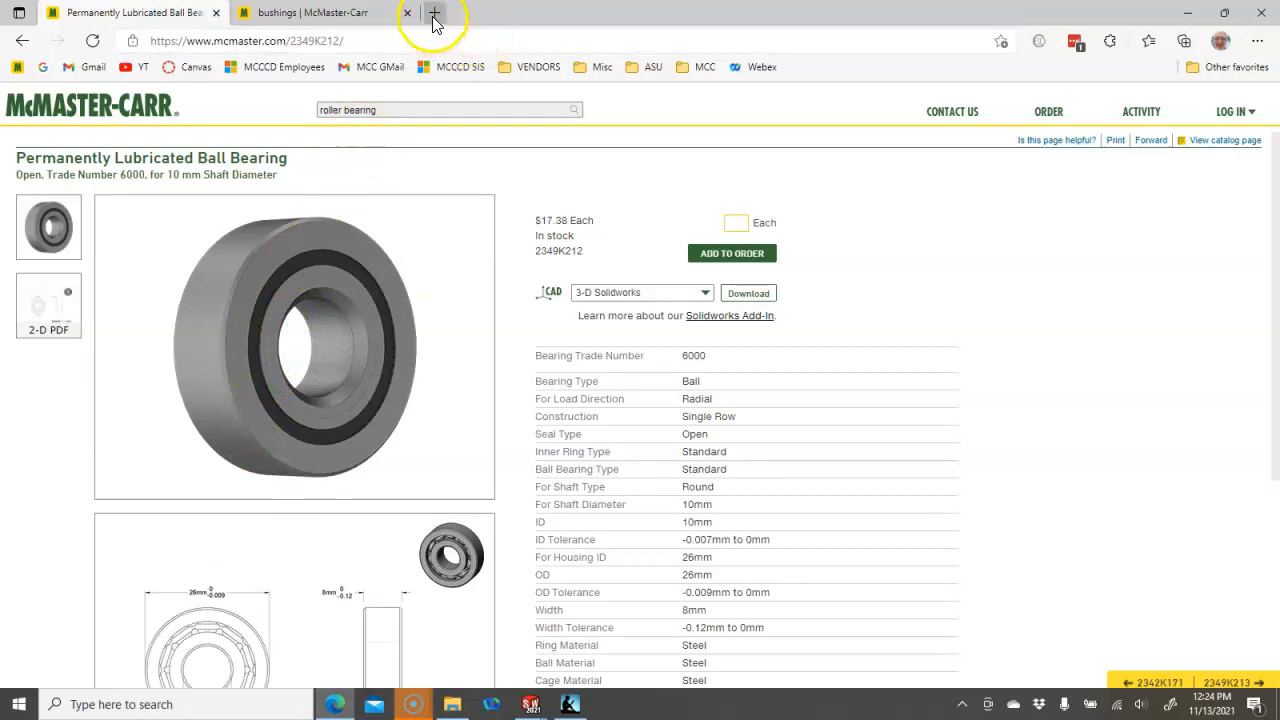
- Search McMaster-Carr for 'nema motors' in a new browser tab
{"action": "left_click", "coordinate": [434, 12]}
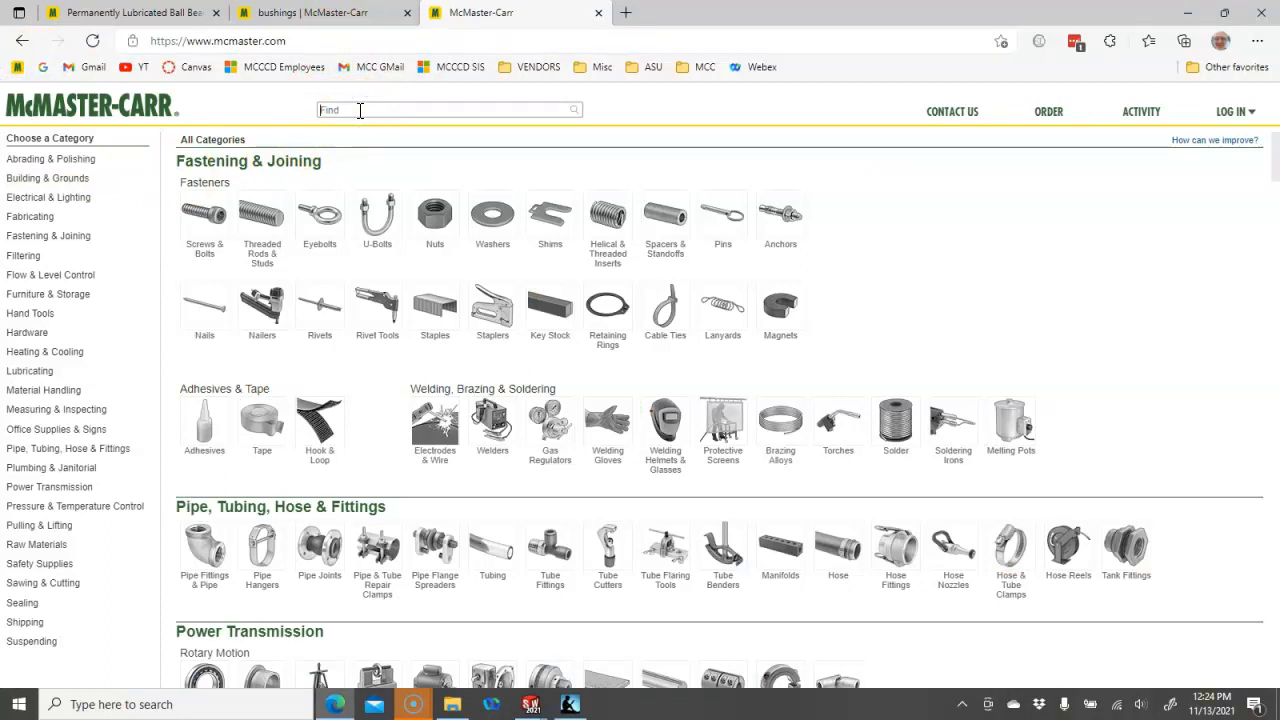
{"action": "type", "text": "new"}
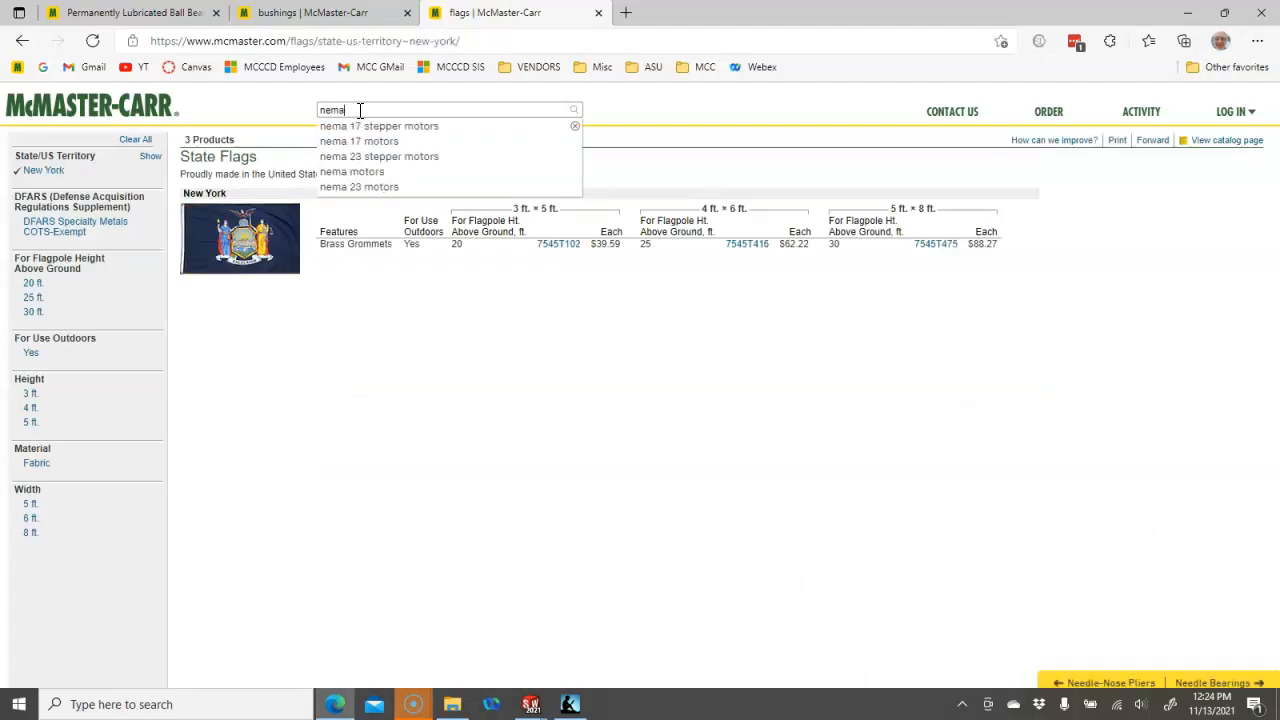
{"action": "mouse_move", "coordinate": [365, 150]}
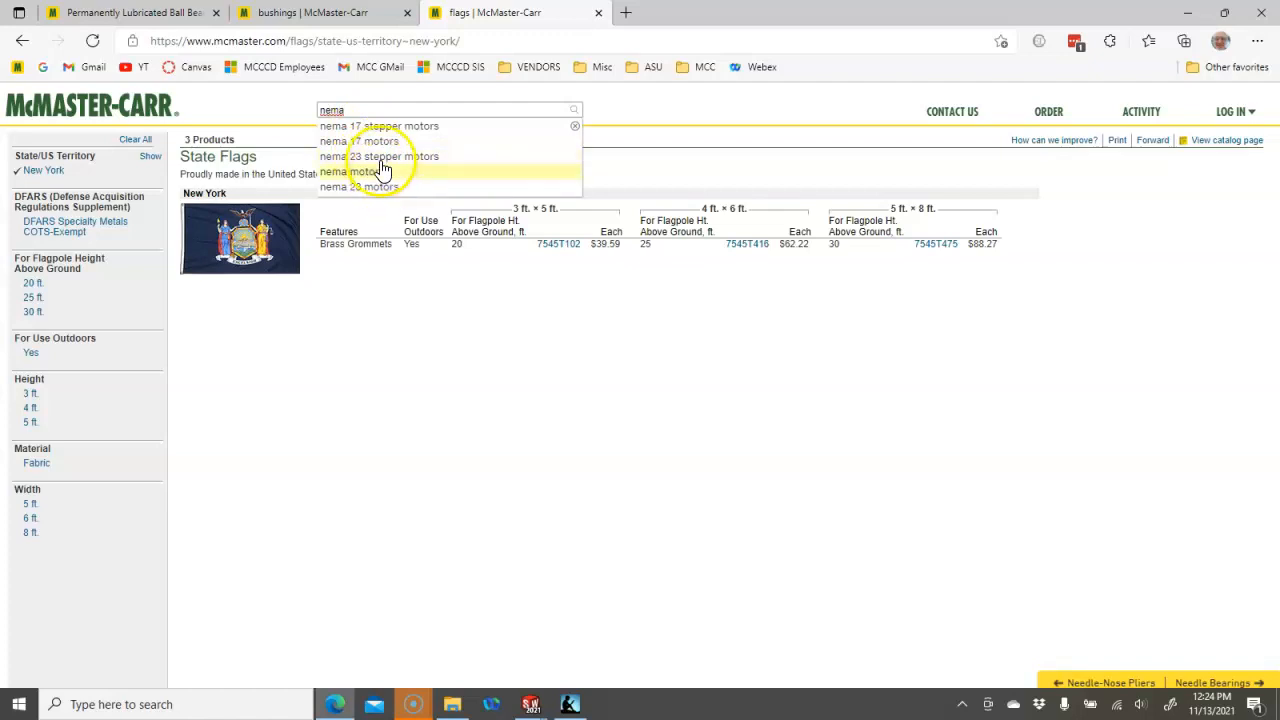
{"action": "left_click", "coordinate": [359, 187]}
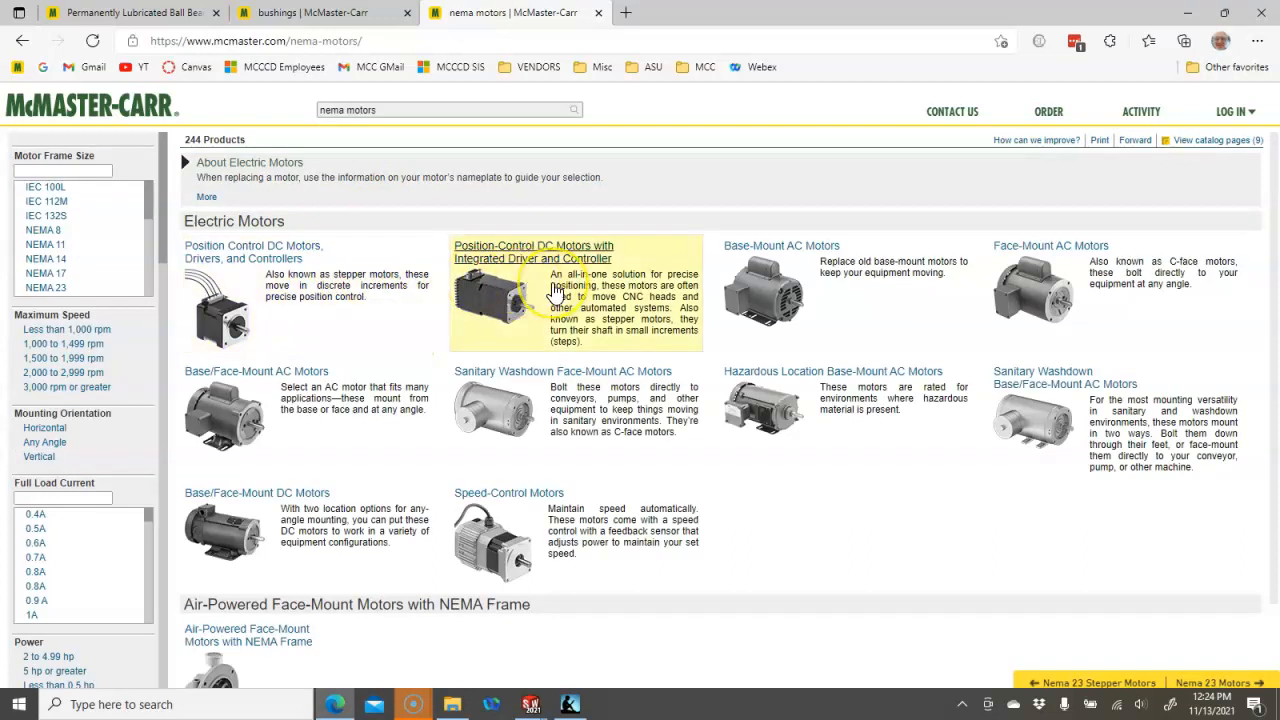
{"action": "mouse_move", "coordinate": [810, 298]}
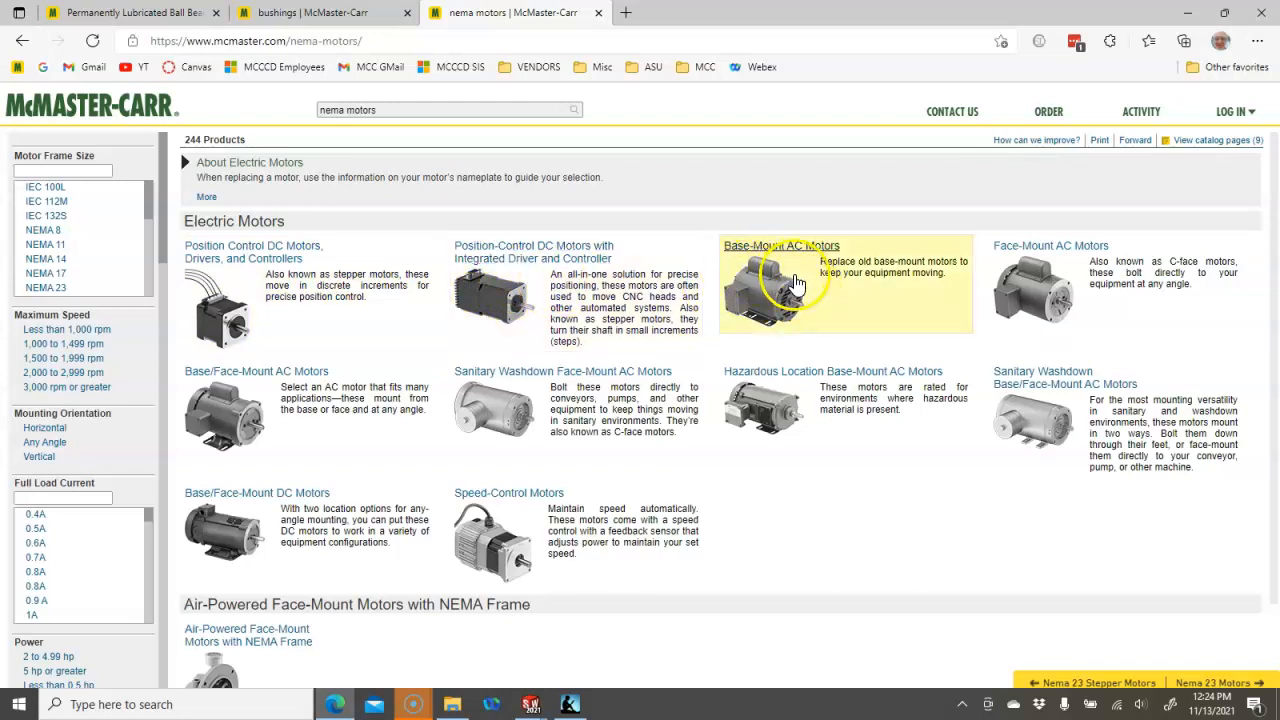
{"action": "mouse_move", "coordinate": [598, 390]}
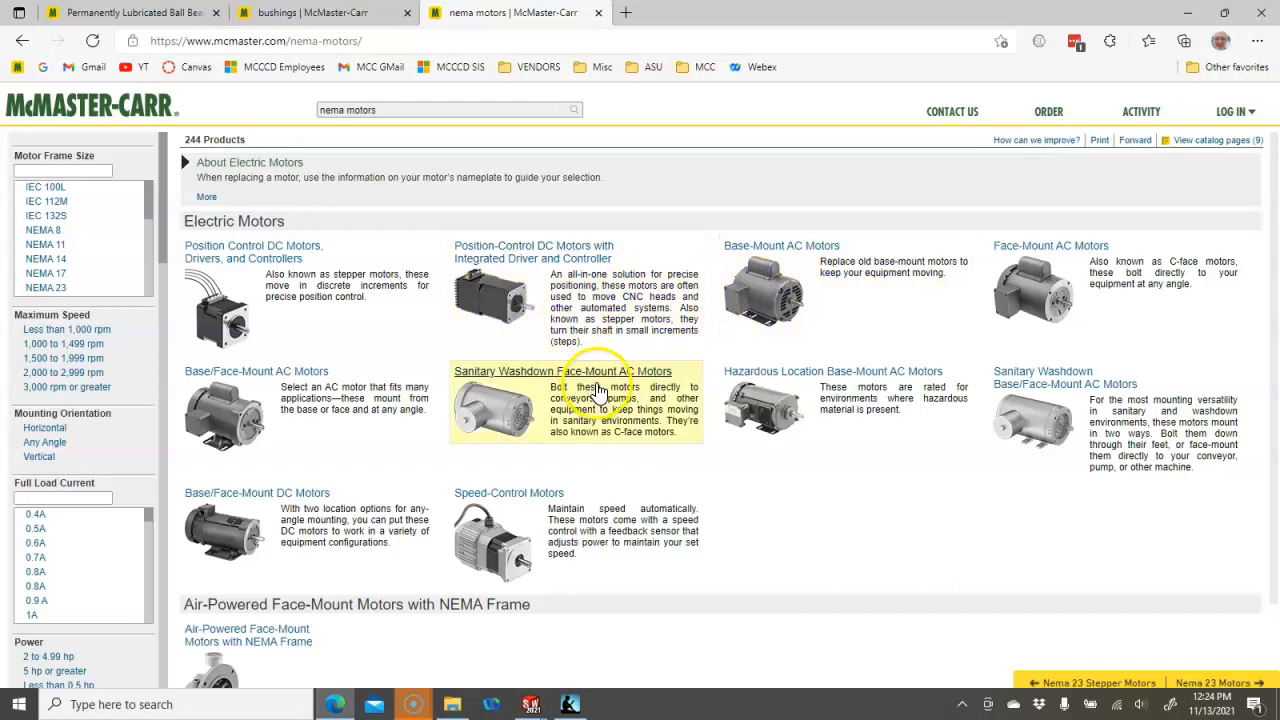
- View the Speed-Control Motors table, then return to the NEMA motors overview
{"action": "scroll", "scroll_direction": "down", "scroll_amount": 3}
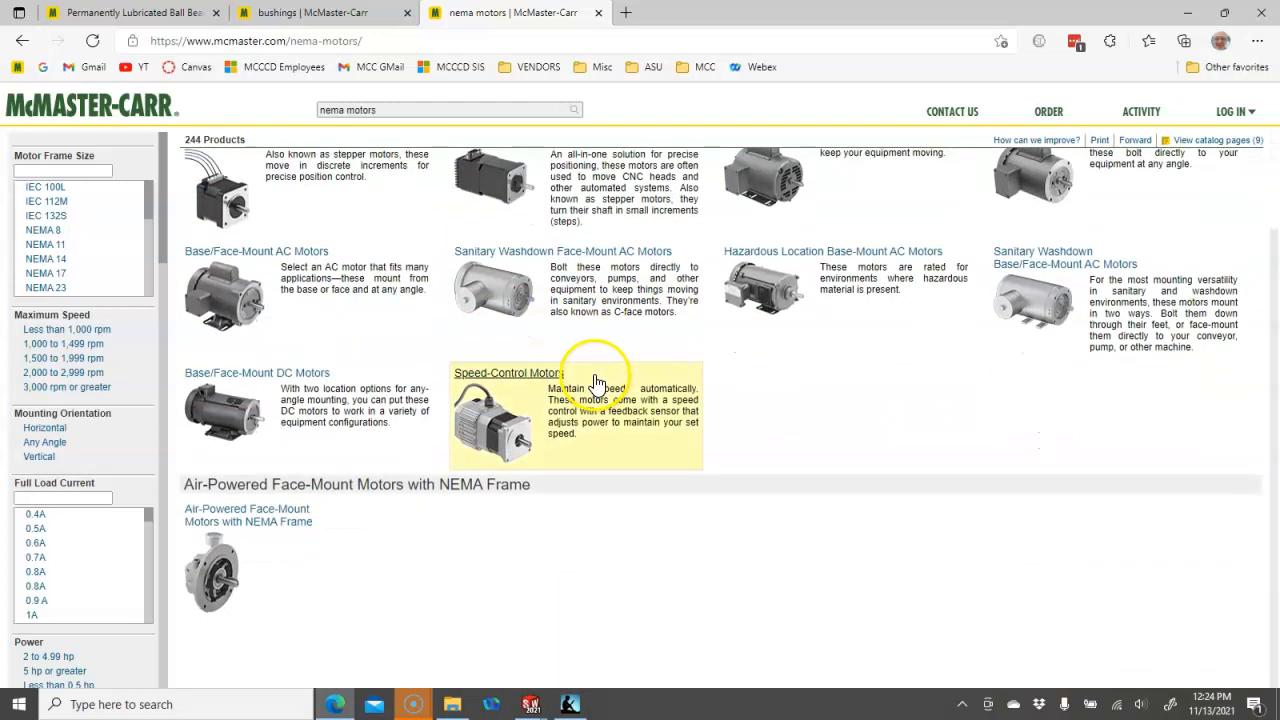
{"action": "left_click", "coordinate": [508, 372]}
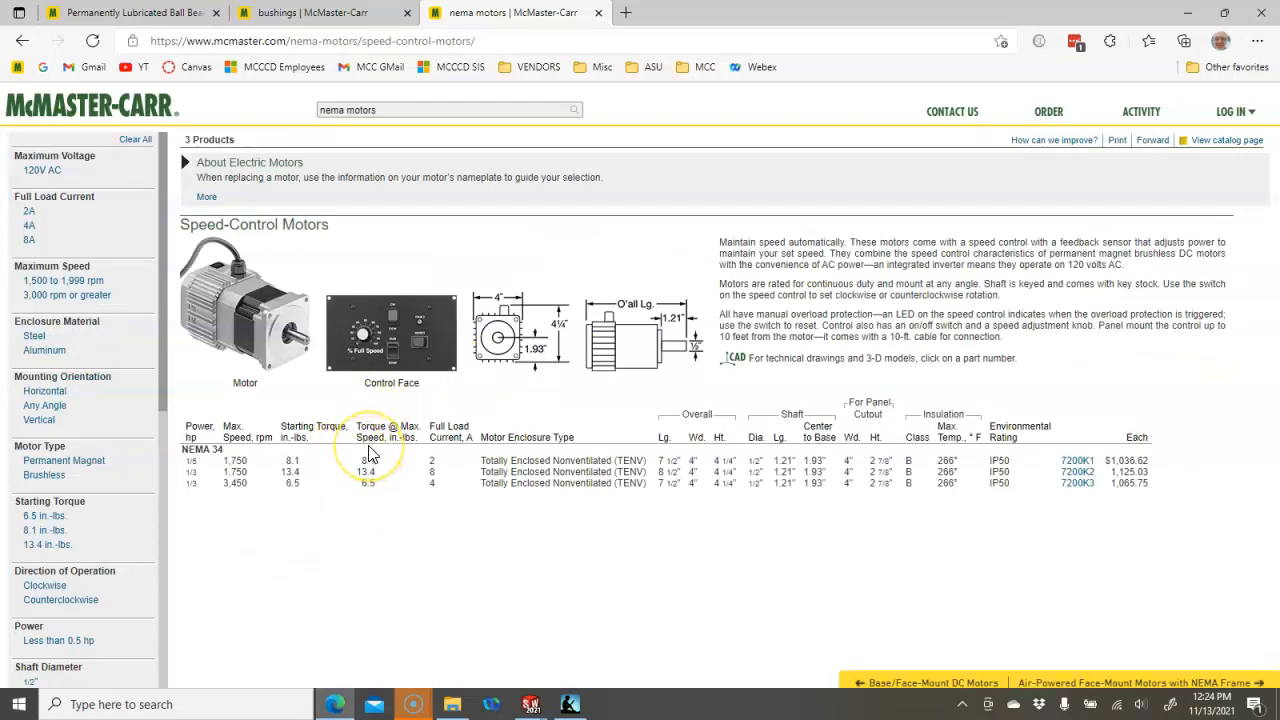
{"action": "mouse_move", "coordinate": [758, 475]}
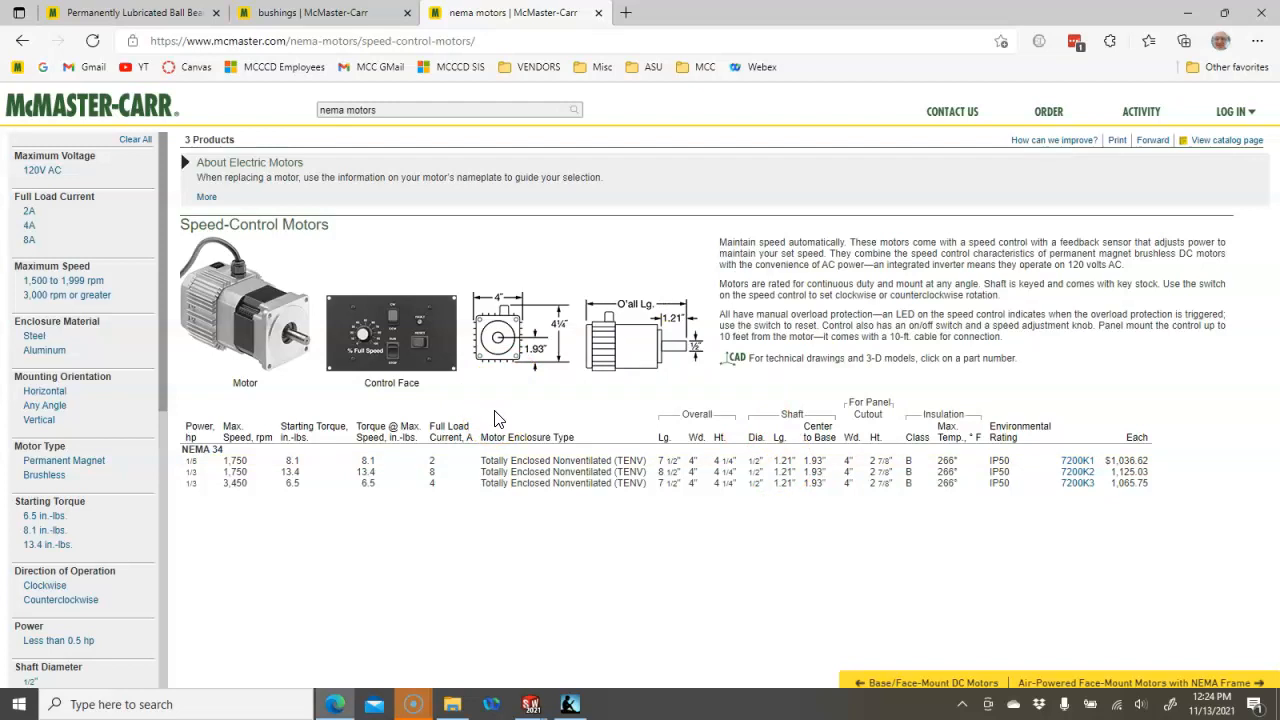
{"action": "left_click", "coordinate": [24, 42]}
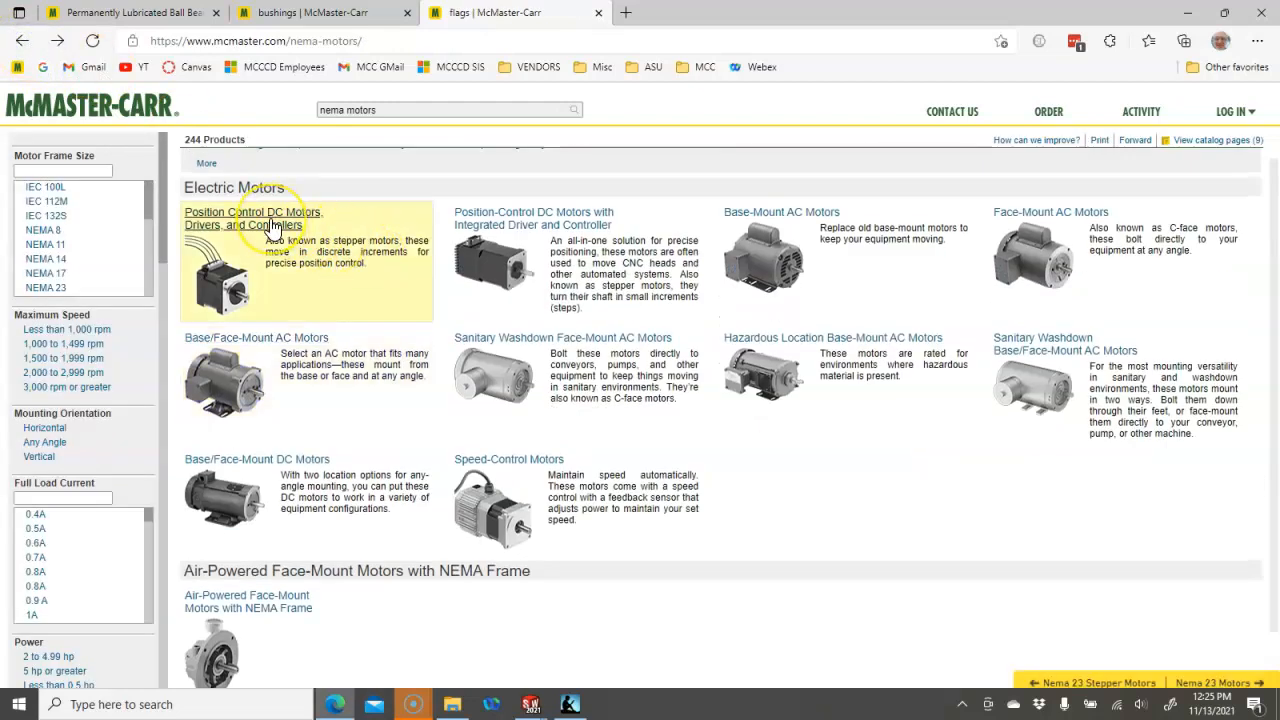
- Open Position Control DC Motors, Drivers, and Controllers and scroll to the NEMA 8–34 table
{"action": "left_click", "coordinate": [253, 211]}
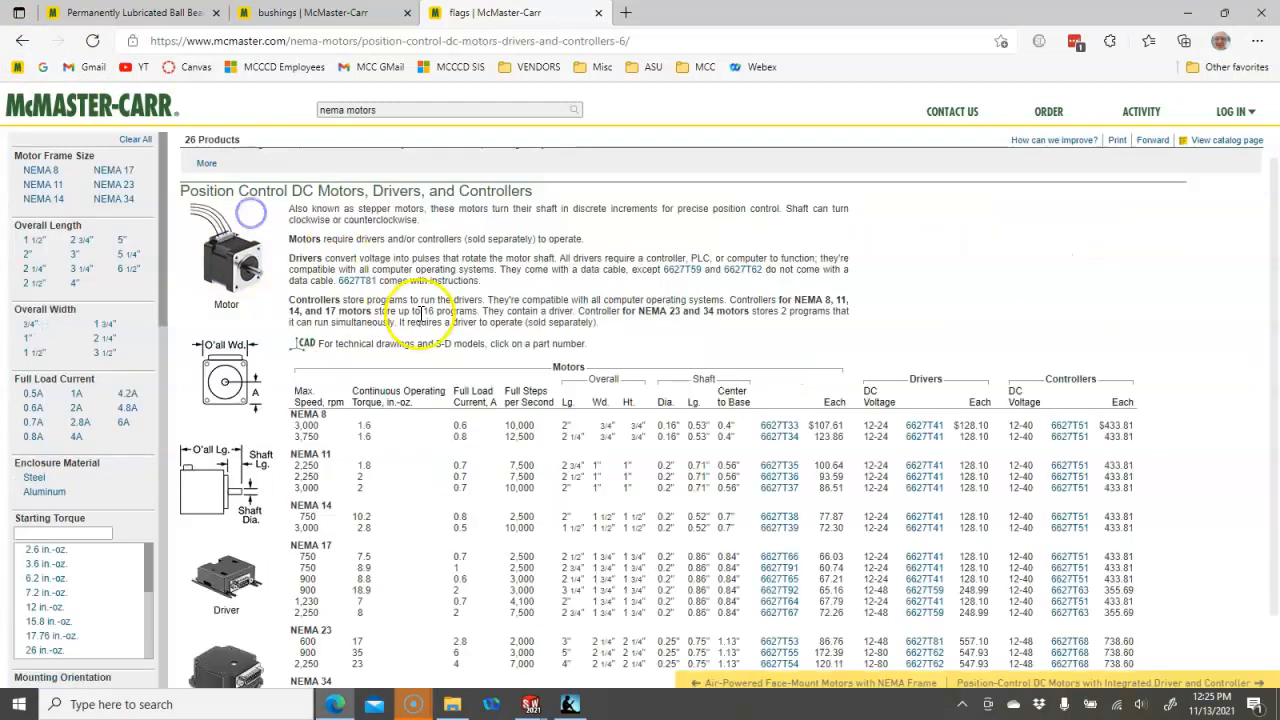
{"action": "scroll", "scroll_direction": "down", "scroll_amount": 3}
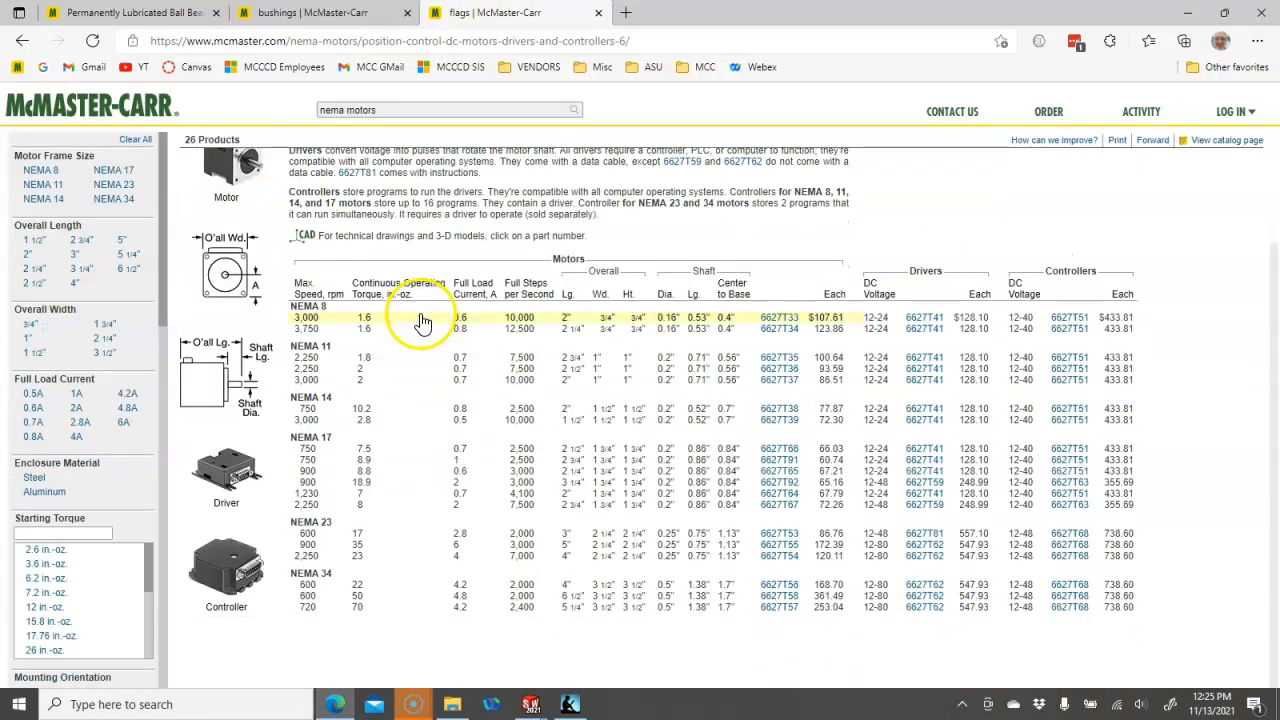
{"action": "mouse_move", "coordinate": [424, 330]}
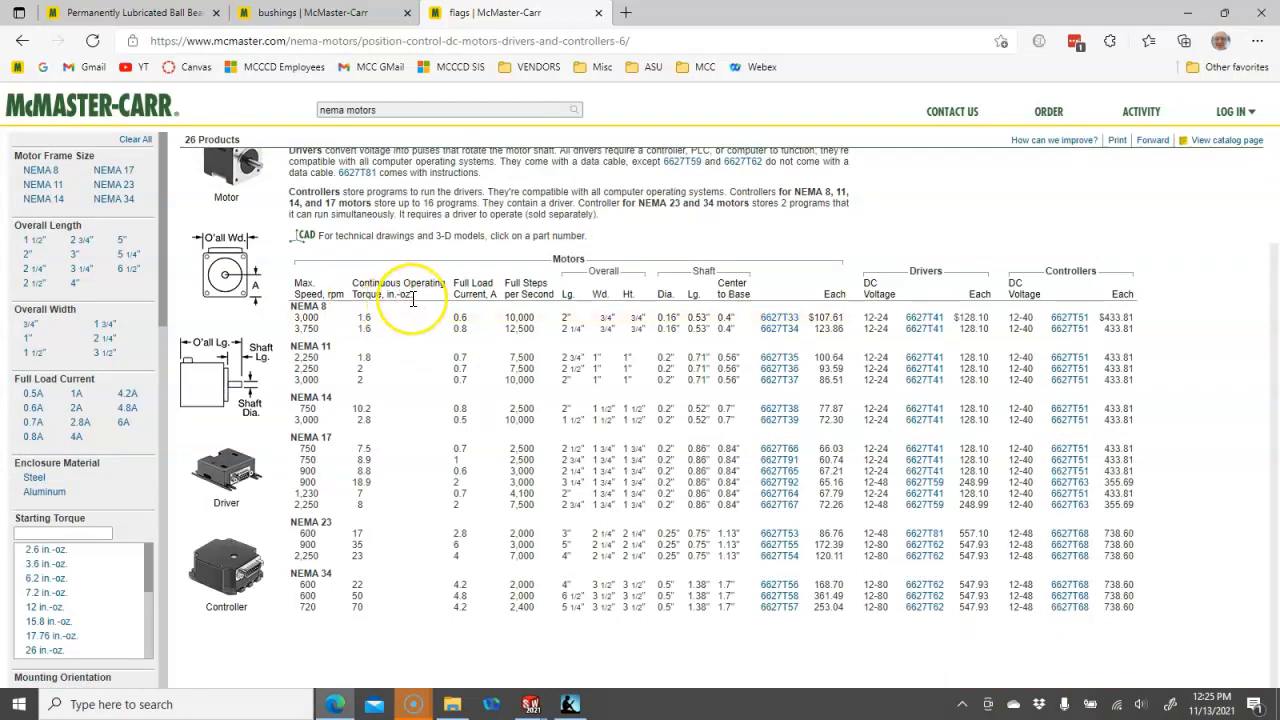
{"action": "mouse_move", "coordinate": [418, 397]}
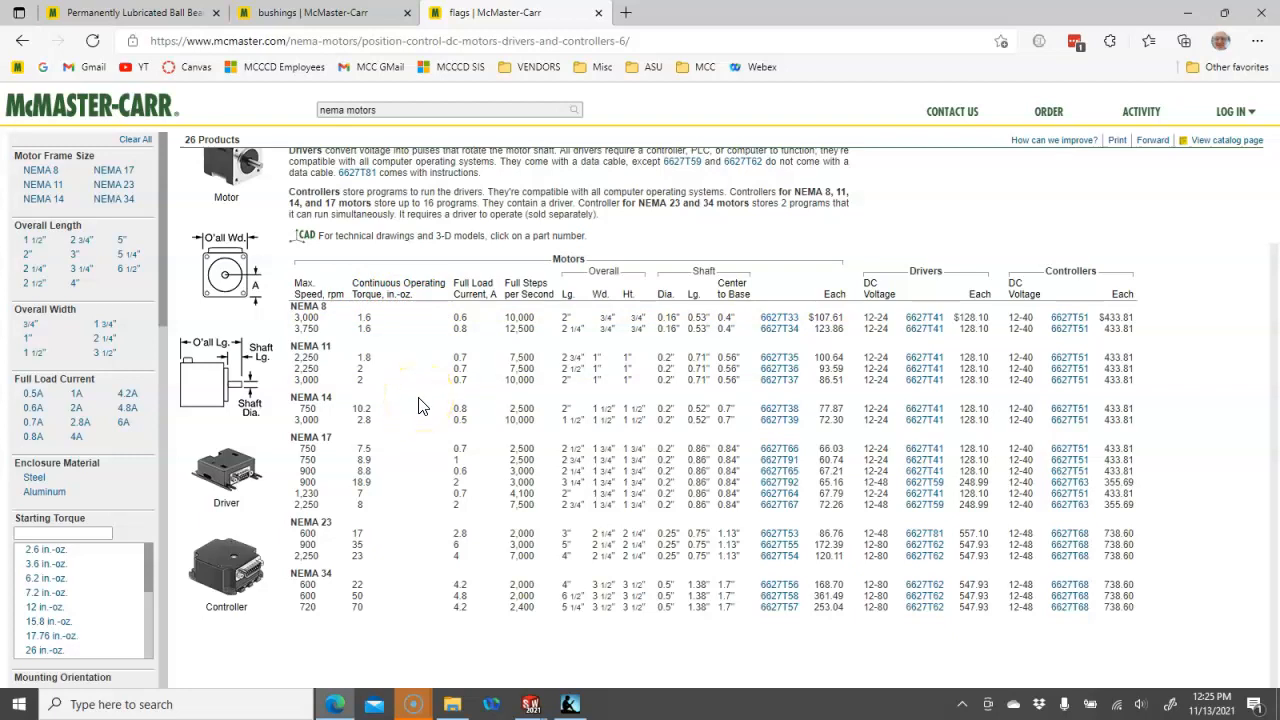
{"action": "mouse_move", "coordinate": [455, 447]}
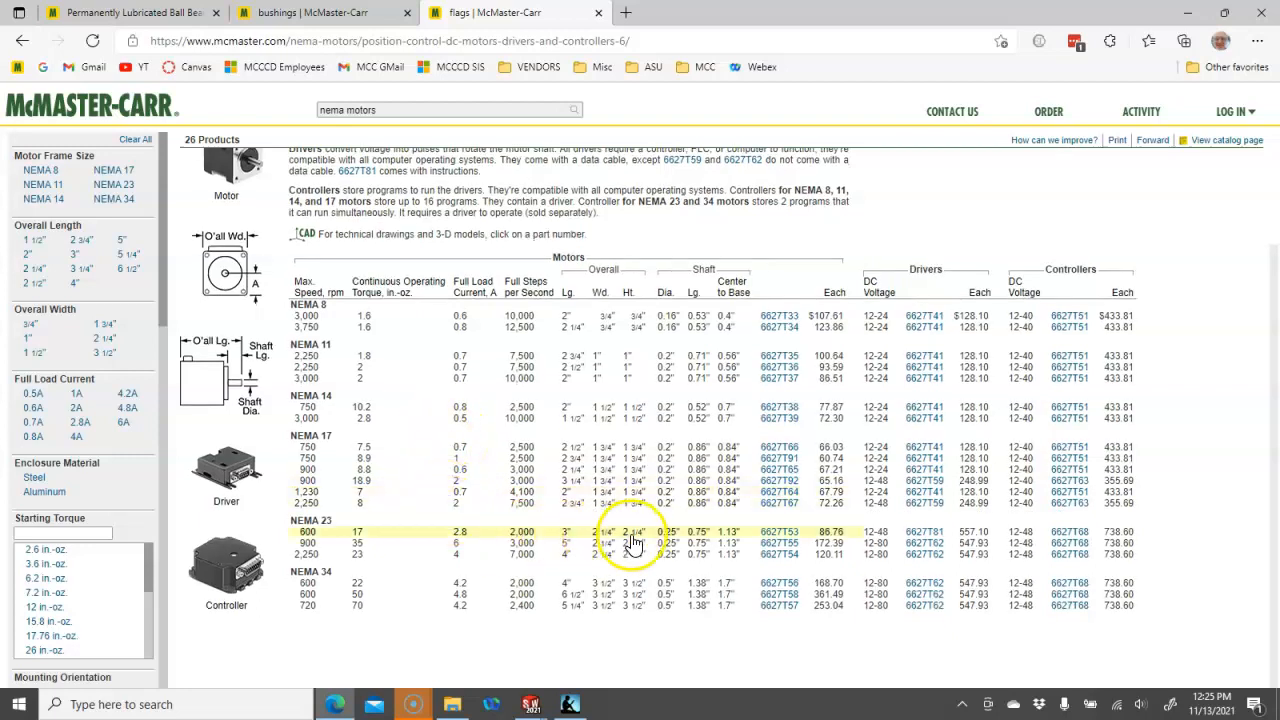
{"action": "mouse_move", "coordinate": [680, 543]}
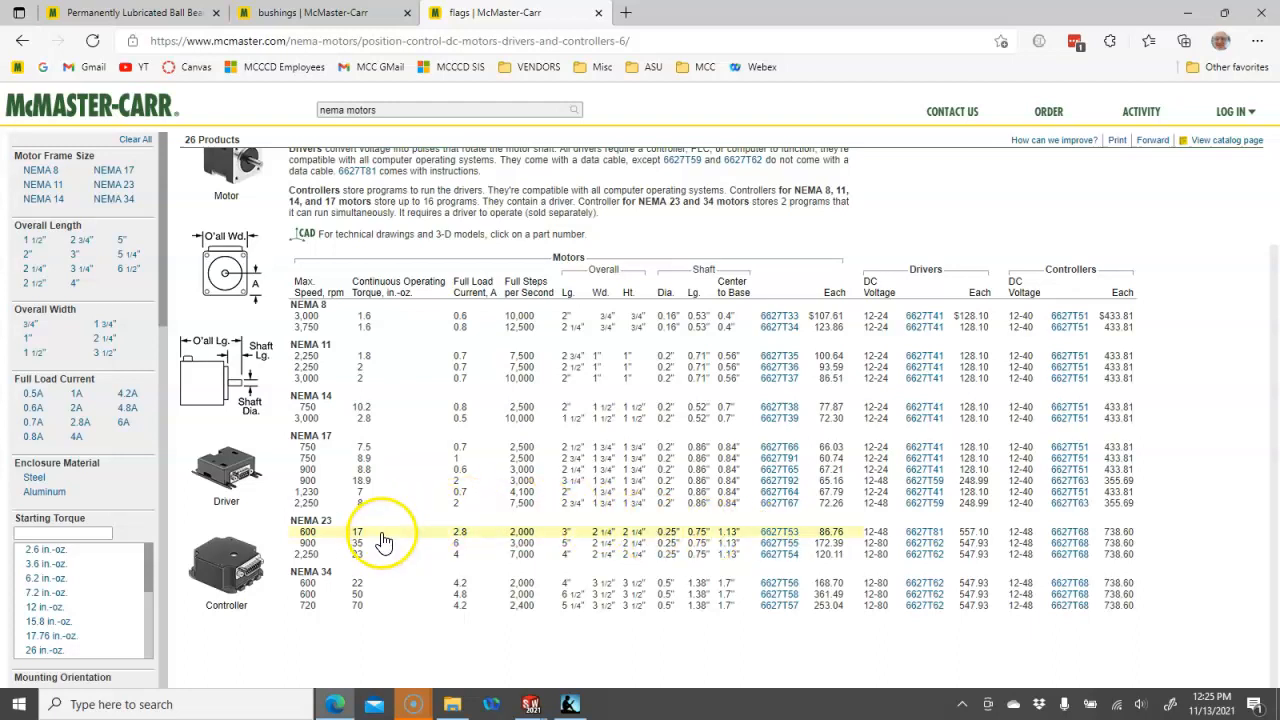
{"action": "mouse_move", "coordinate": [693, 562]}
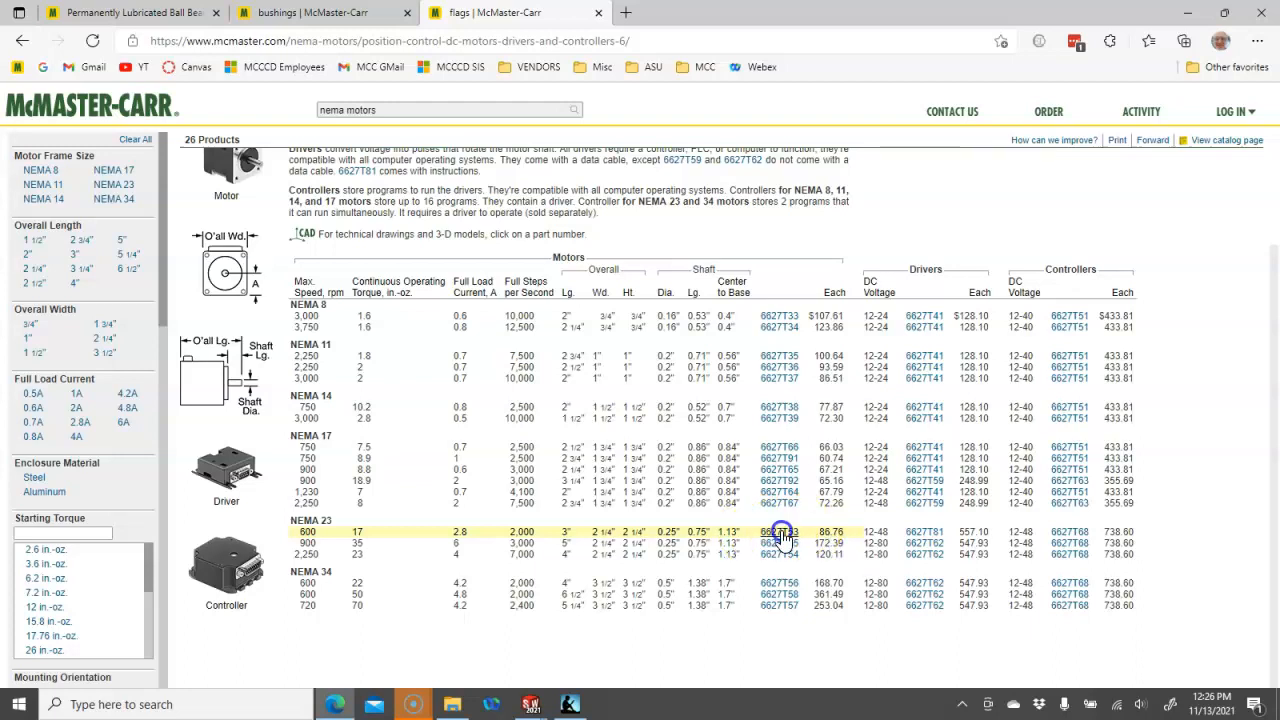
- Download the 3-D SolidWorks model of NEMA 23 motor 6627T53 from its product page
{"action": "left_click", "coordinate": [779, 534]}
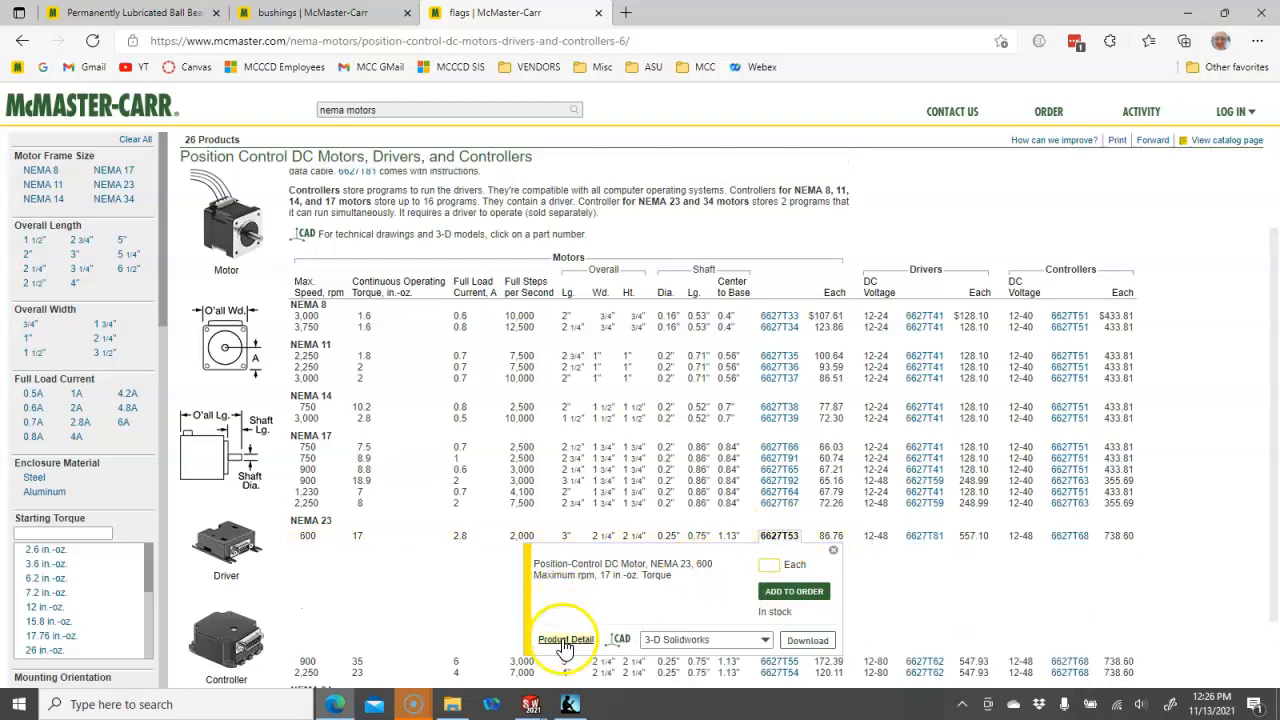
{"action": "left_click", "coordinate": [565, 639]}
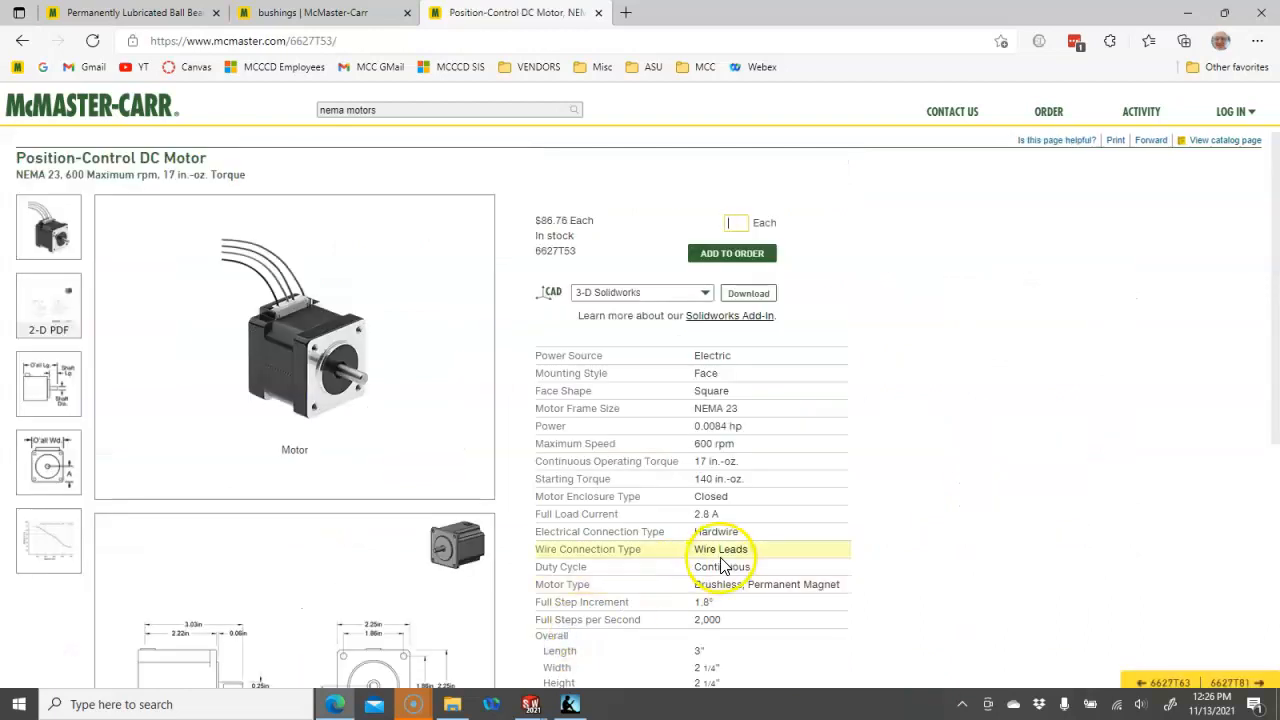
{"action": "scroll", "scroll_direction": "down", "scroll_amount": 3}
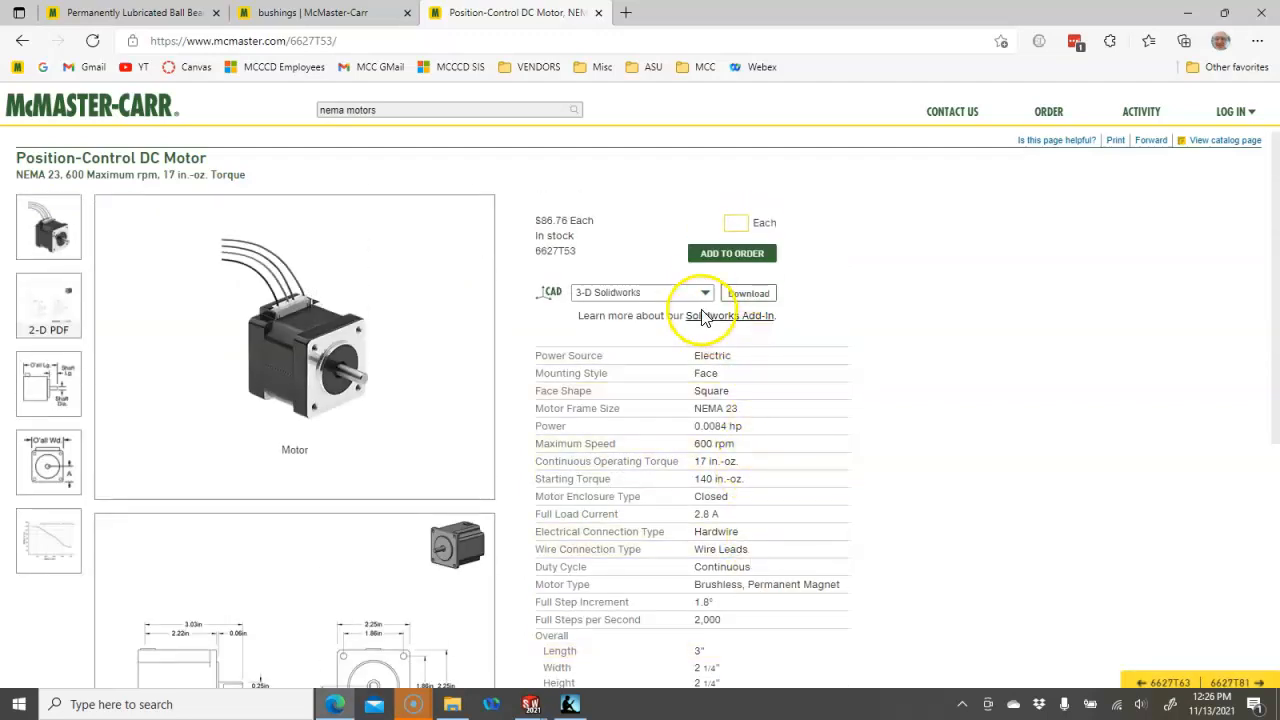
{"action": "mouse_move", "coordinate": [730, 325]}
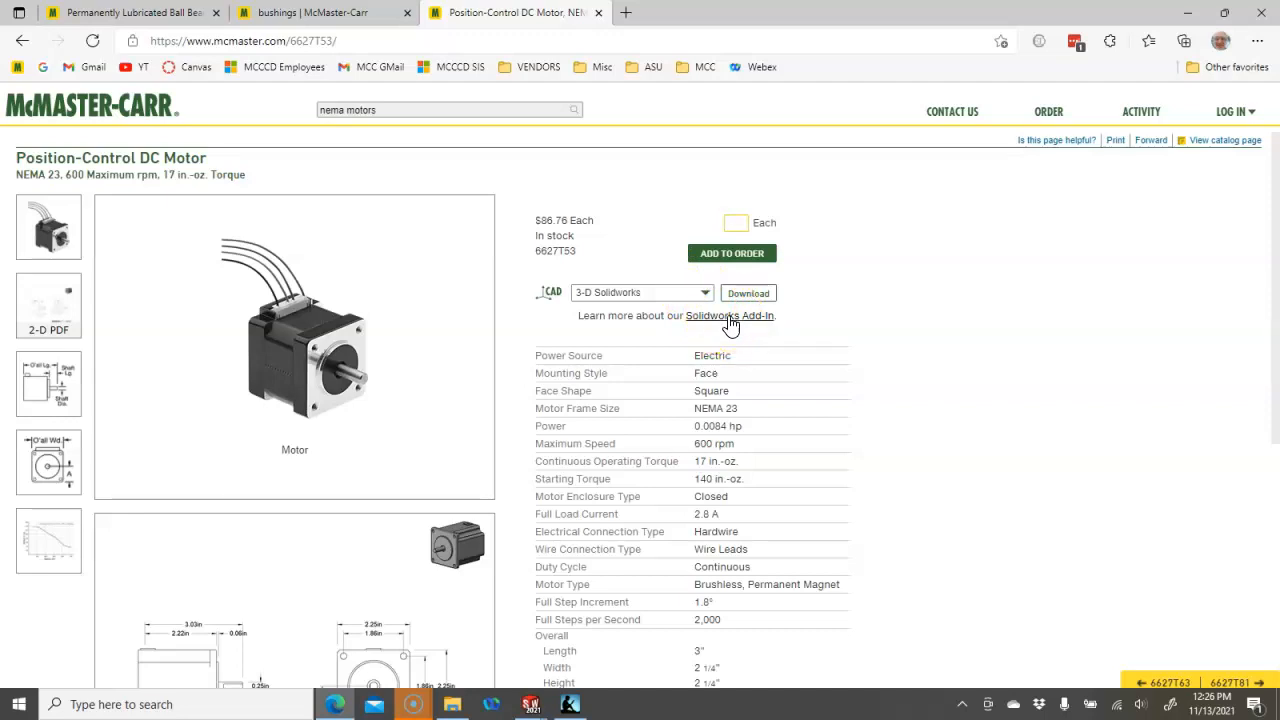
{"action": "left_click", "coordinate": [736, 222]}
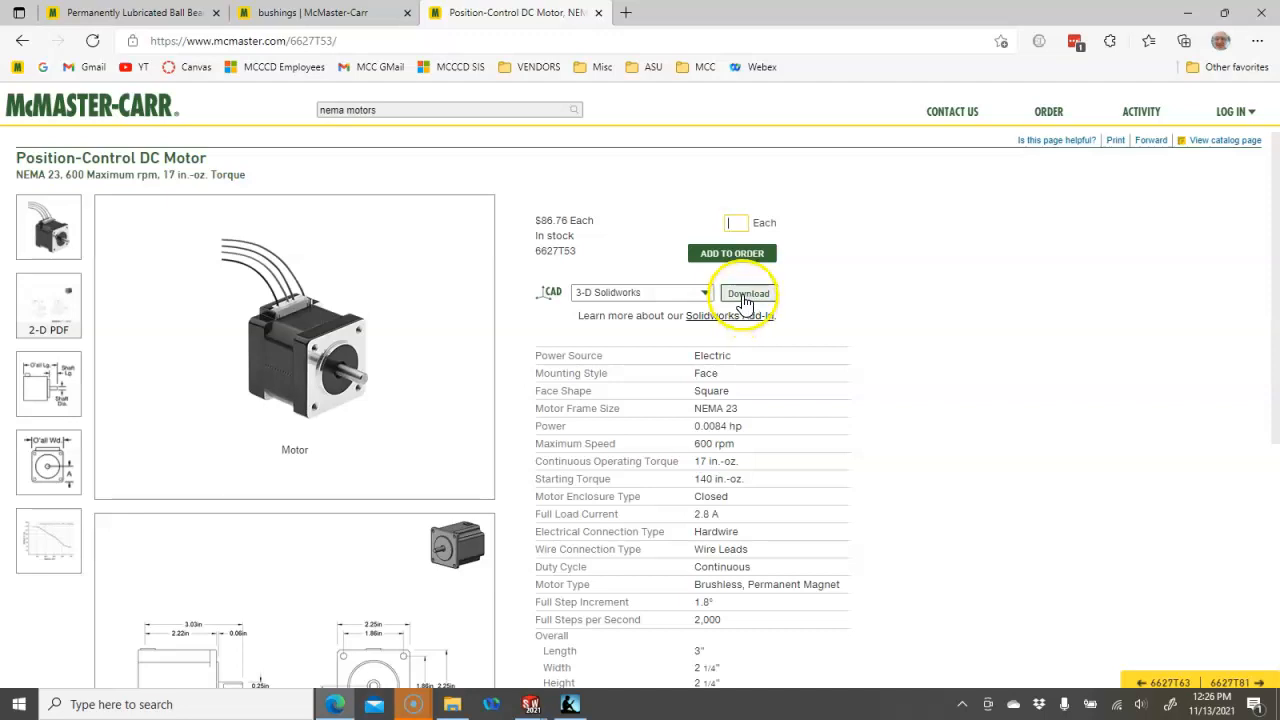
{"action": "left_click", "coordinate": [748, 293]}
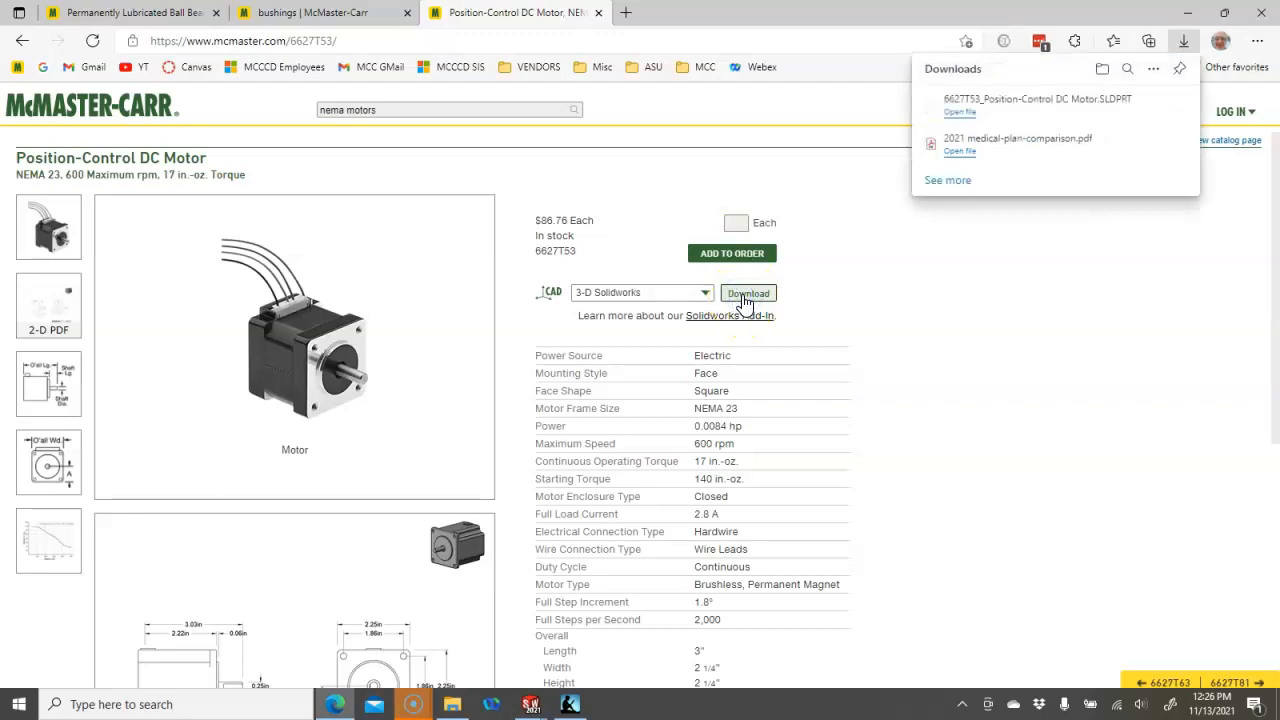